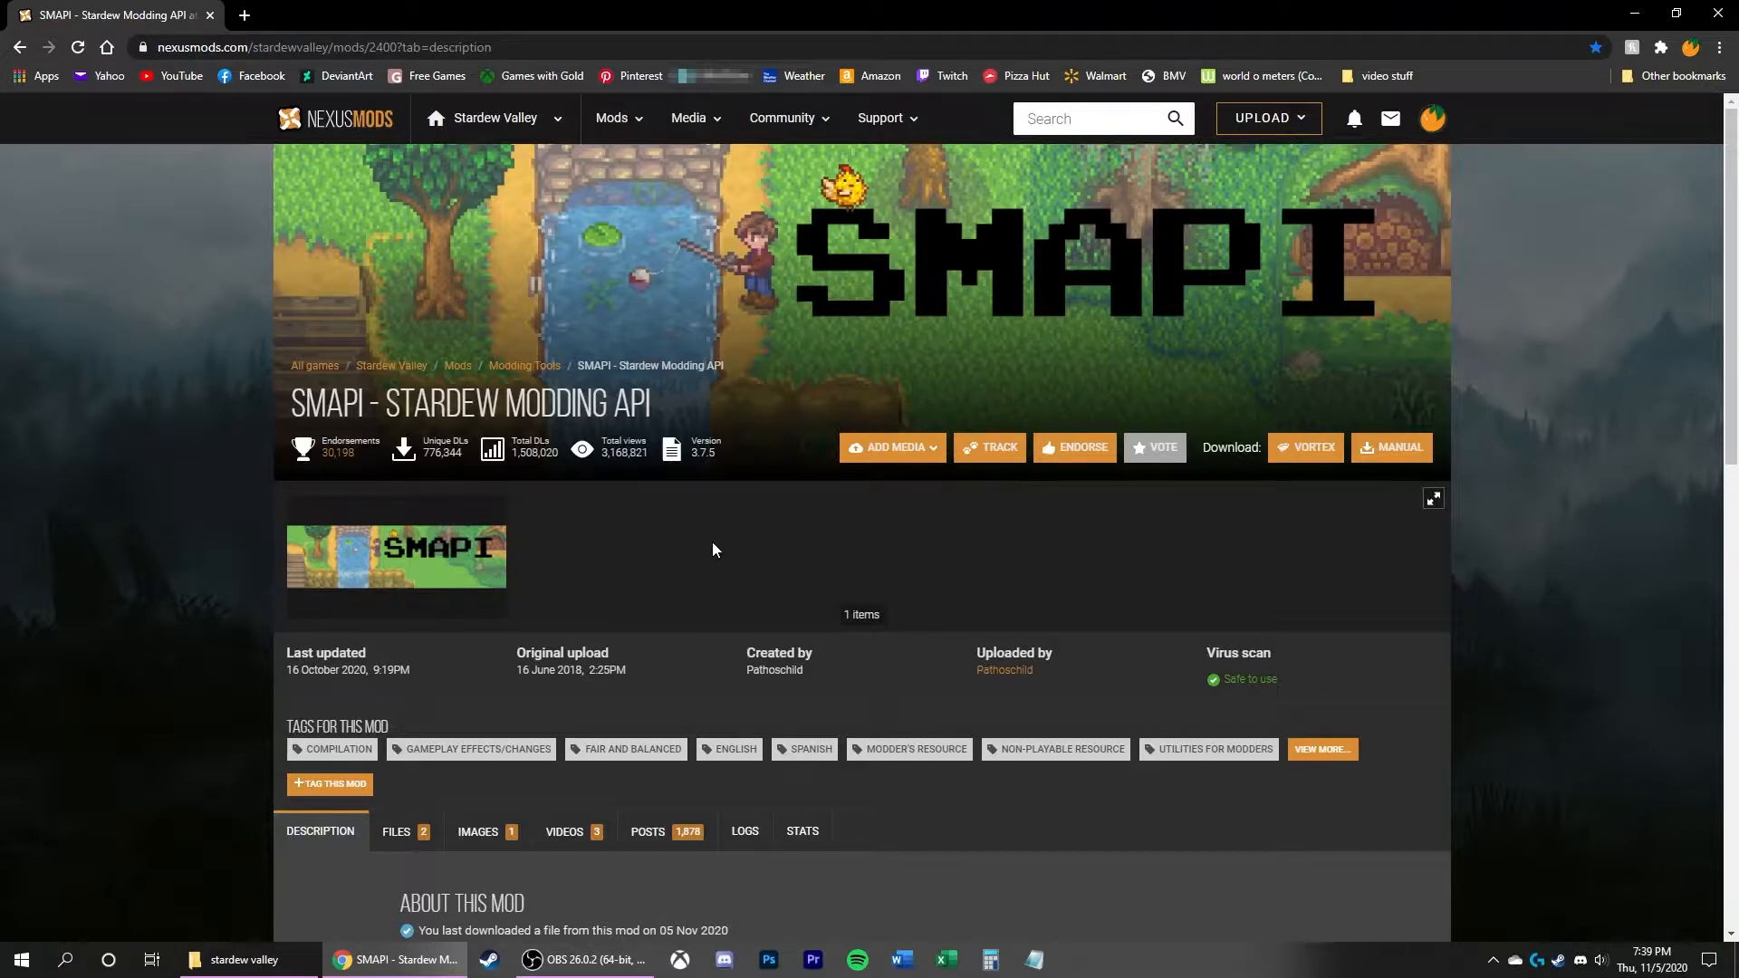
mouse_move(761, 546)
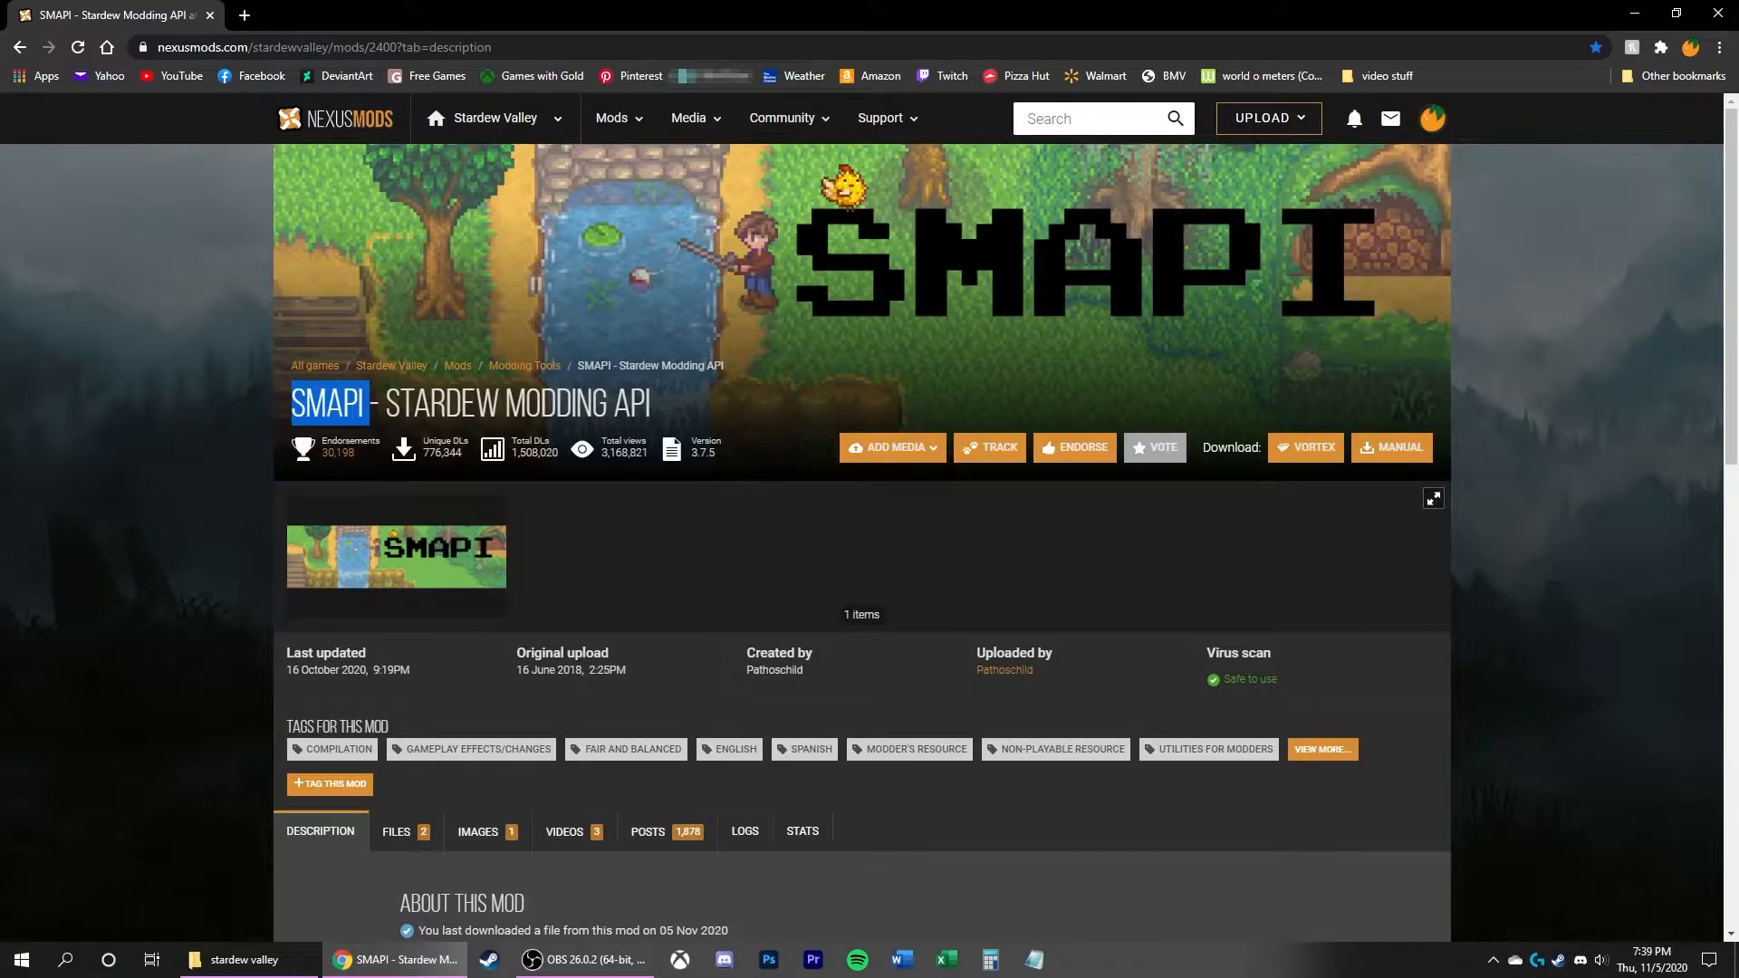
Step: Show the SMAPI mod's Files listing with its main and optional downloads
scroll("down", 3)
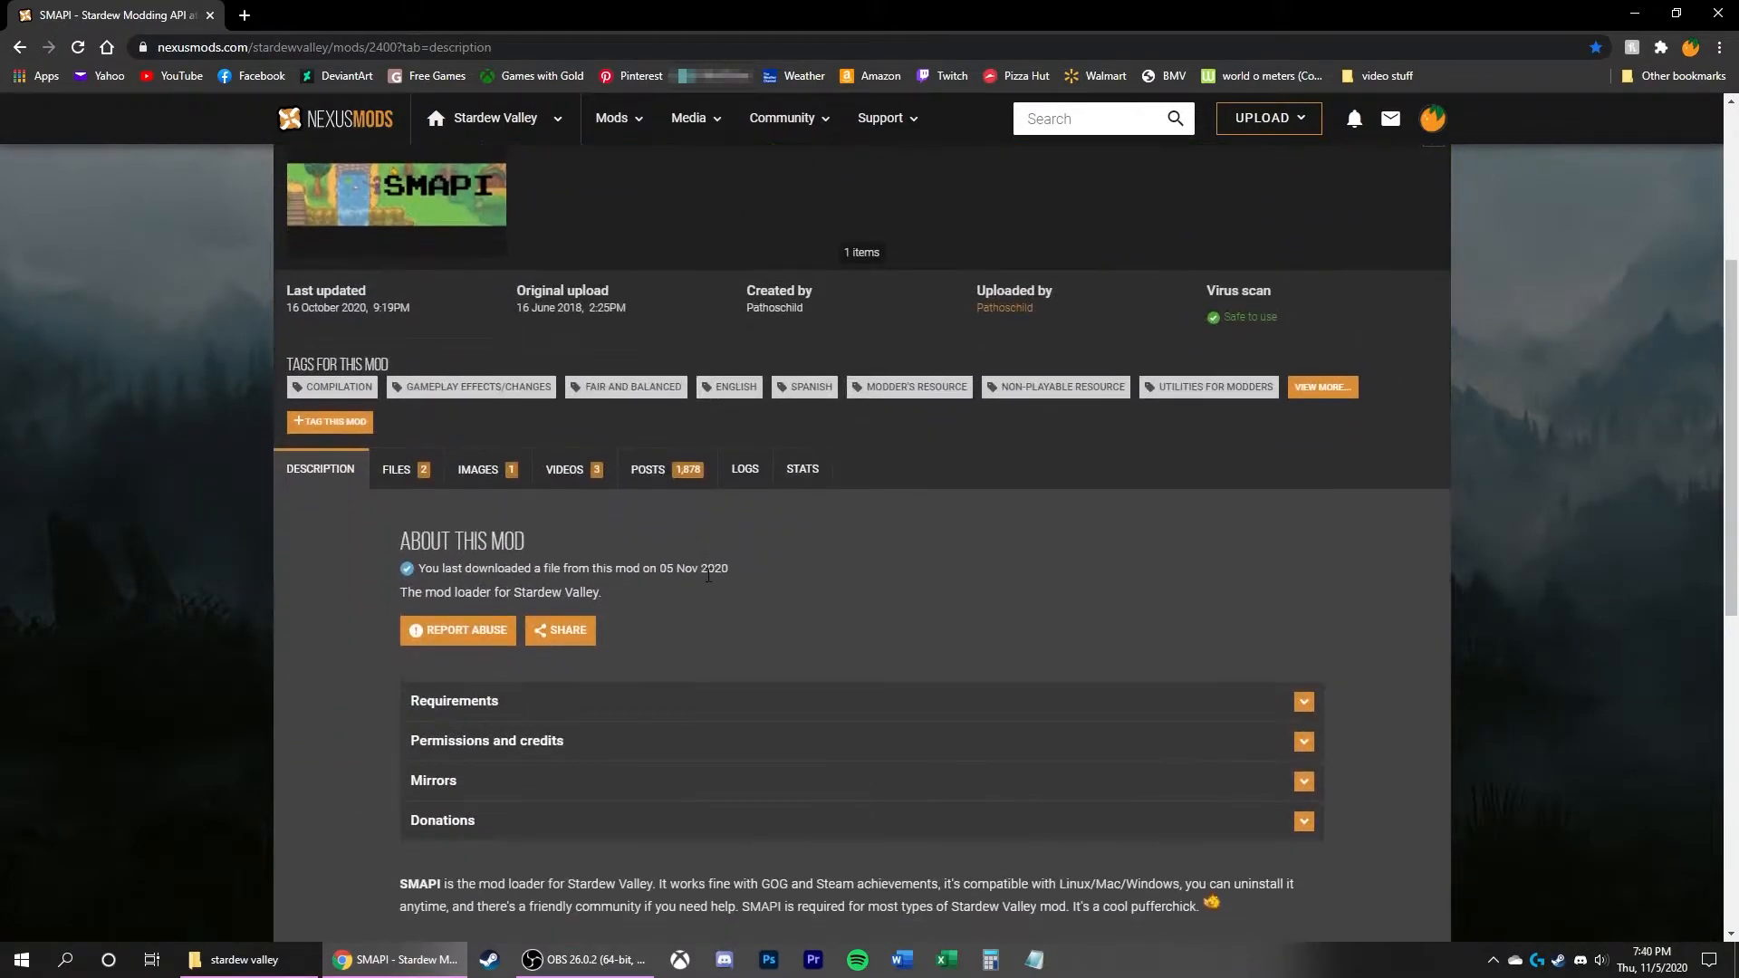
left_click(397, 469)
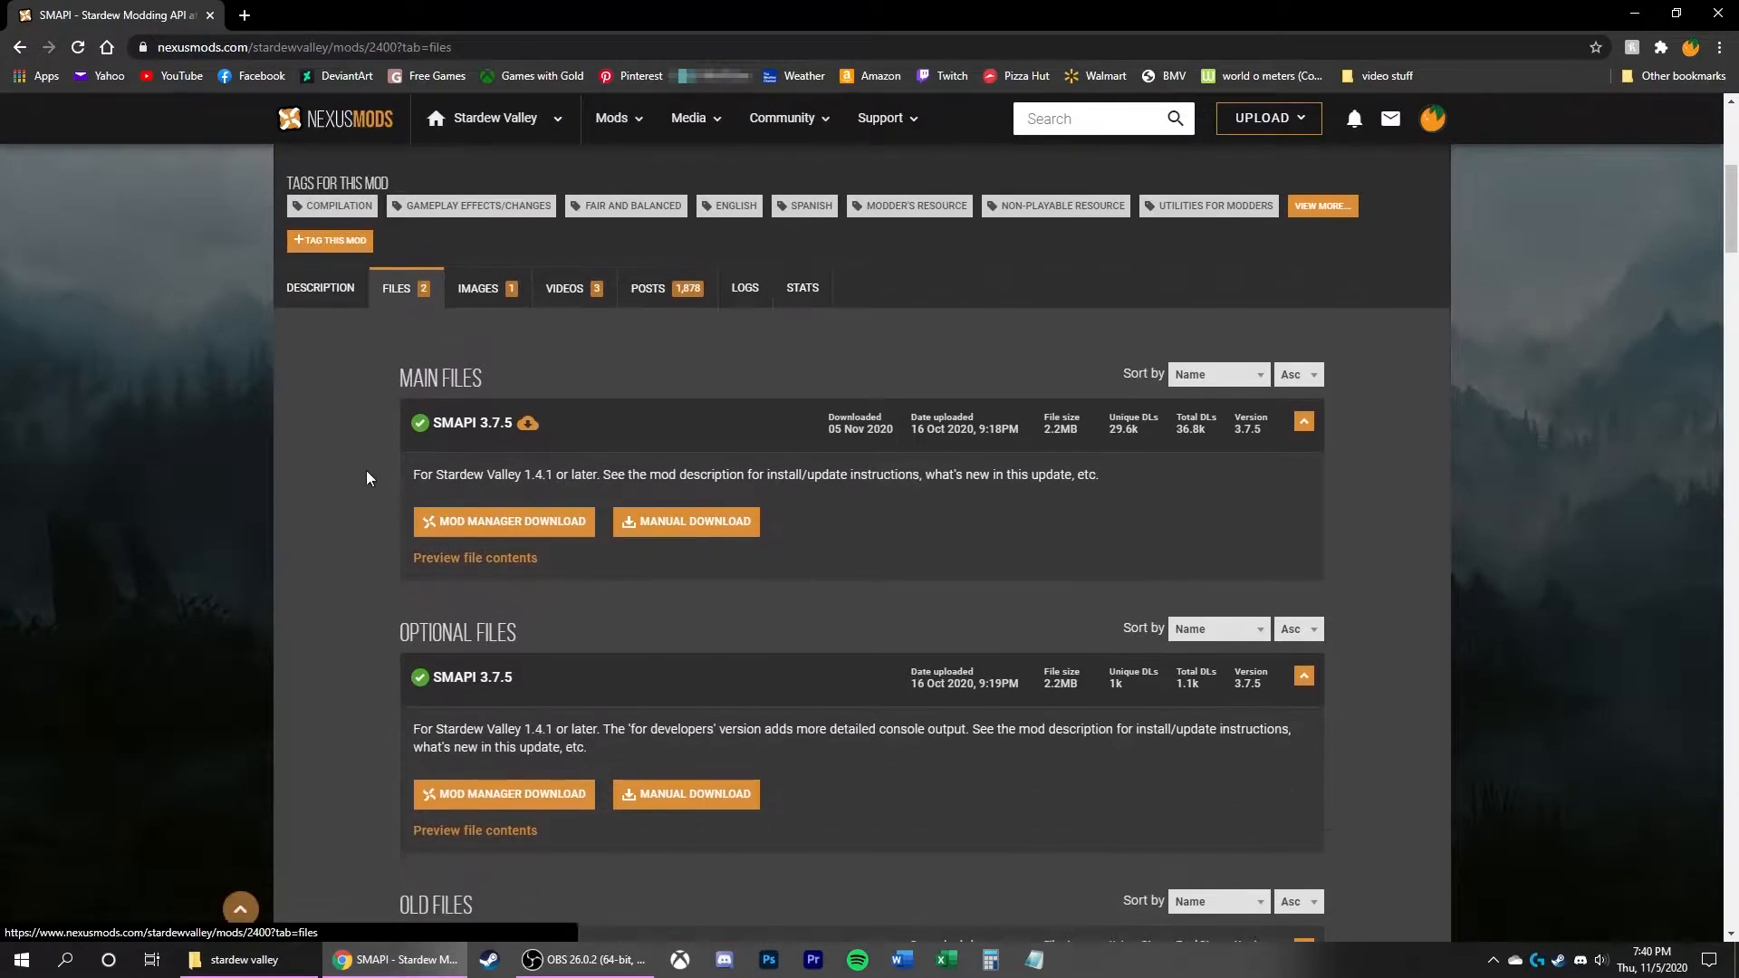
scroll("down", 3)
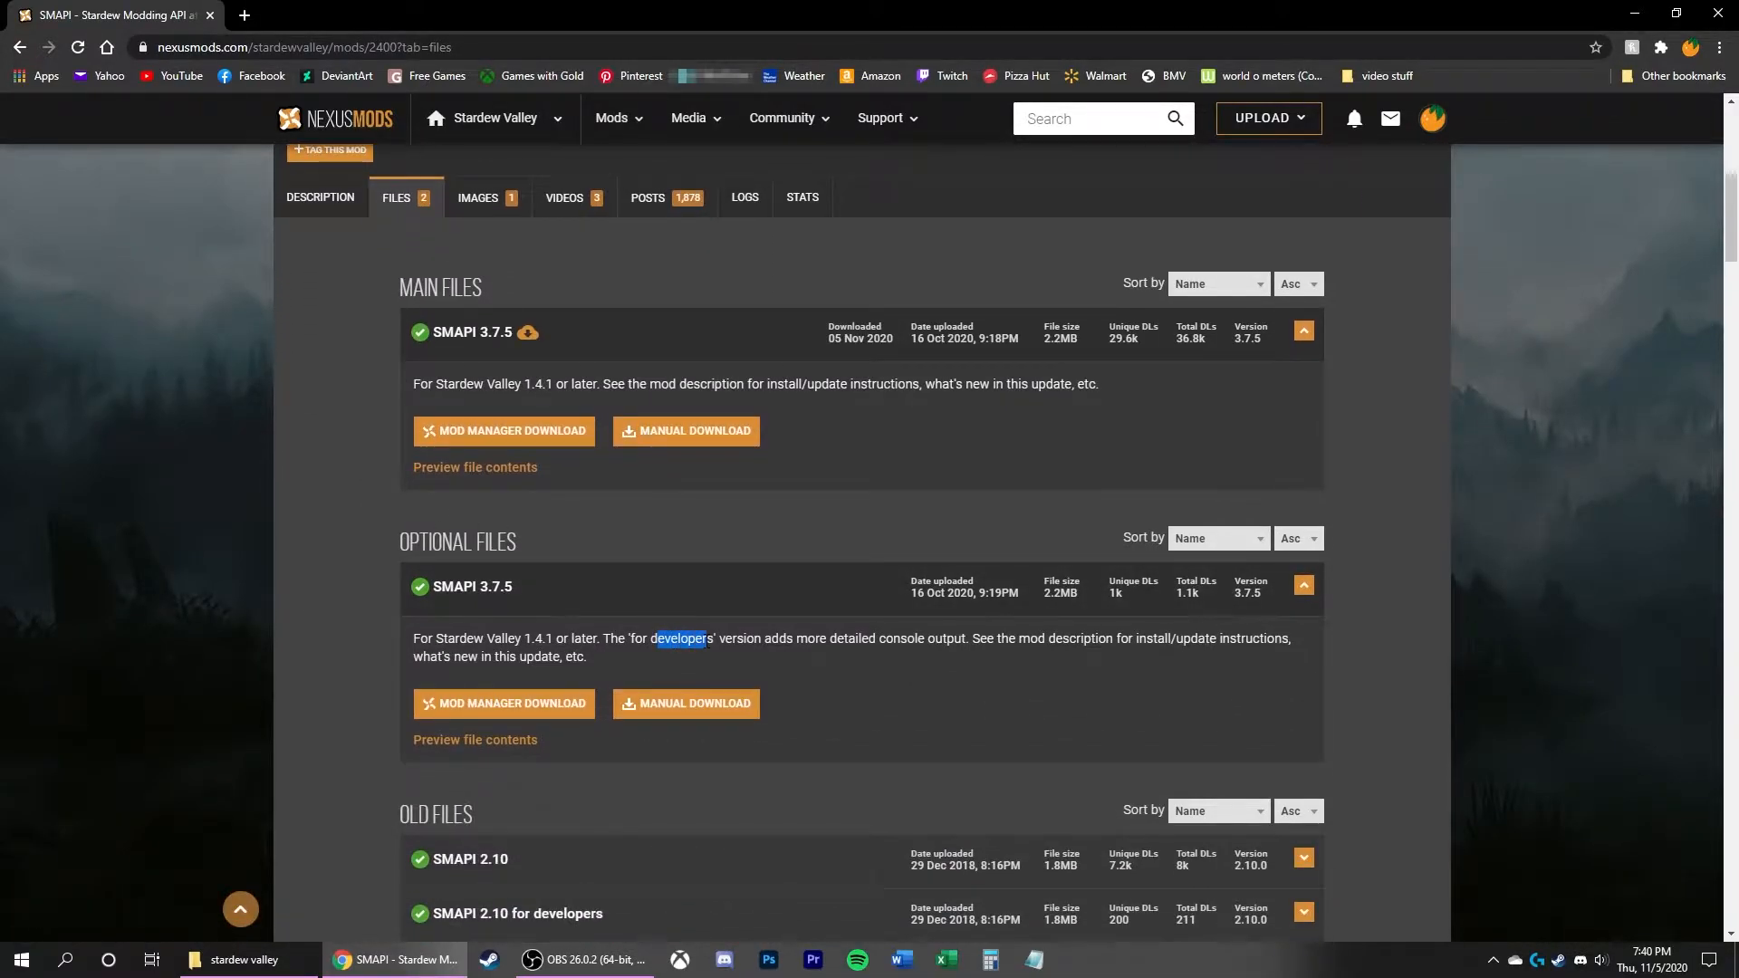
scroll("up", 3)
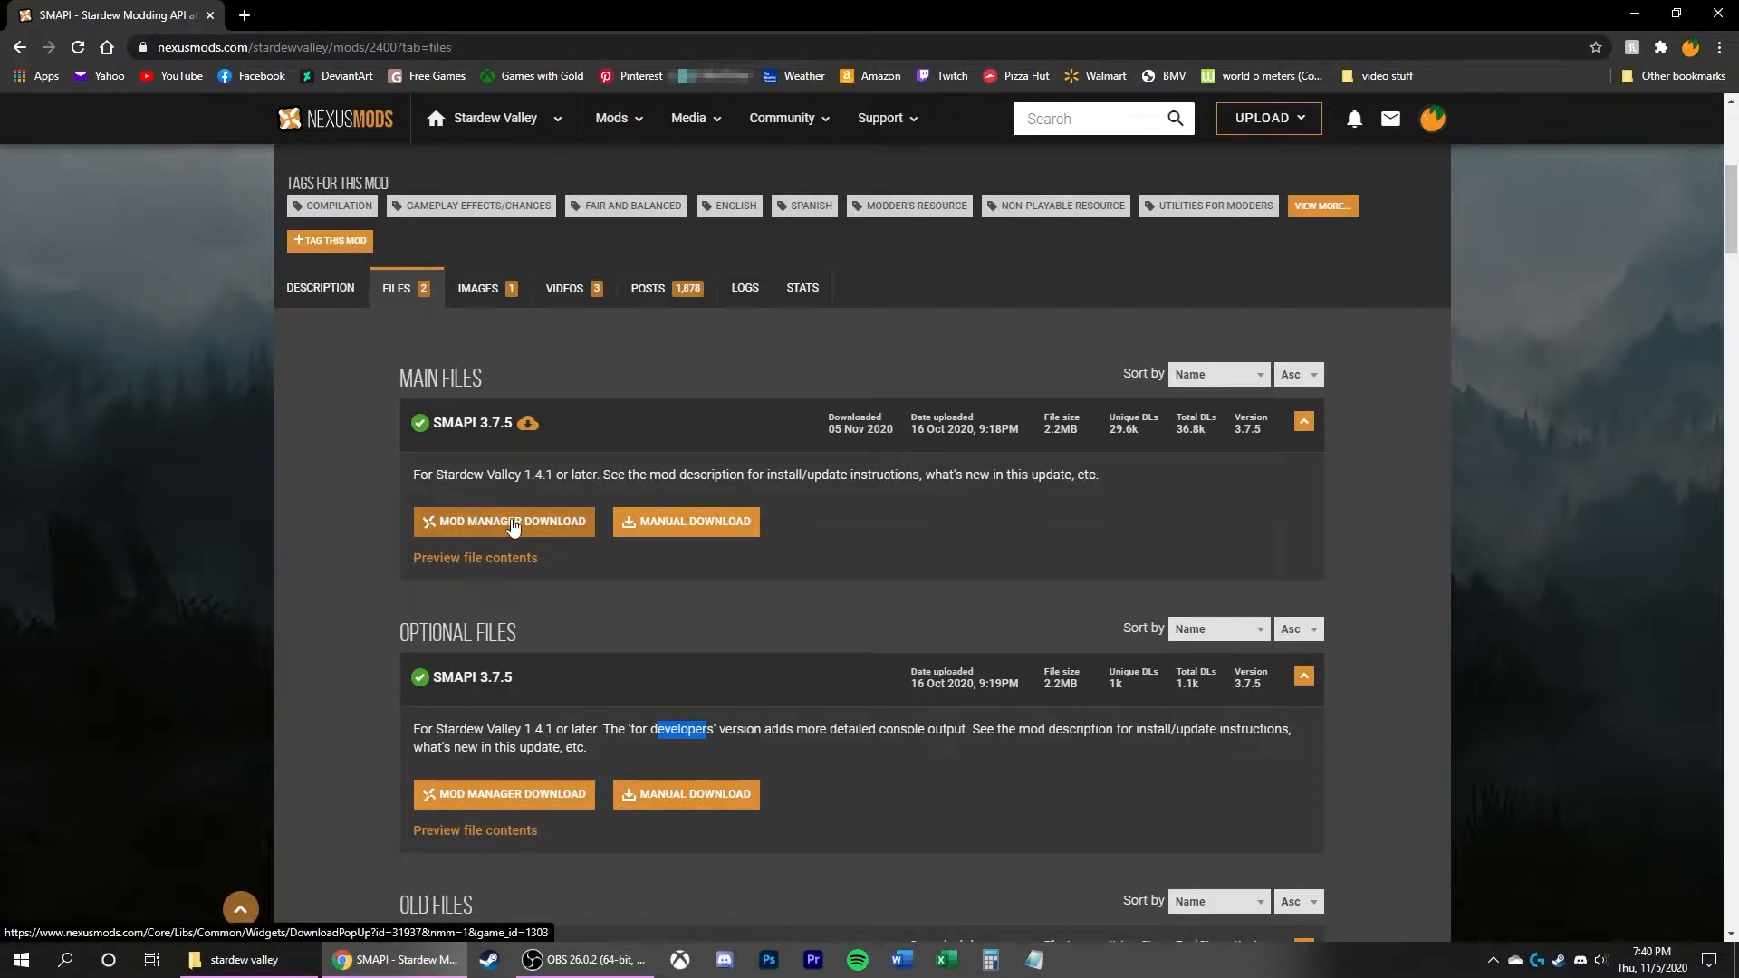
mouse_move(687, 522)
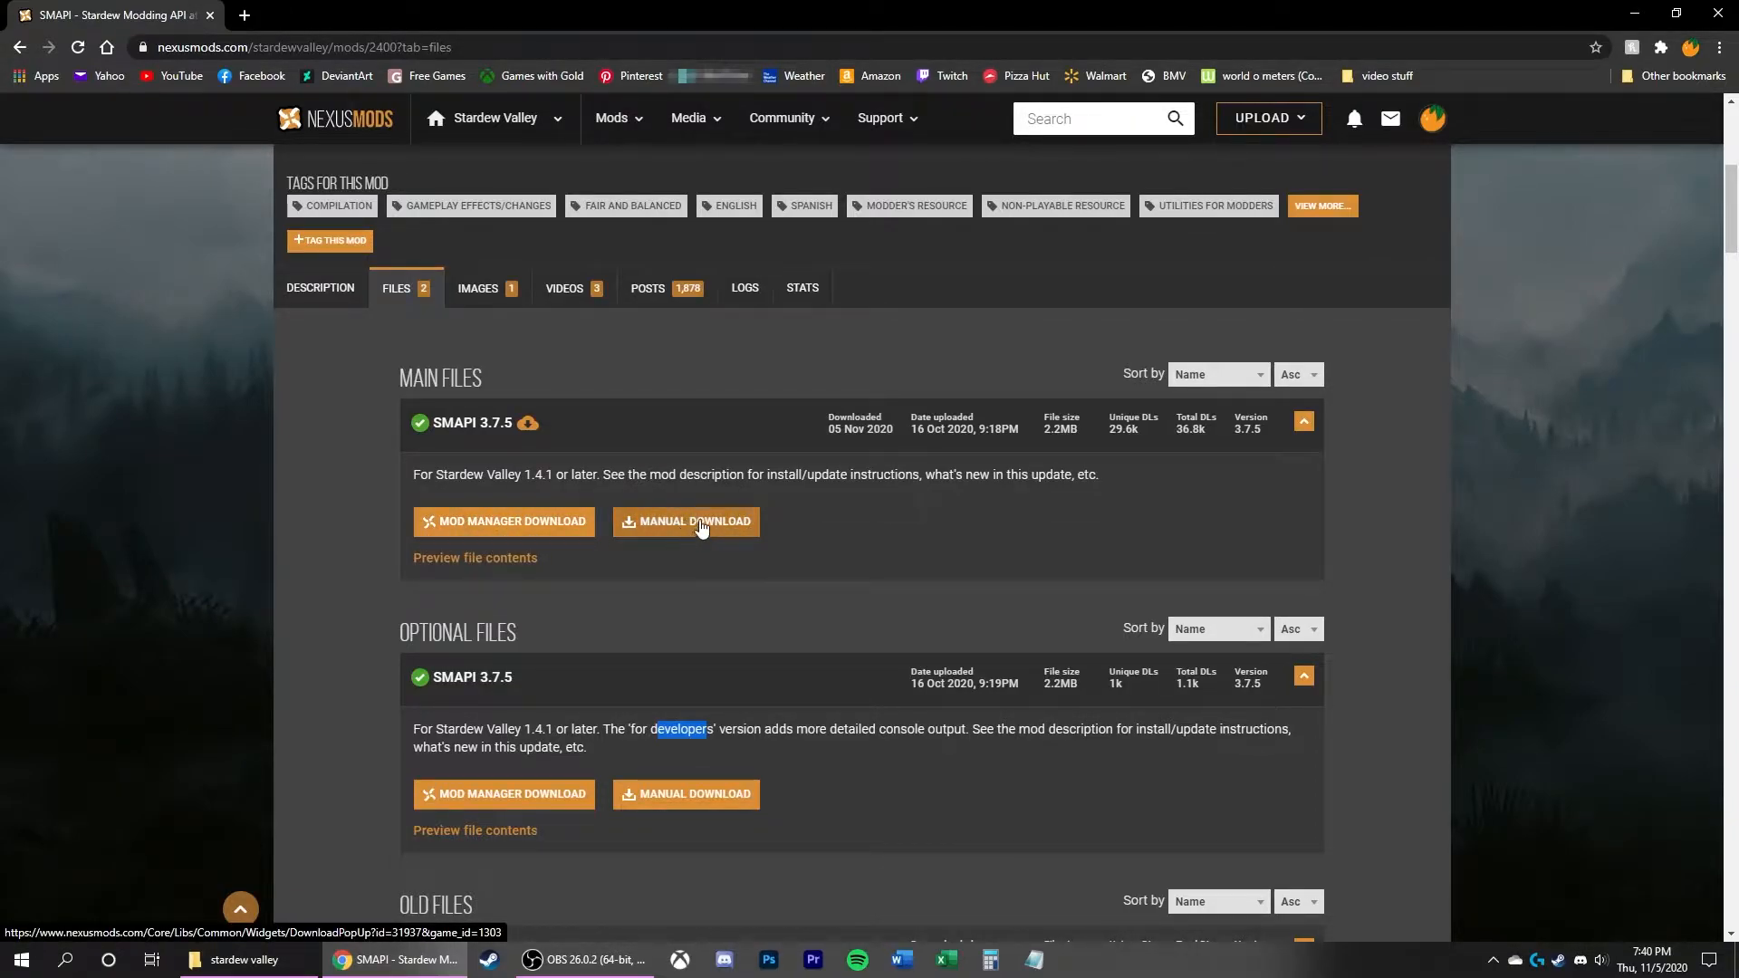
mouse_move(812, 491)
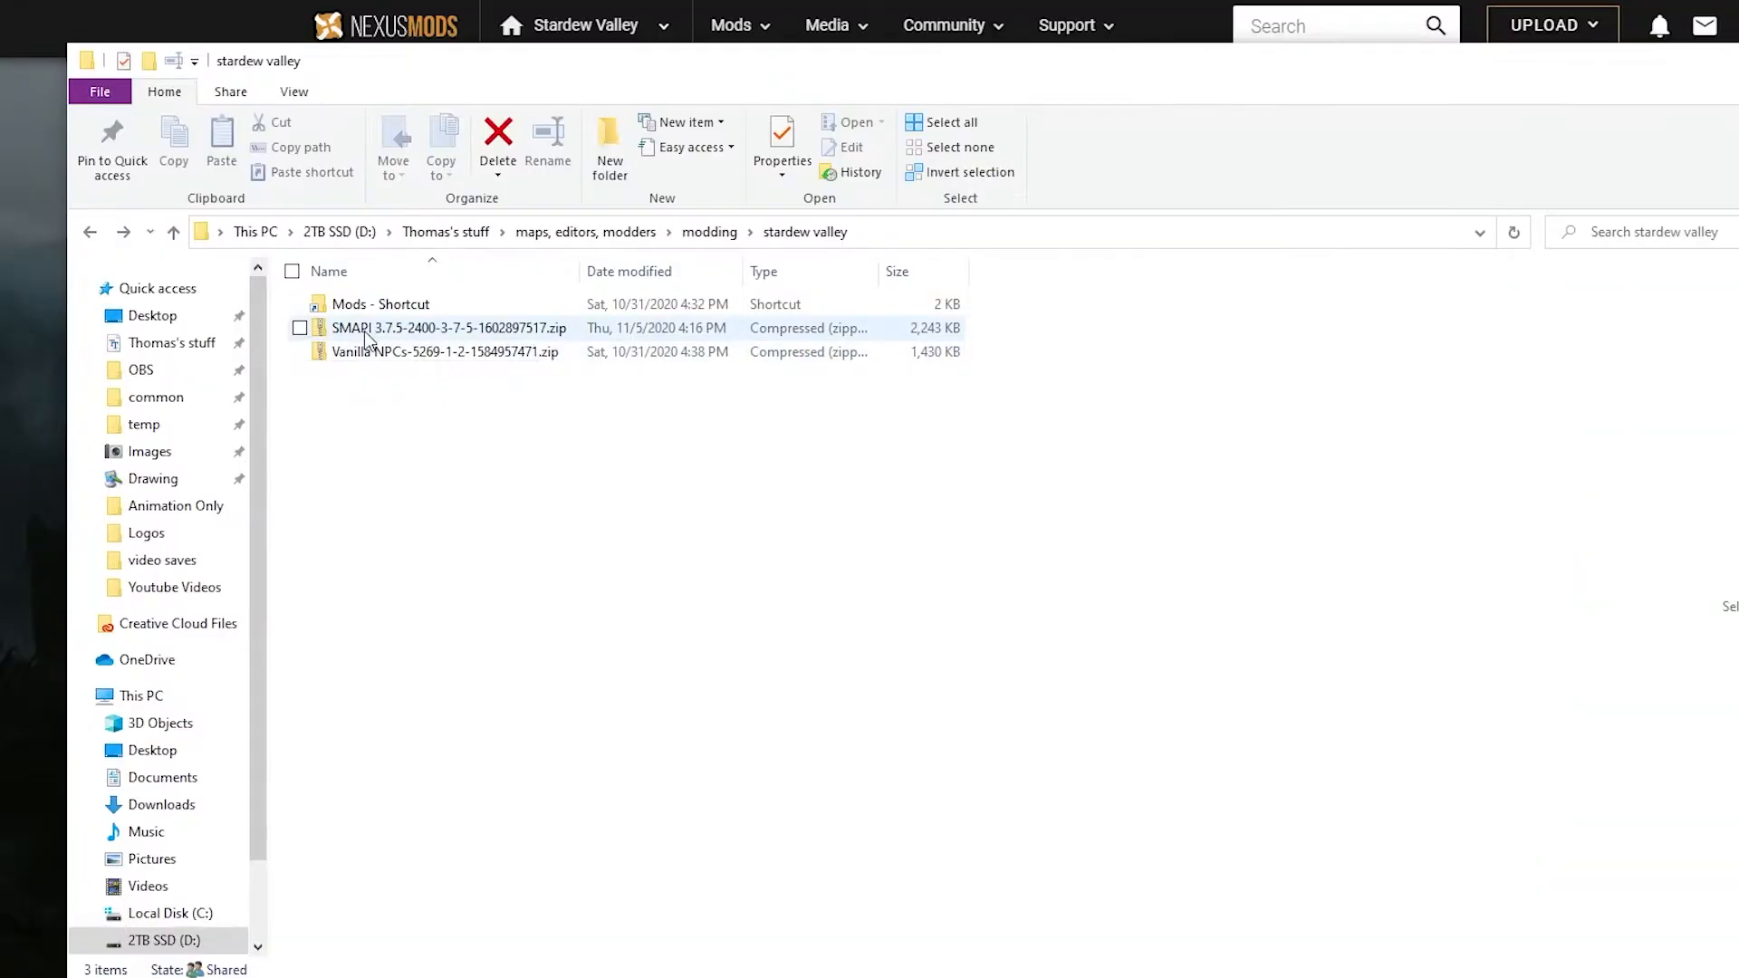
mouse_move(364, 328)
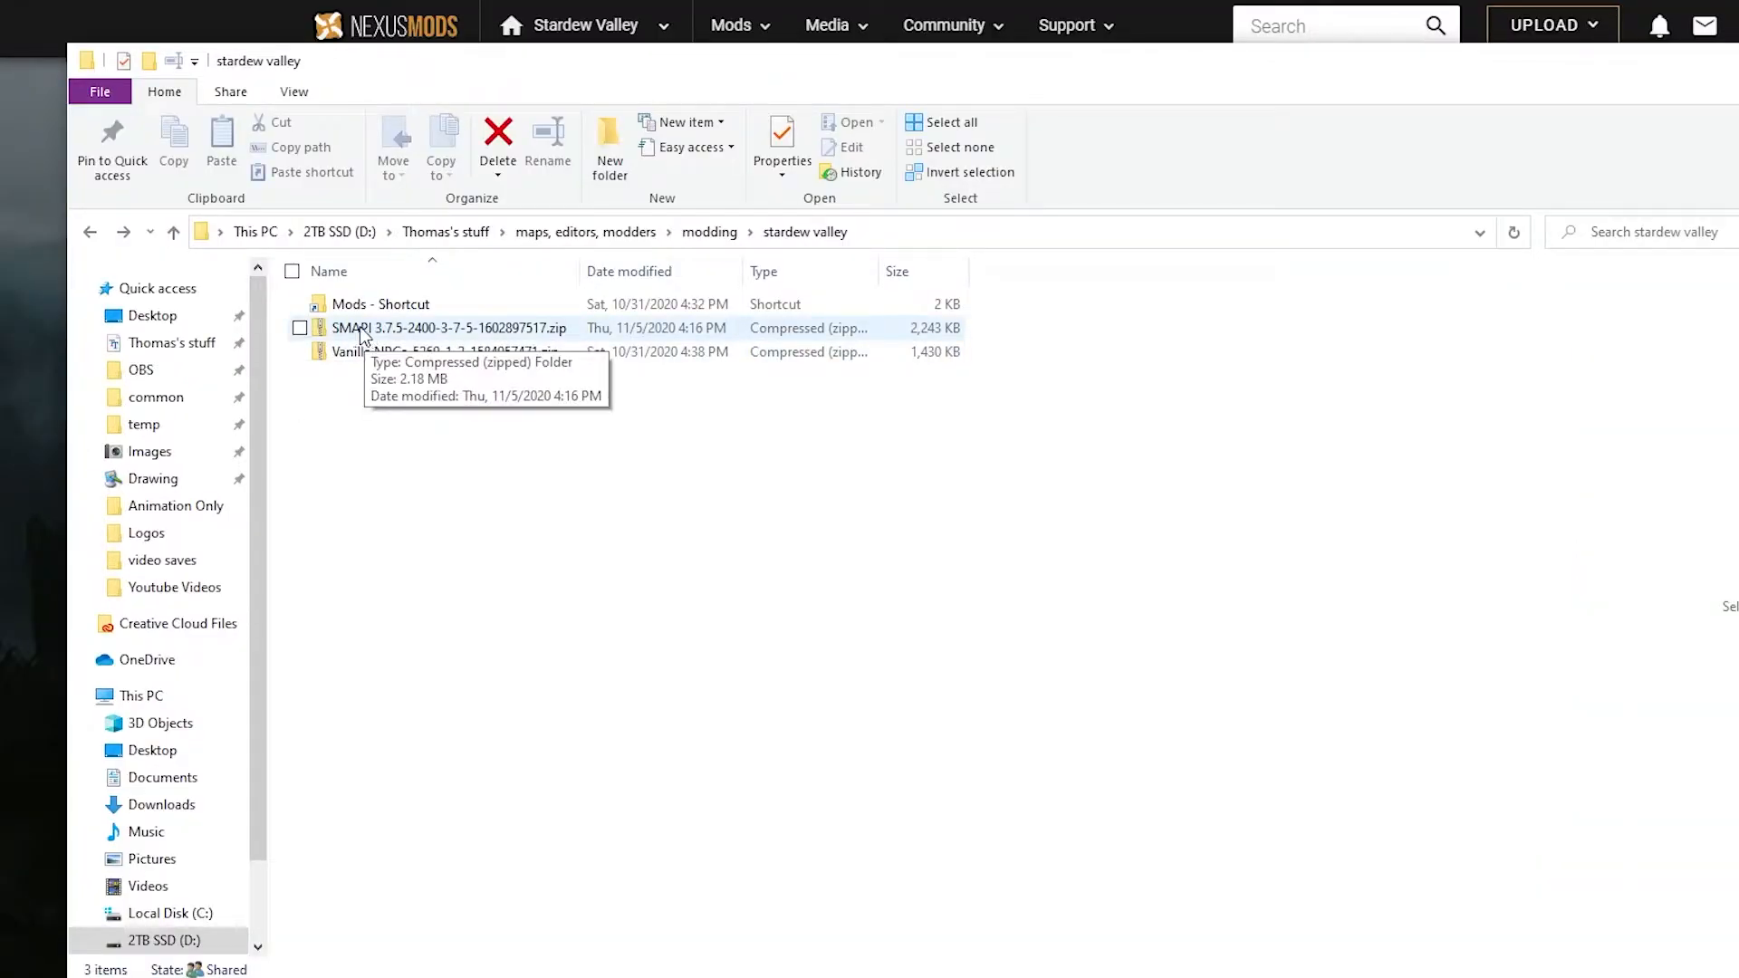
Step: Extract the downloaded SMAPI zip into its own folder and go into it
left_click(449, 328)
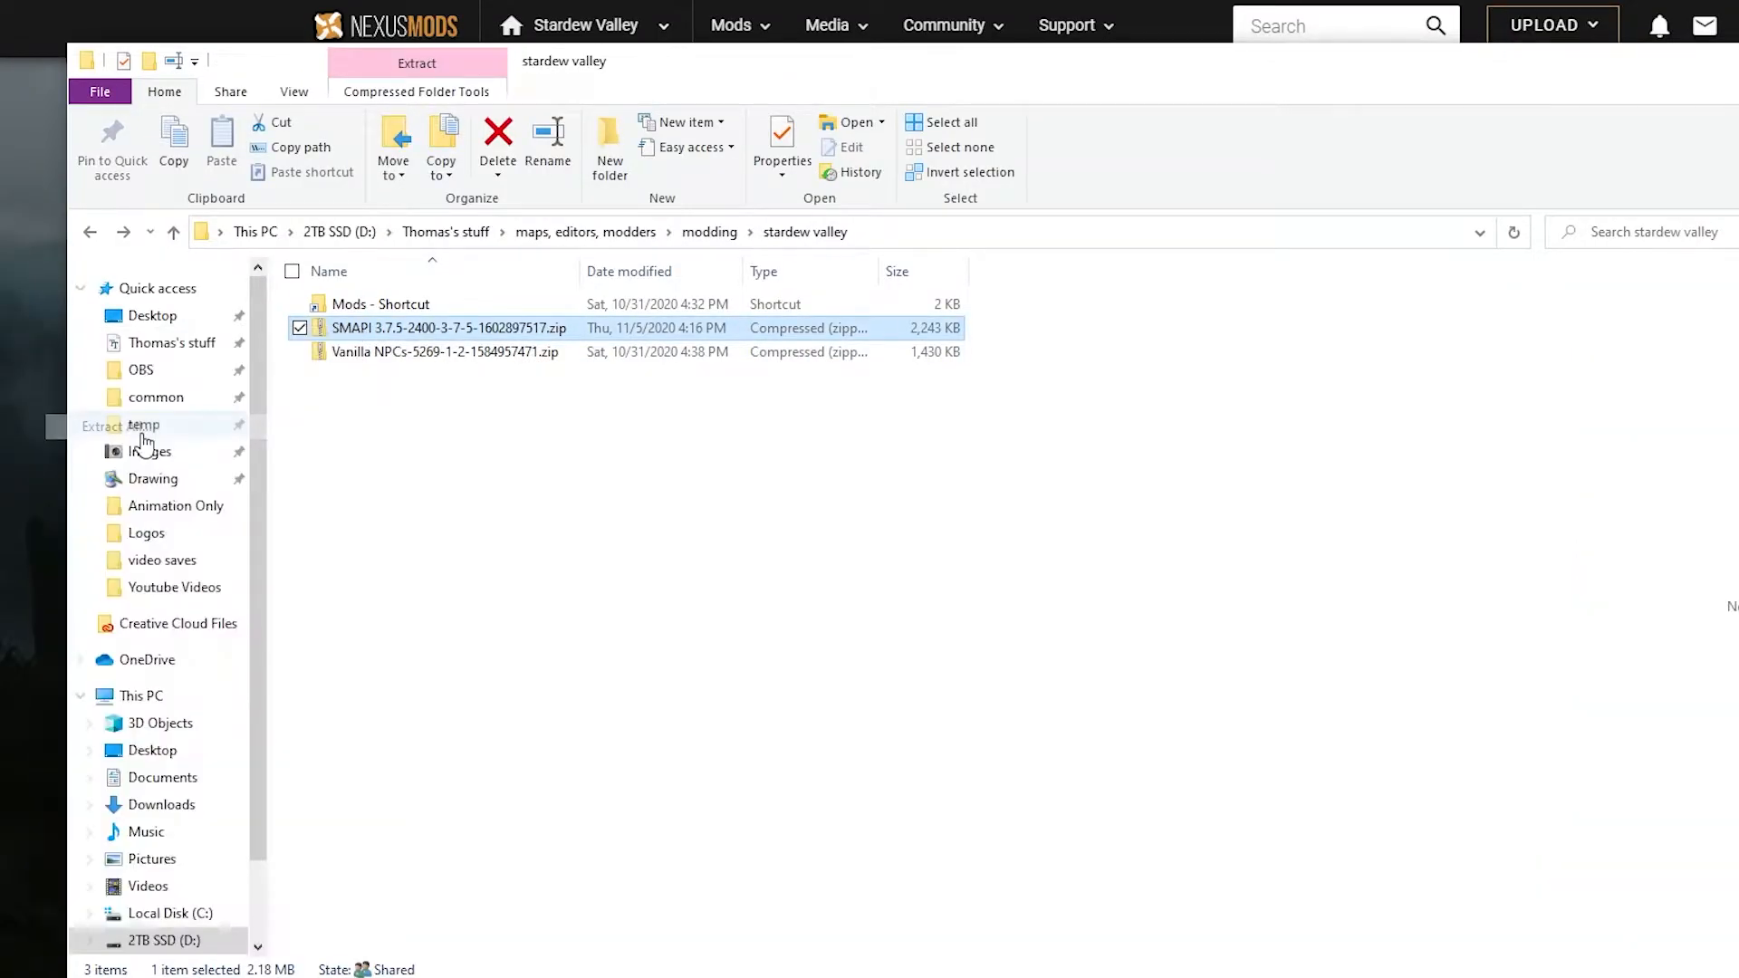
mouse_move(1259, 710)
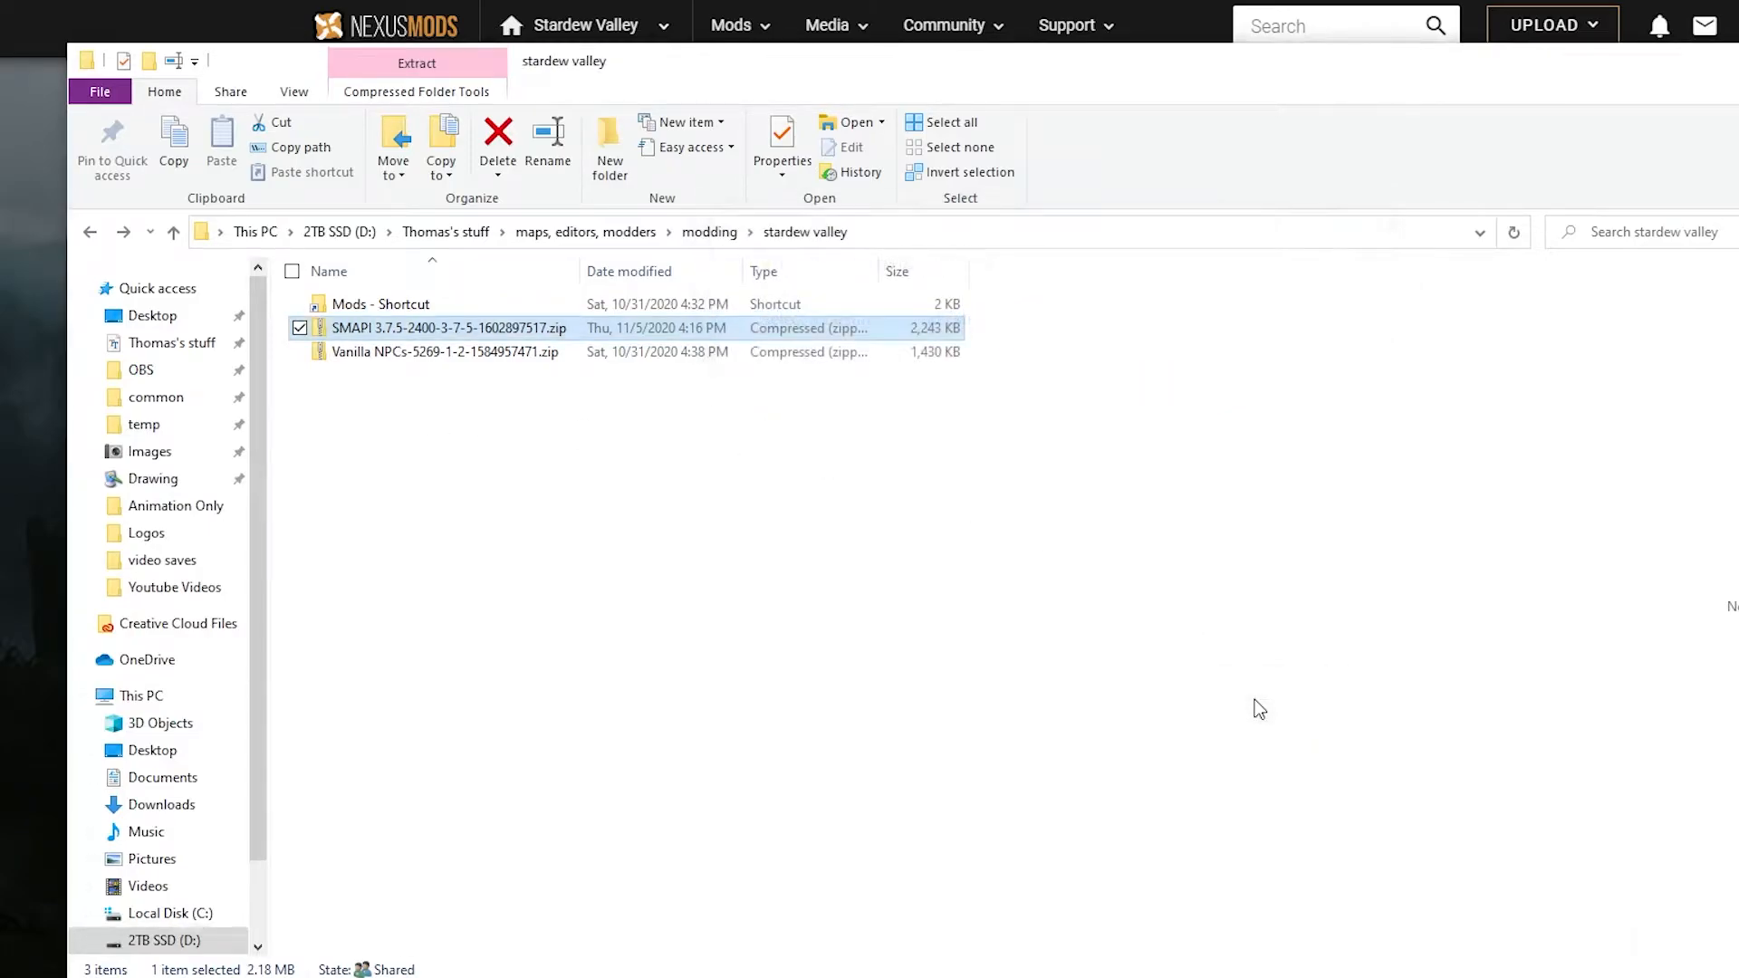
left_click(417, 62)
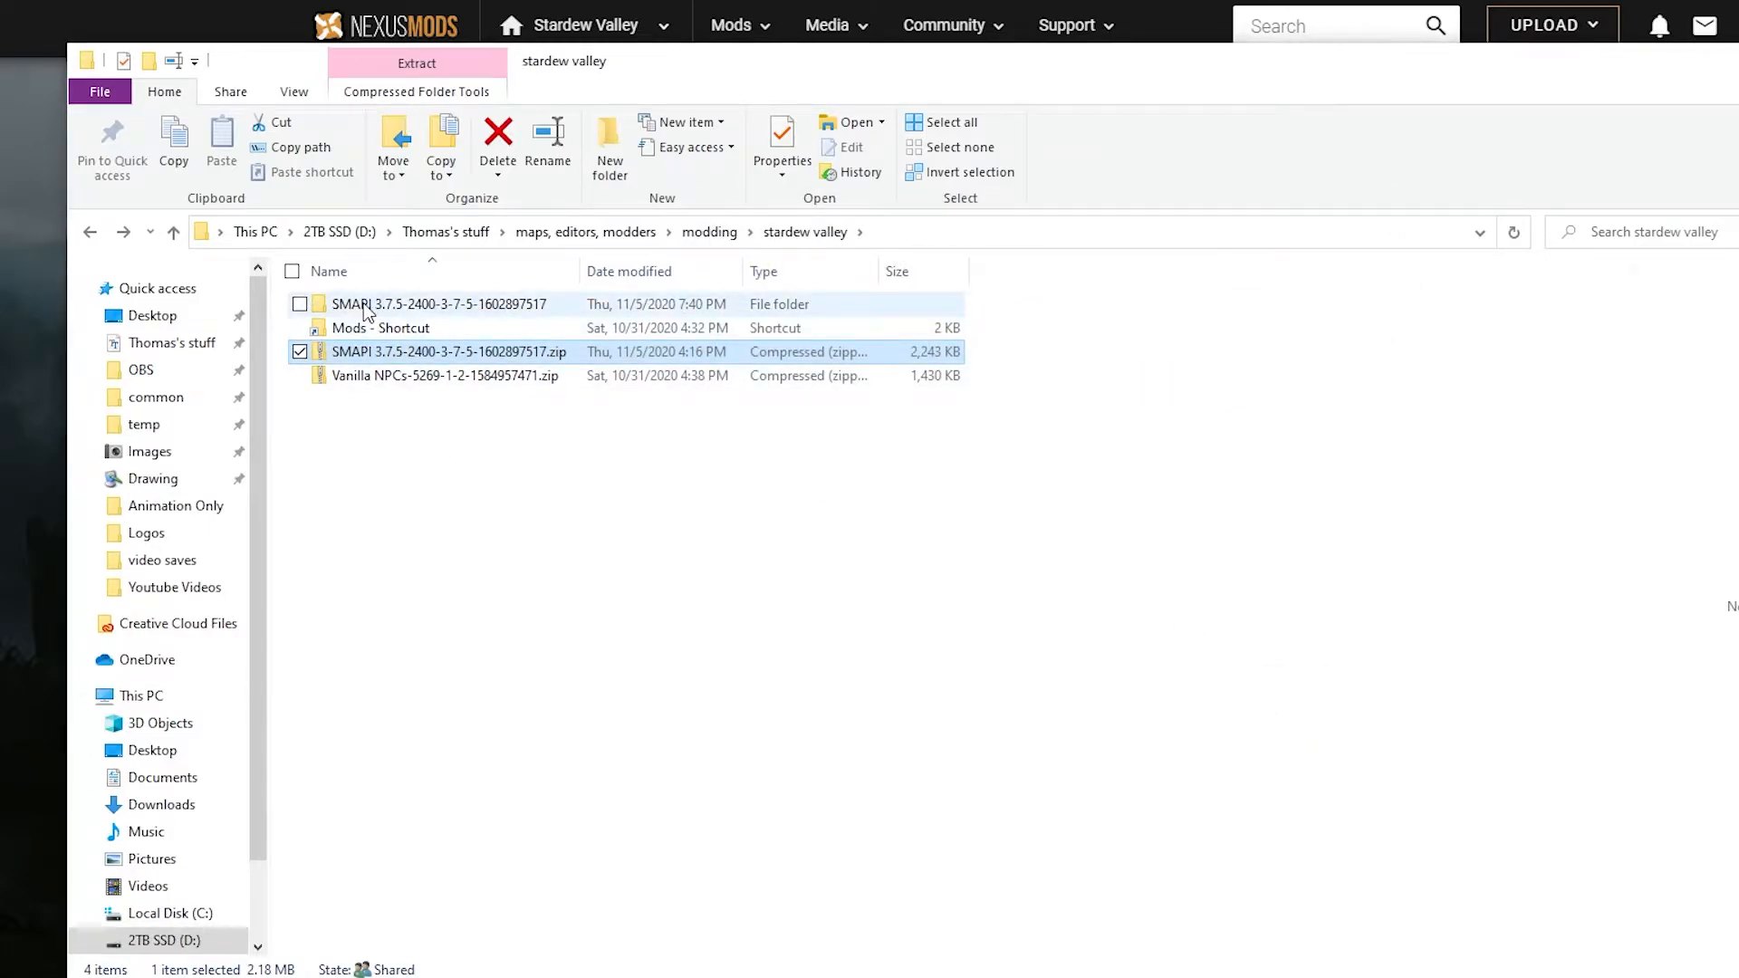
double_click(438, 303)
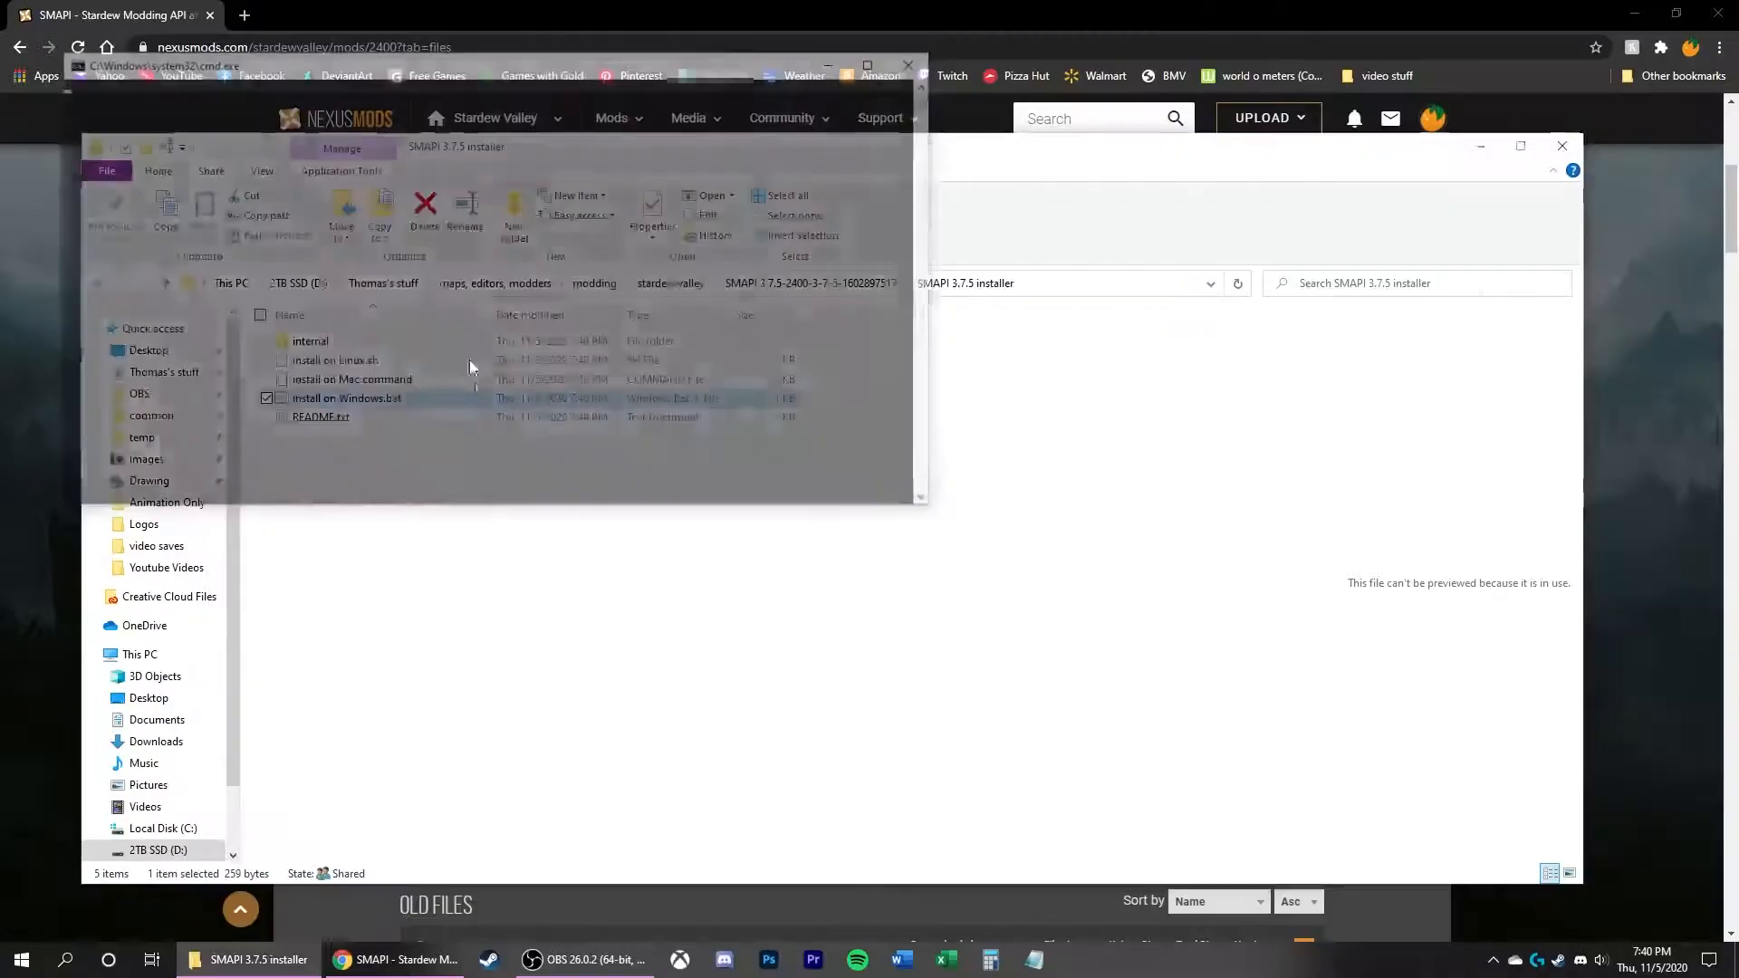
Step: Run 'install on Windows.bat' and answer 1 to install SMAPI into the game folder
double_click(345, 396)
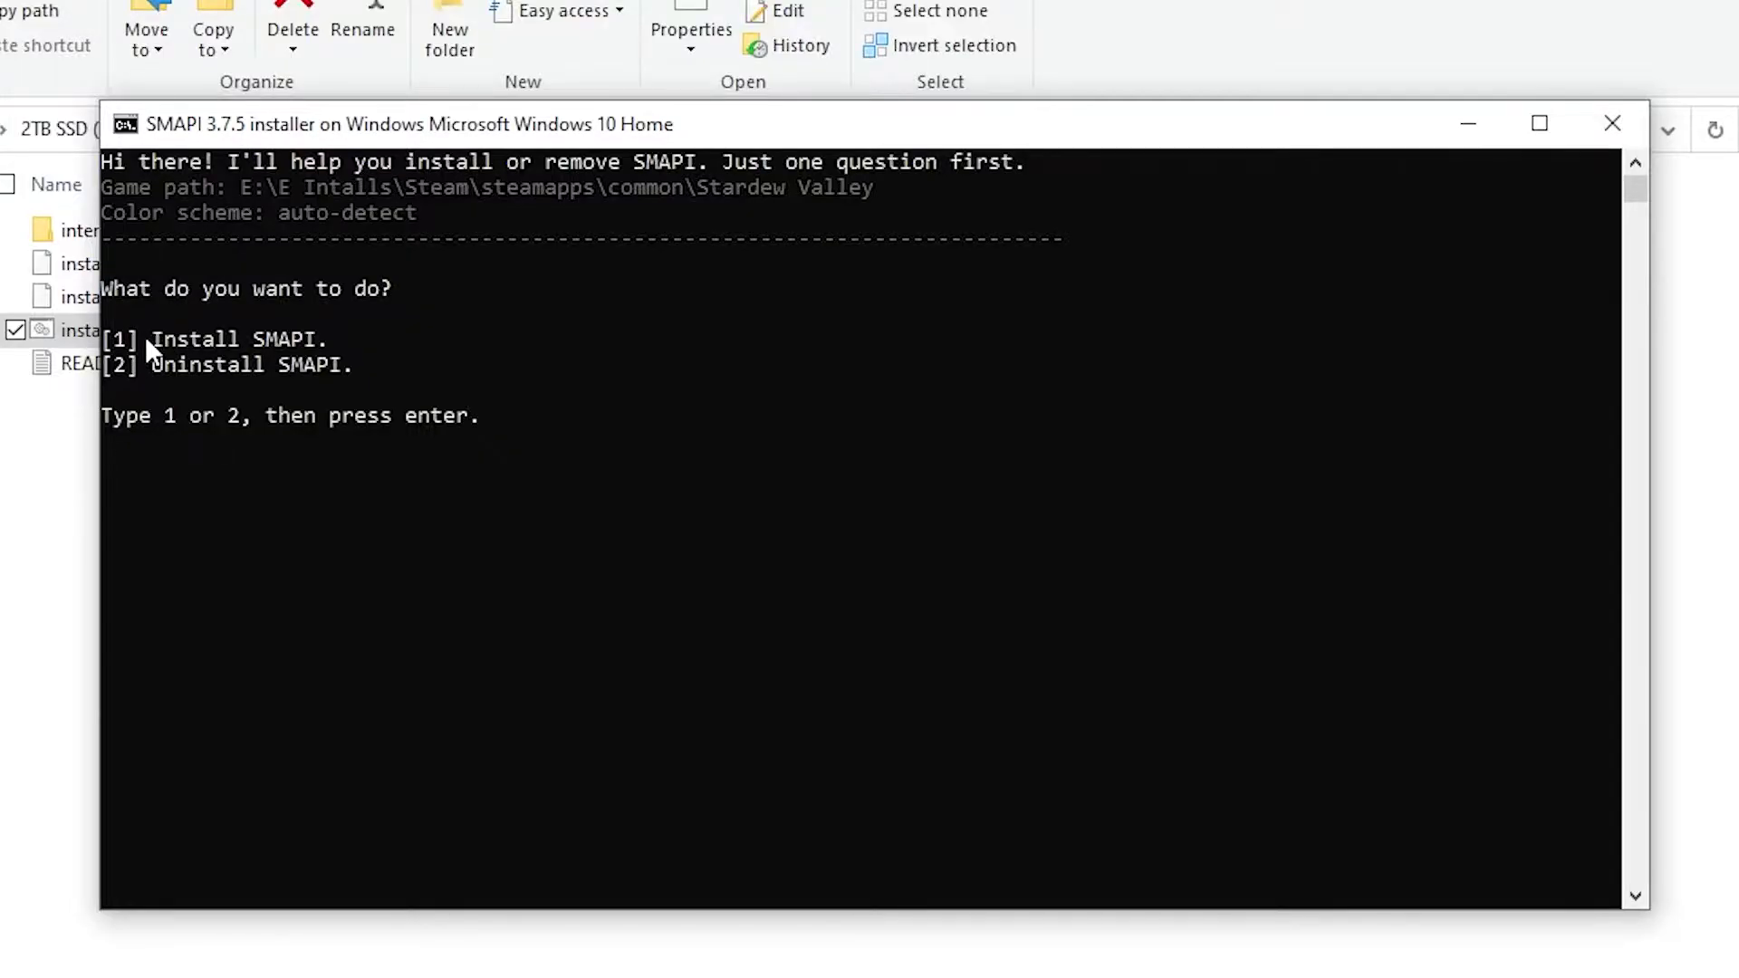
mouse_move(221, 371)
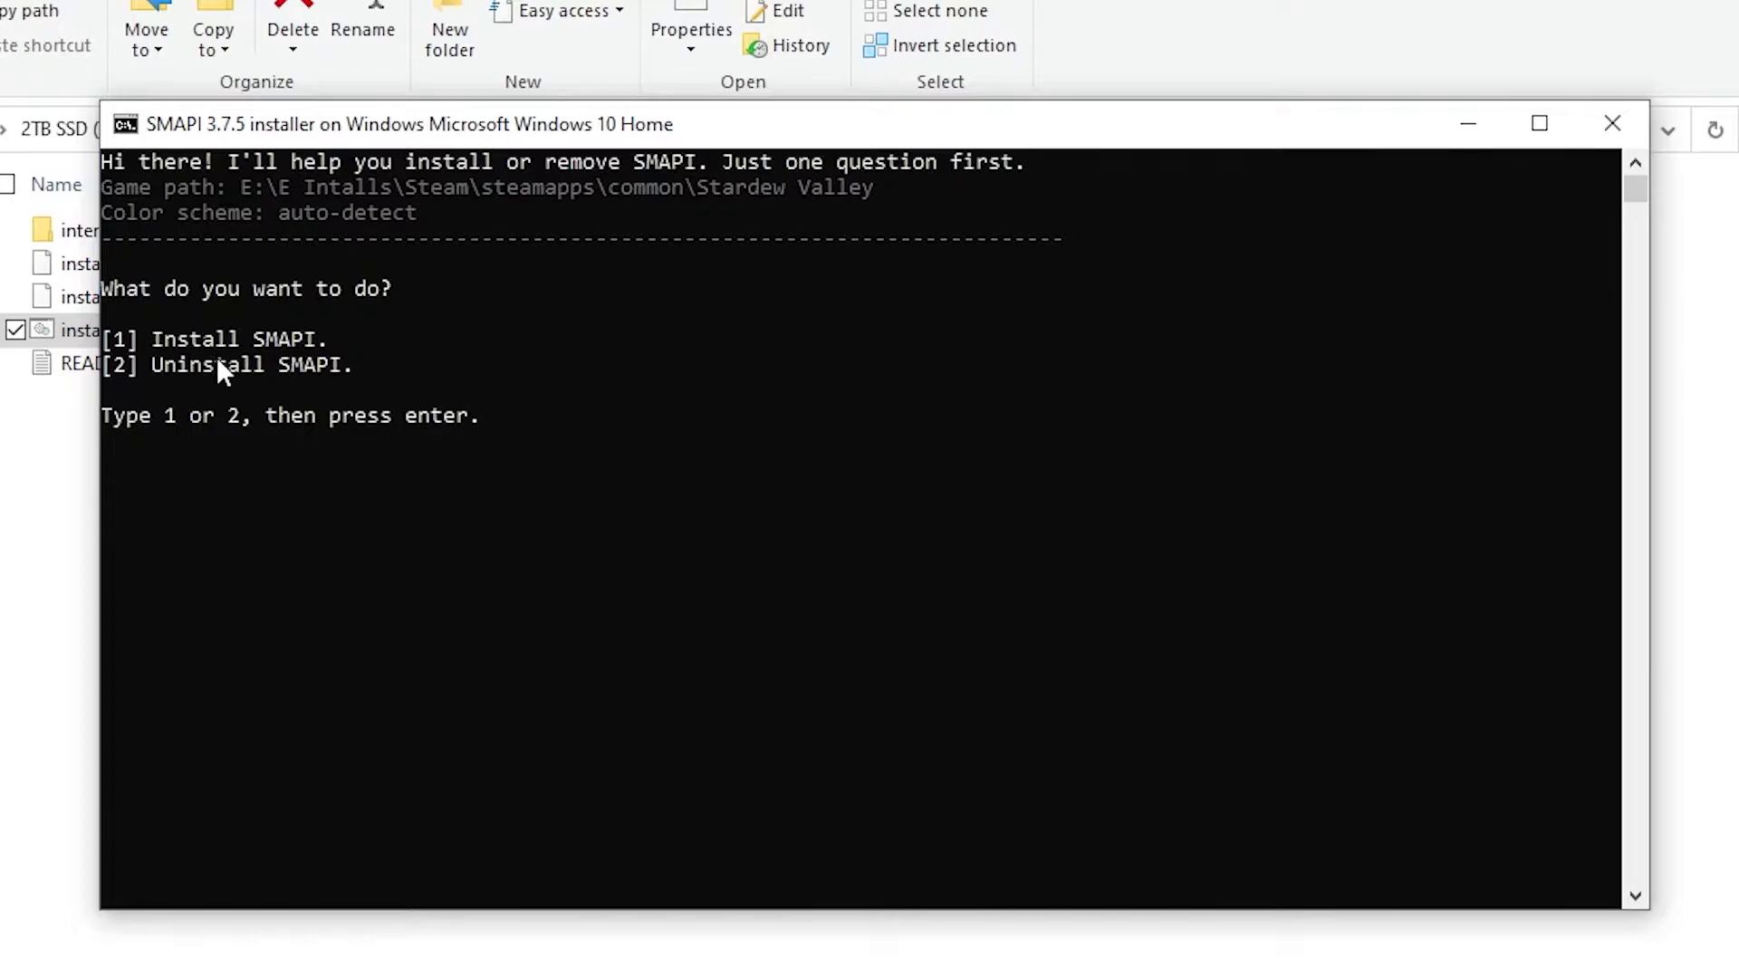
type("1")
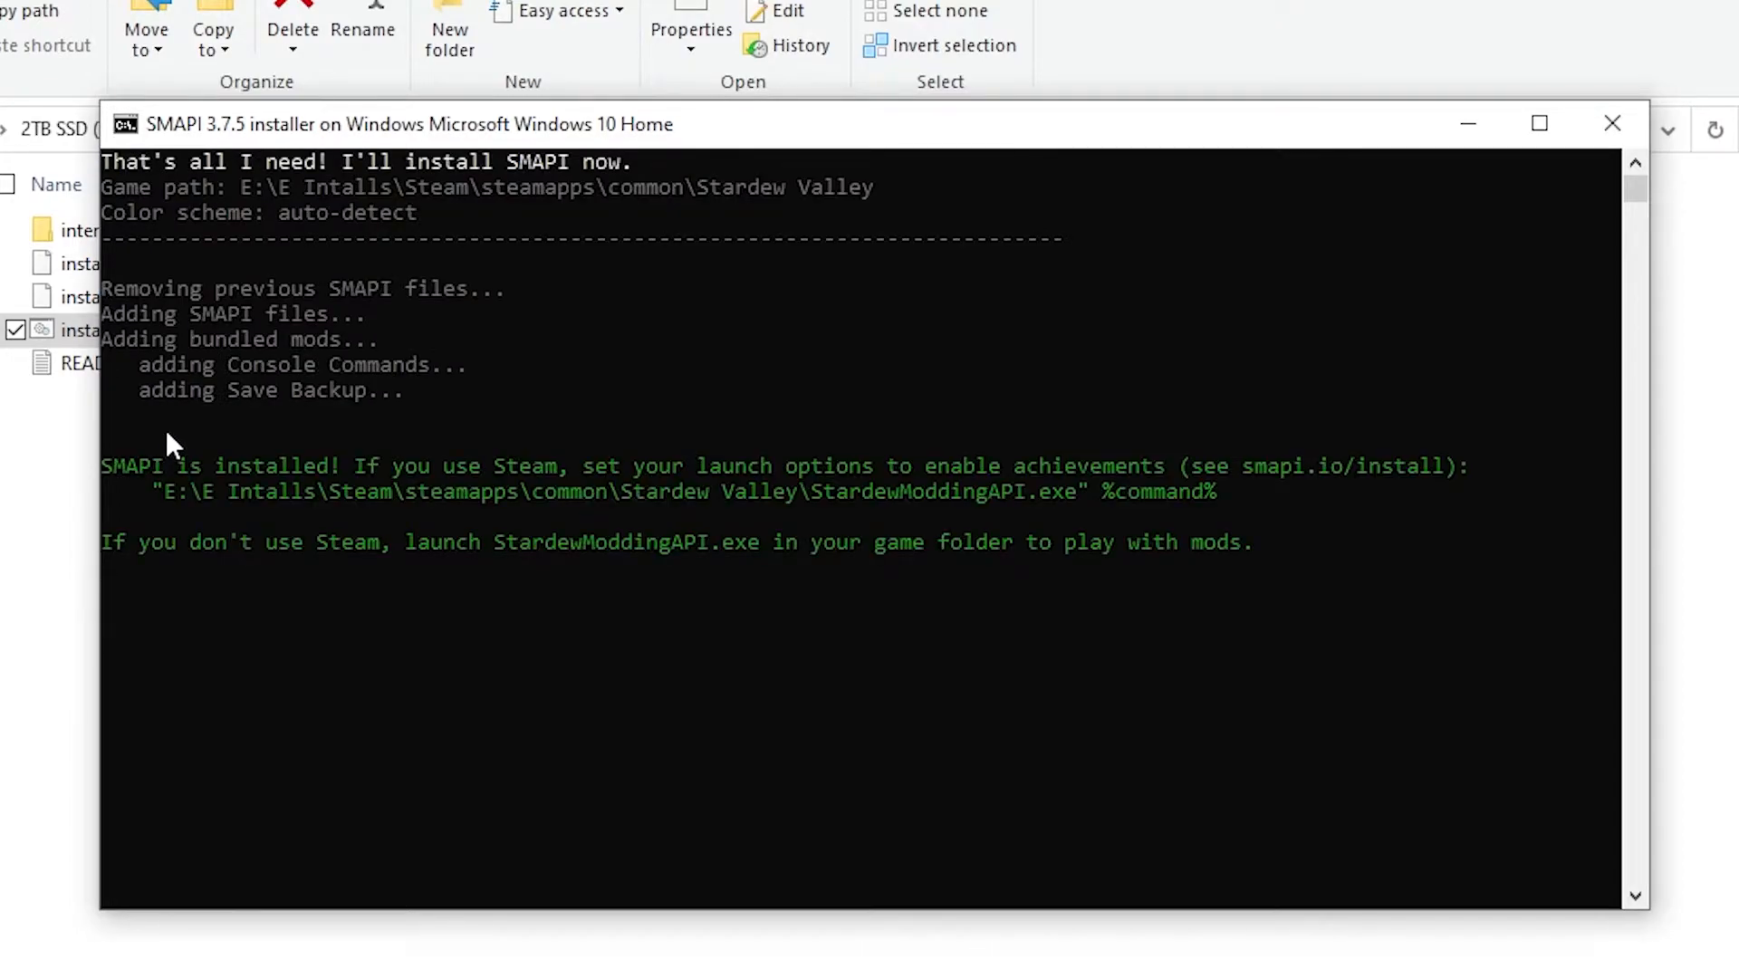
mouse_move(1074, 516)
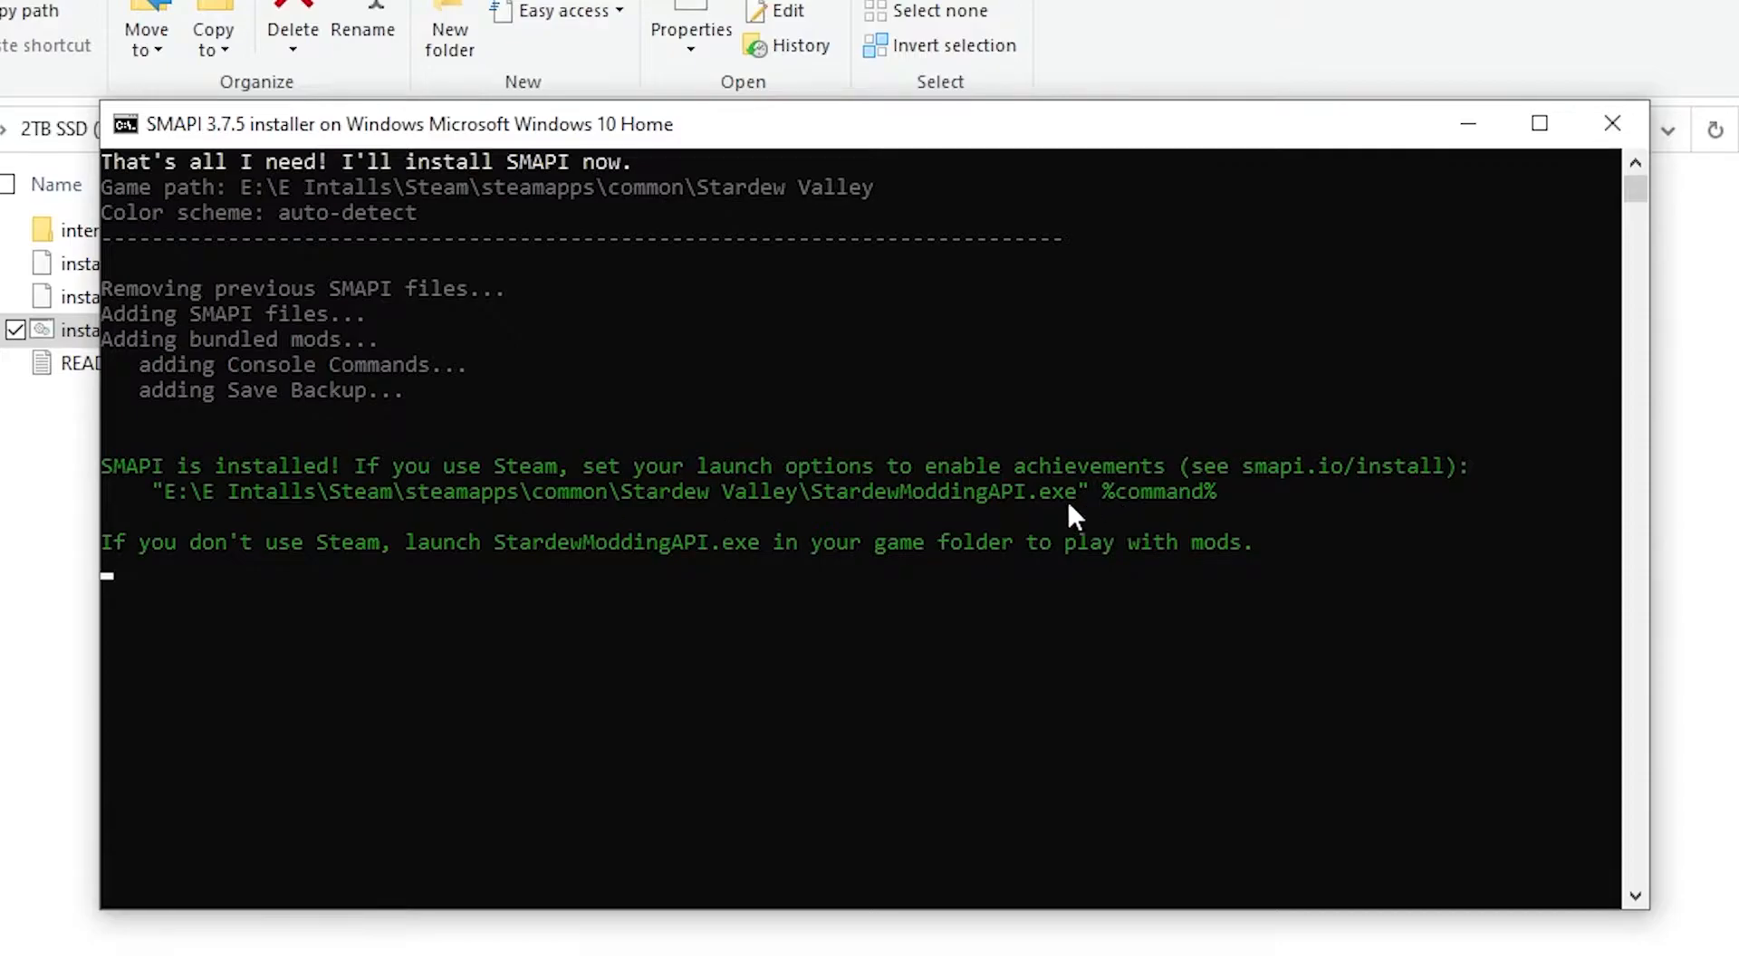
mouse_move(664, 455)
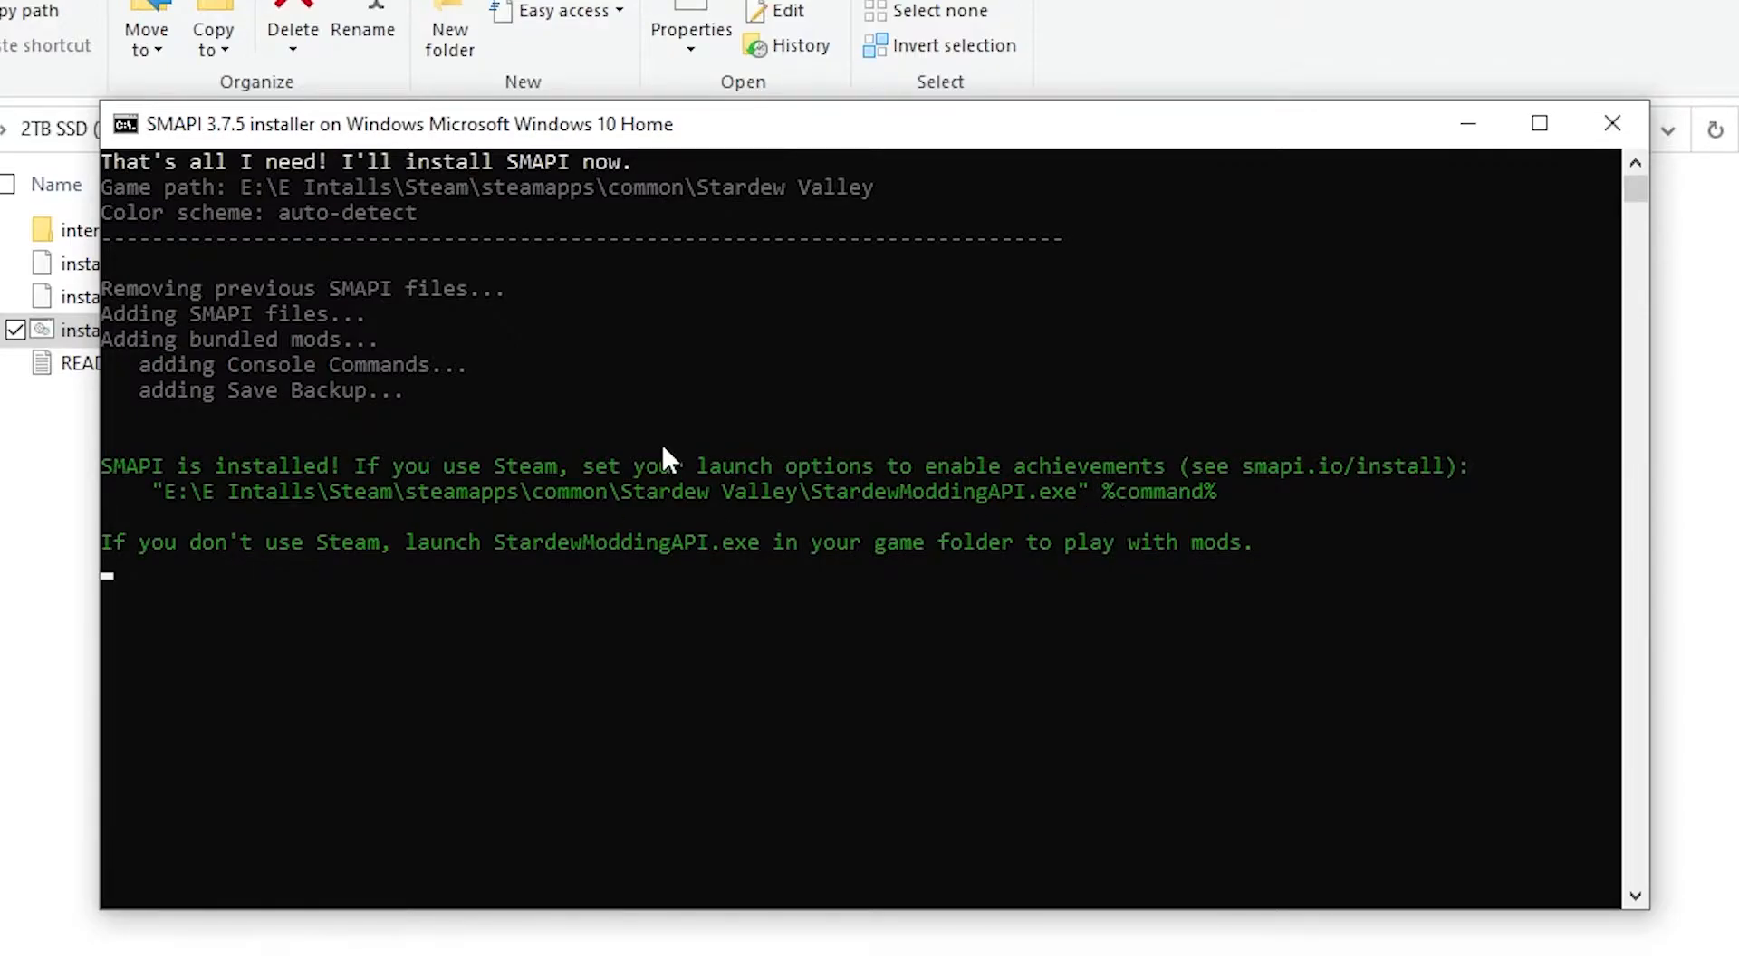
mouse_move(399, 555)
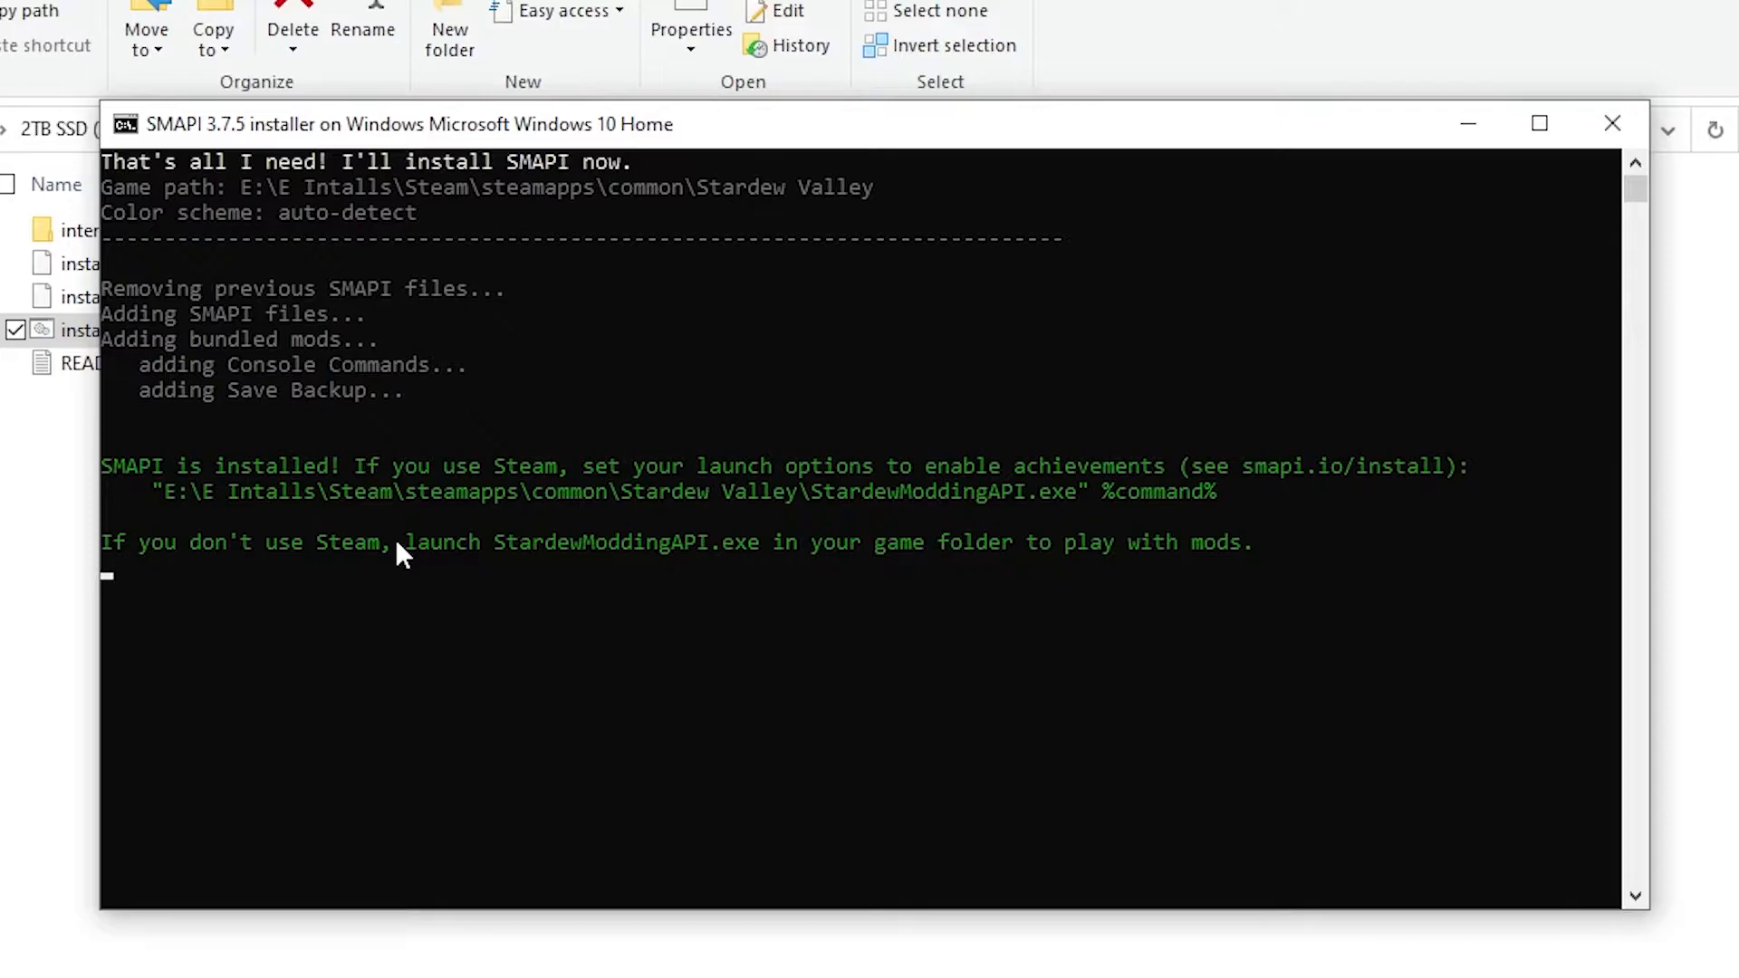
mouse_move(1192, 553)
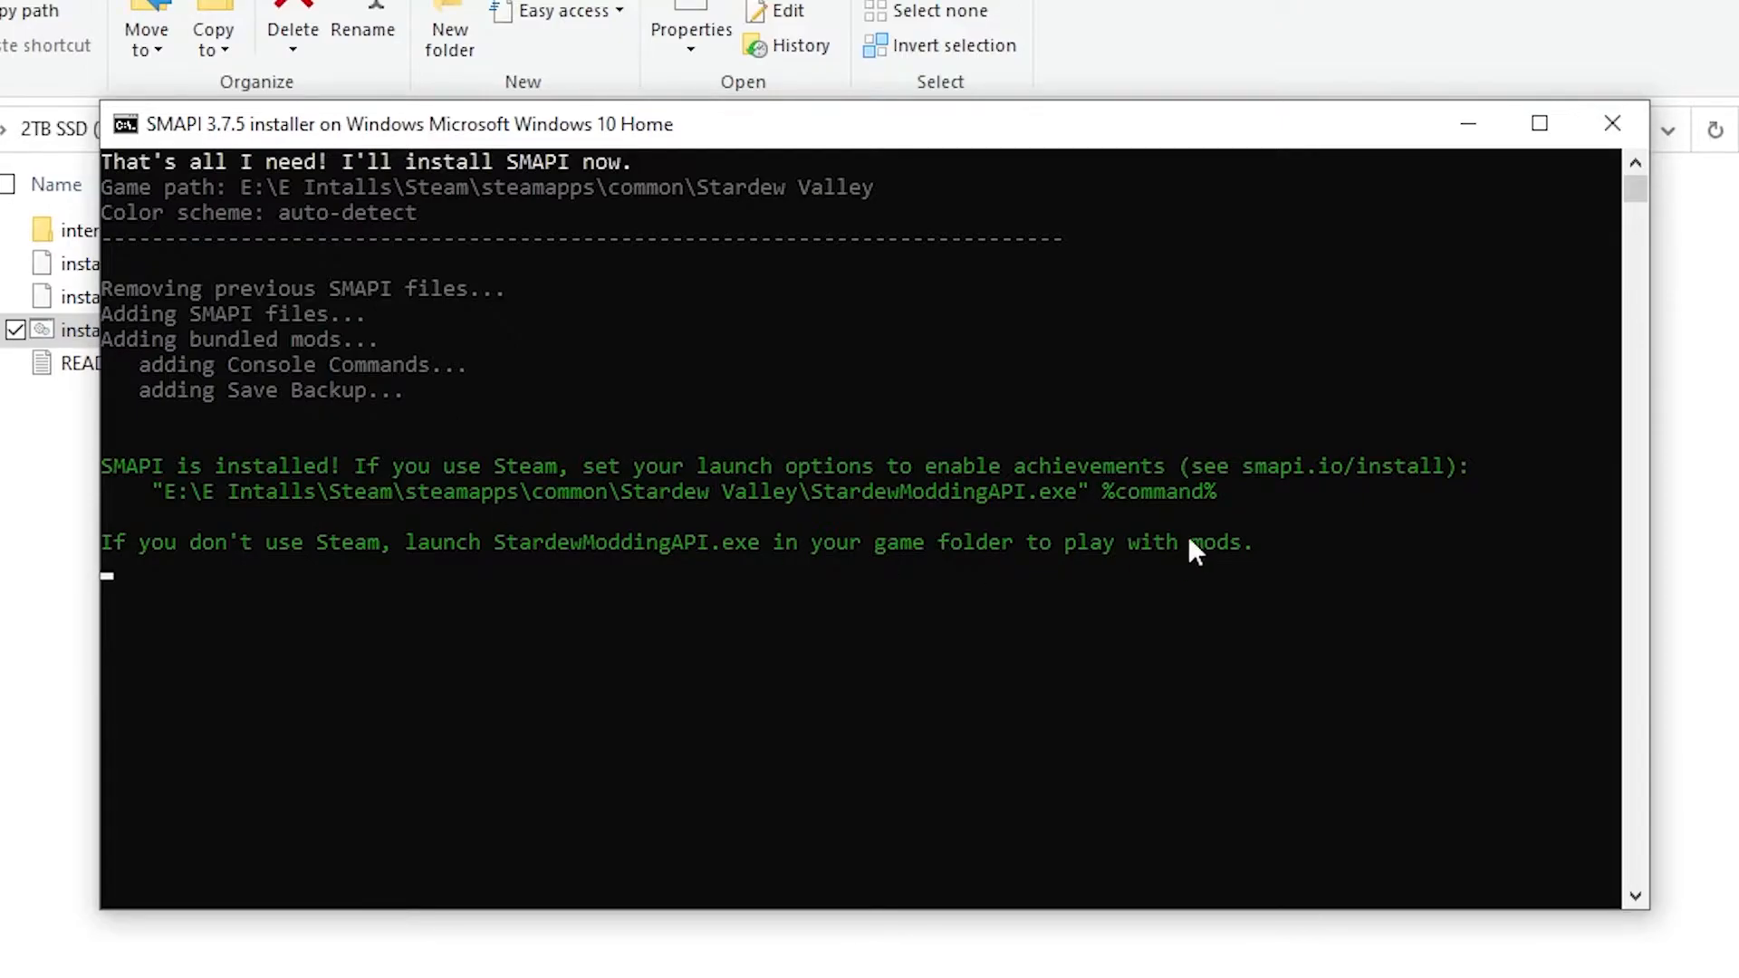
mouse_move(1256, 506)
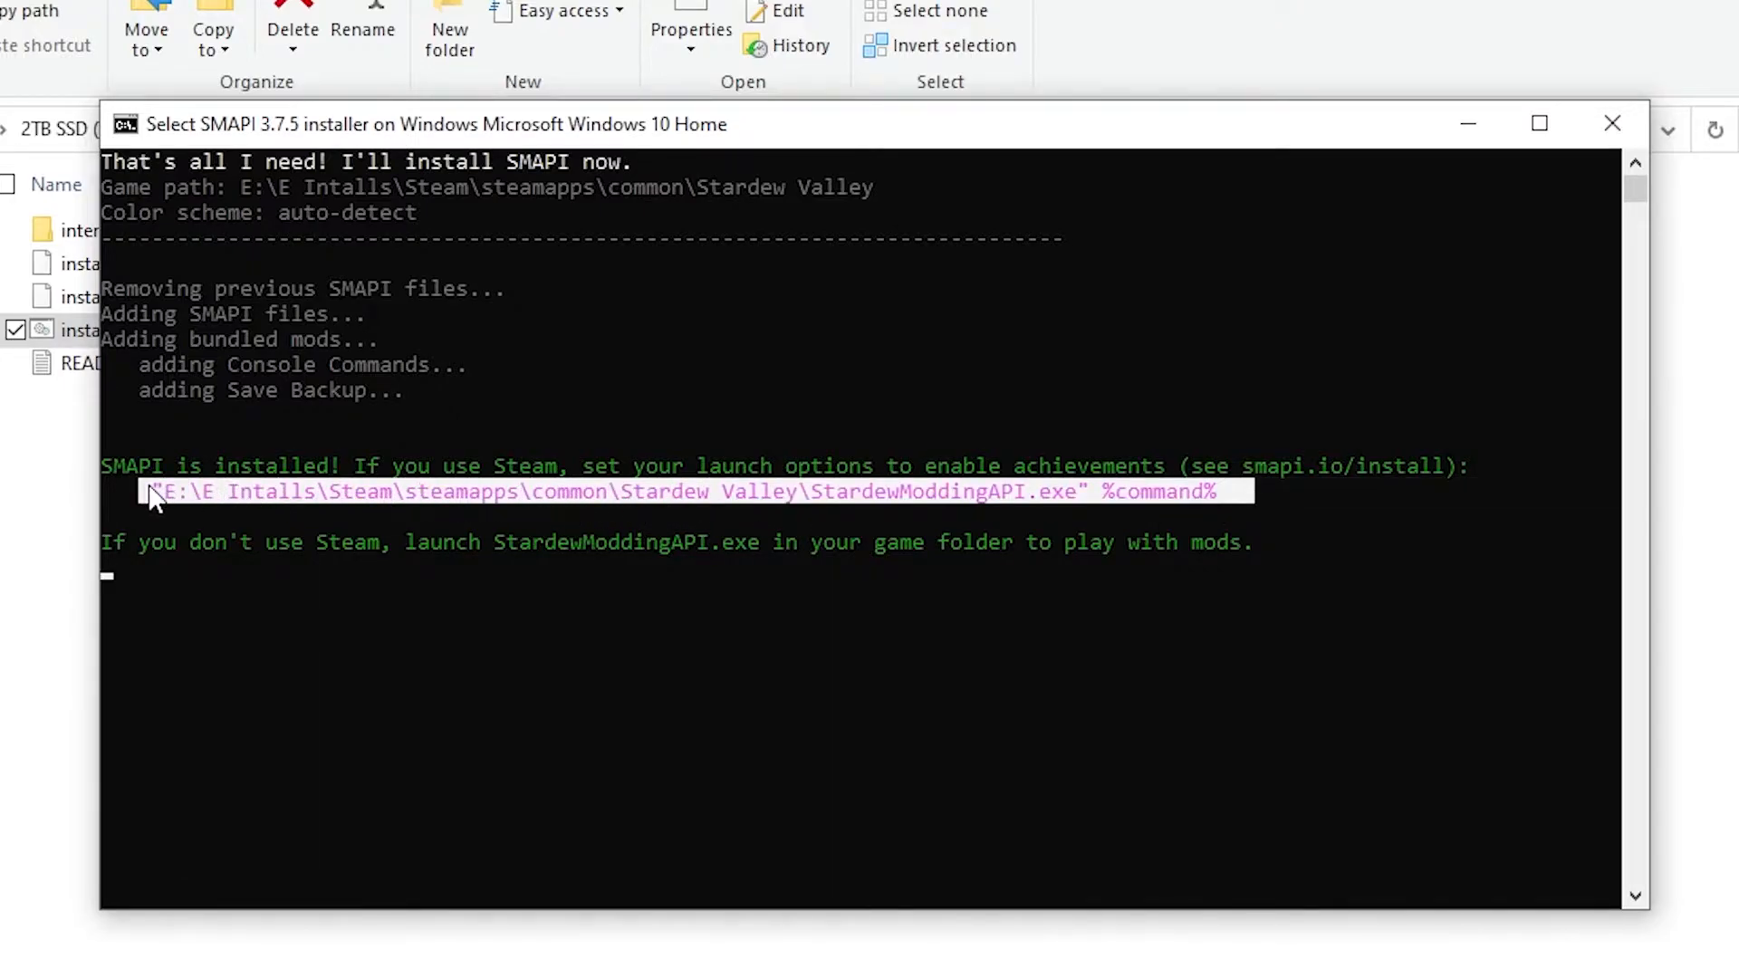
mouse_move(1072, 505)
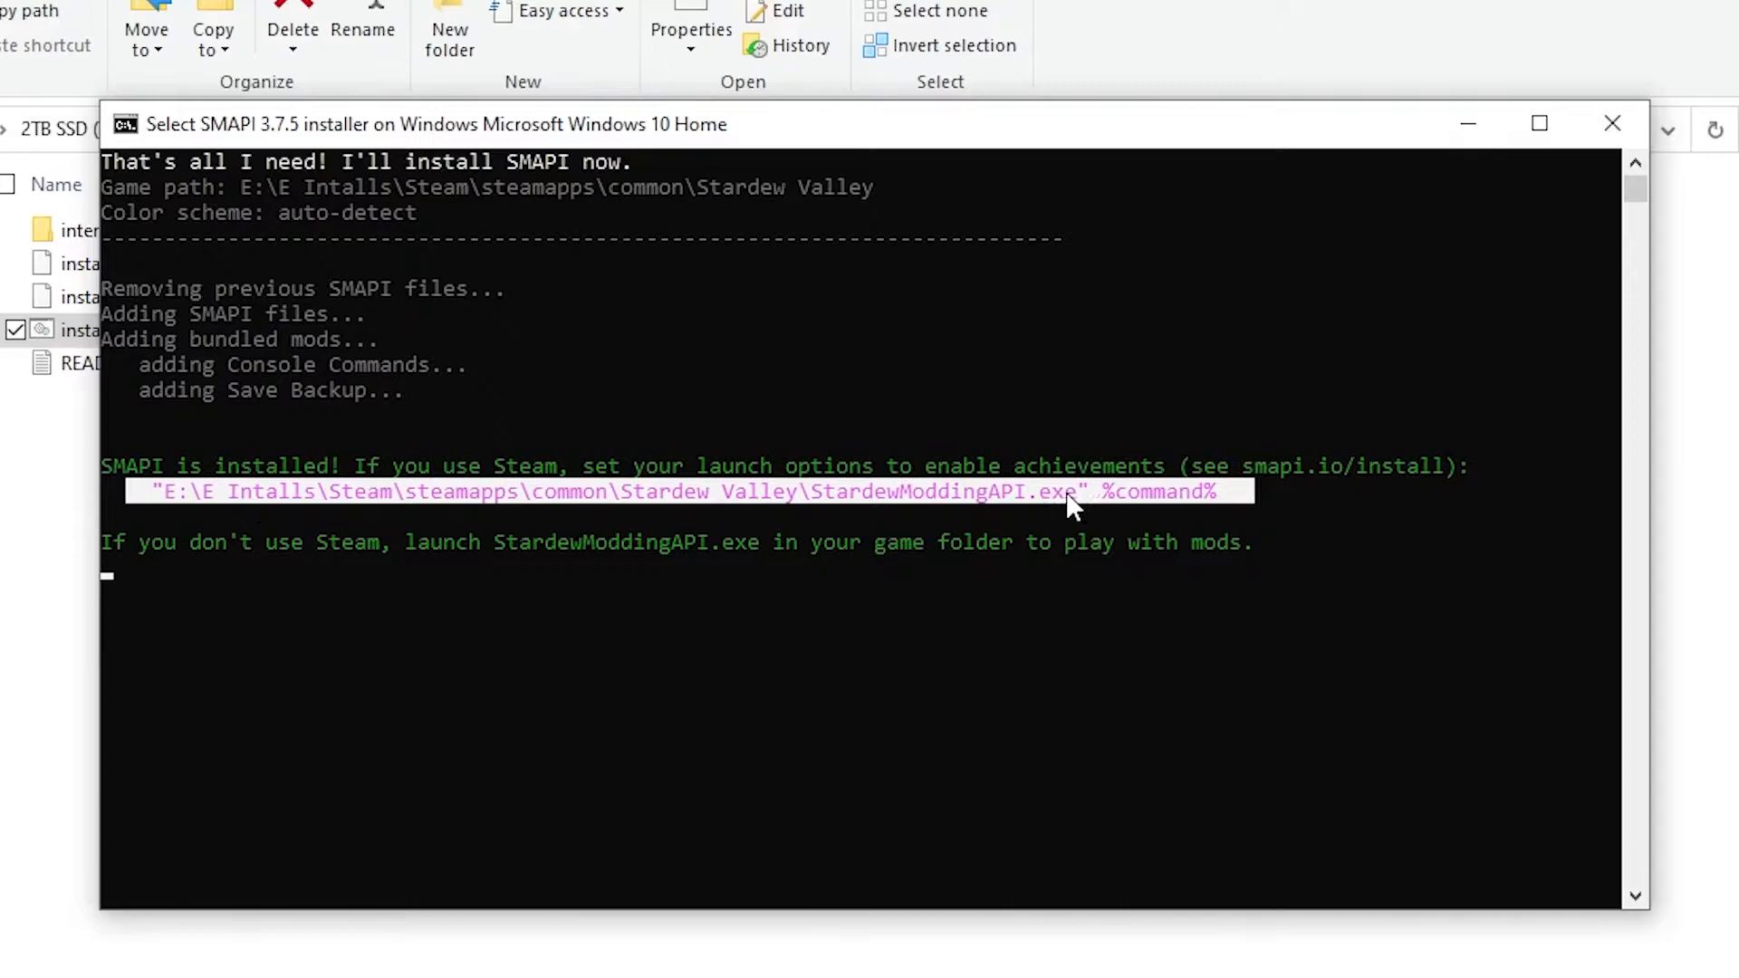
mouse_move(625, 496)
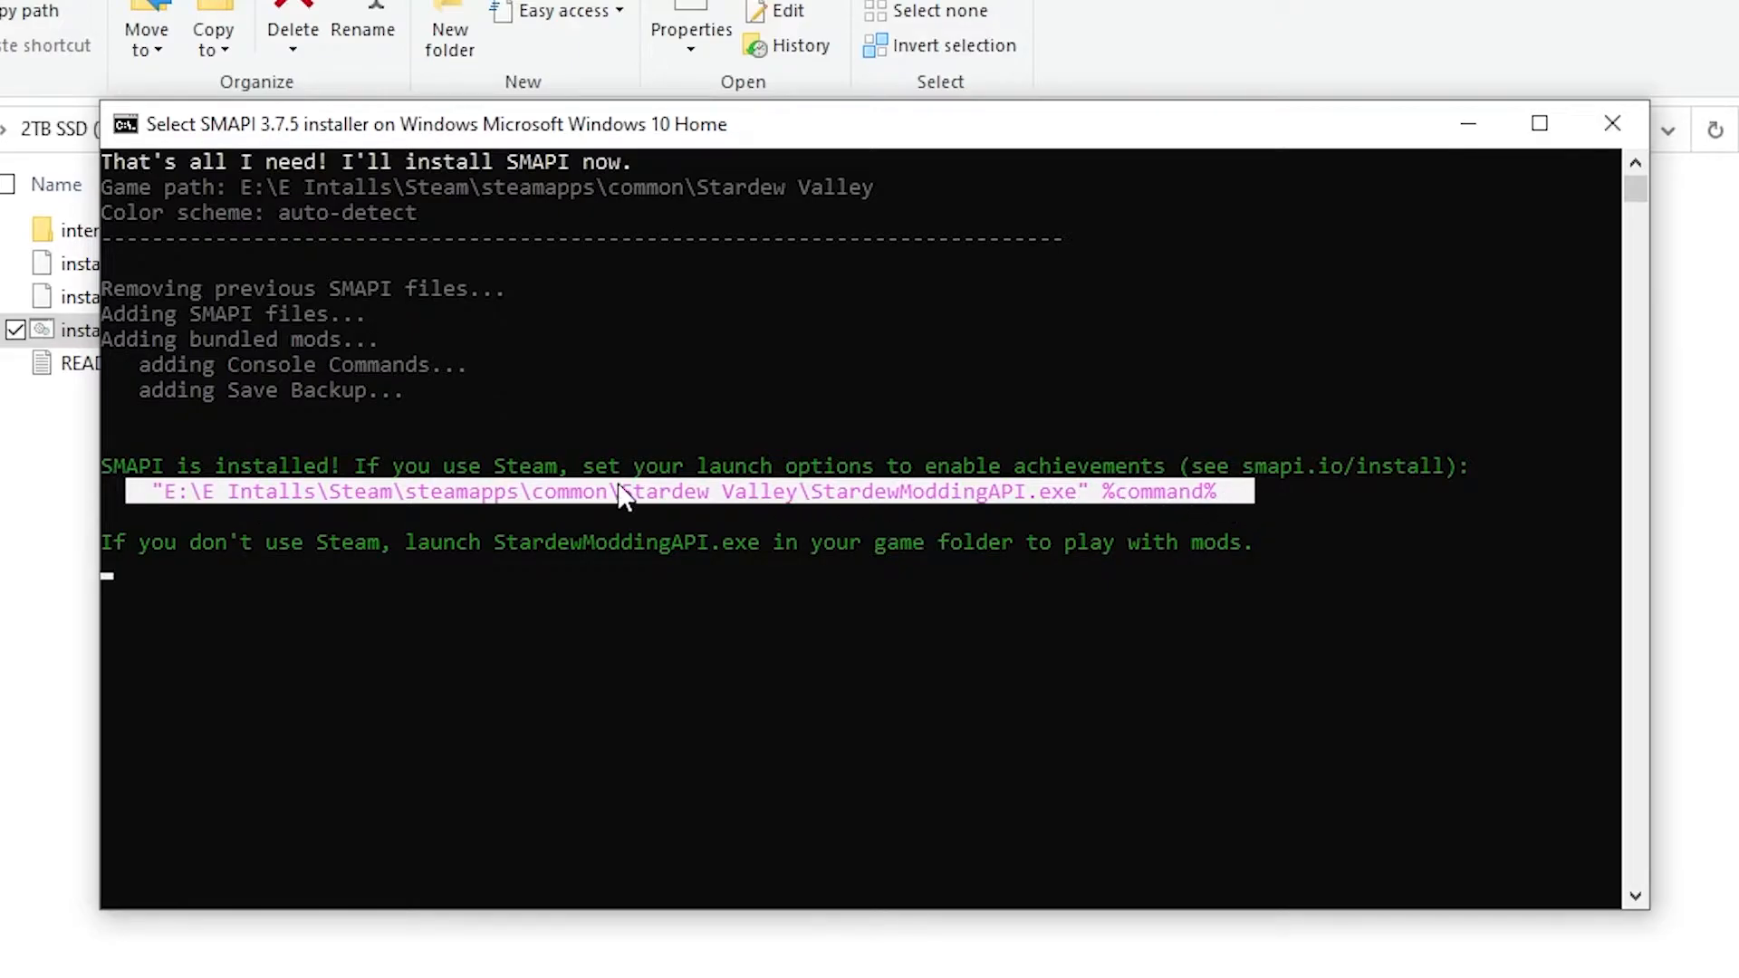
mouse_move(212, 505)
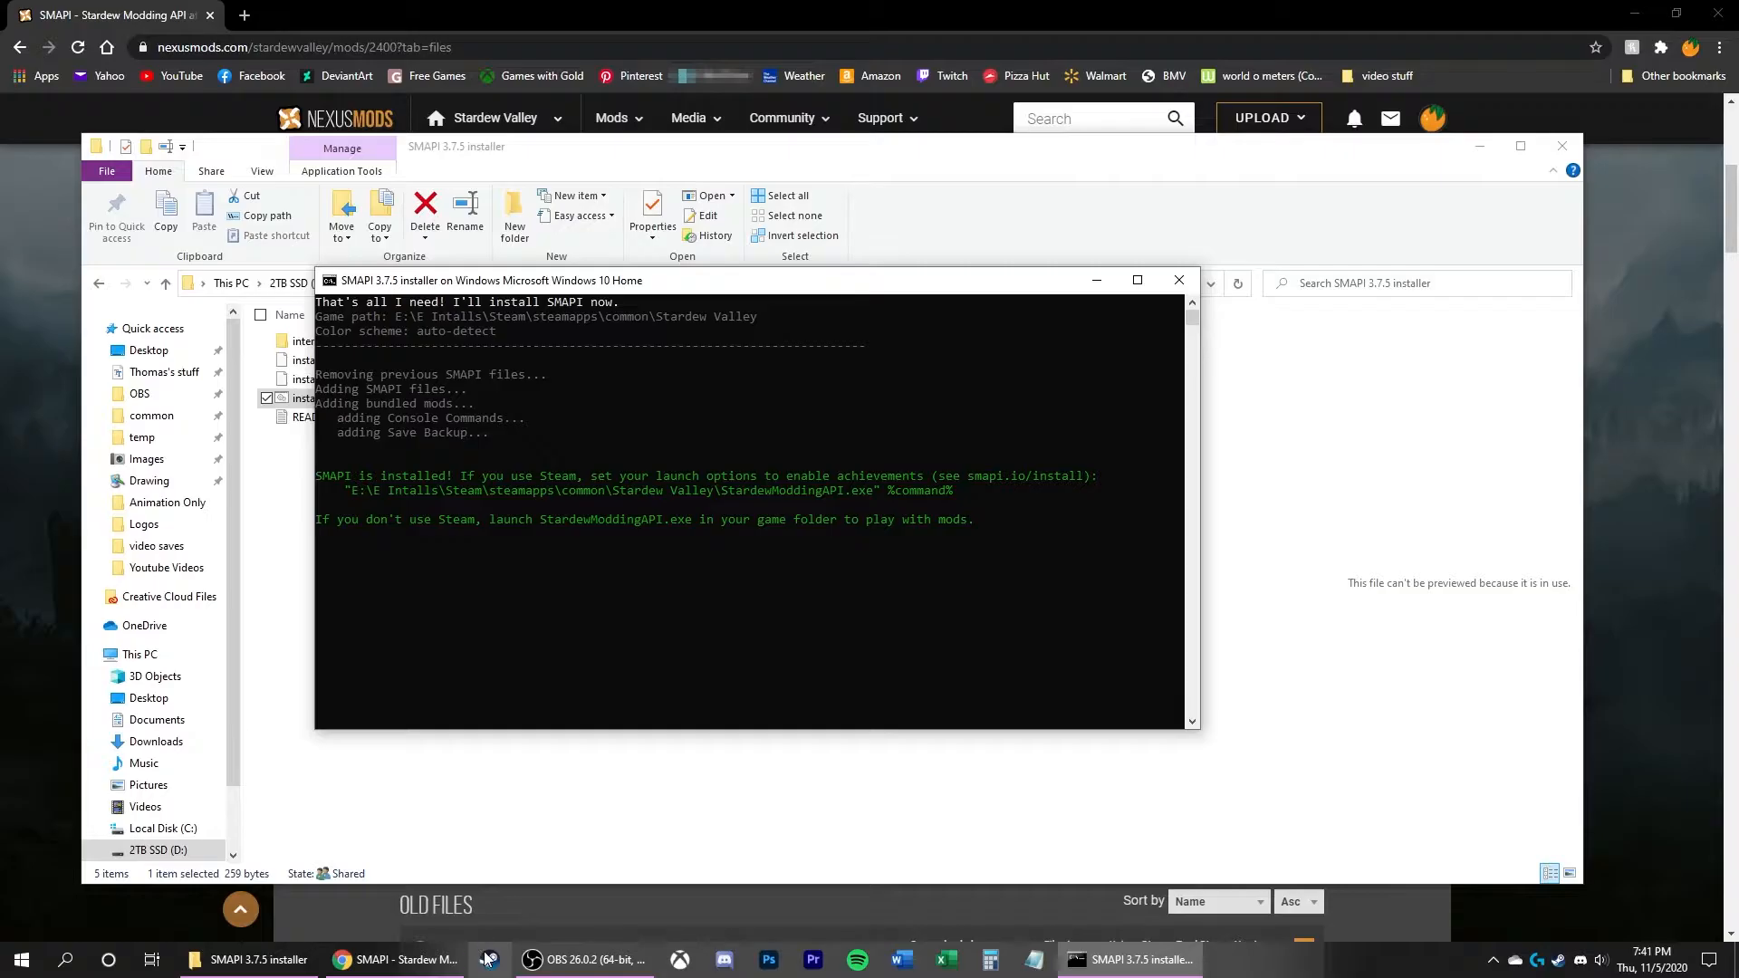
Step: Find Stardew Valley in the Steam library and bring up its launch options
left_click(512, 961)
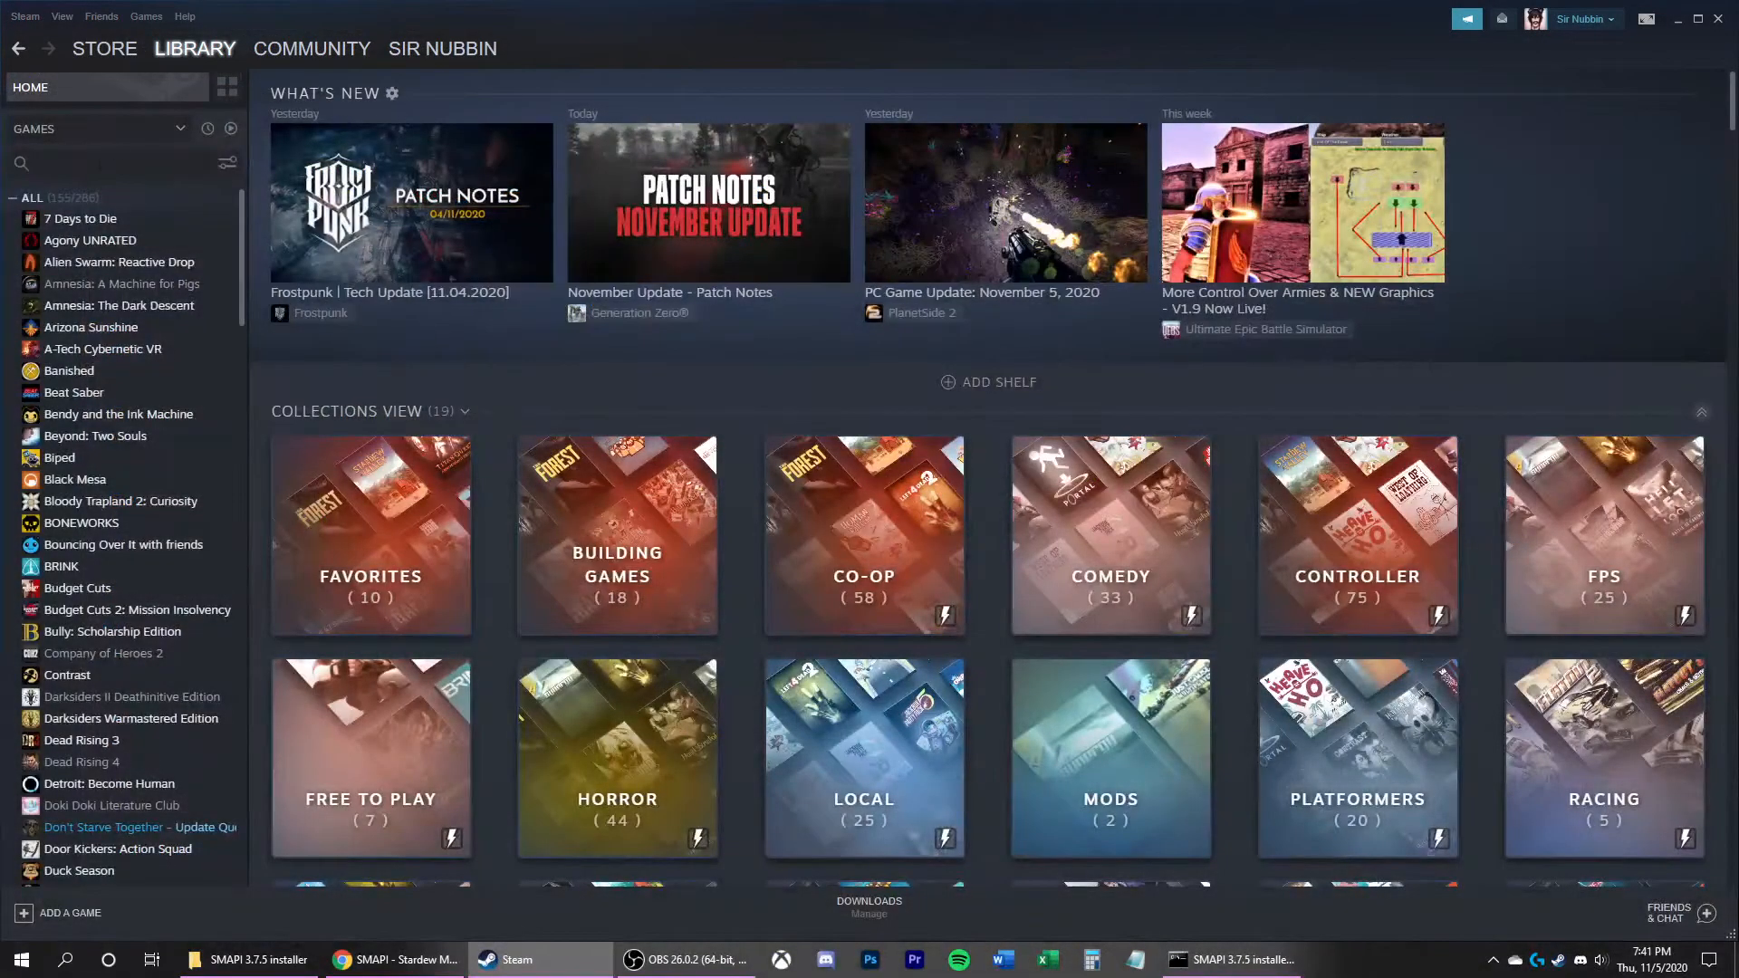
type("star")
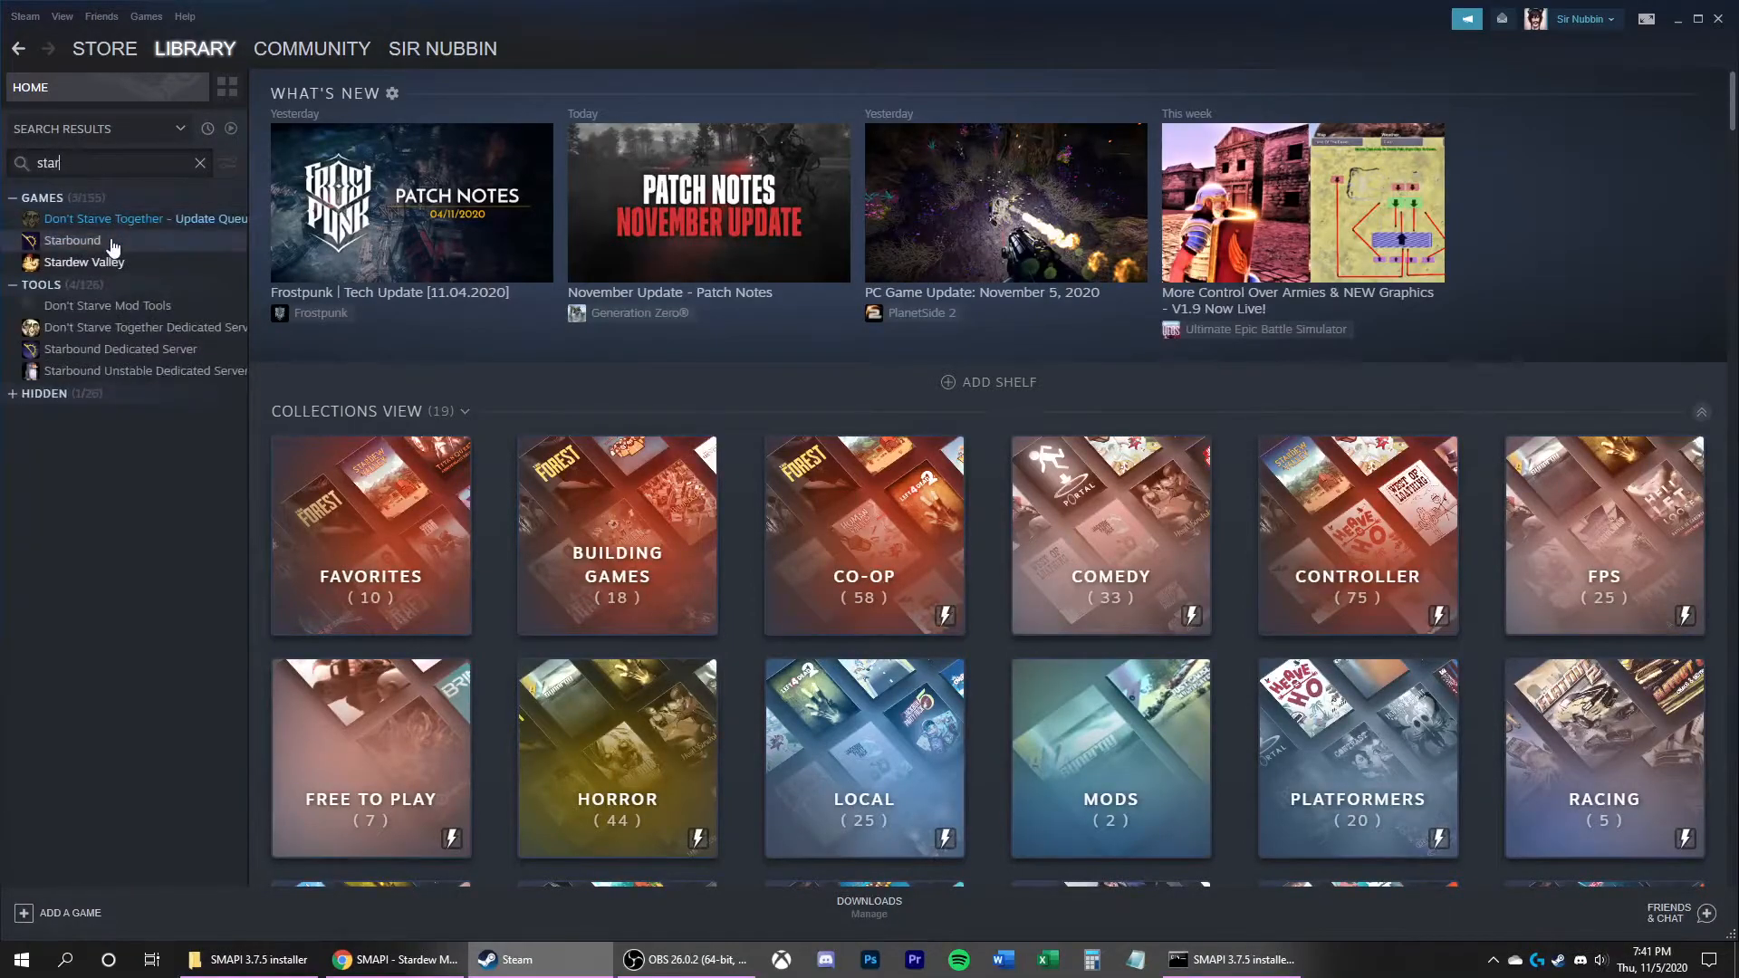
right_click(80, 261)
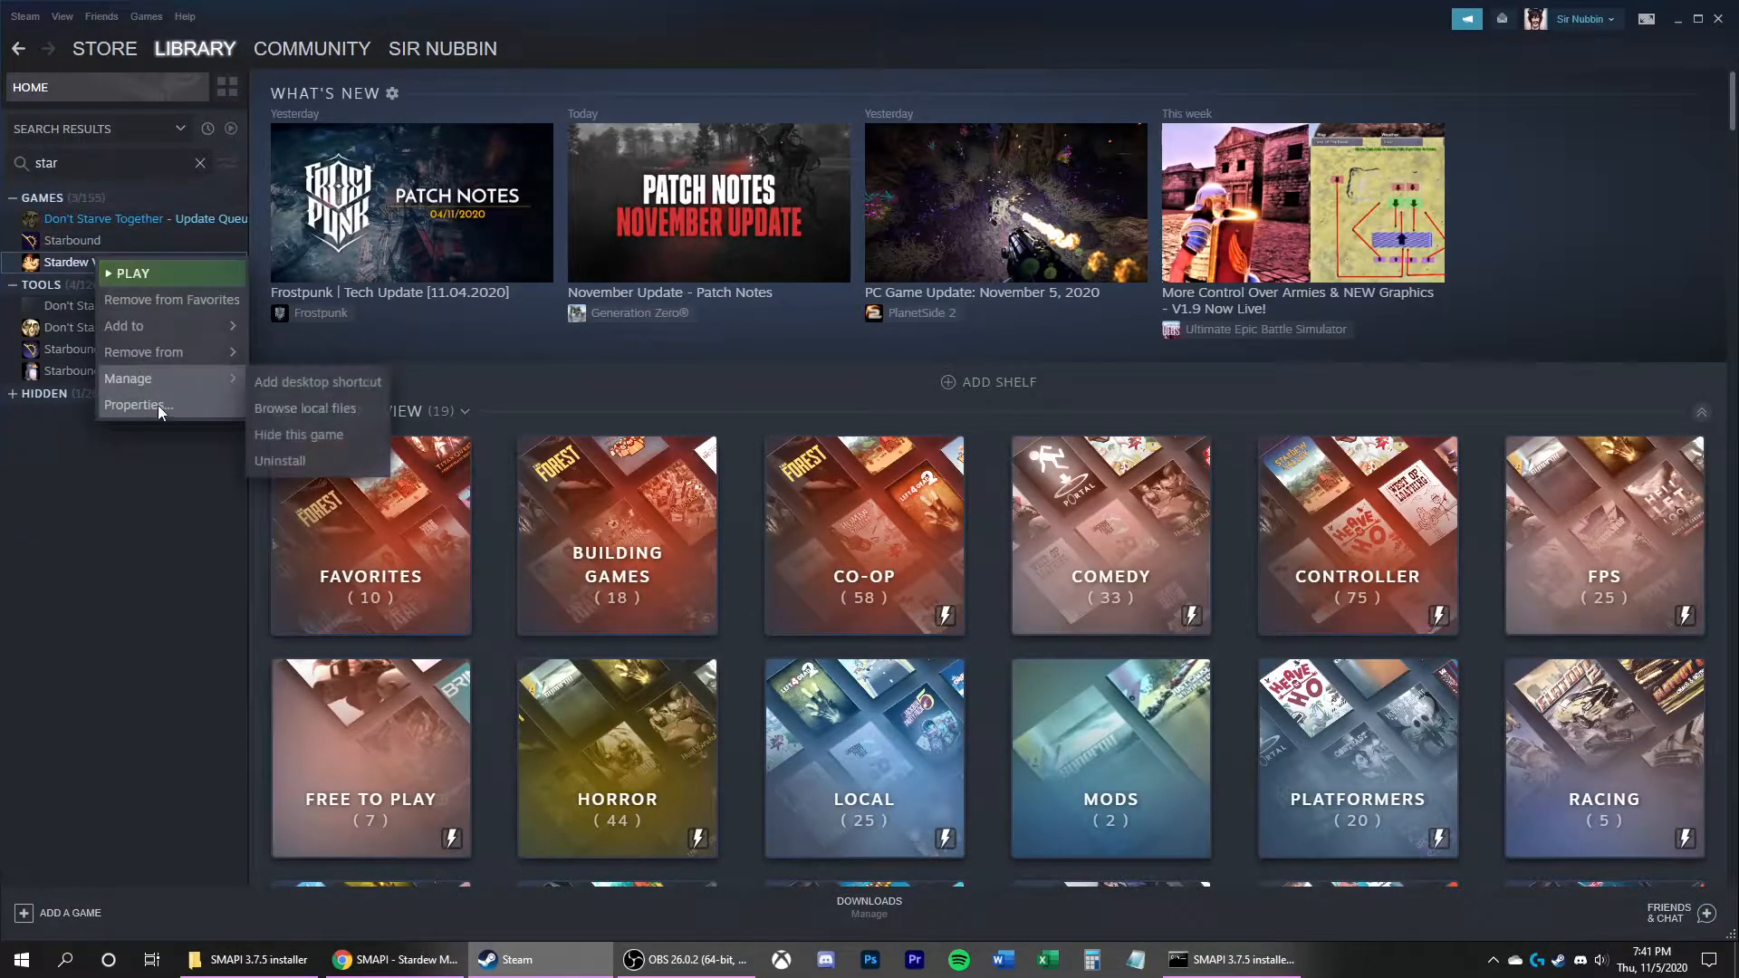
left_click(136, 404)
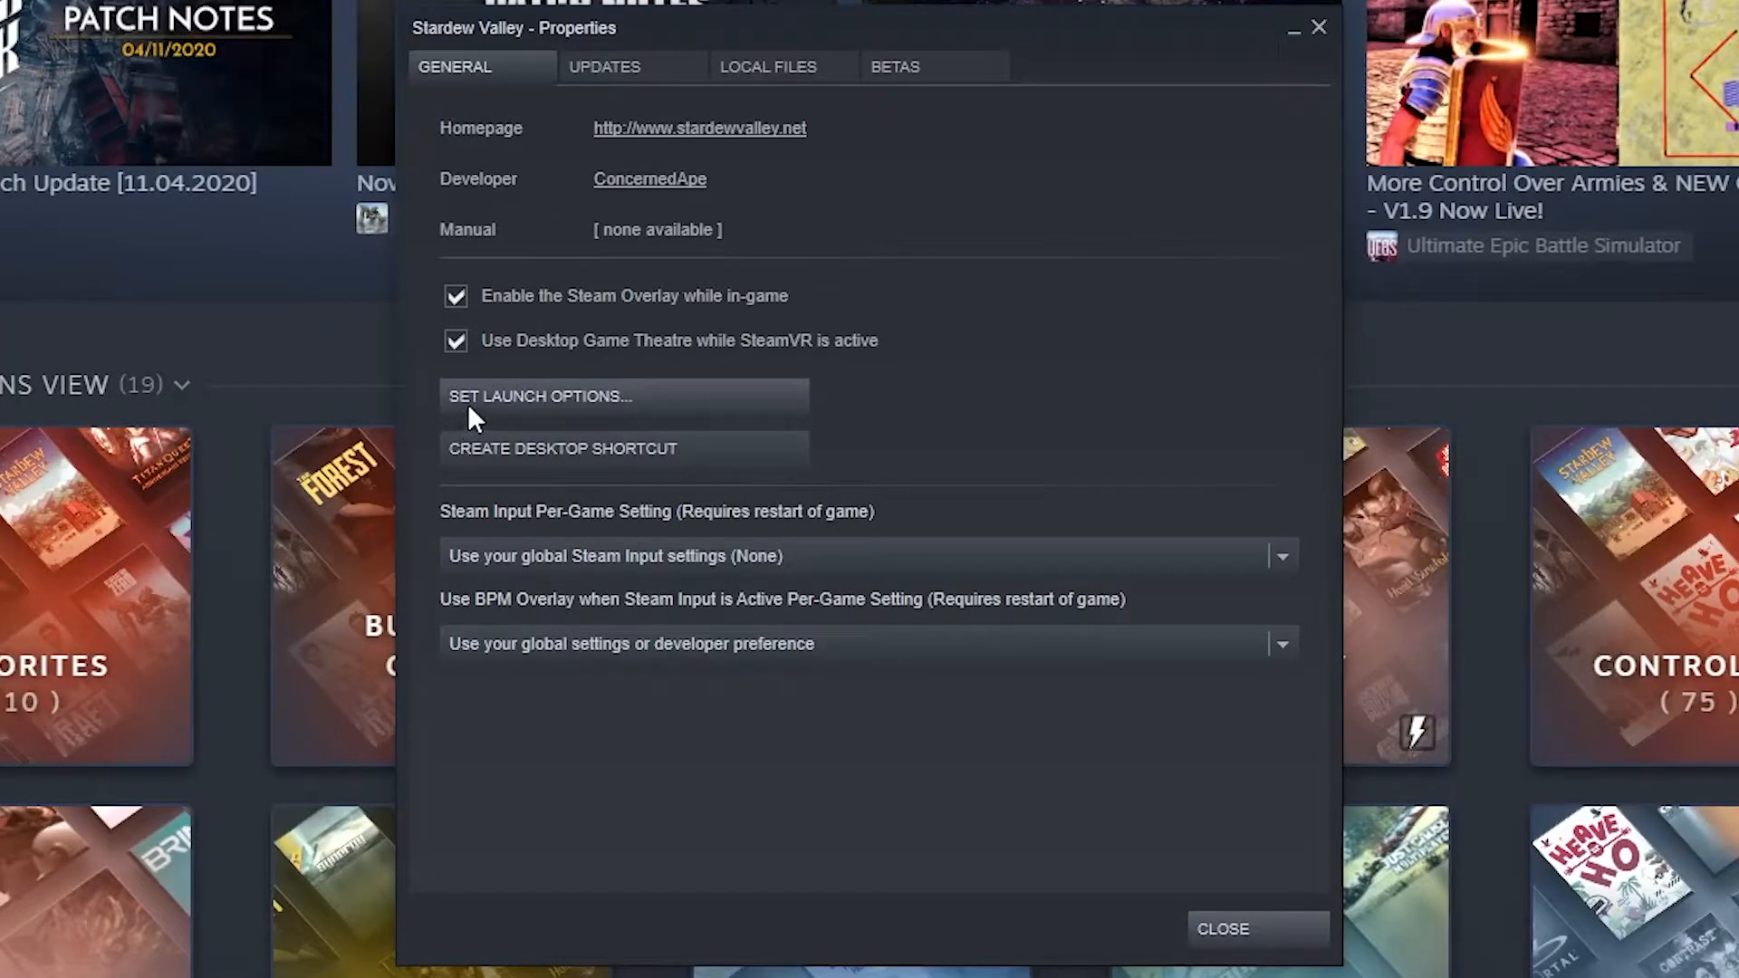
left_click(540, 397)
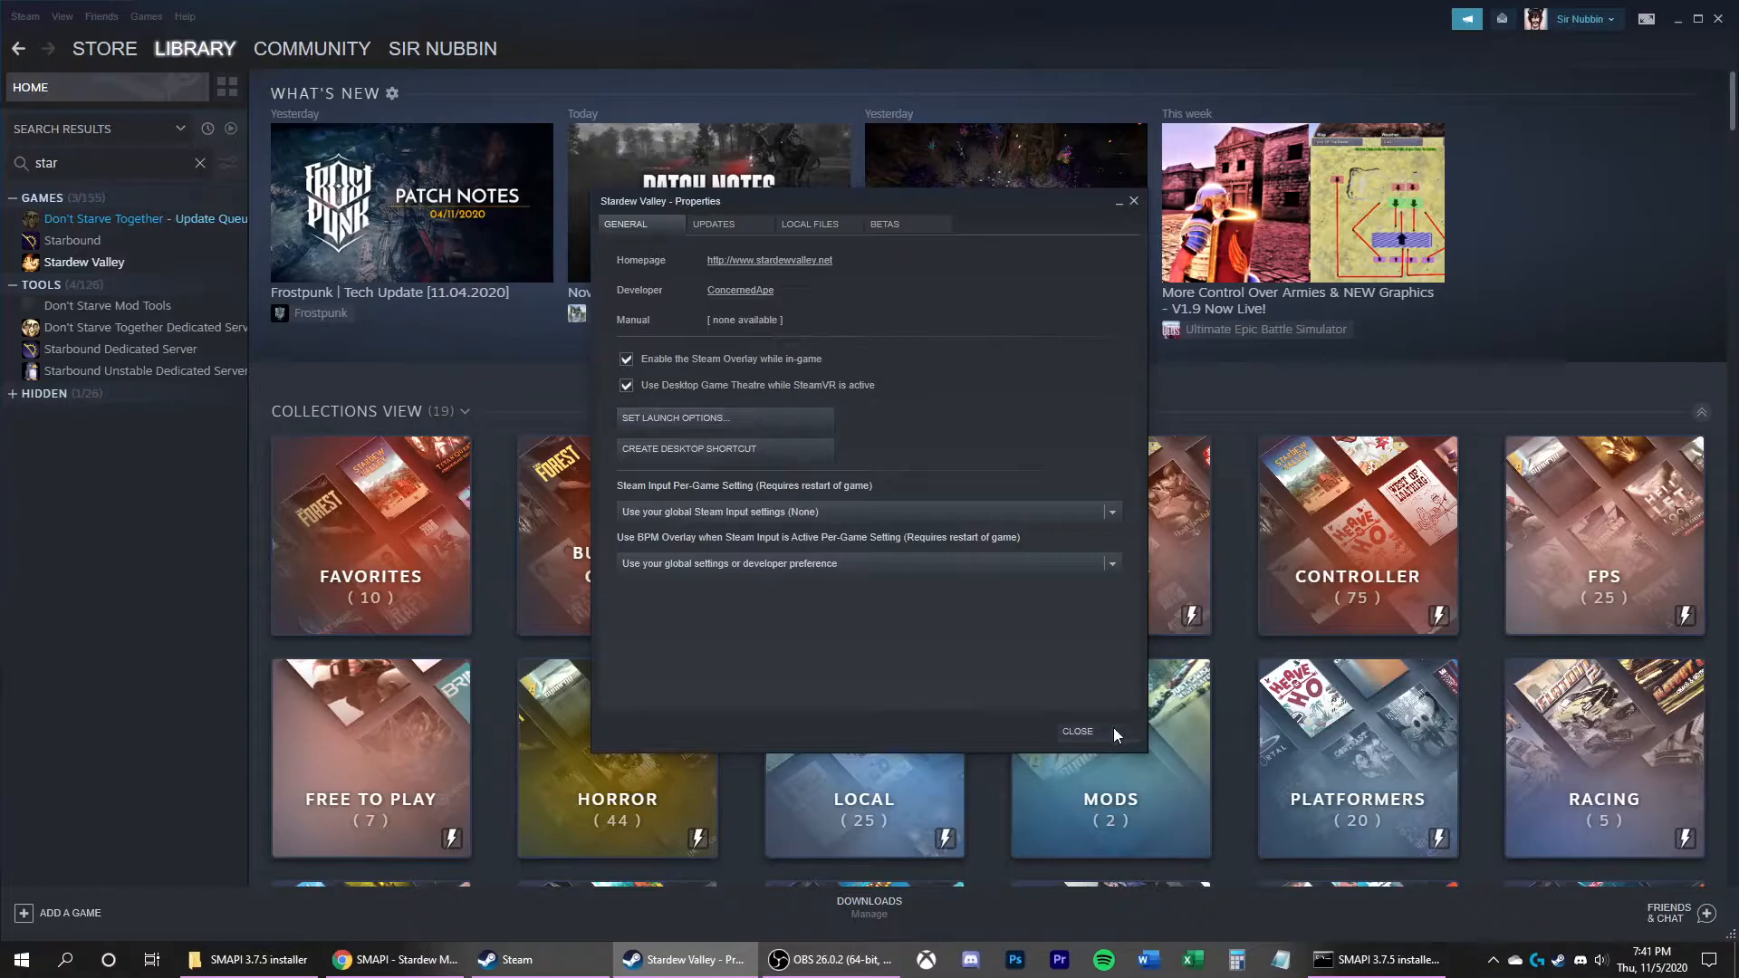
Step: Close the Properties dialog and the finished SMAPI installer console
left_click(1077, 731)
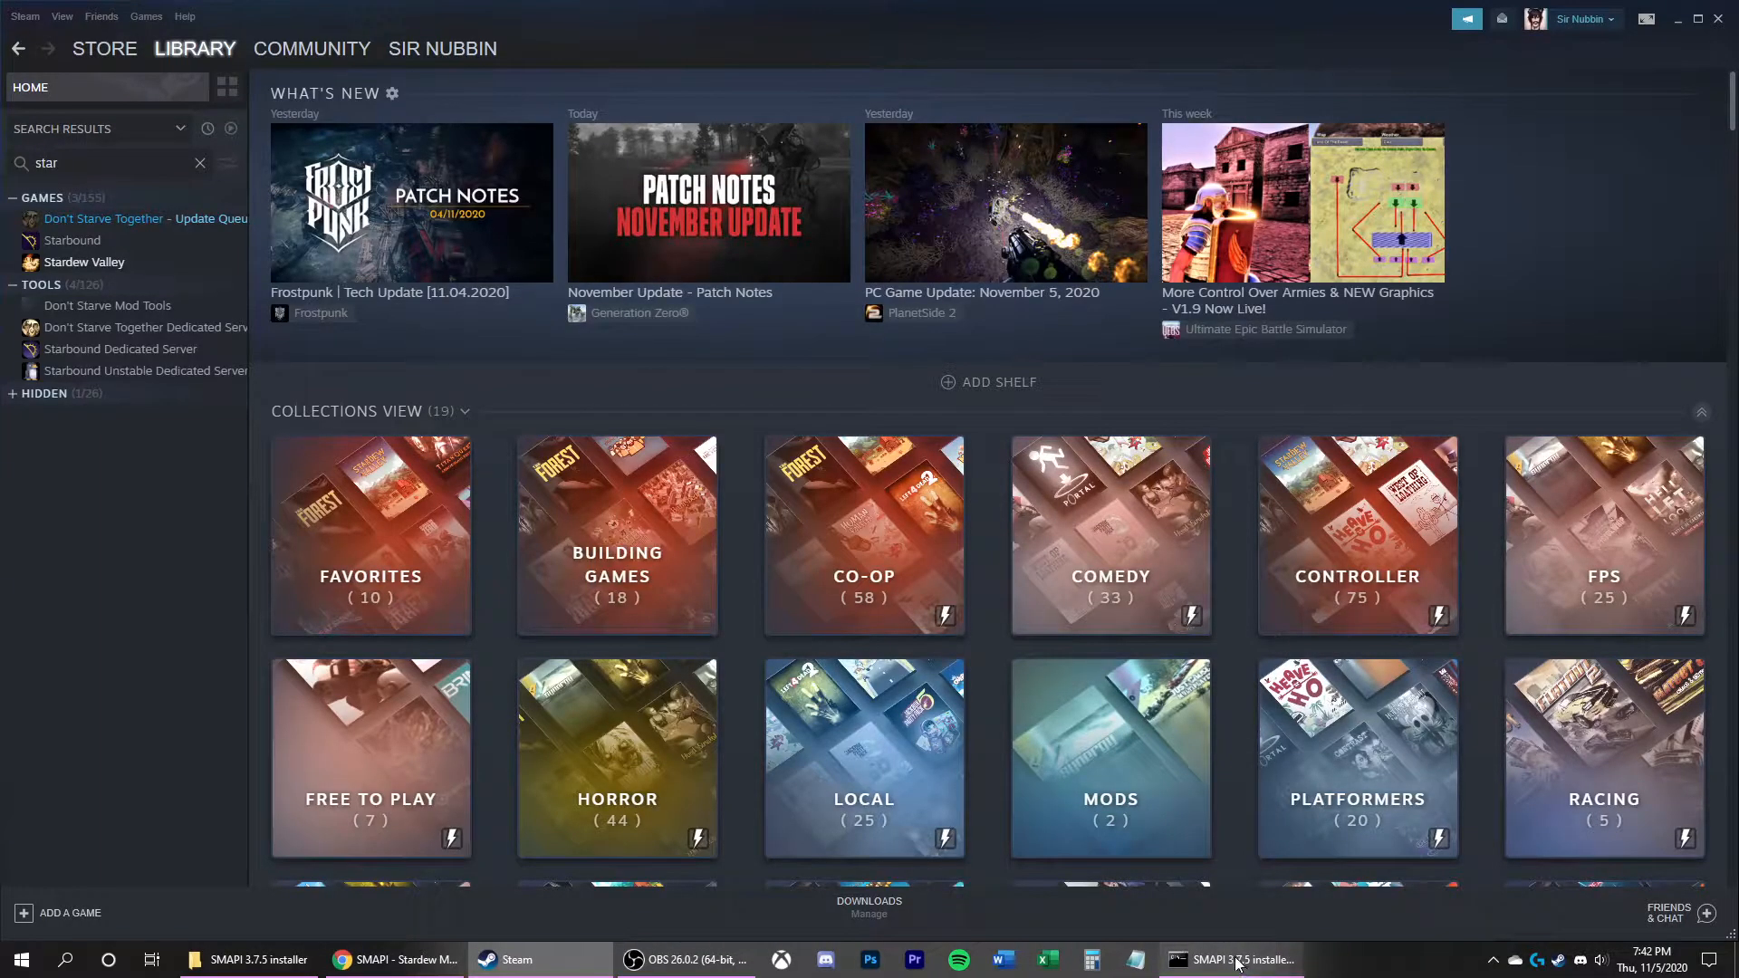
left_click(1234, 960)
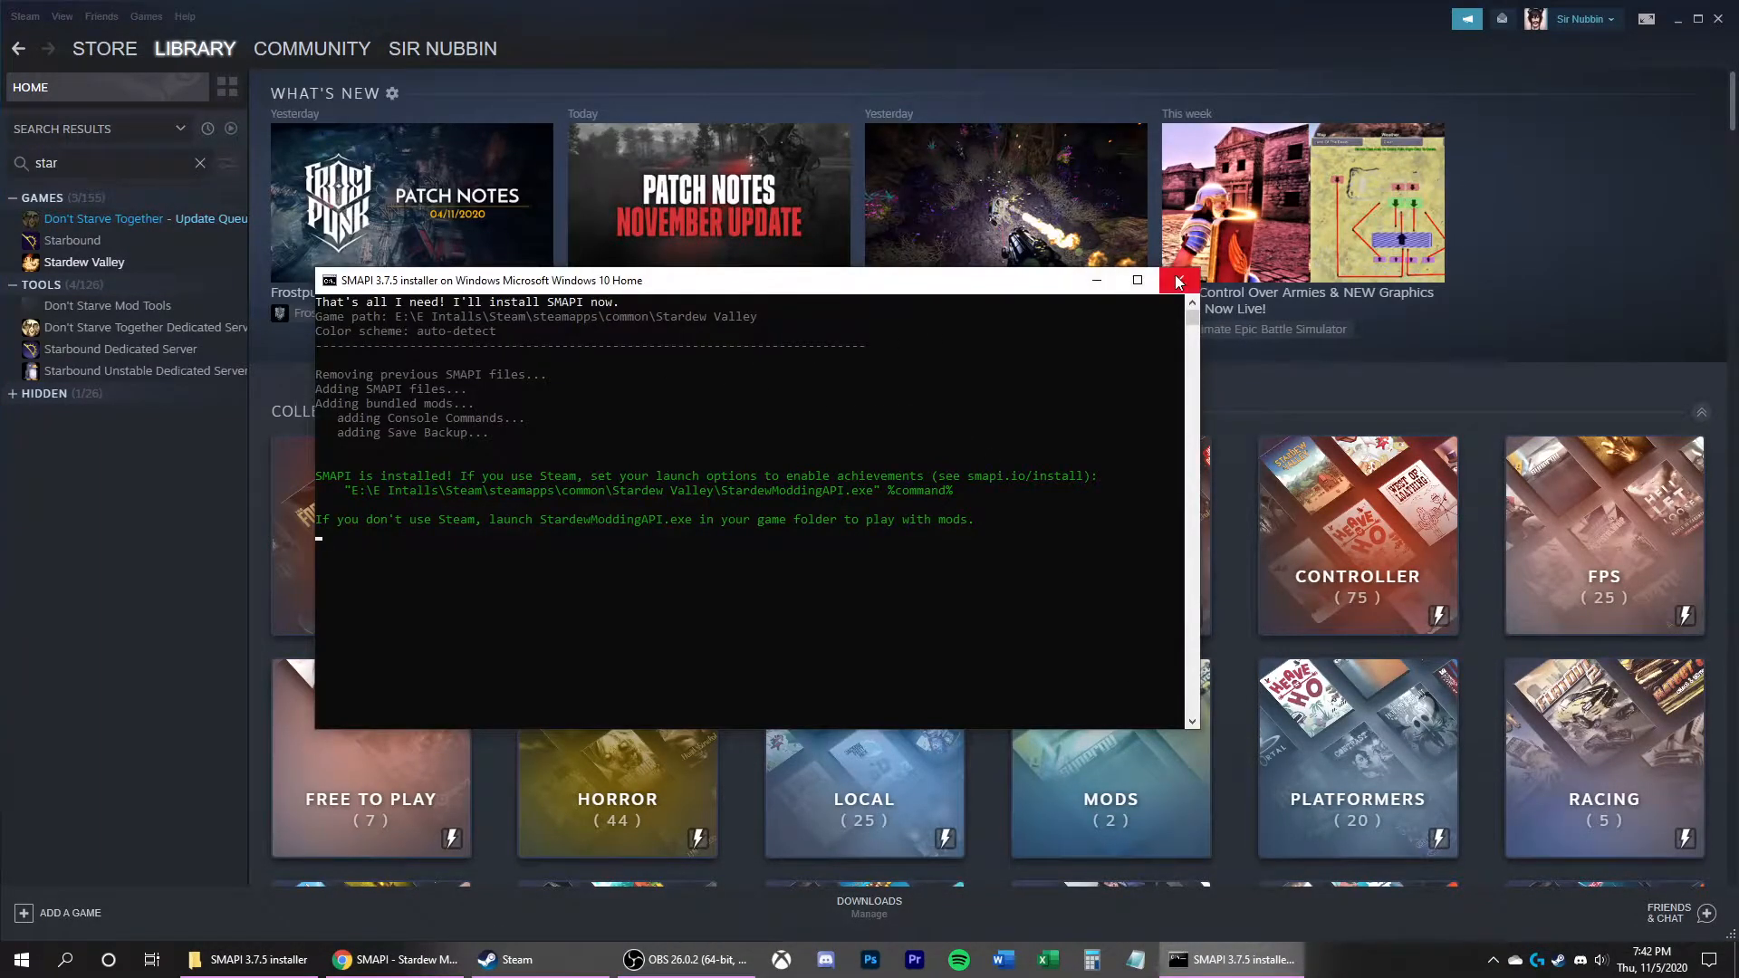
left_click(1178, 279)
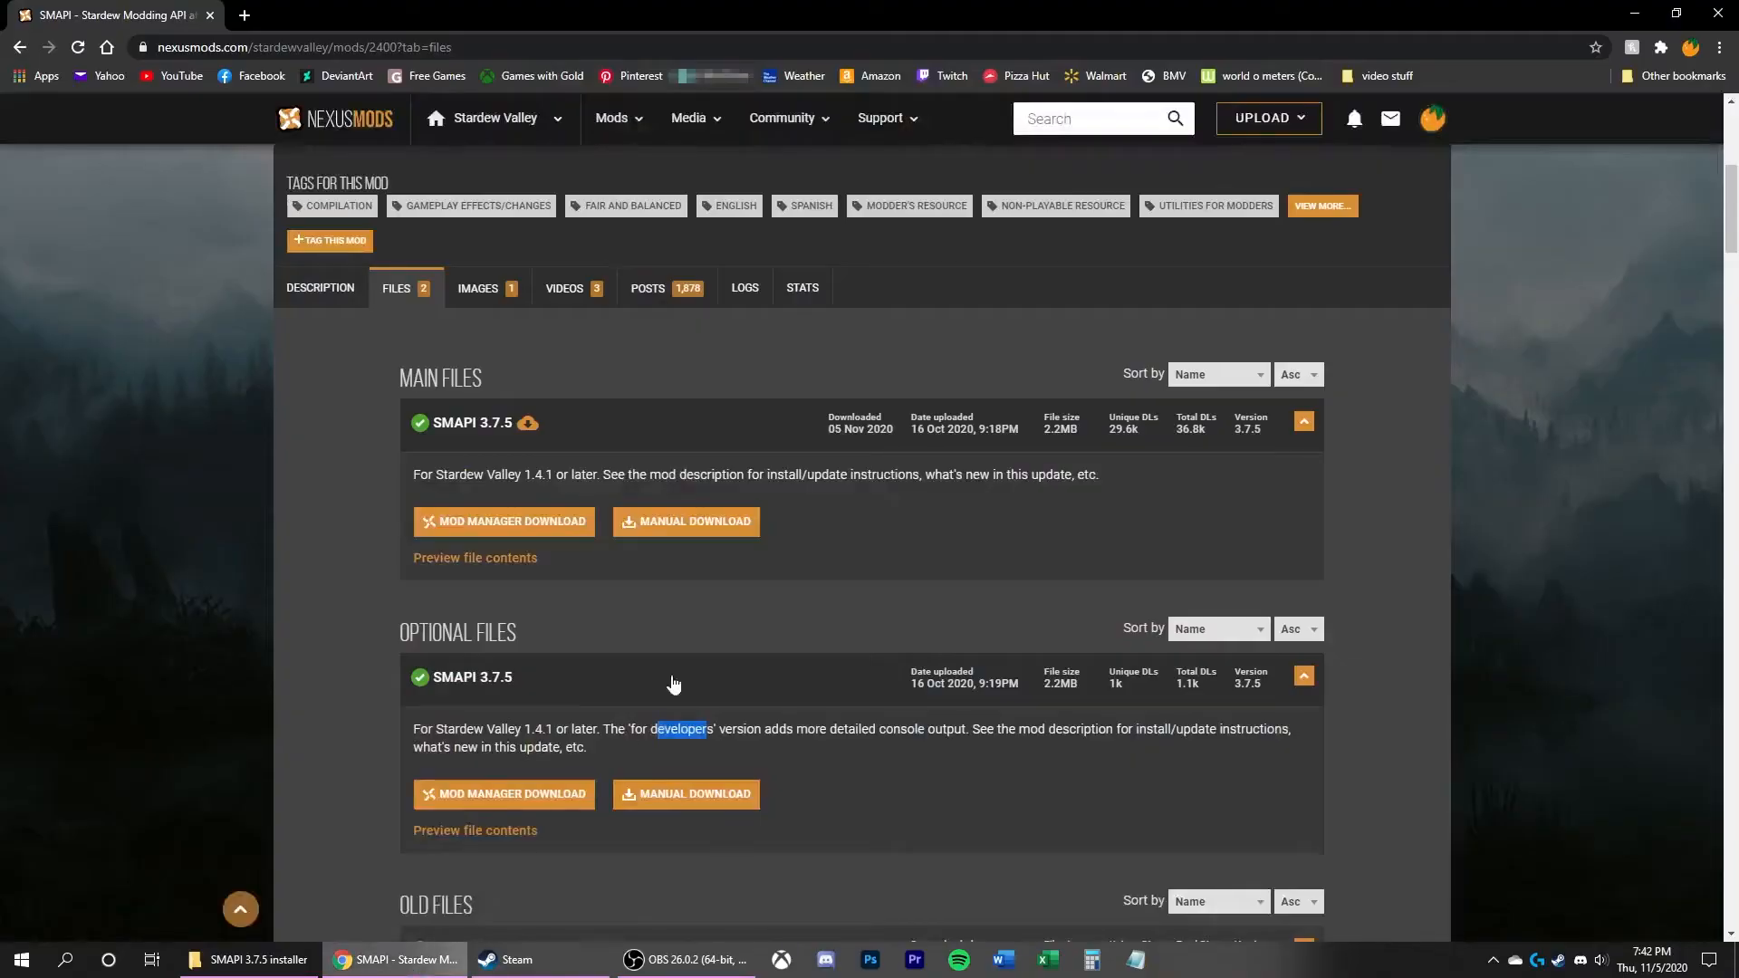
Step: Go to the Get Vortex page and switch to the running Vortex mod manager
scroll("up", 3)
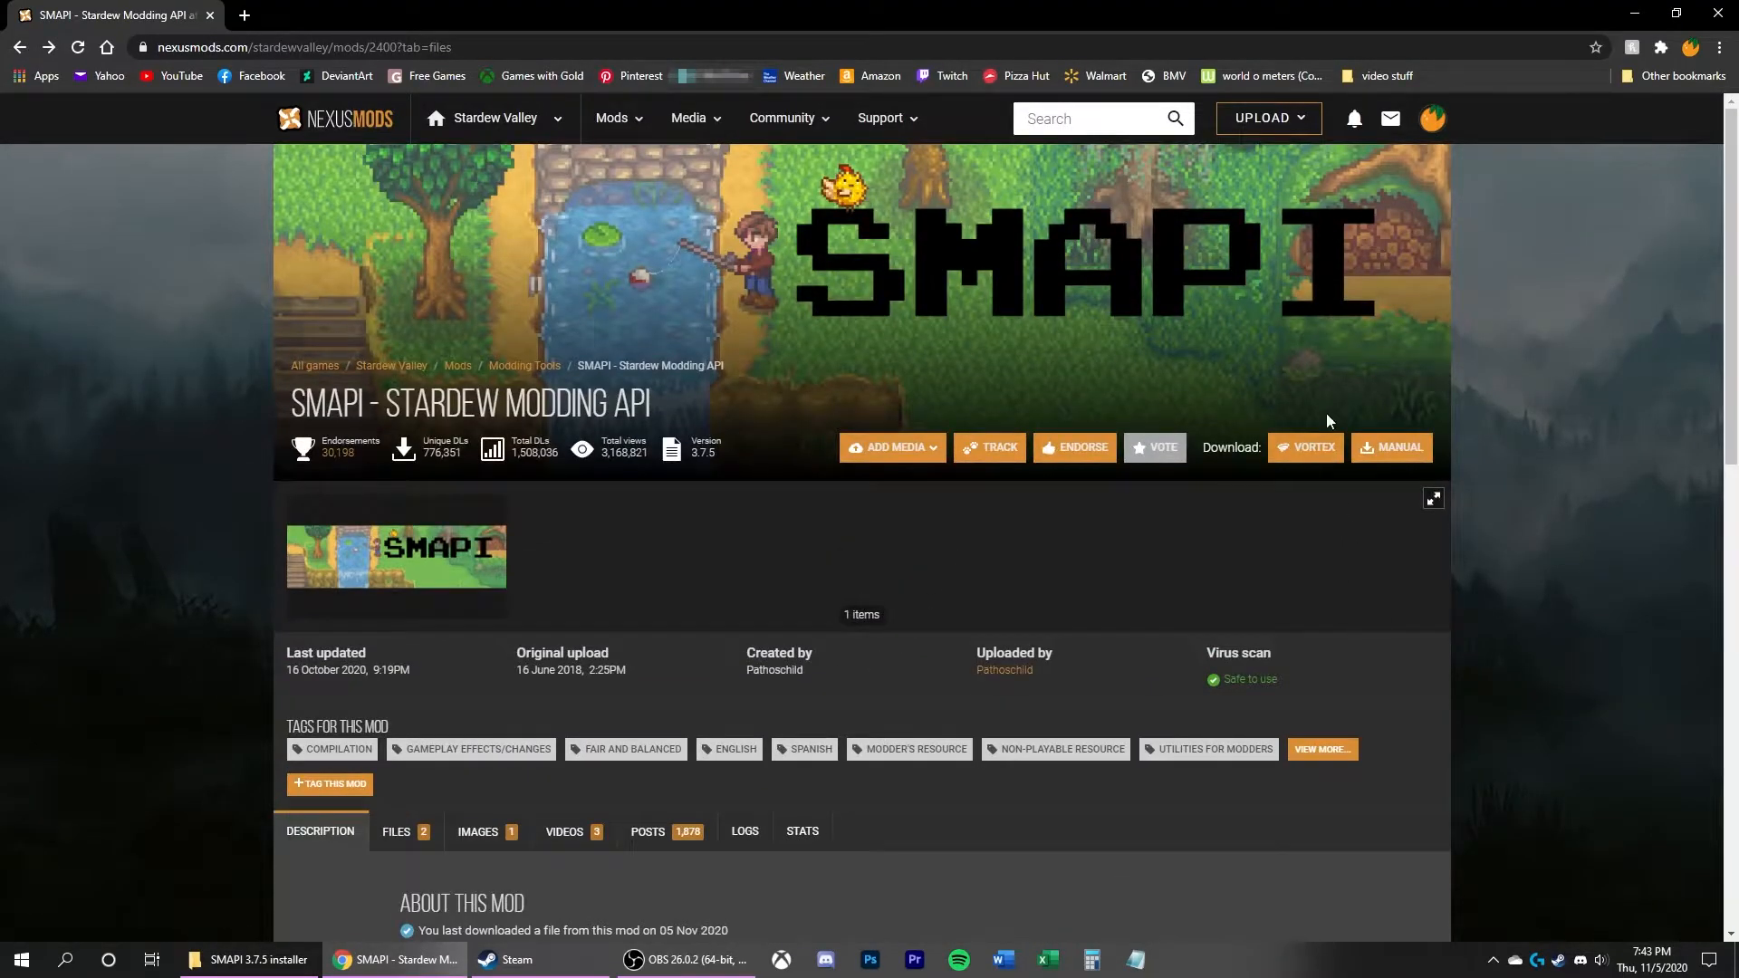
left_click(1431, 118)
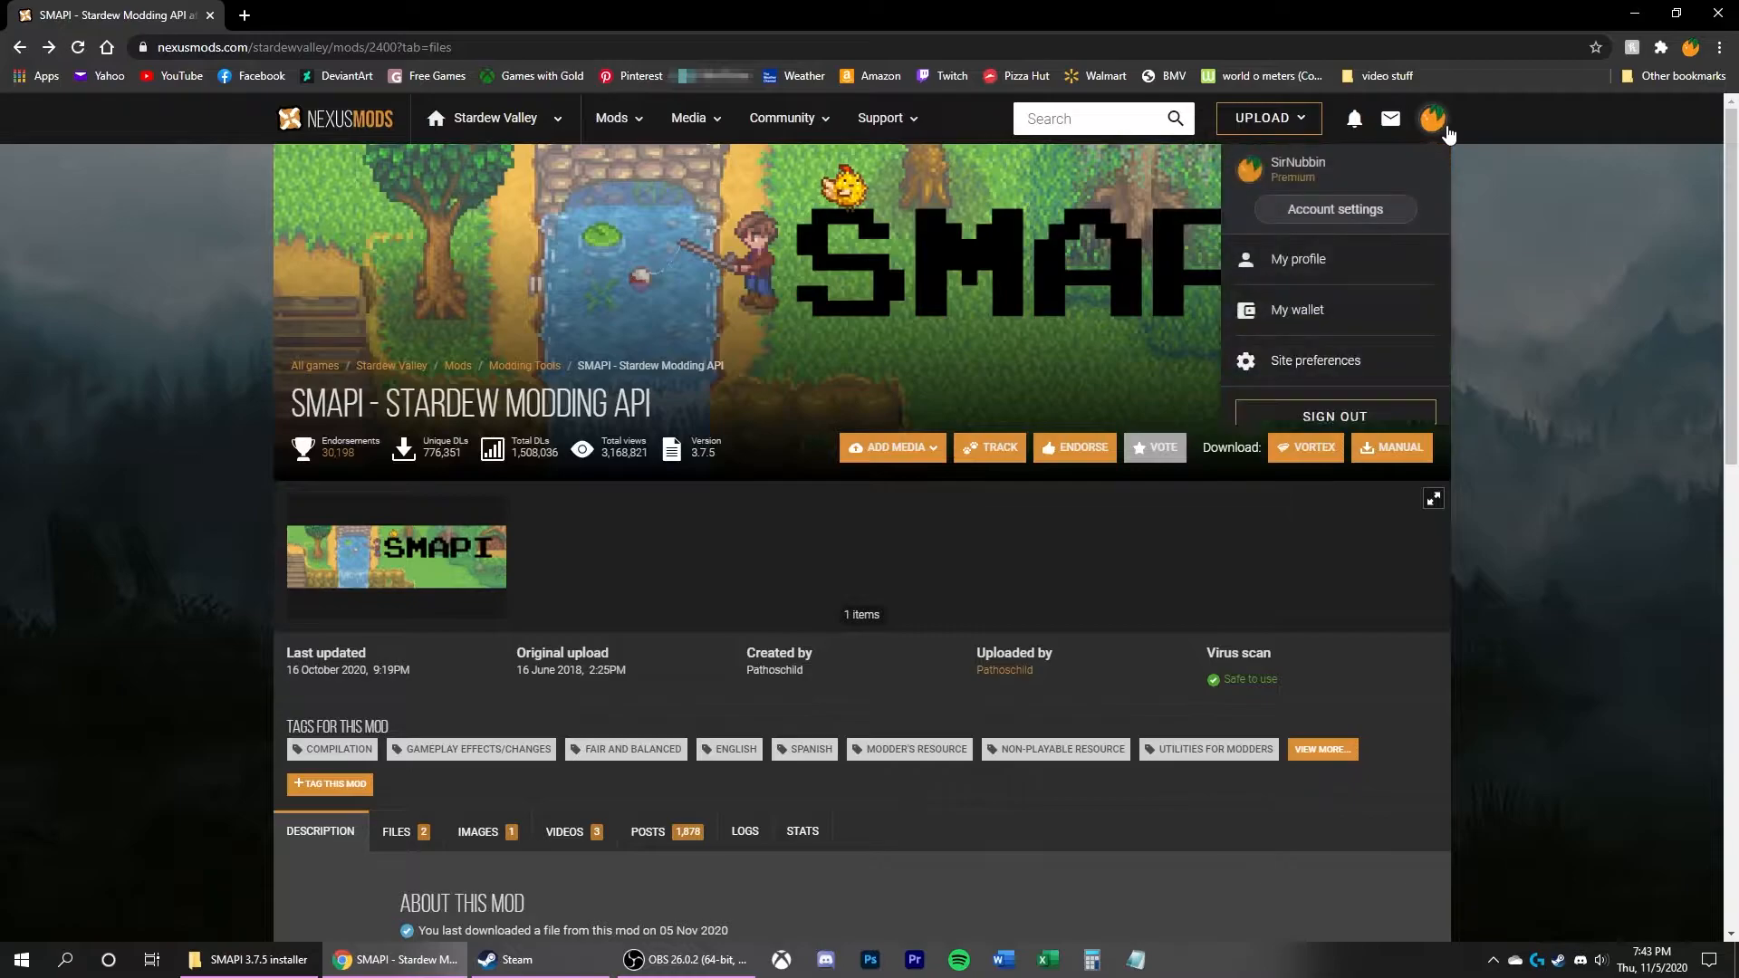
left_click(616, 118)
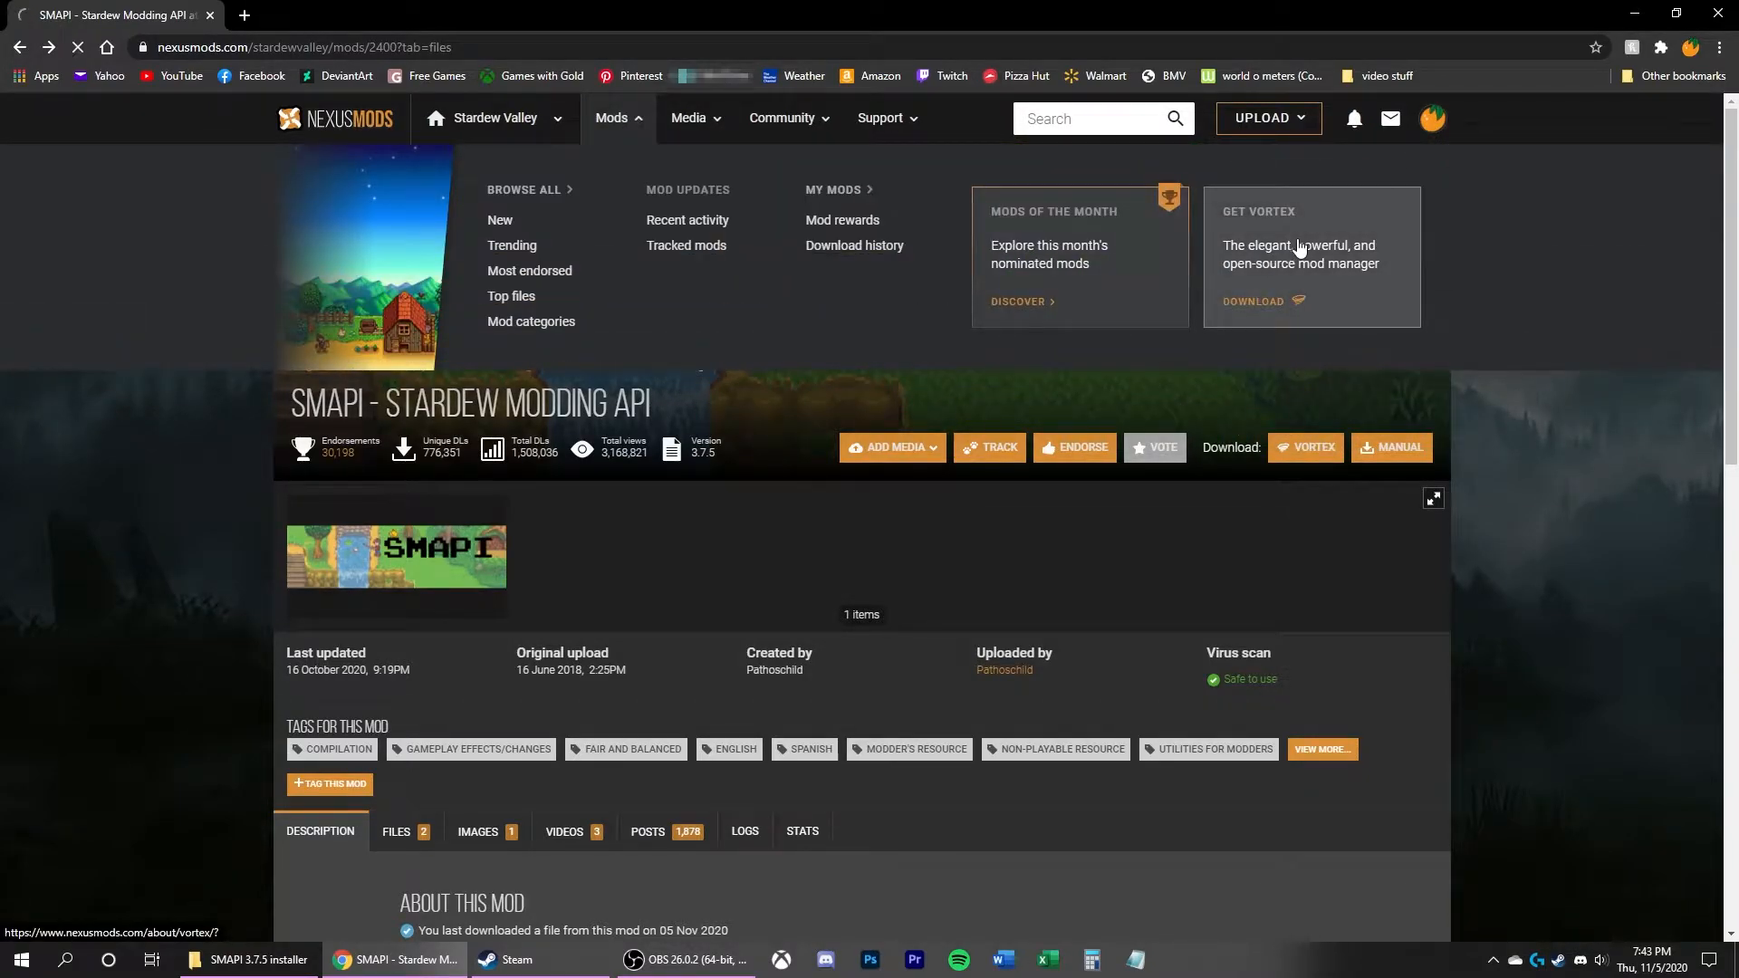
left_click(1252, 301)
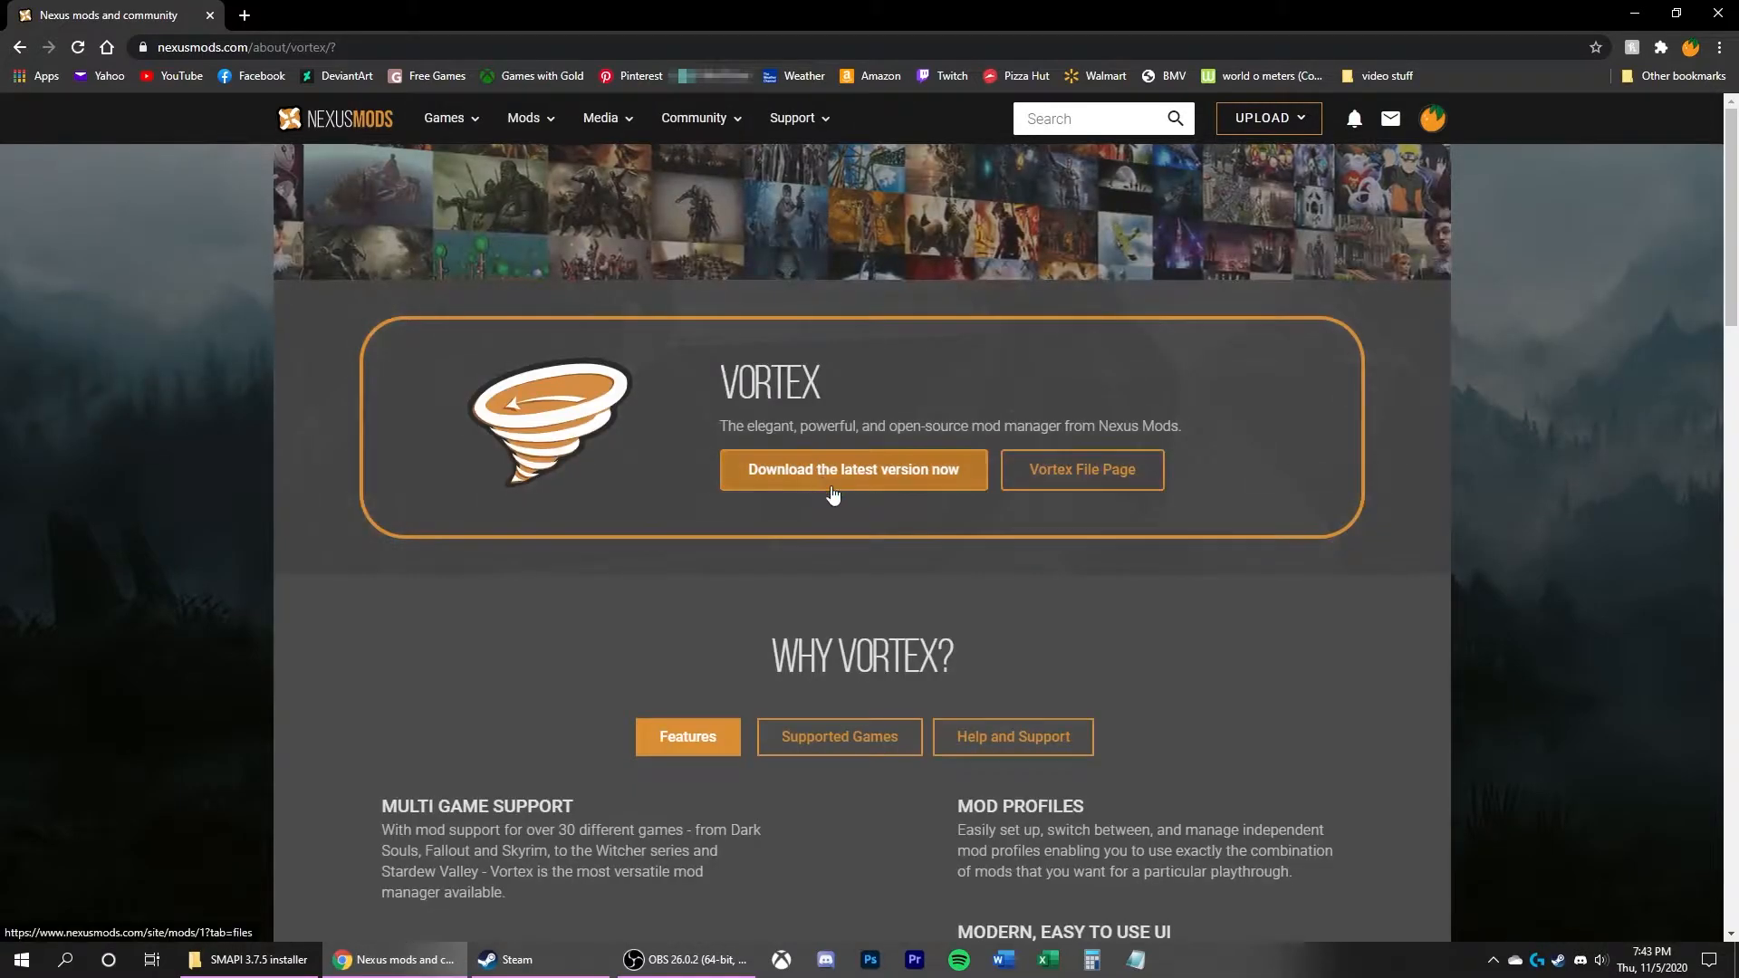
mouse_move(645, 462)
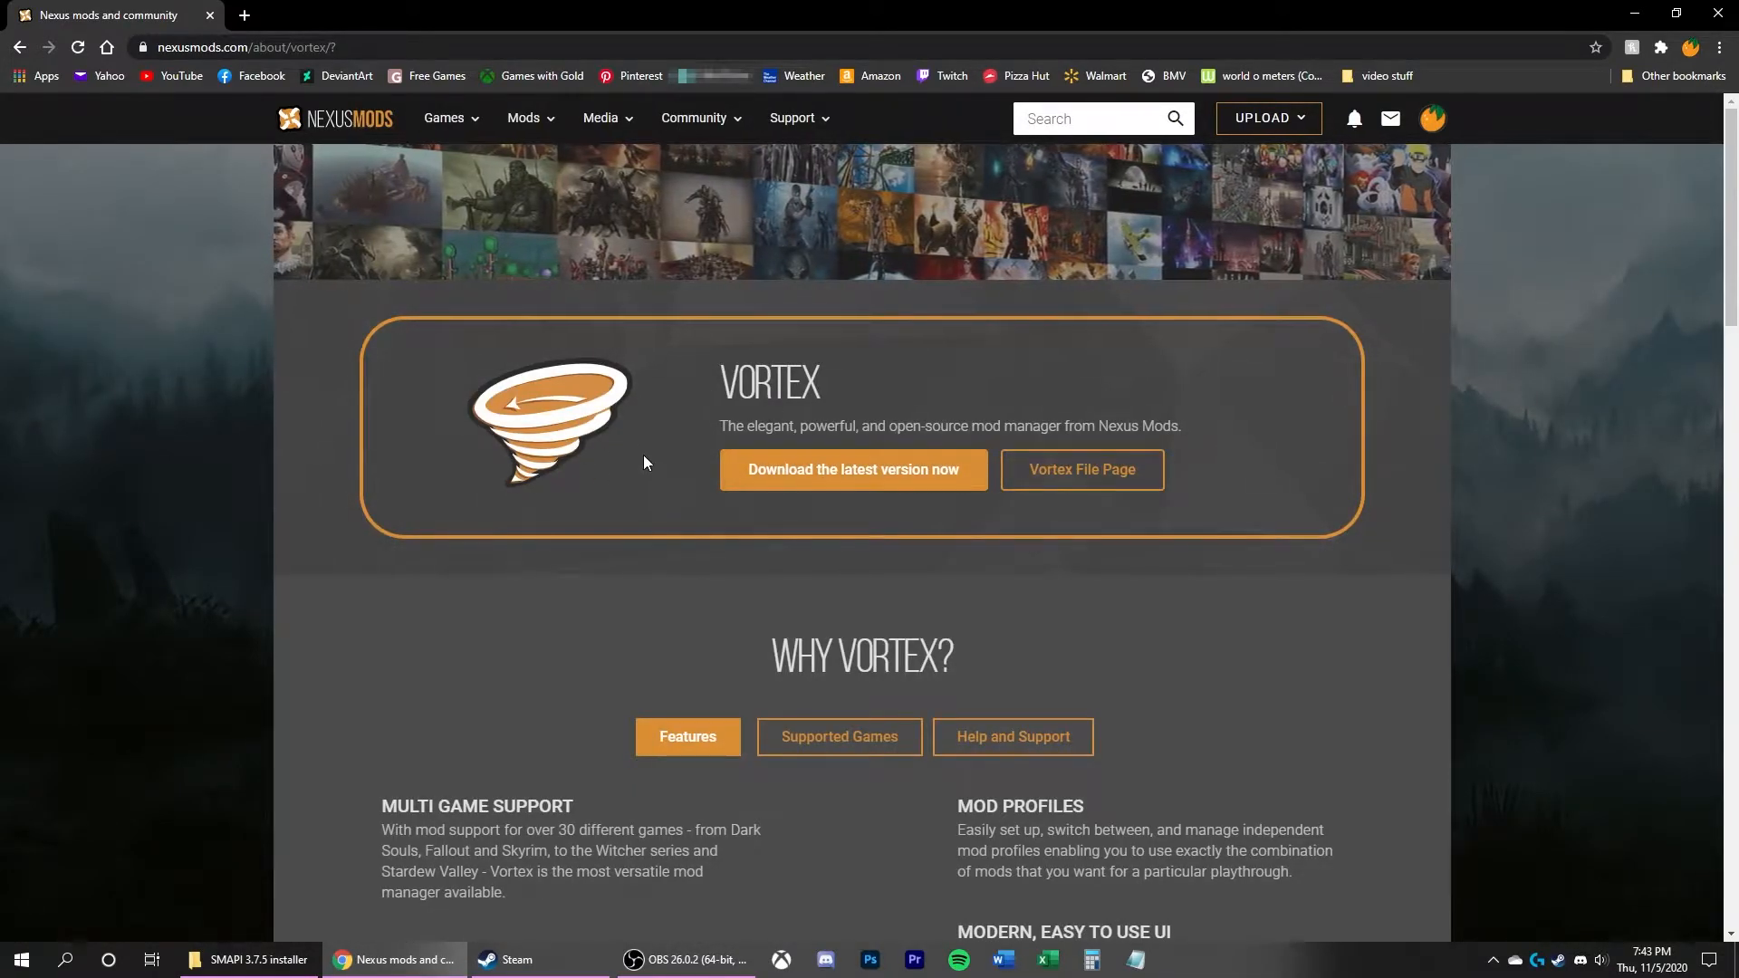
left_click(16, 961)
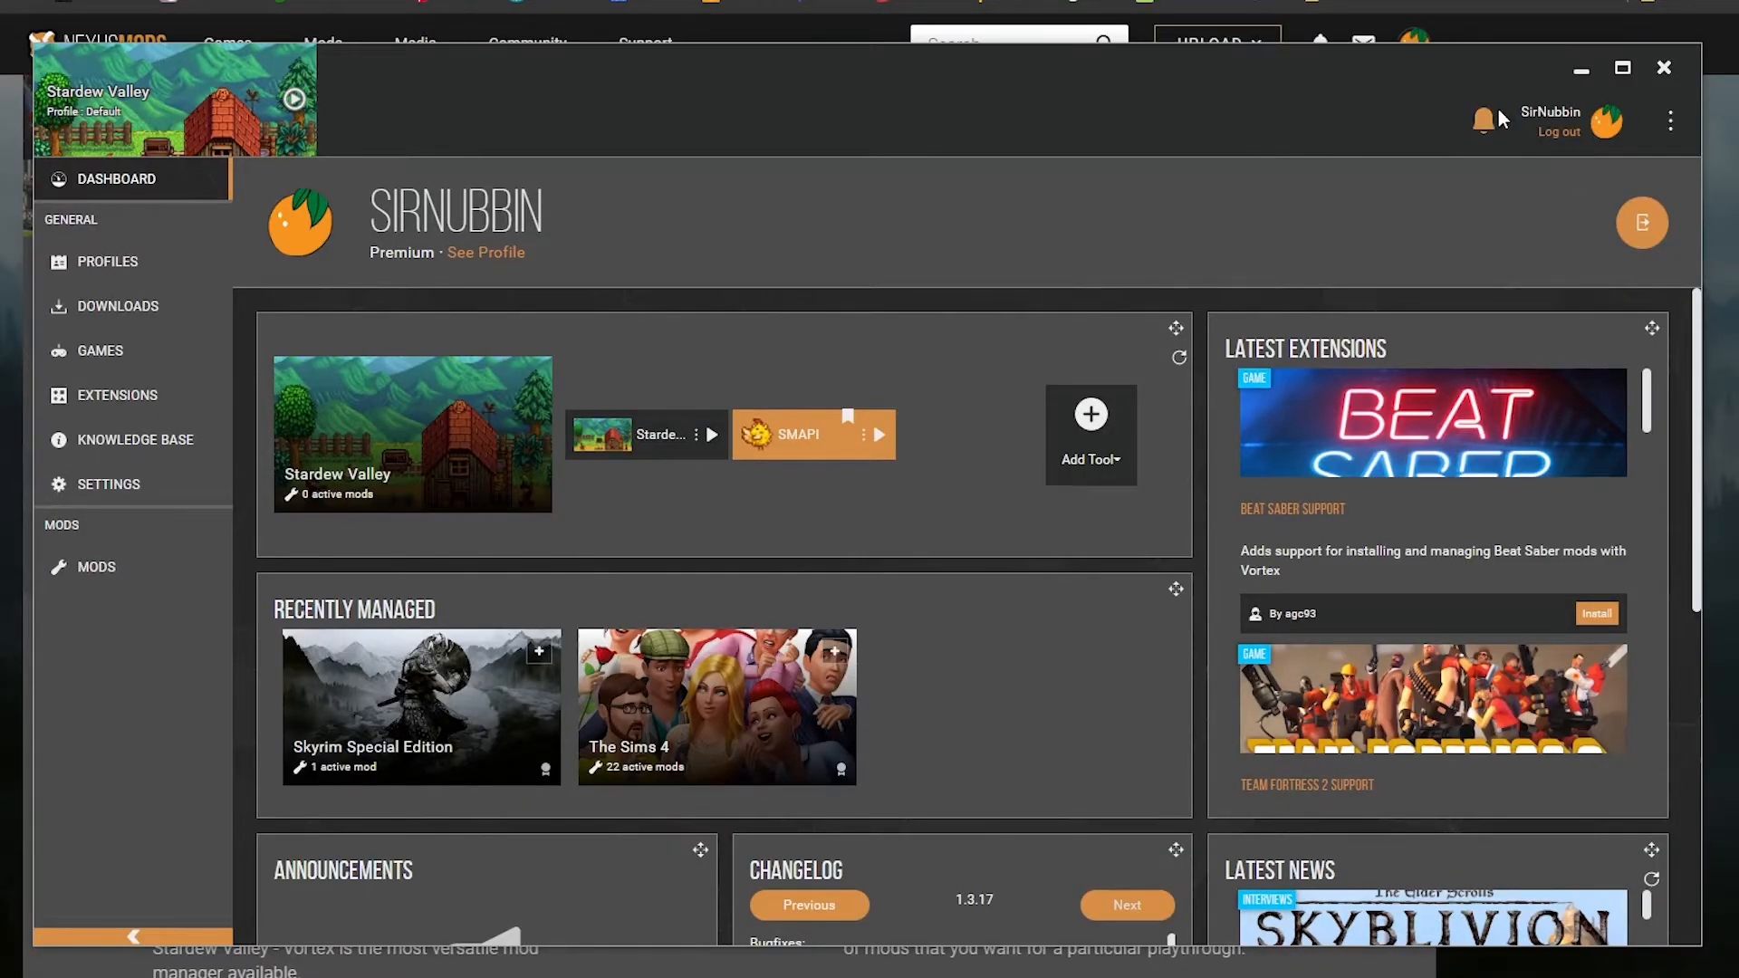
mouse_move(99, 350)
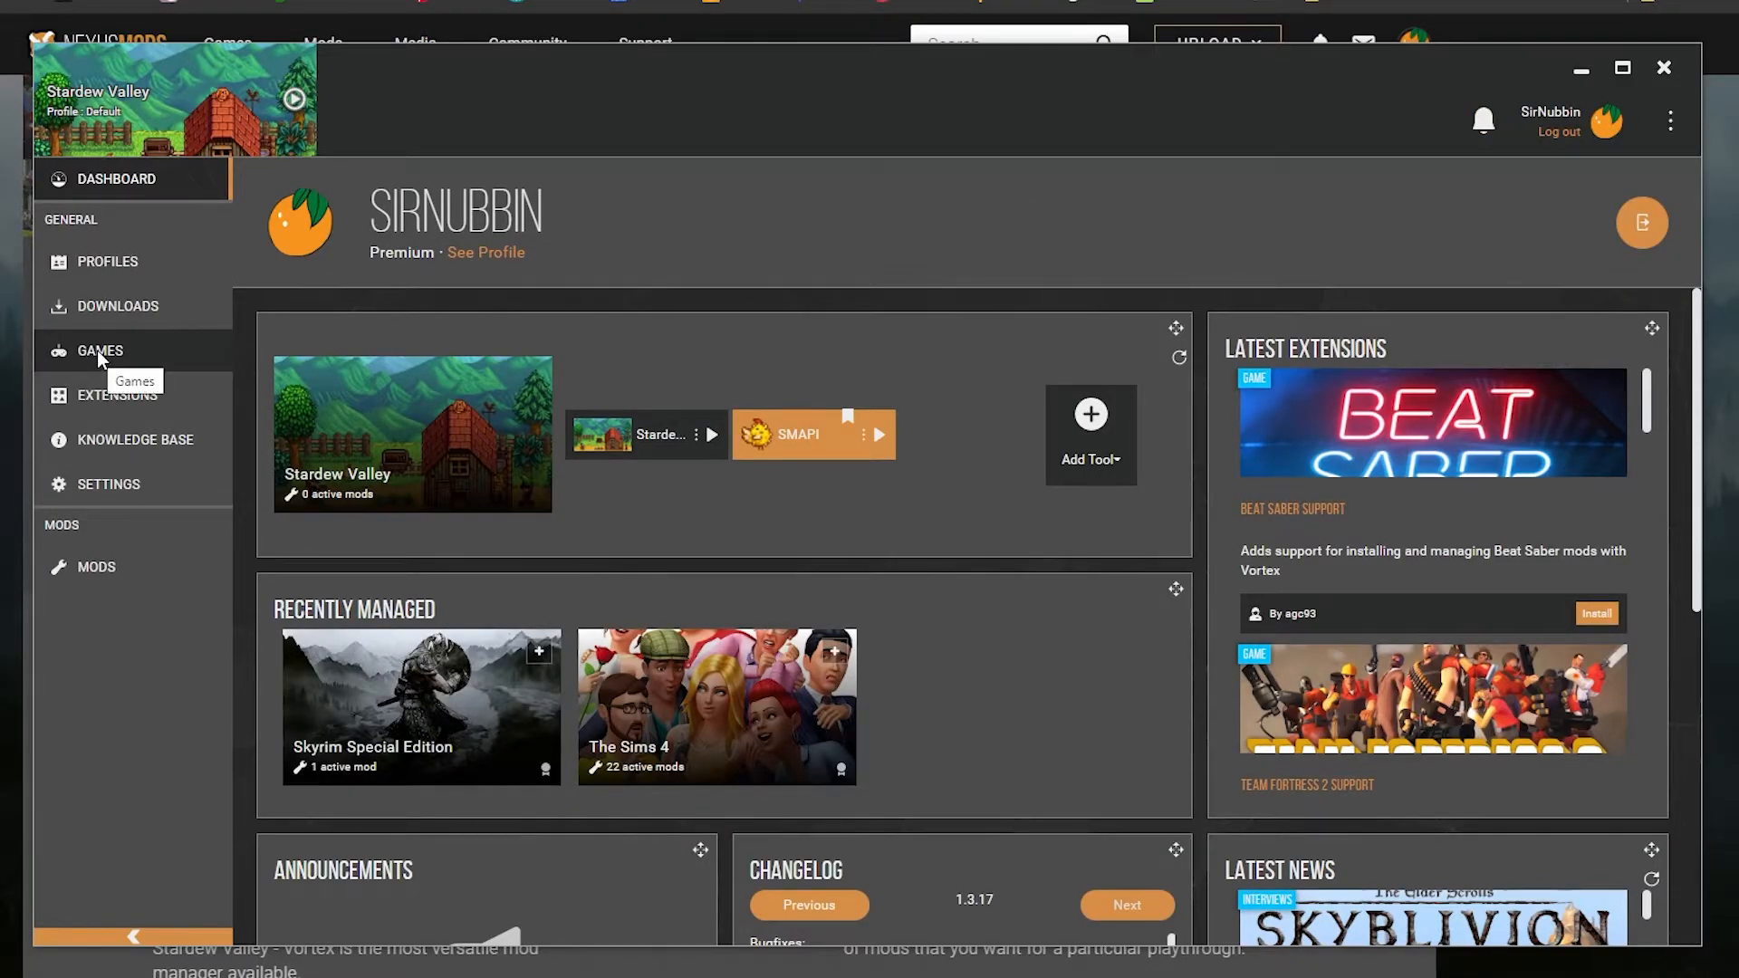
Step: Show the Games list with Stardew Valley among the managed games
left_click(99, 349)
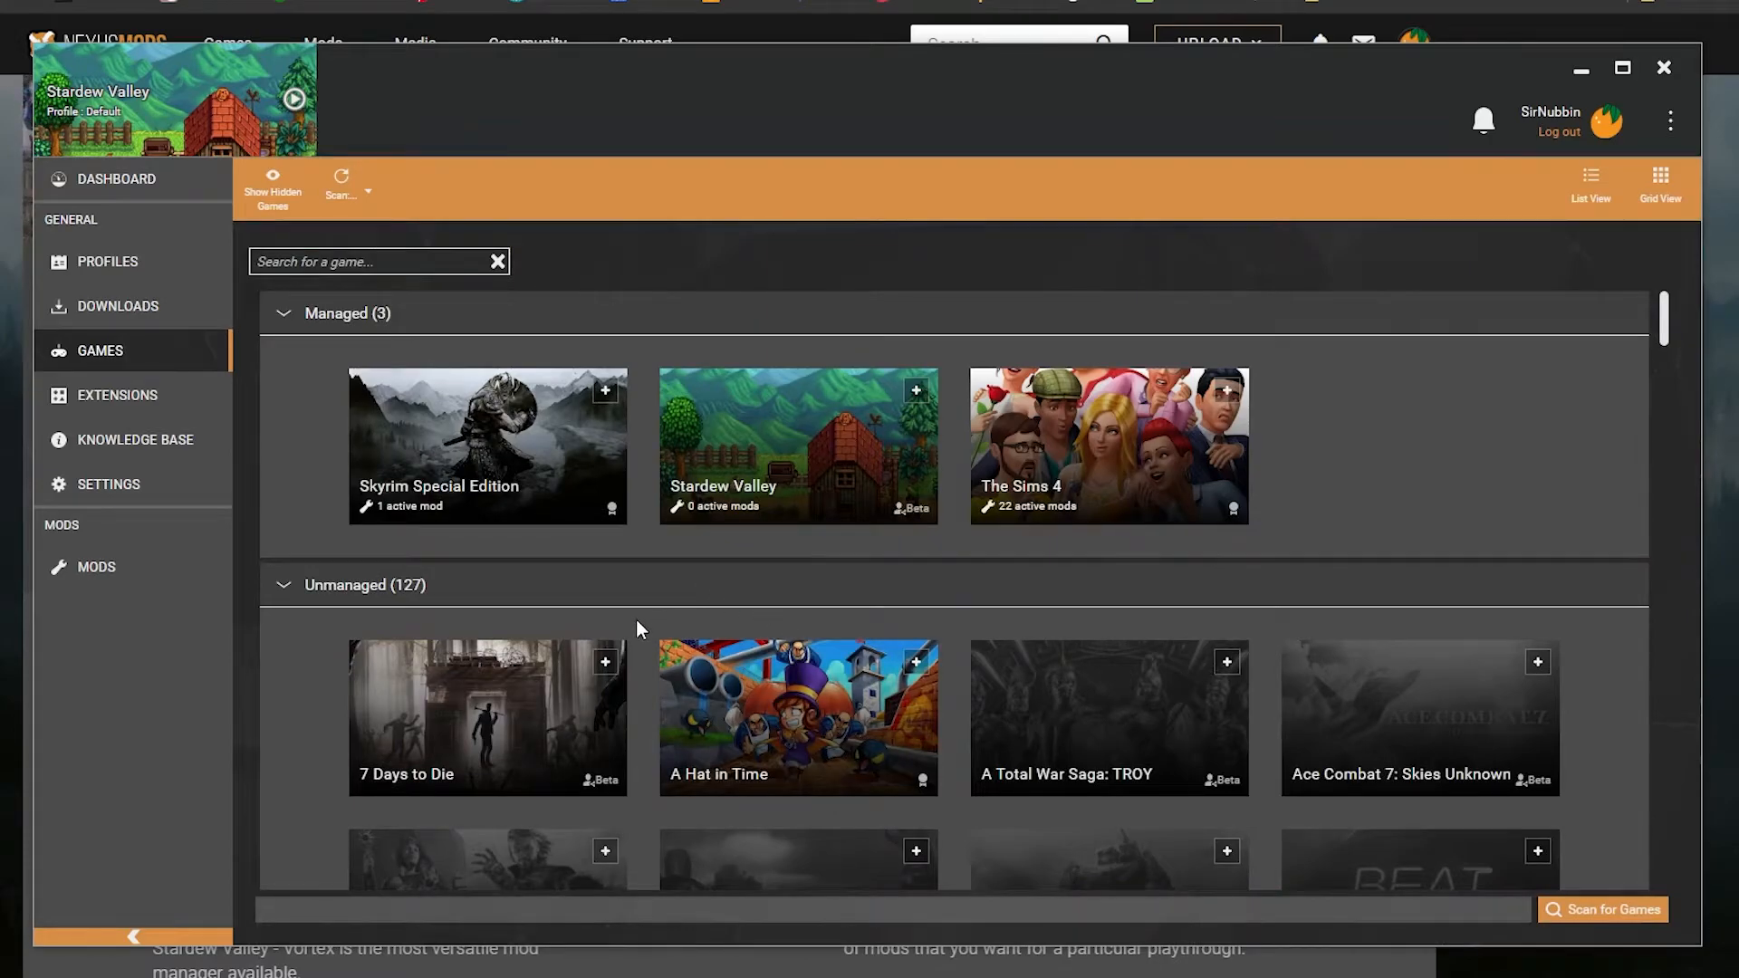
mouse_move(356, 605)
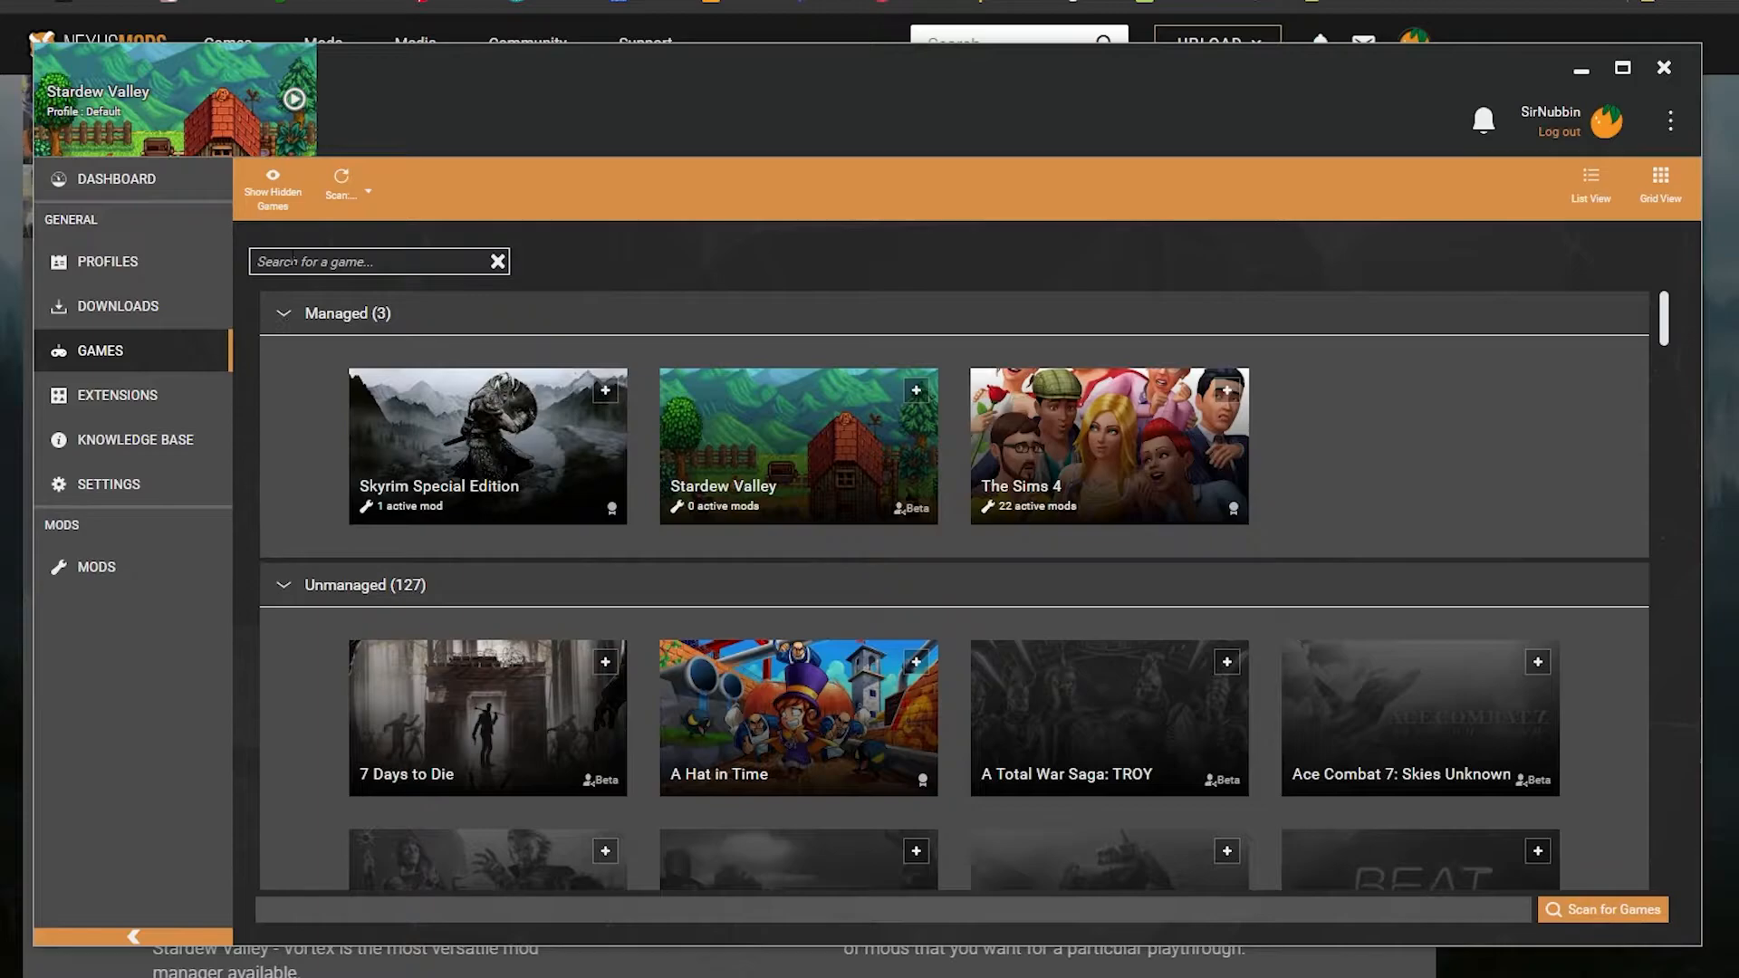
mouse_move(857, 440)
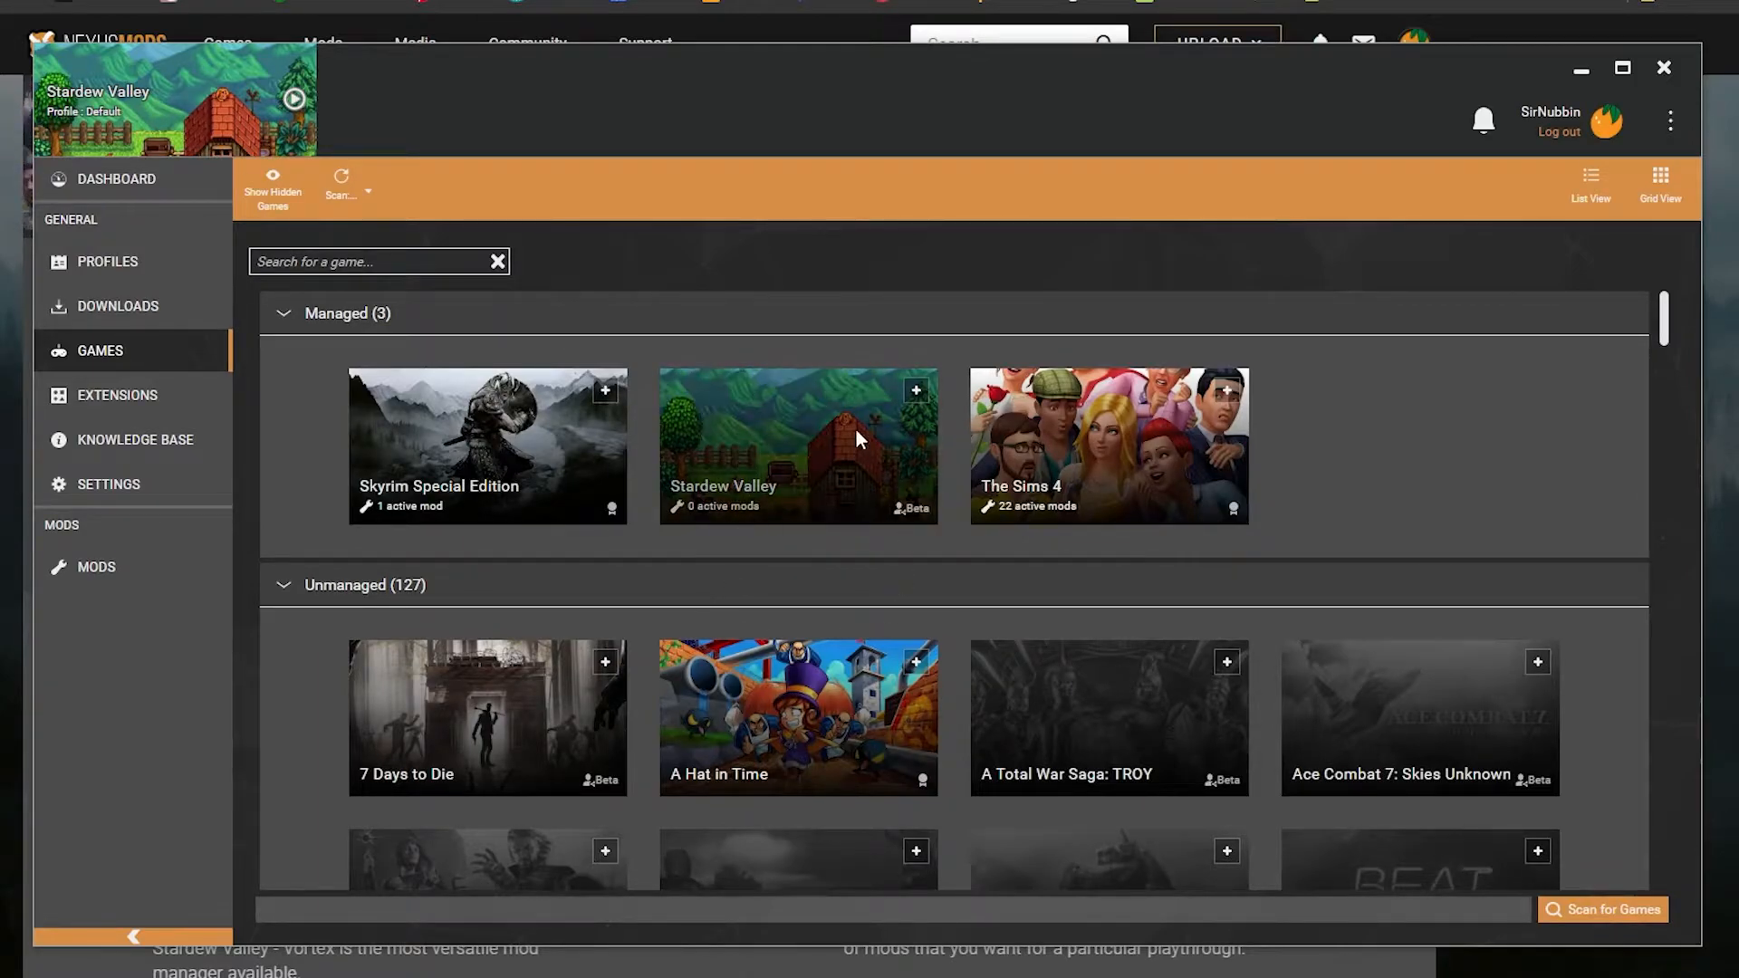
mouse_move(449, 694)
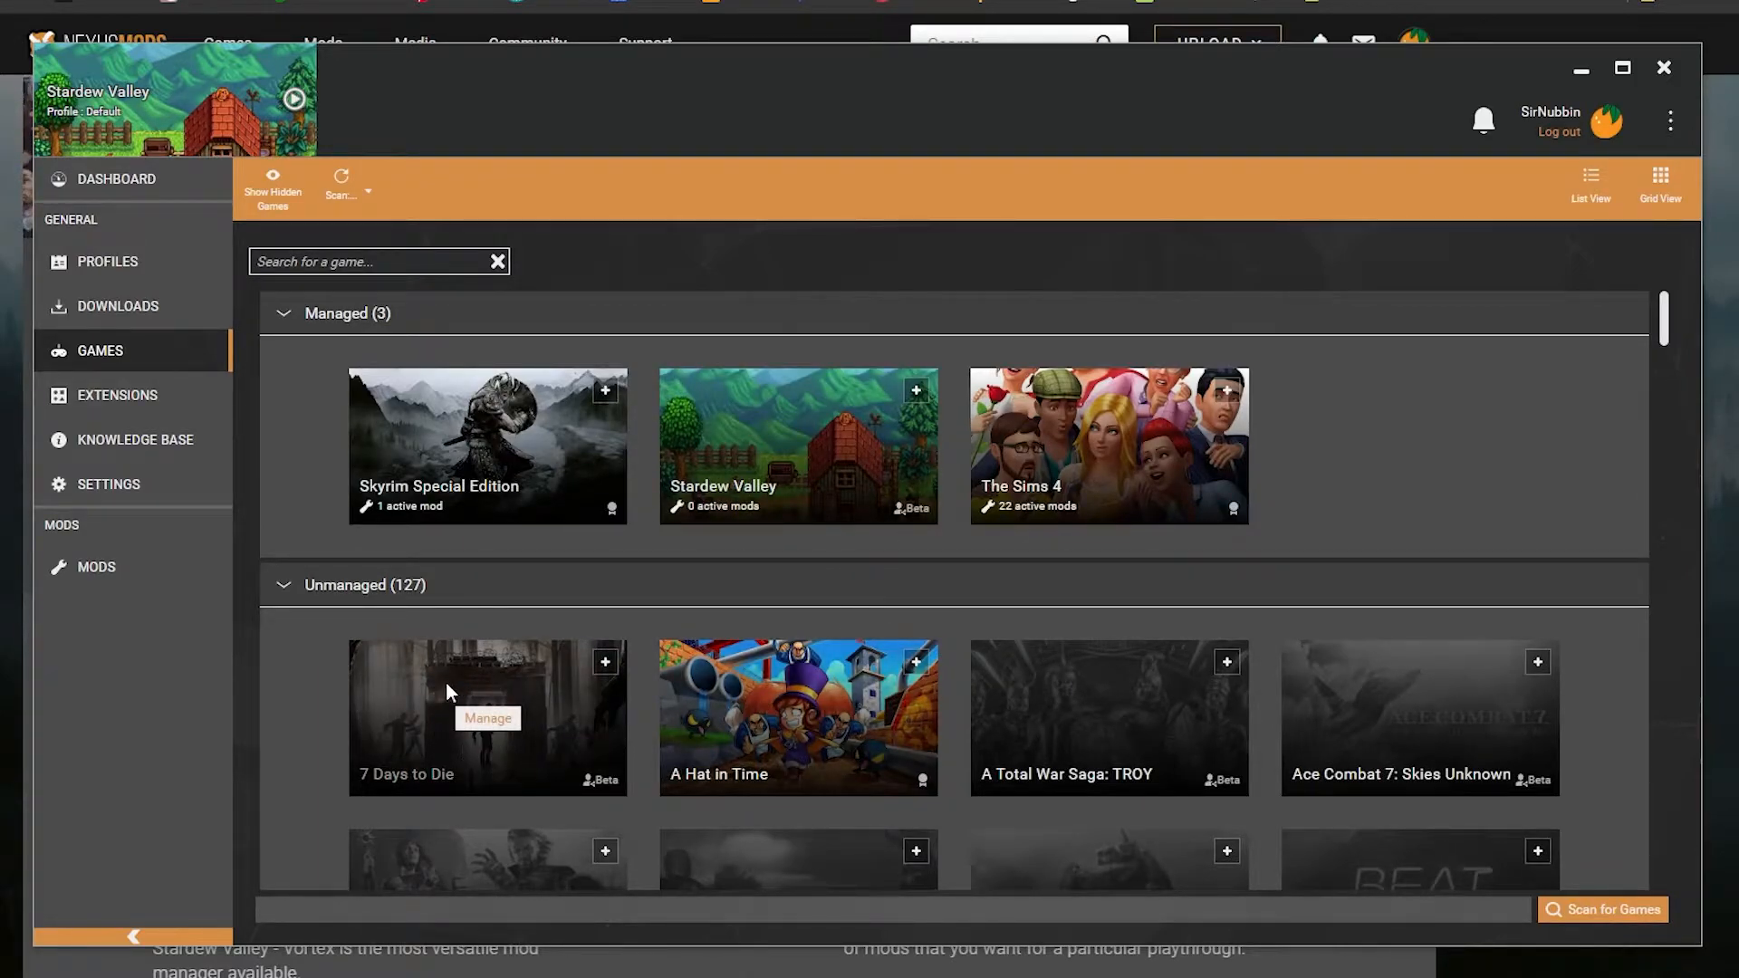
mouse_move(792, 415)
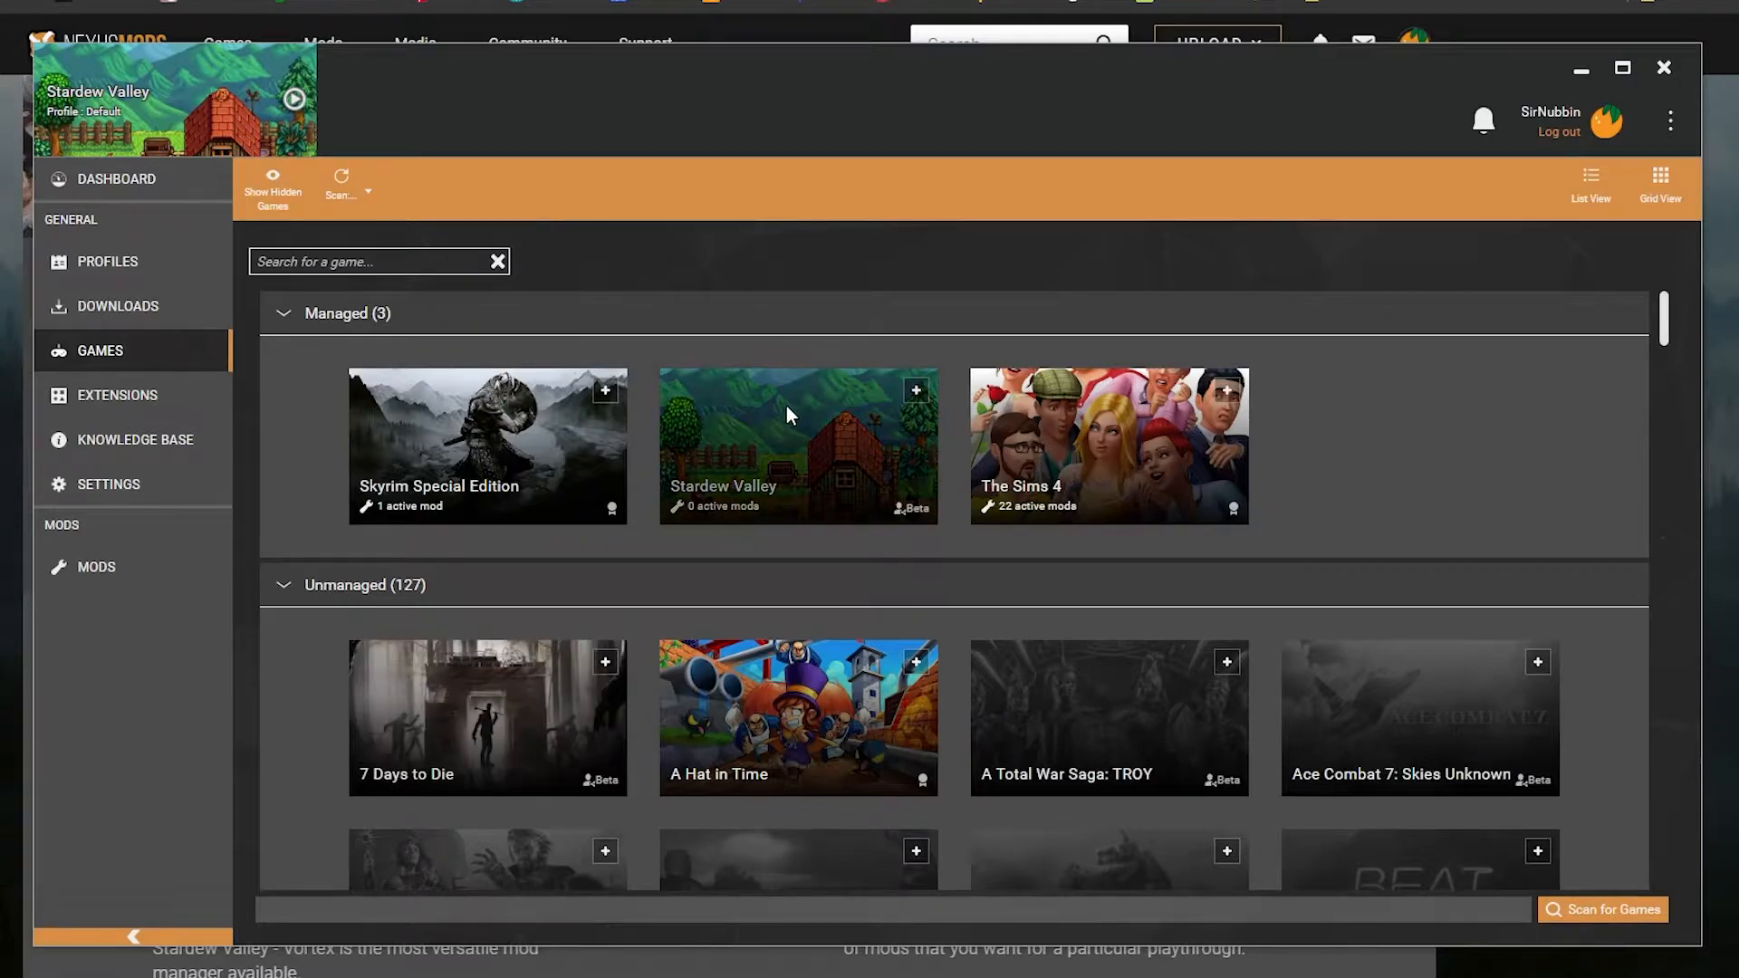
mouse_move(763, 326)
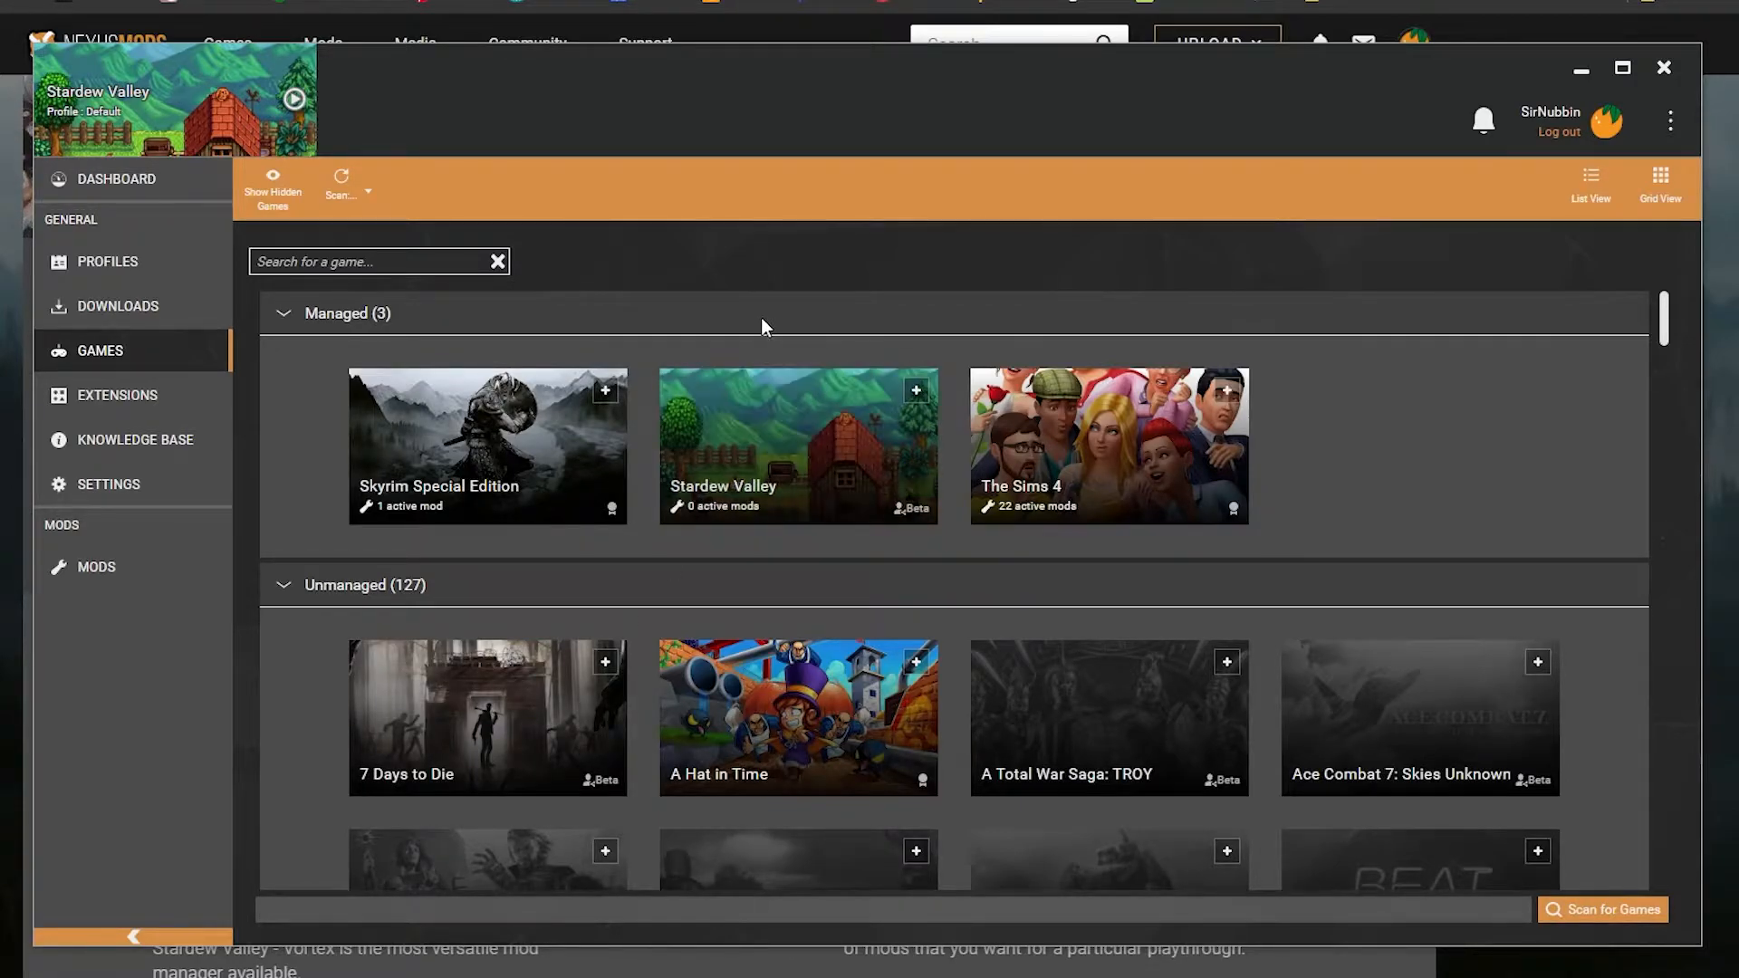
mouse_move(110, 105)
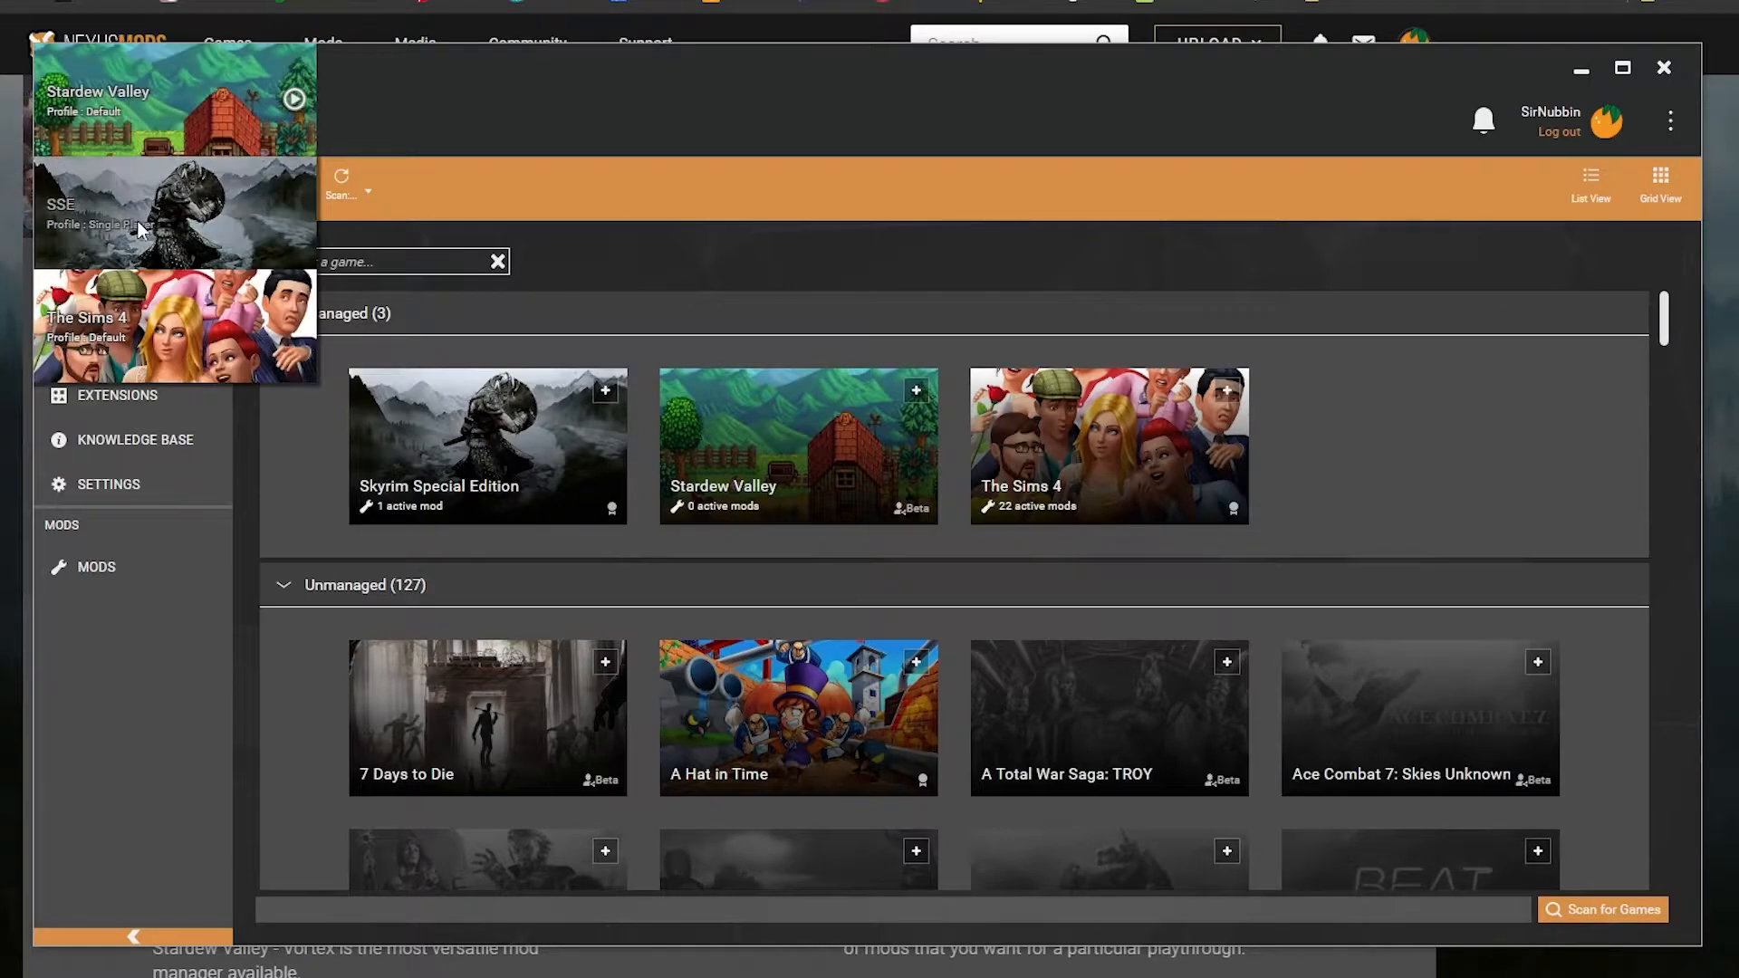
mouse_move(132, 130)
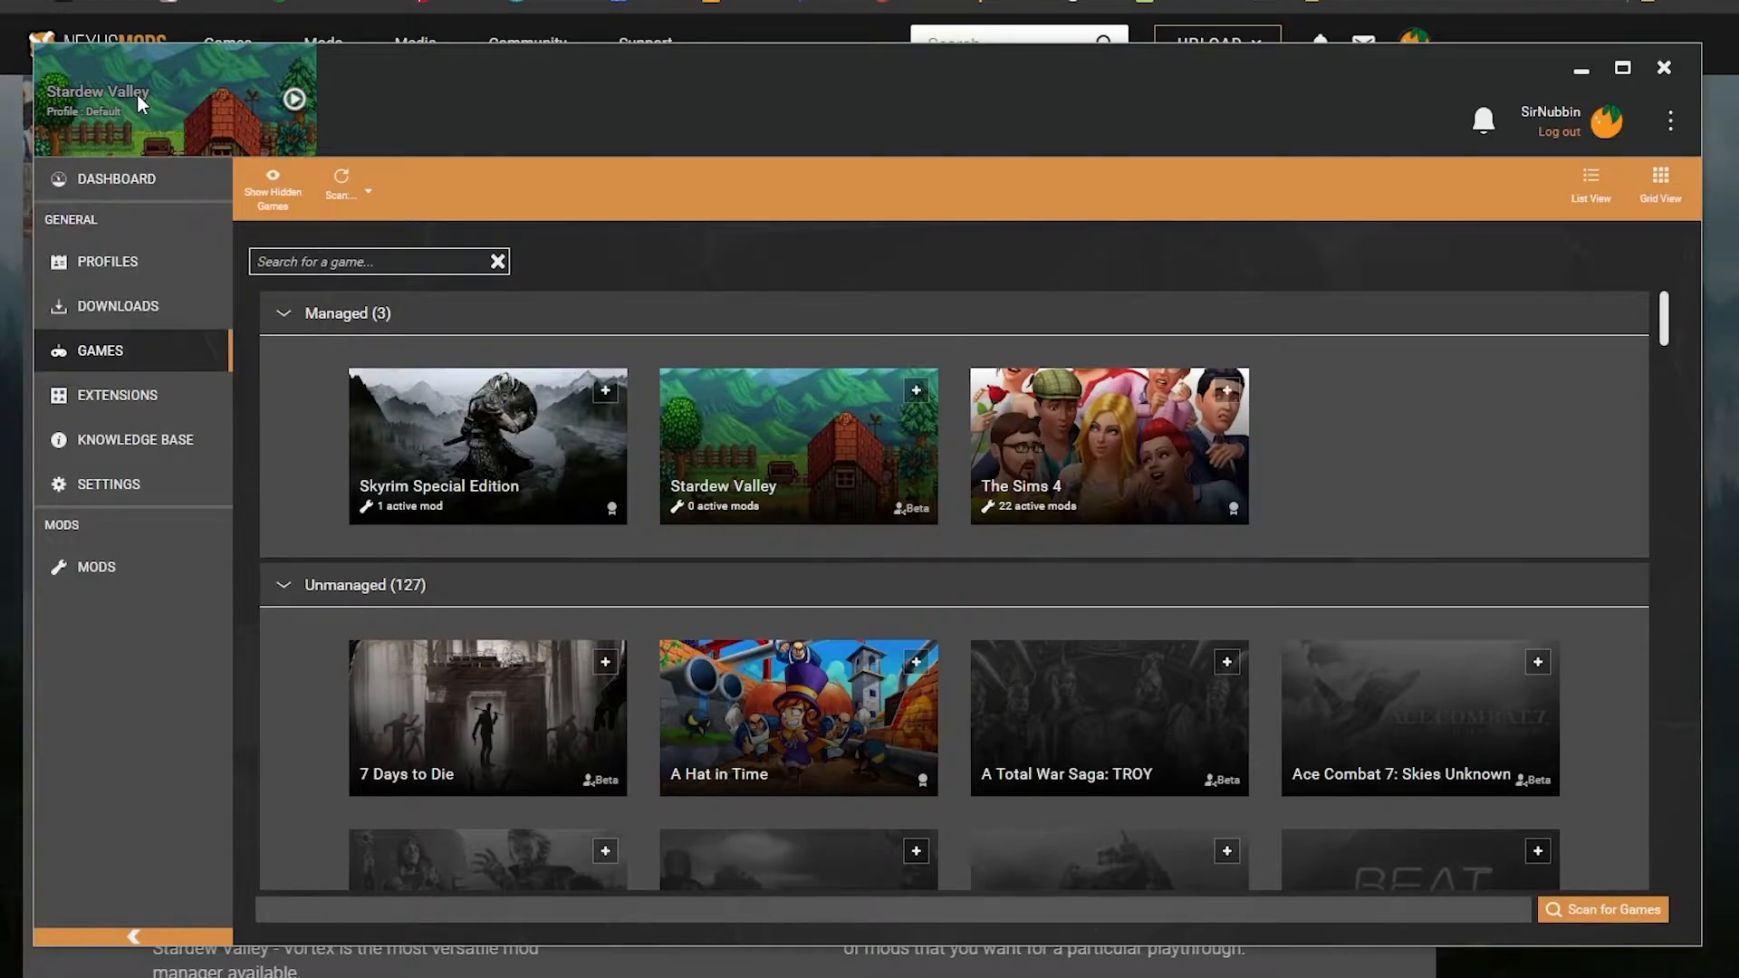
Step: Review the Mods settings (staging folder, symlink deployment) and the Download settings
left_click(109, 485)
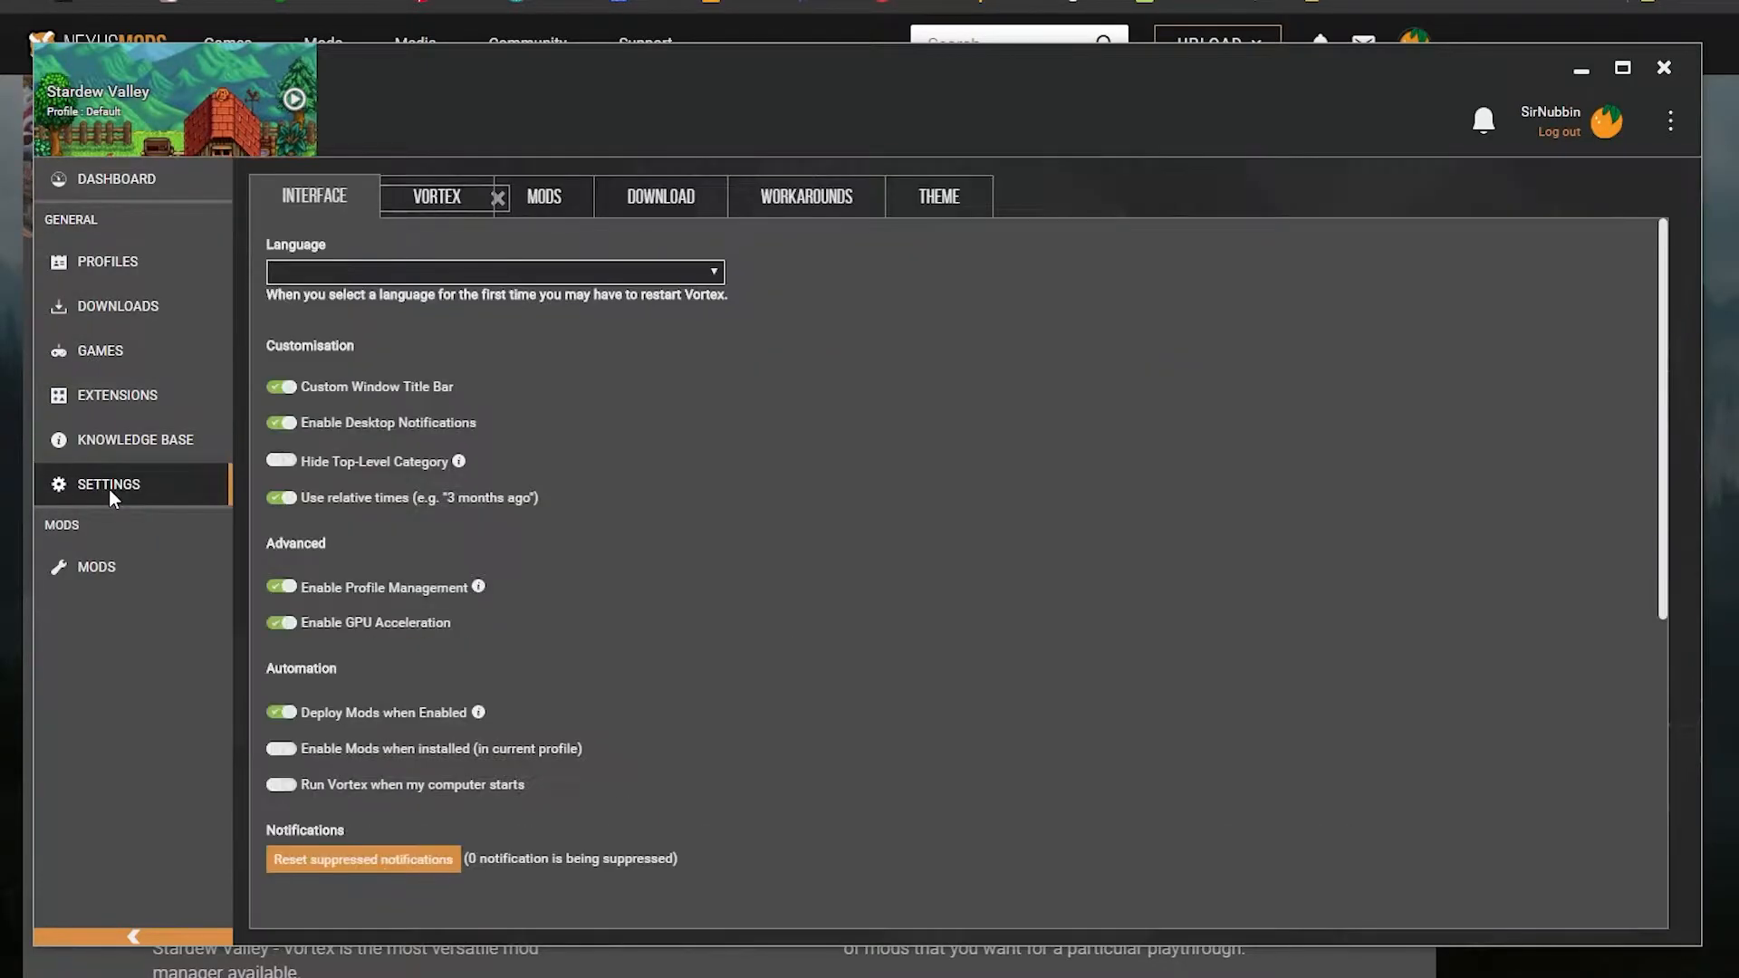
left_click(543, 196)
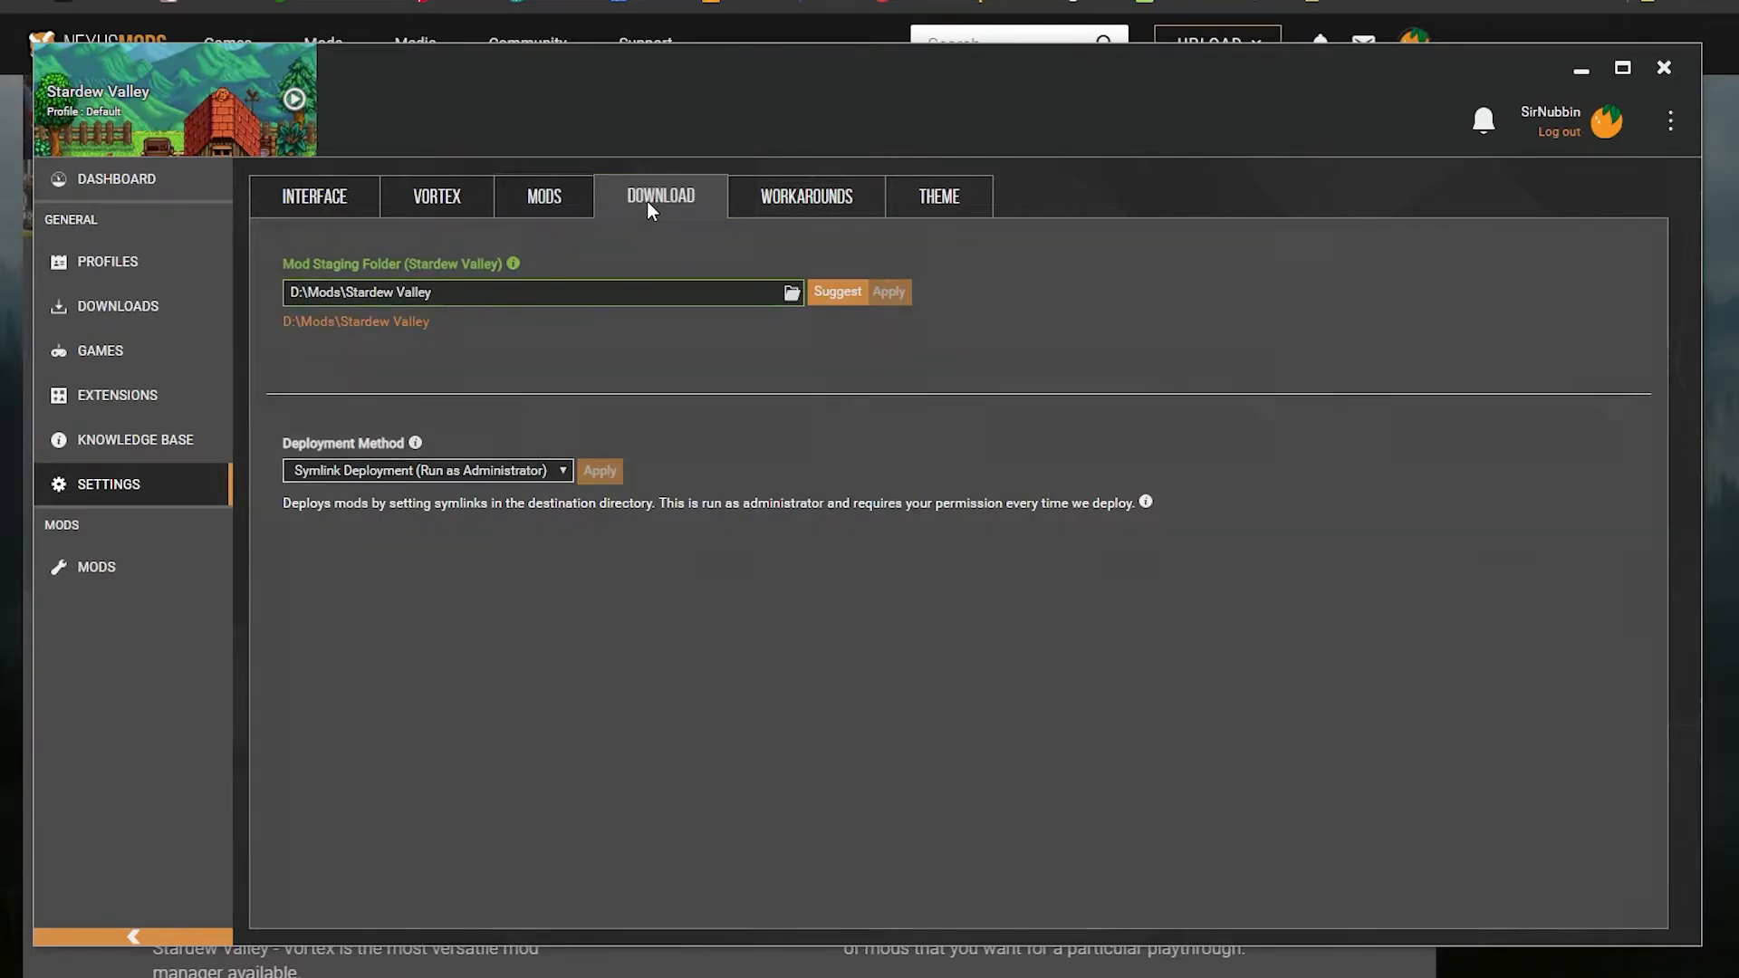
left_click(660, 196)
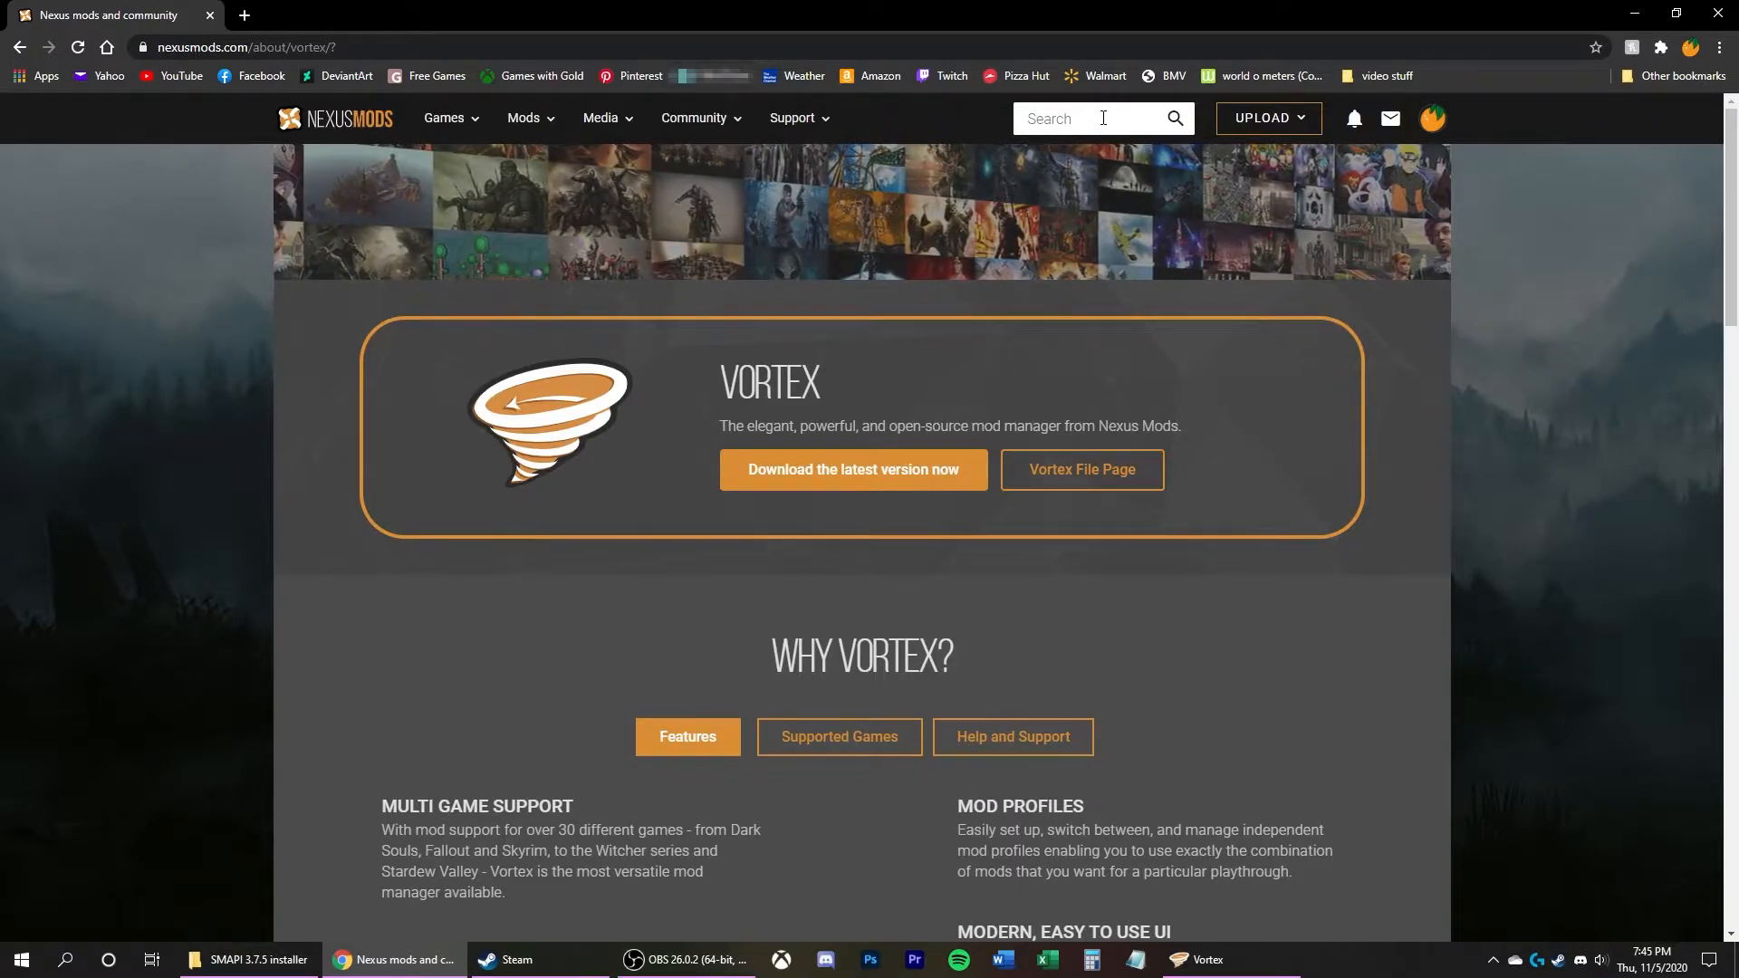
Step: Search games for 'stardew' and return to the Stardew Valley home page
left_click(1098, 119)
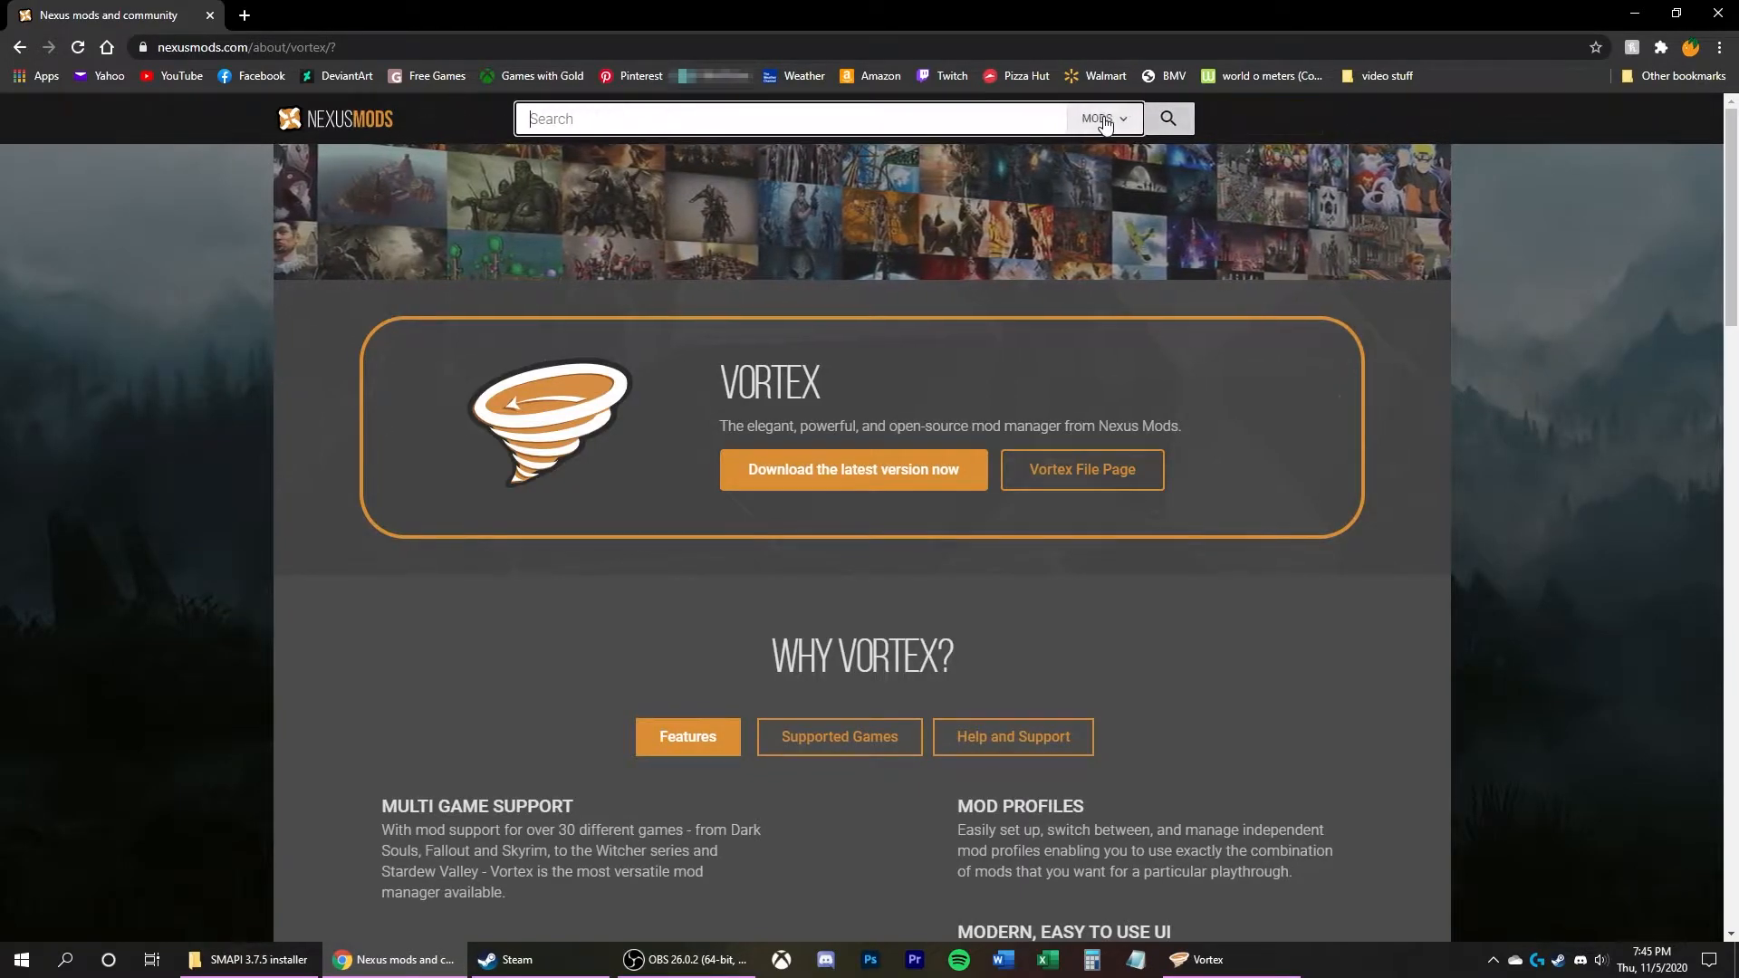
left_click(1101, 120)
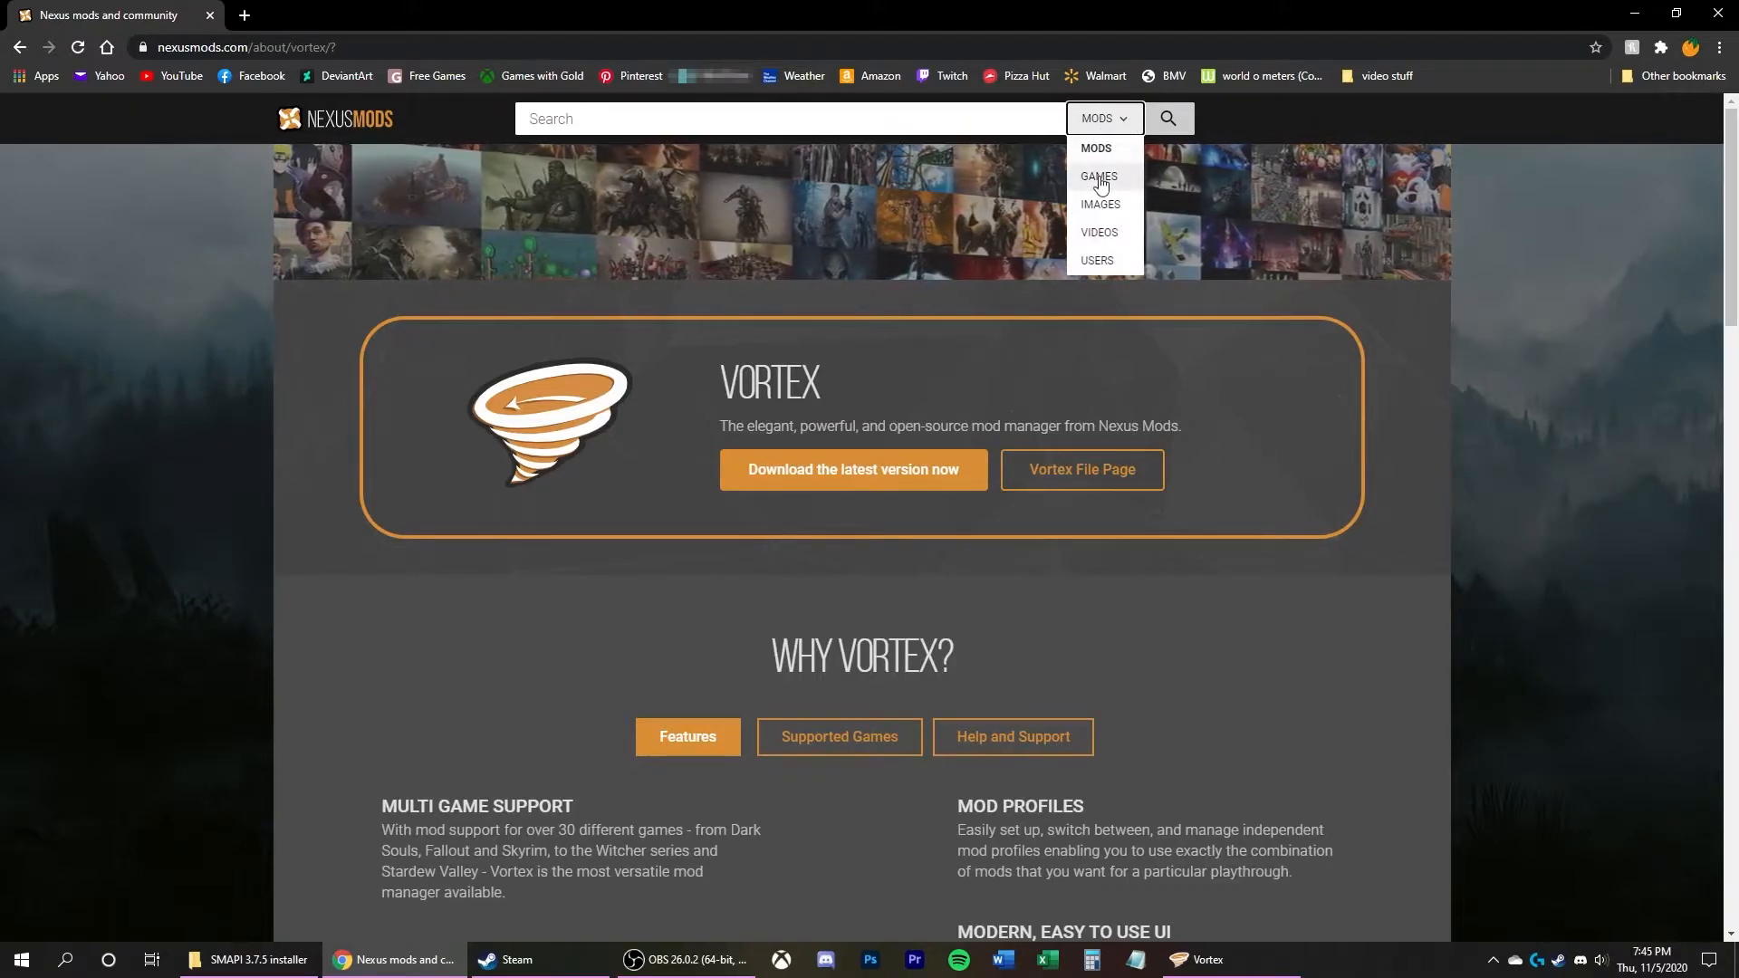
left_click(1098, 176)
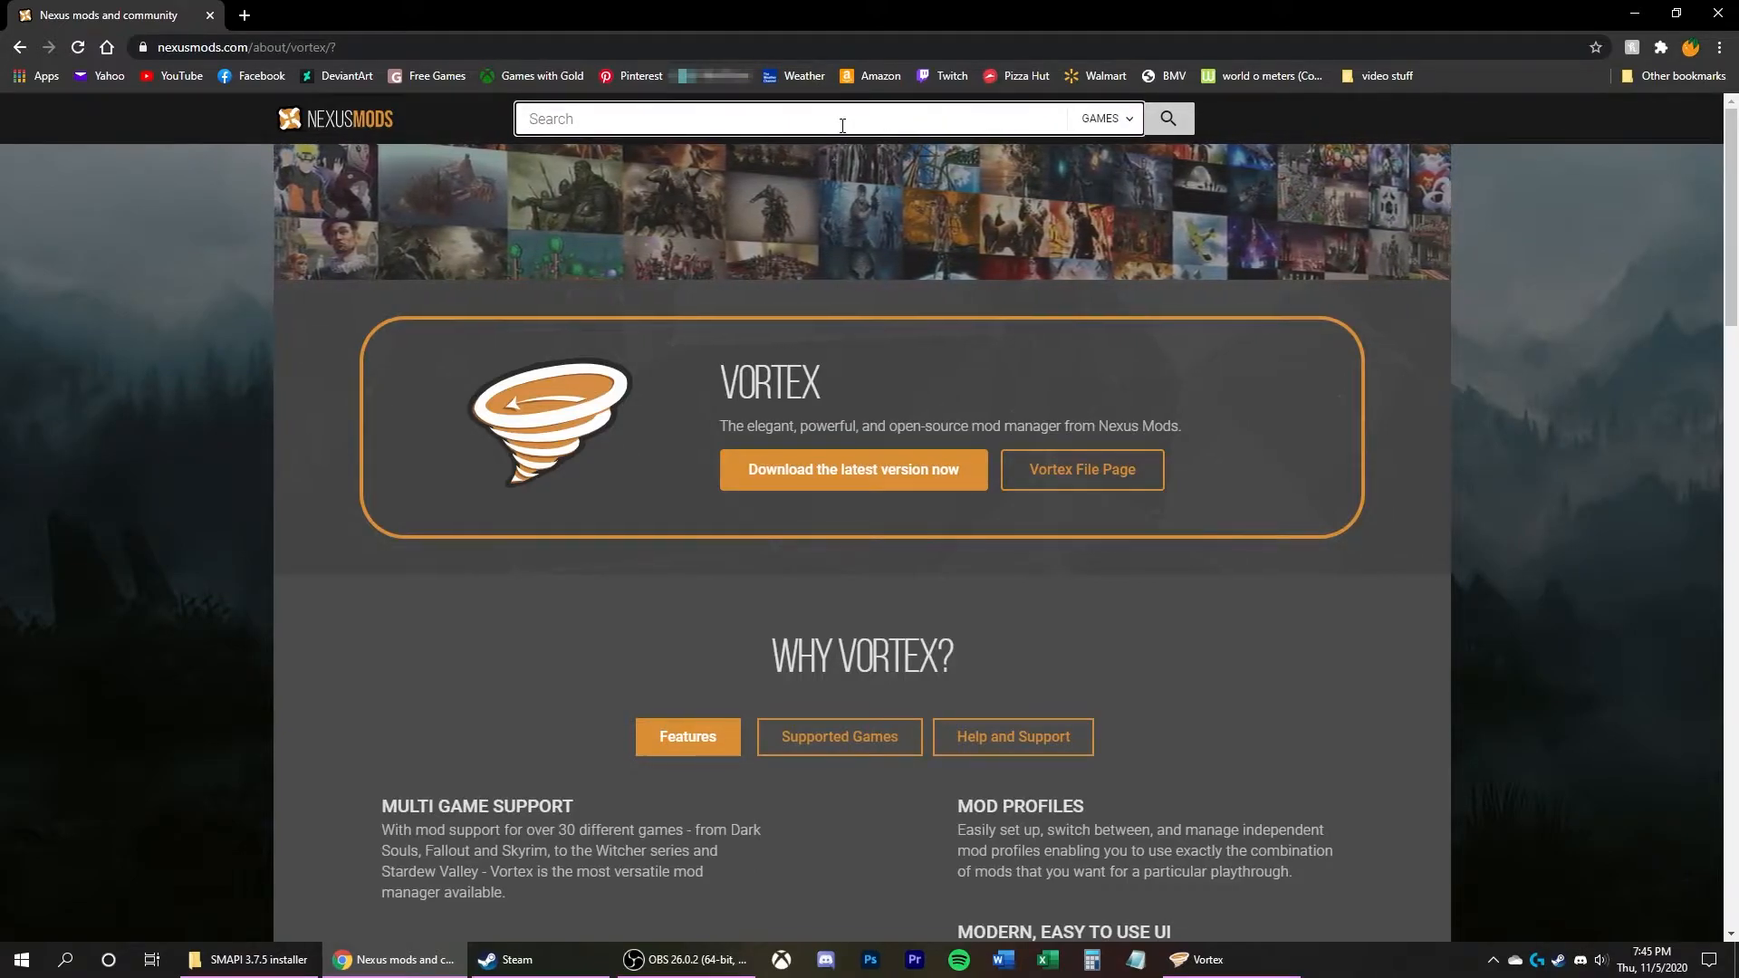
type("stardew")
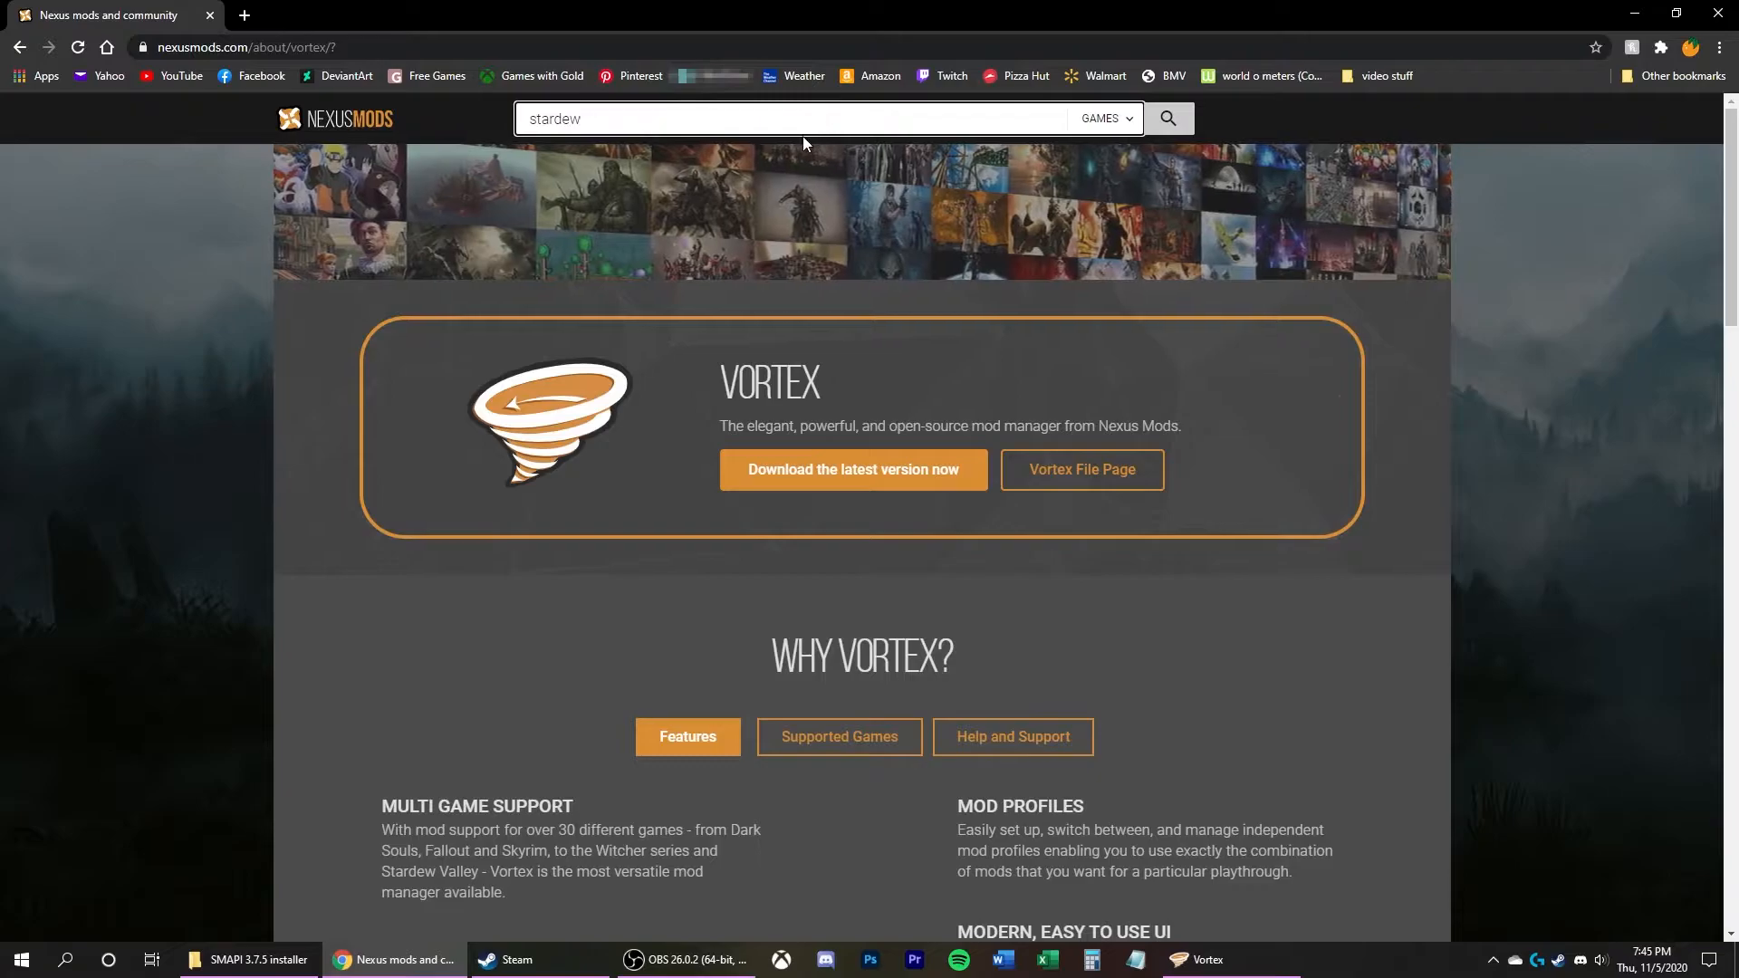
left_click(1165, 119)
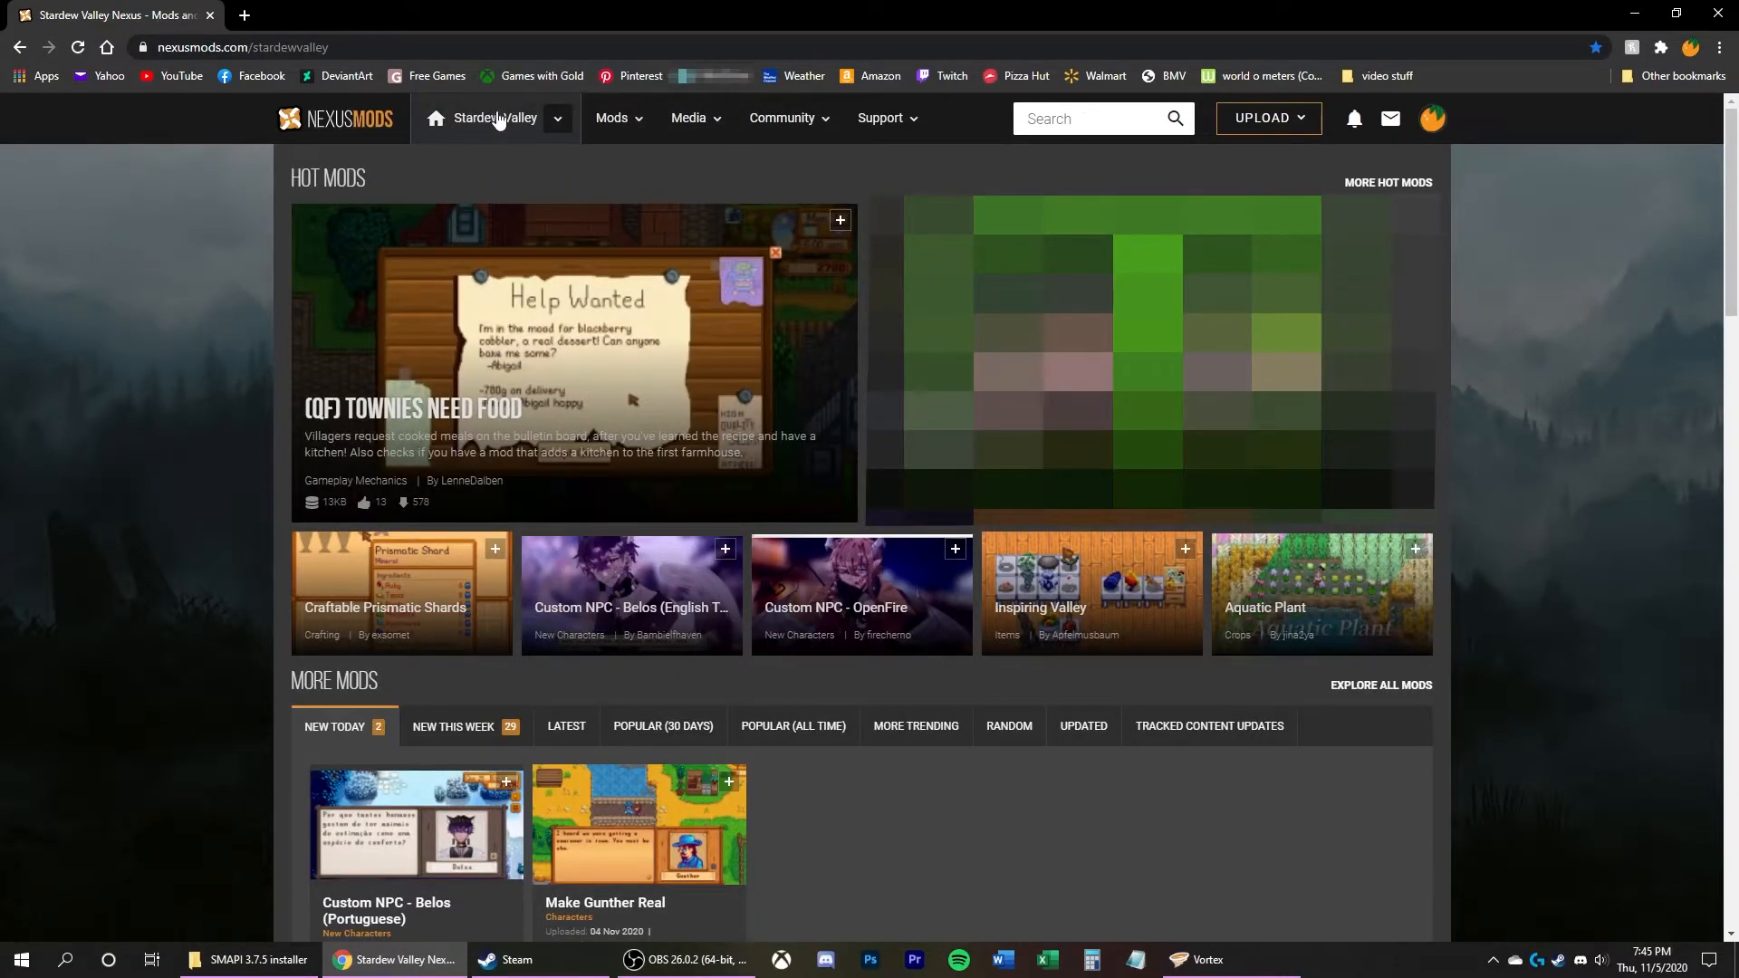
left_click(1044, 120)
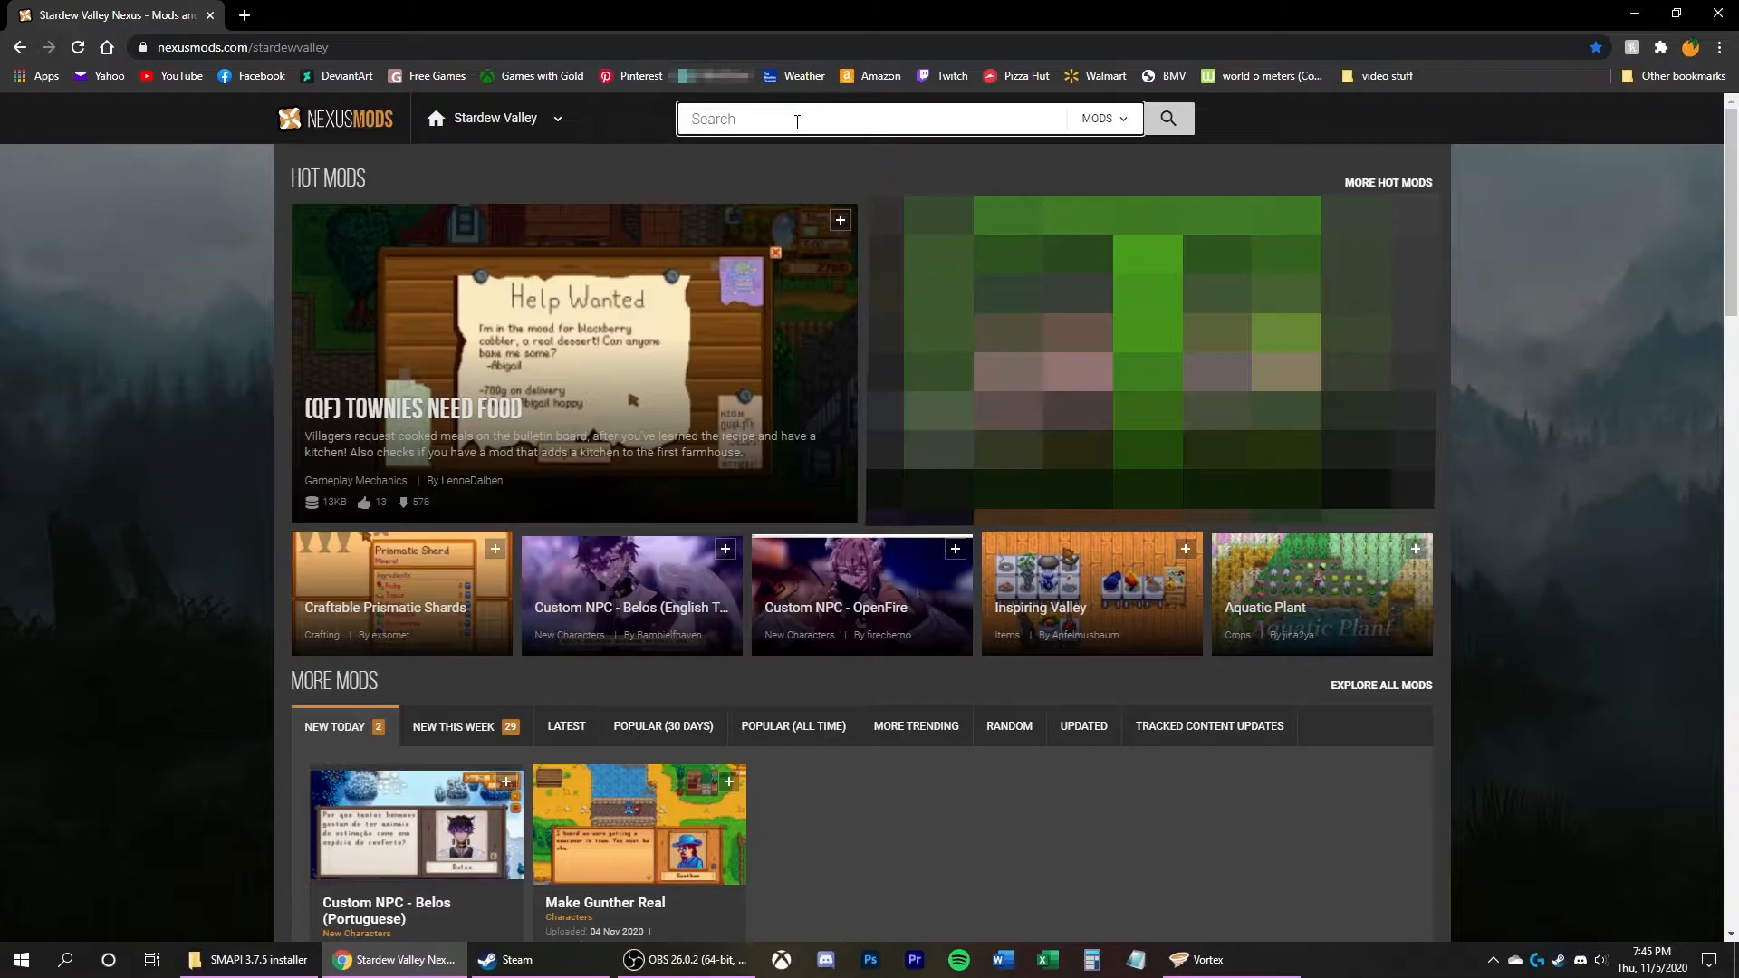
Step: Search 'content' and go to the Content Patcher mod page
type("content")
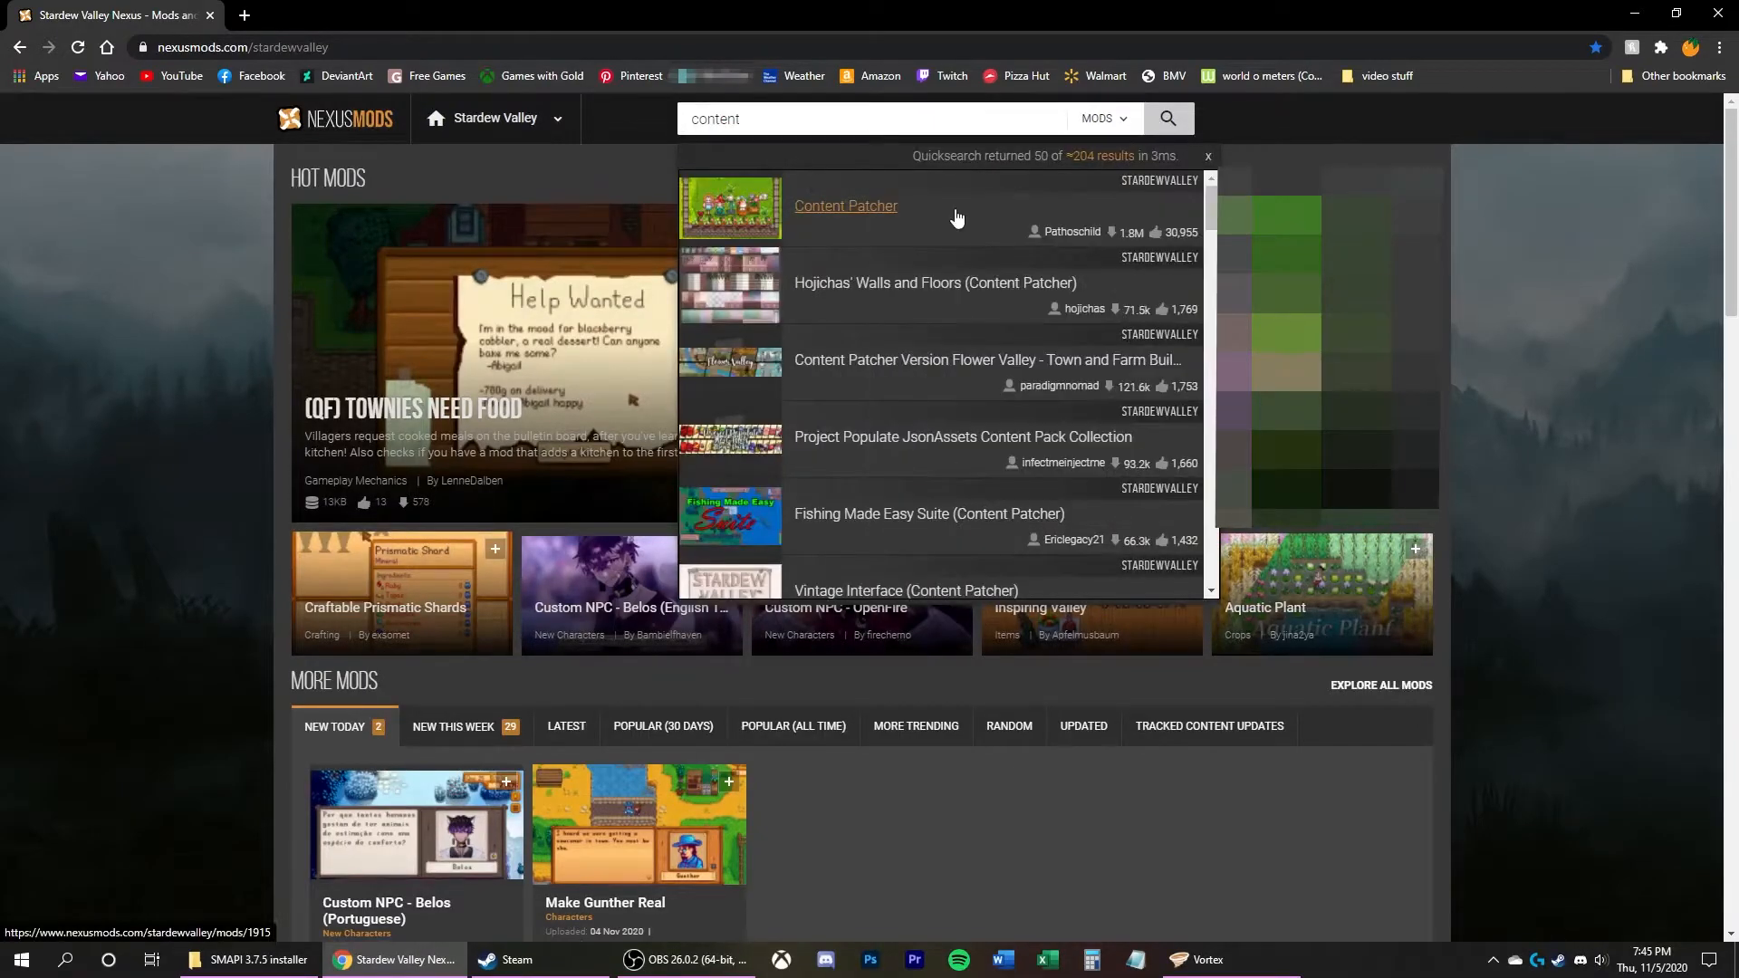
left_click(846, 204)
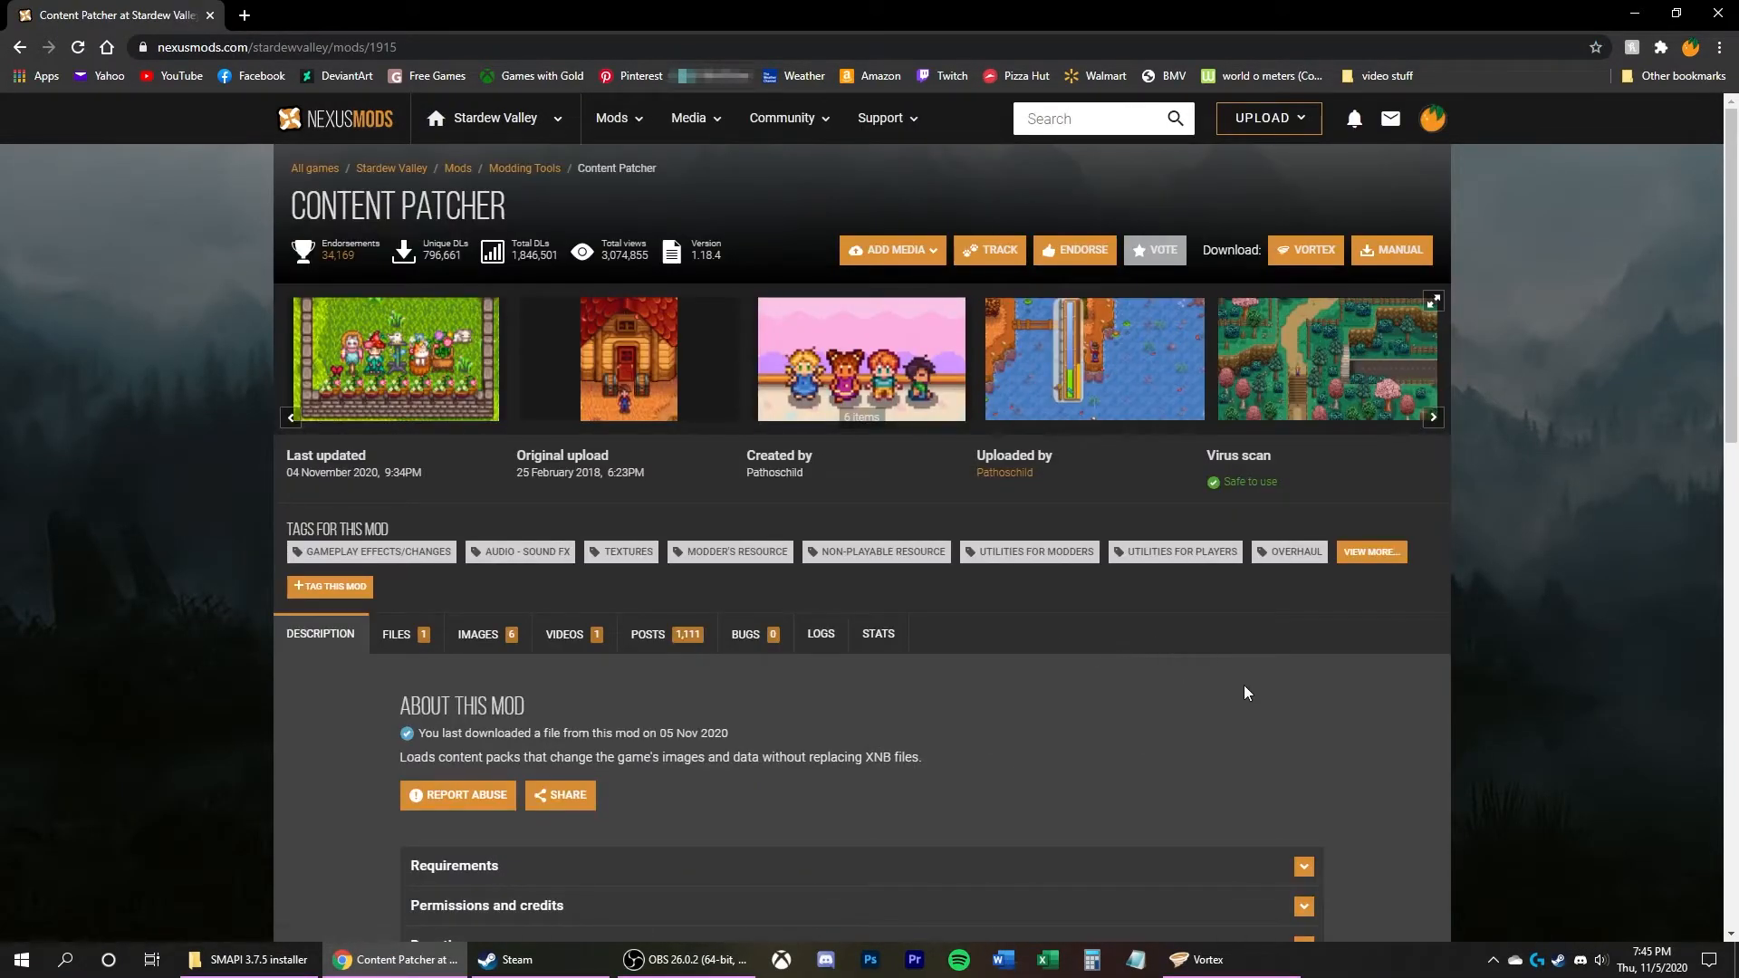
mouse_move(406, 634)
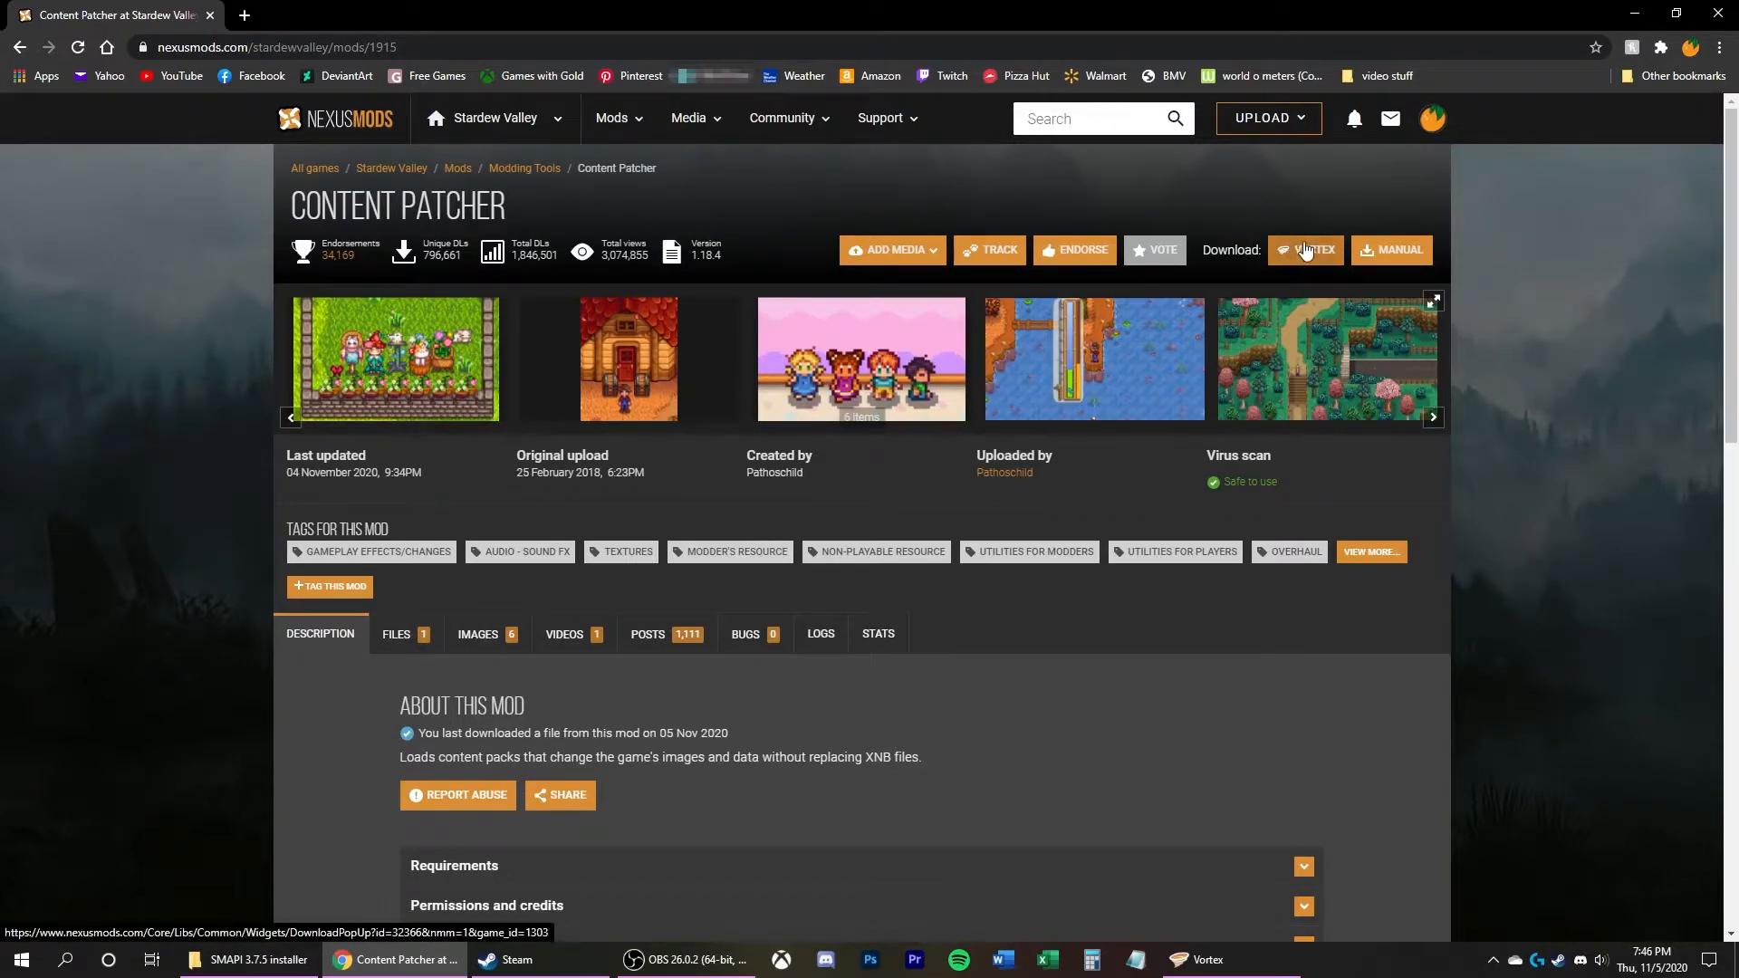
mouse_move(1303, 254)
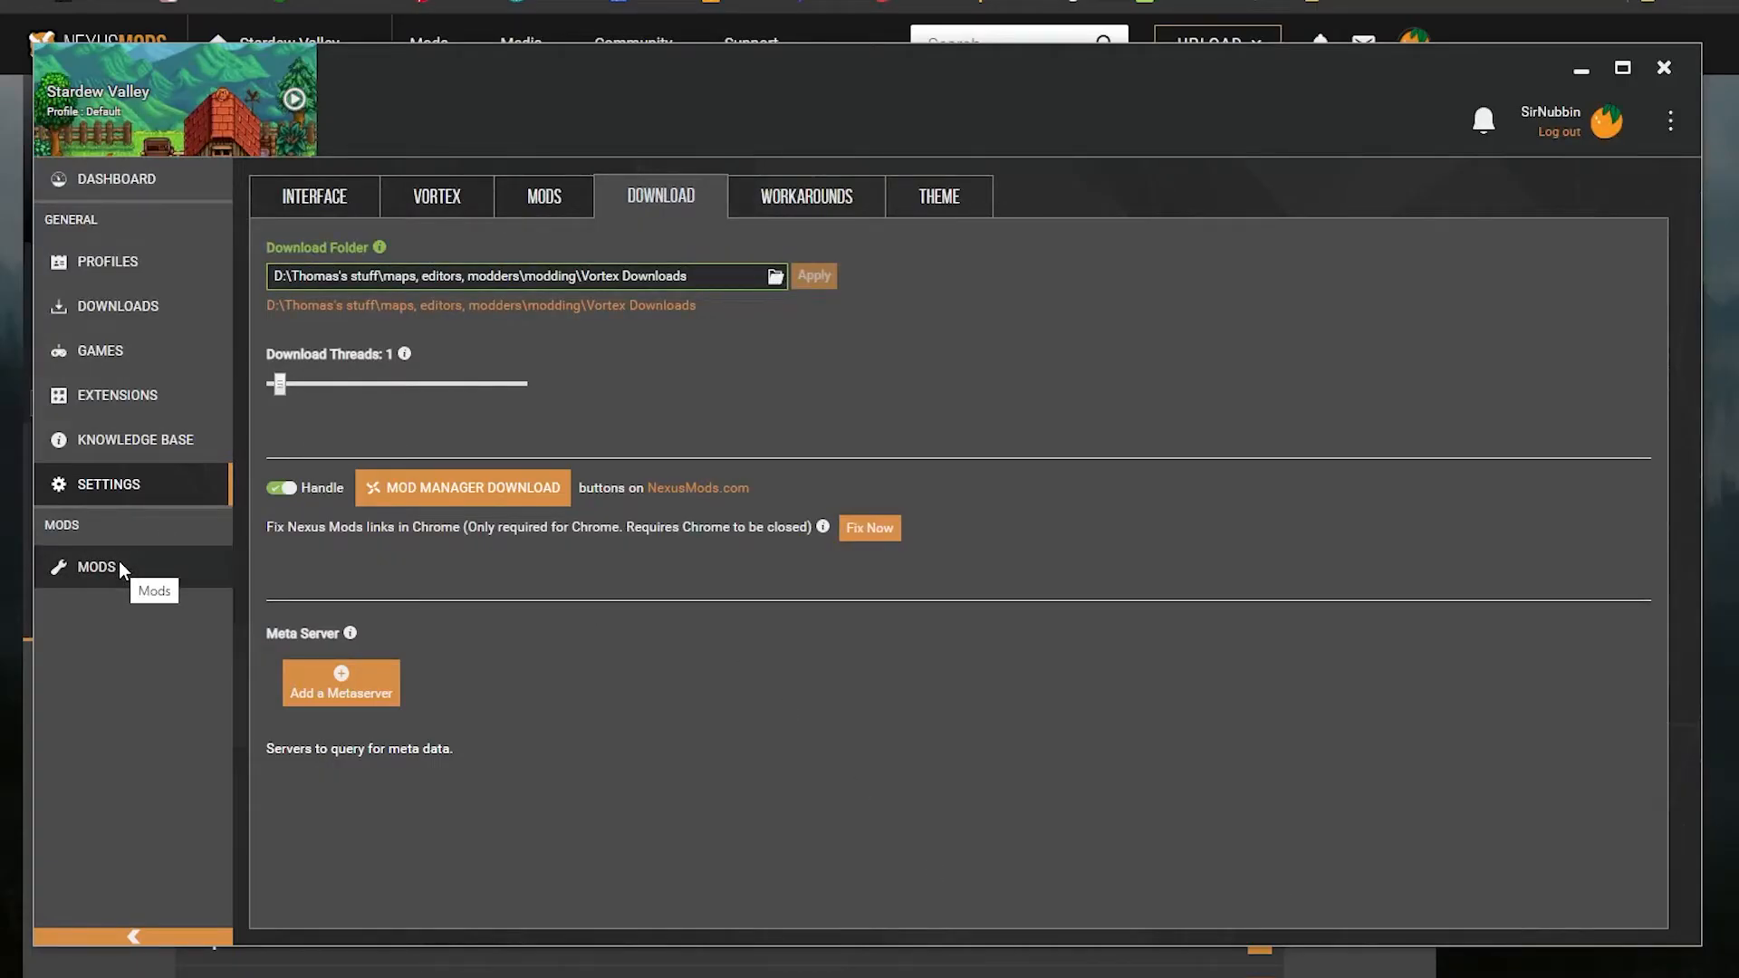
Step: Select all nine downloaded Stardew Valley mods in the Mods list and install them
left_click(96, 567)
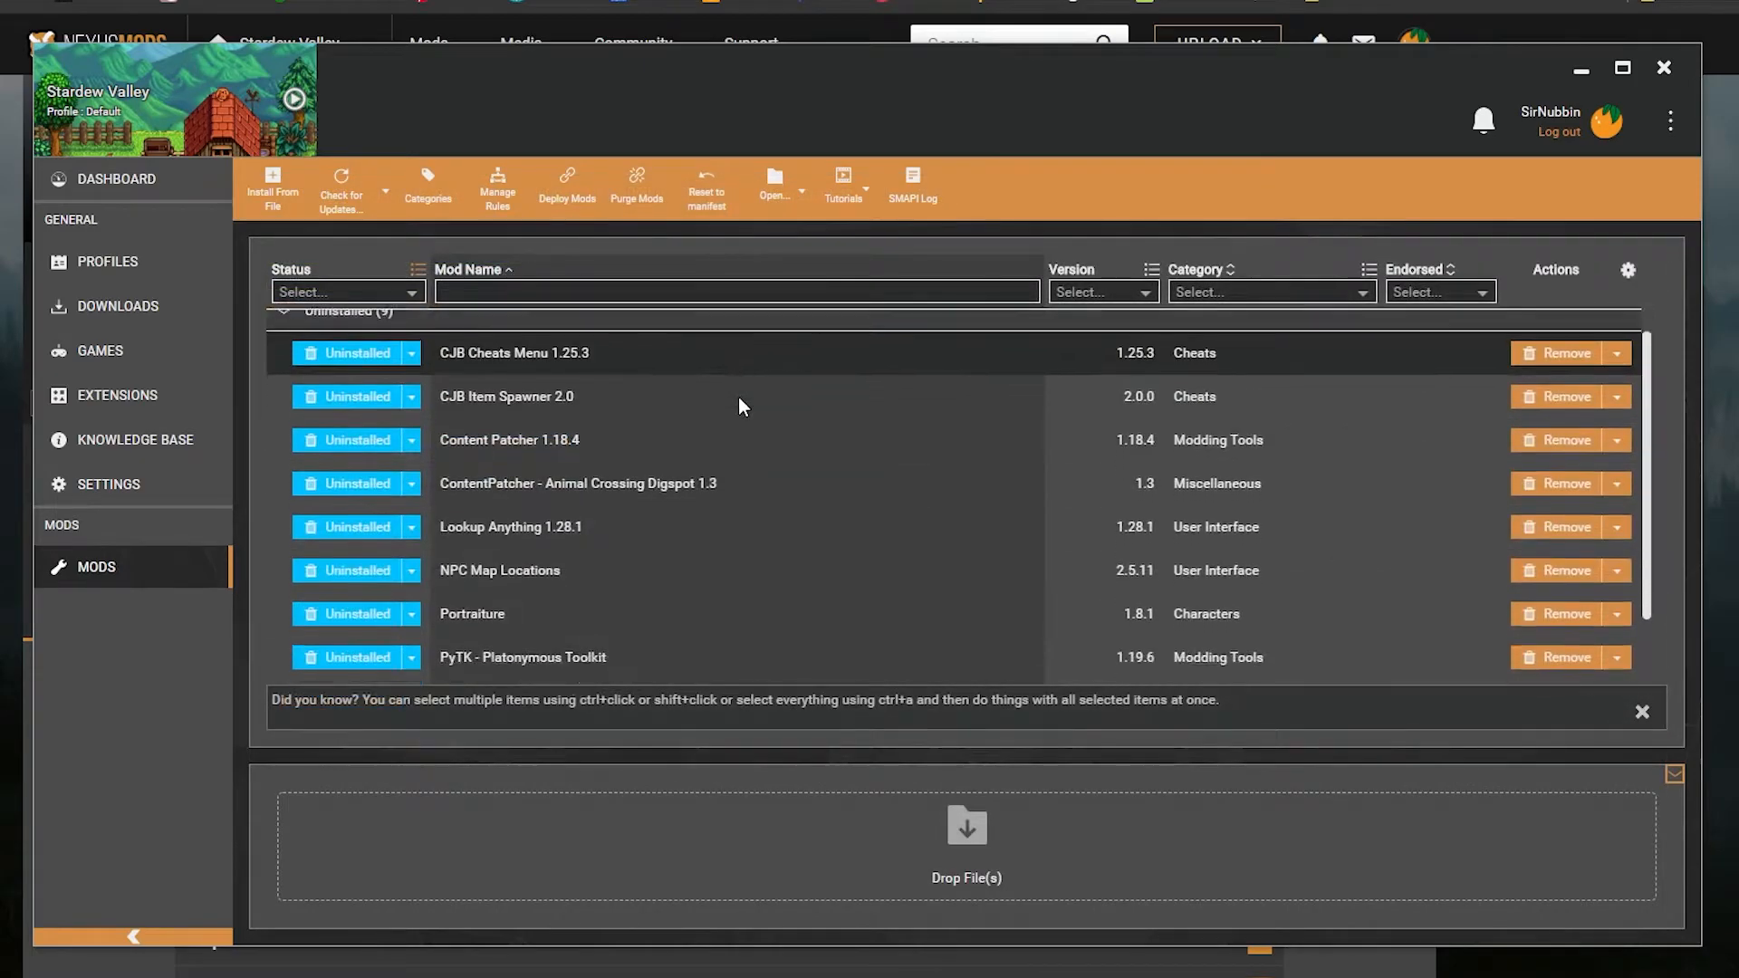
scroll("up", 3)
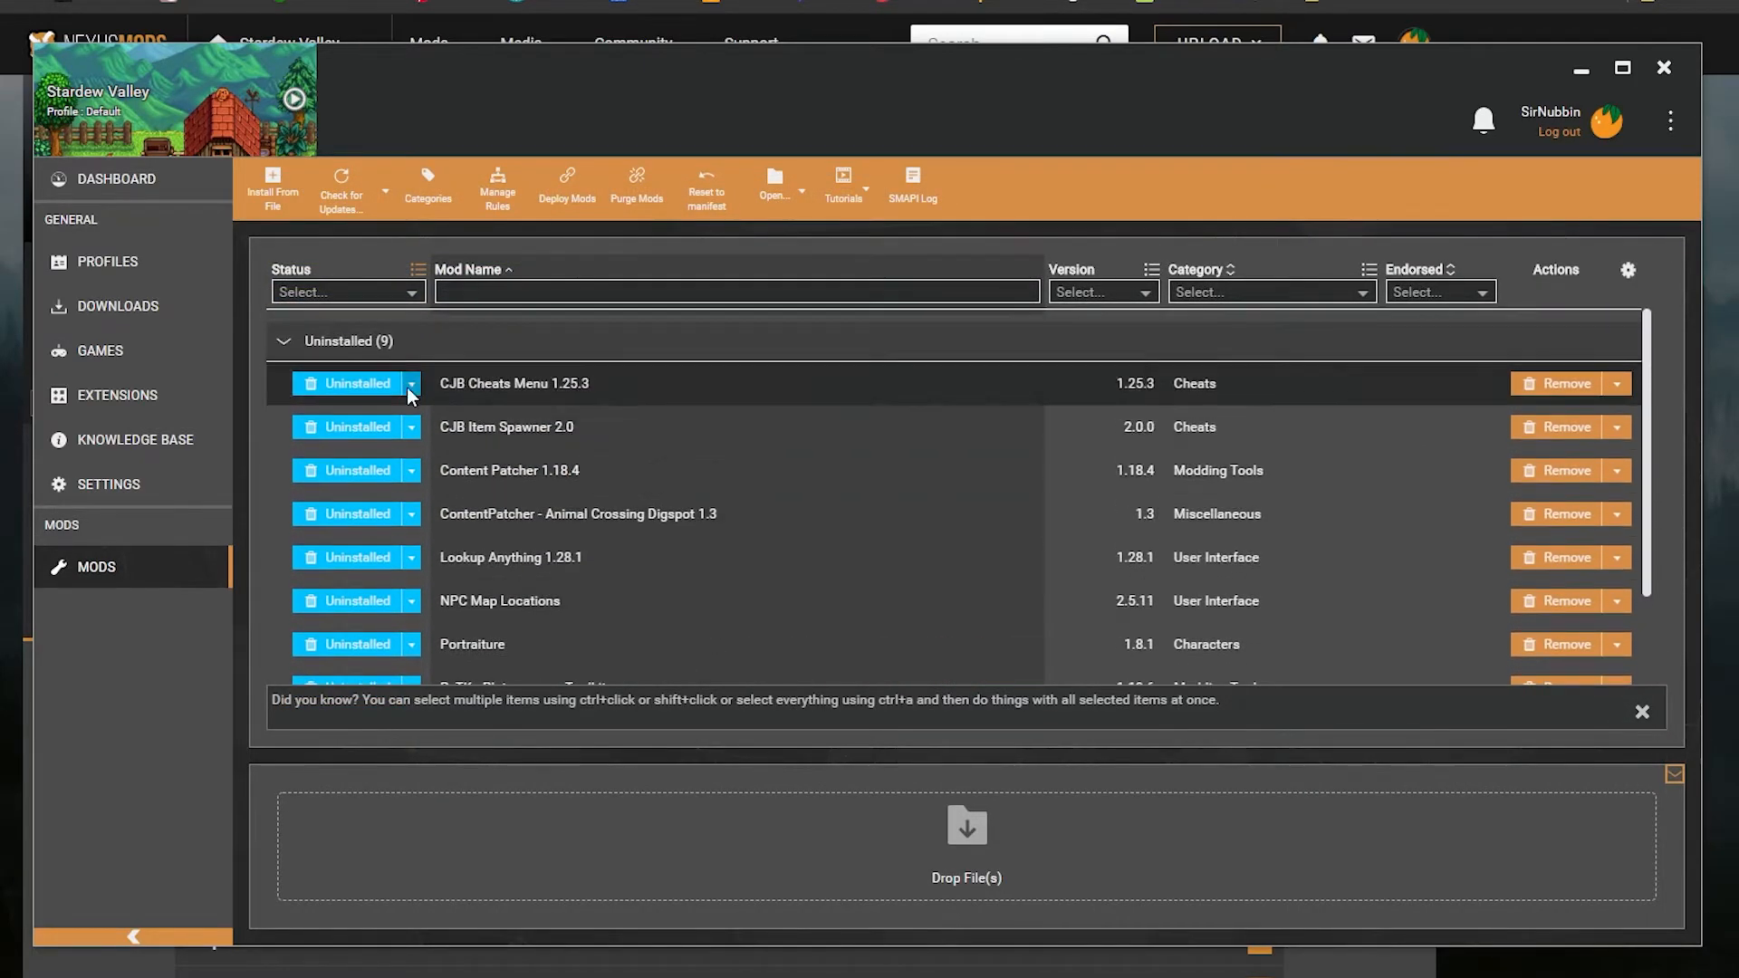
mouse_move(755, 408)
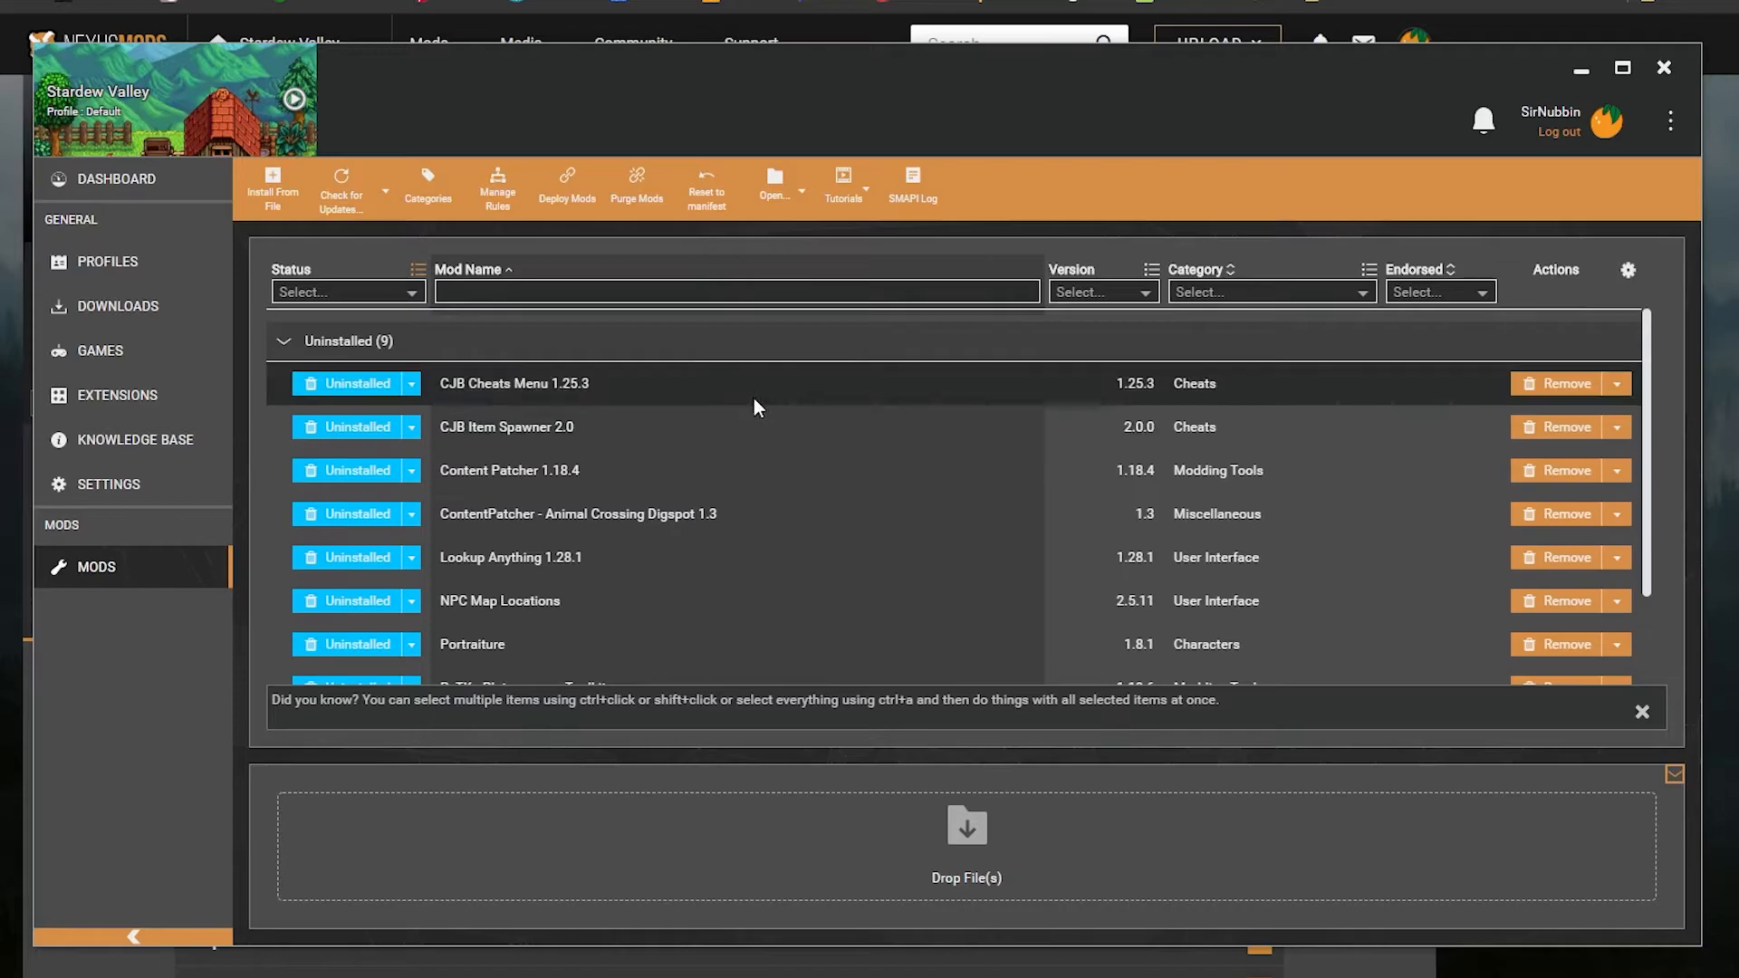
scroll("down", 3)
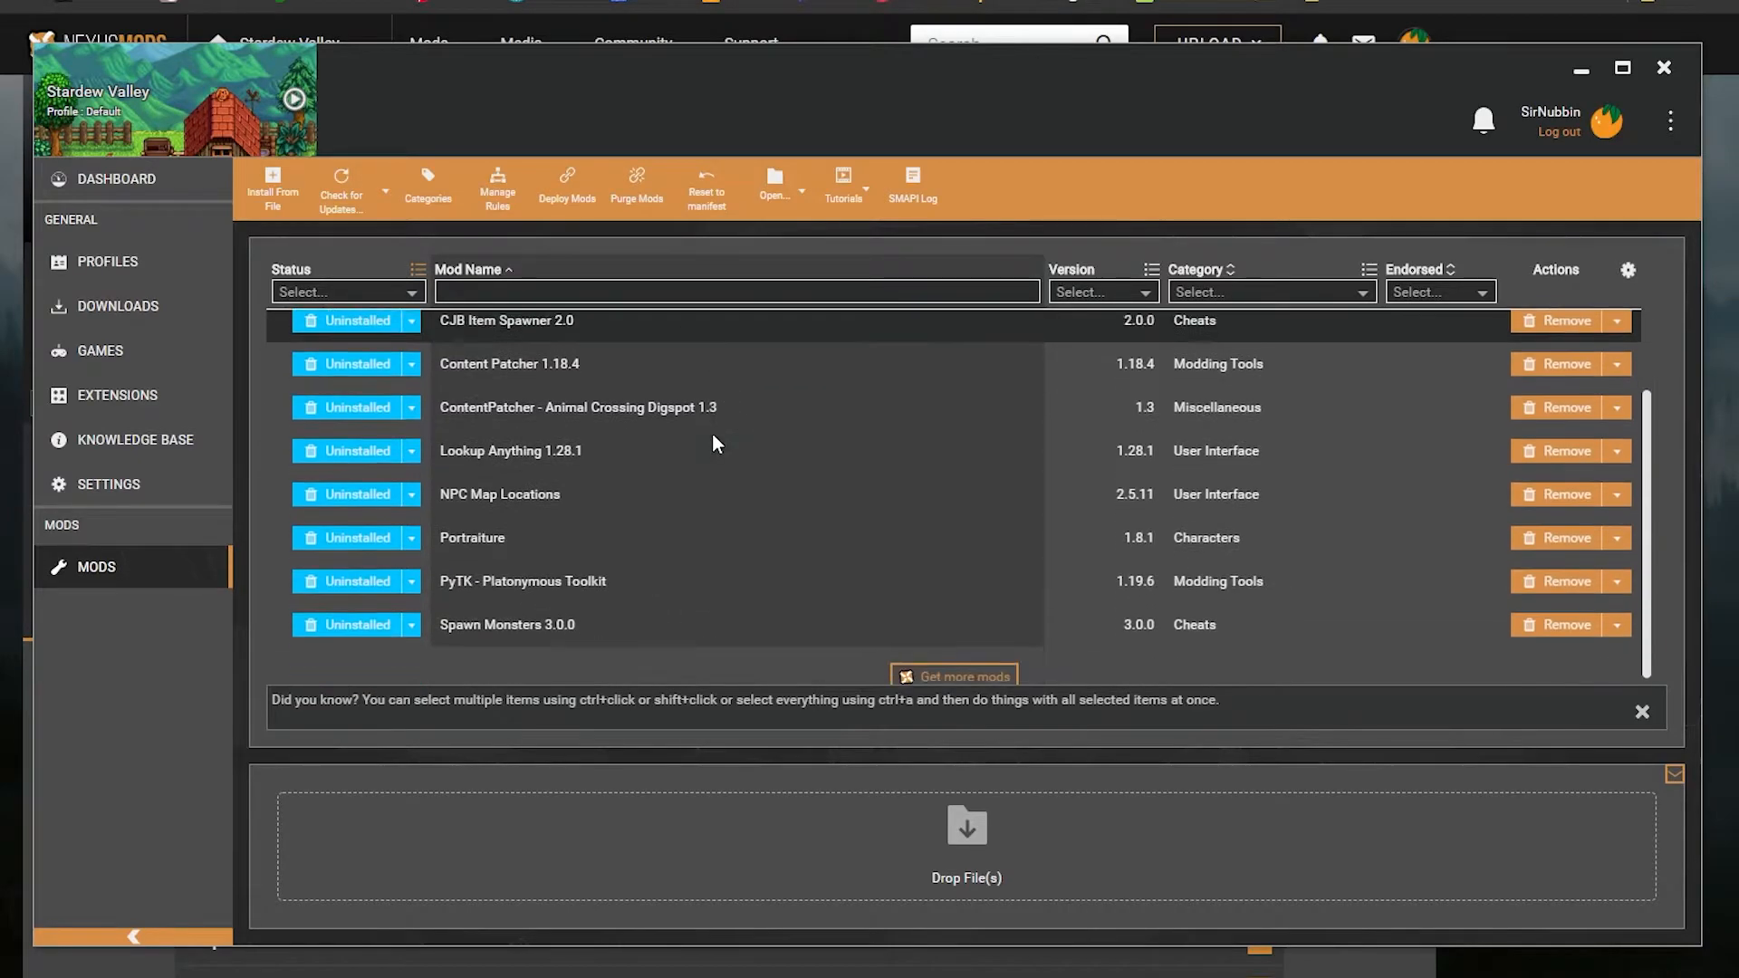
key("ctrl+a")
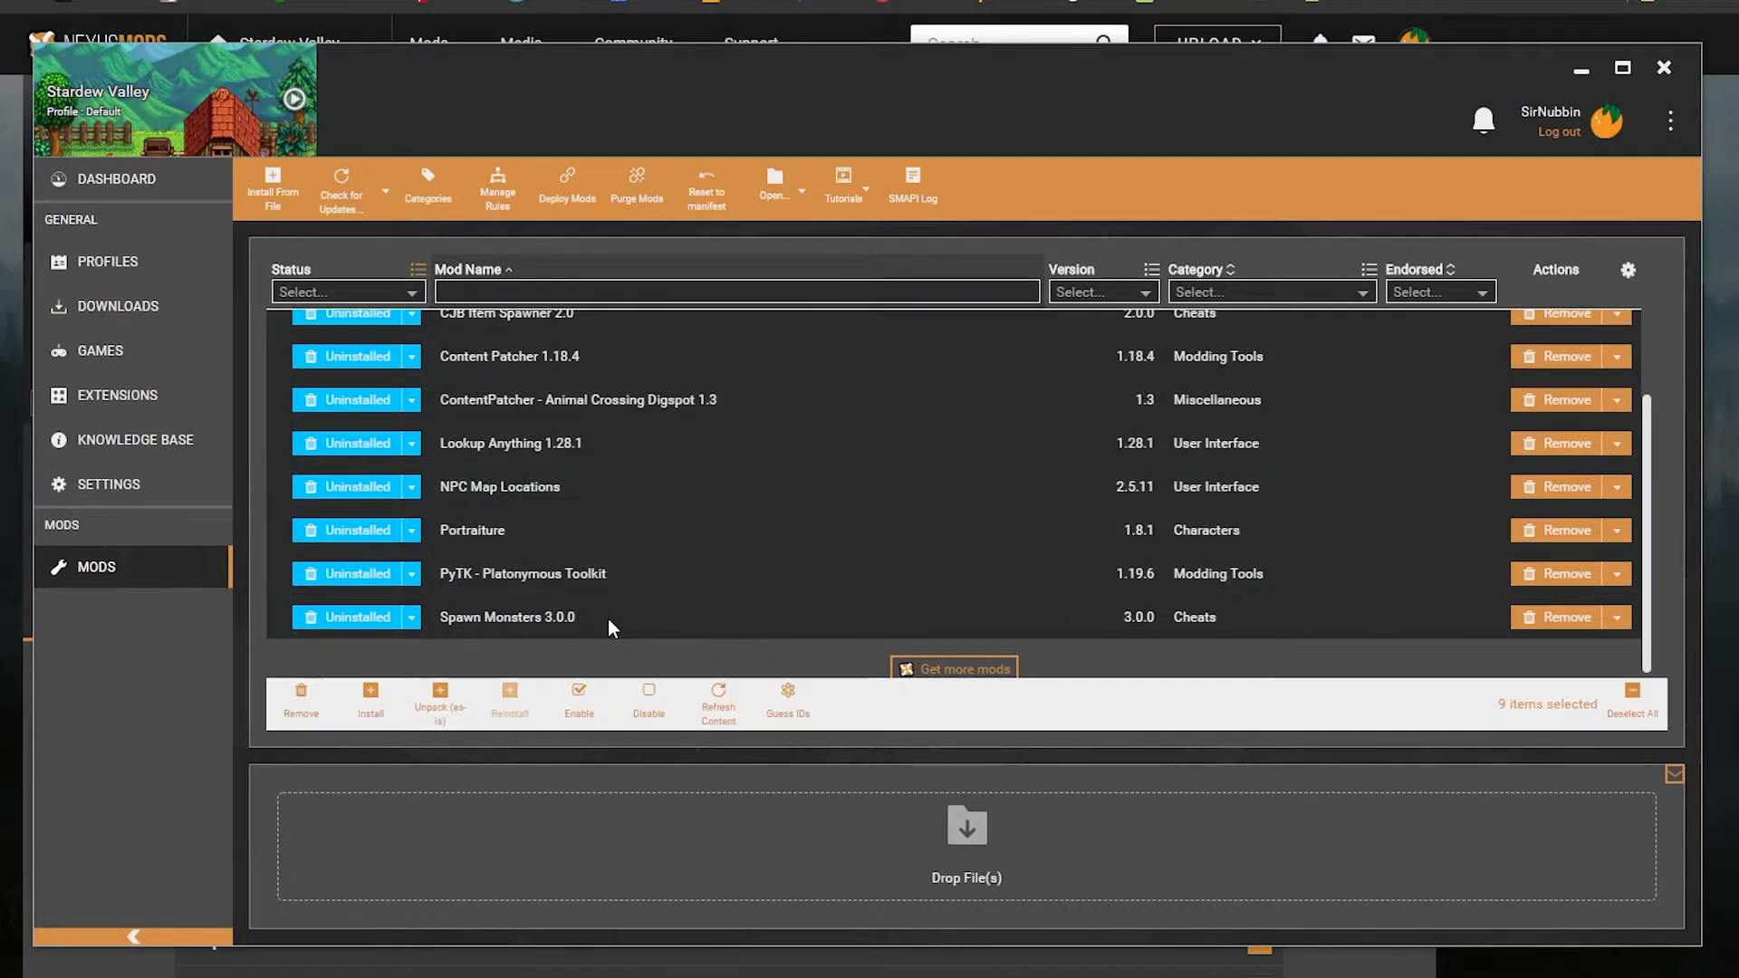
mouse_move(369, 705)
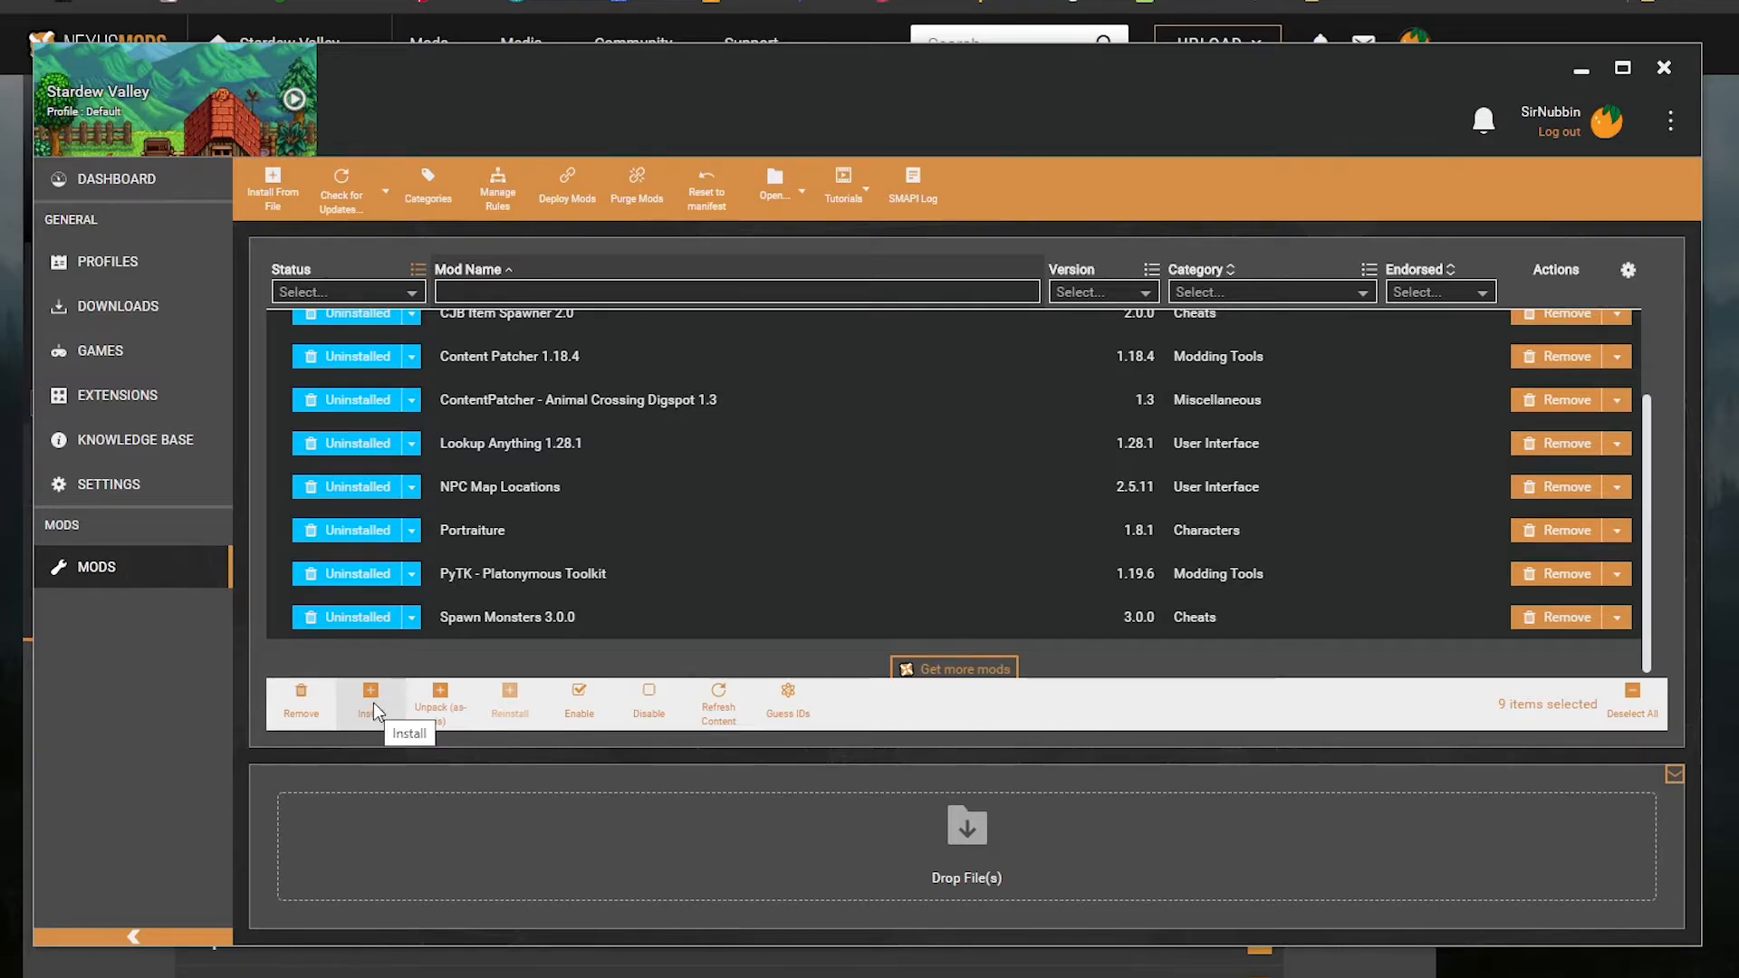
left_click(370, 701)
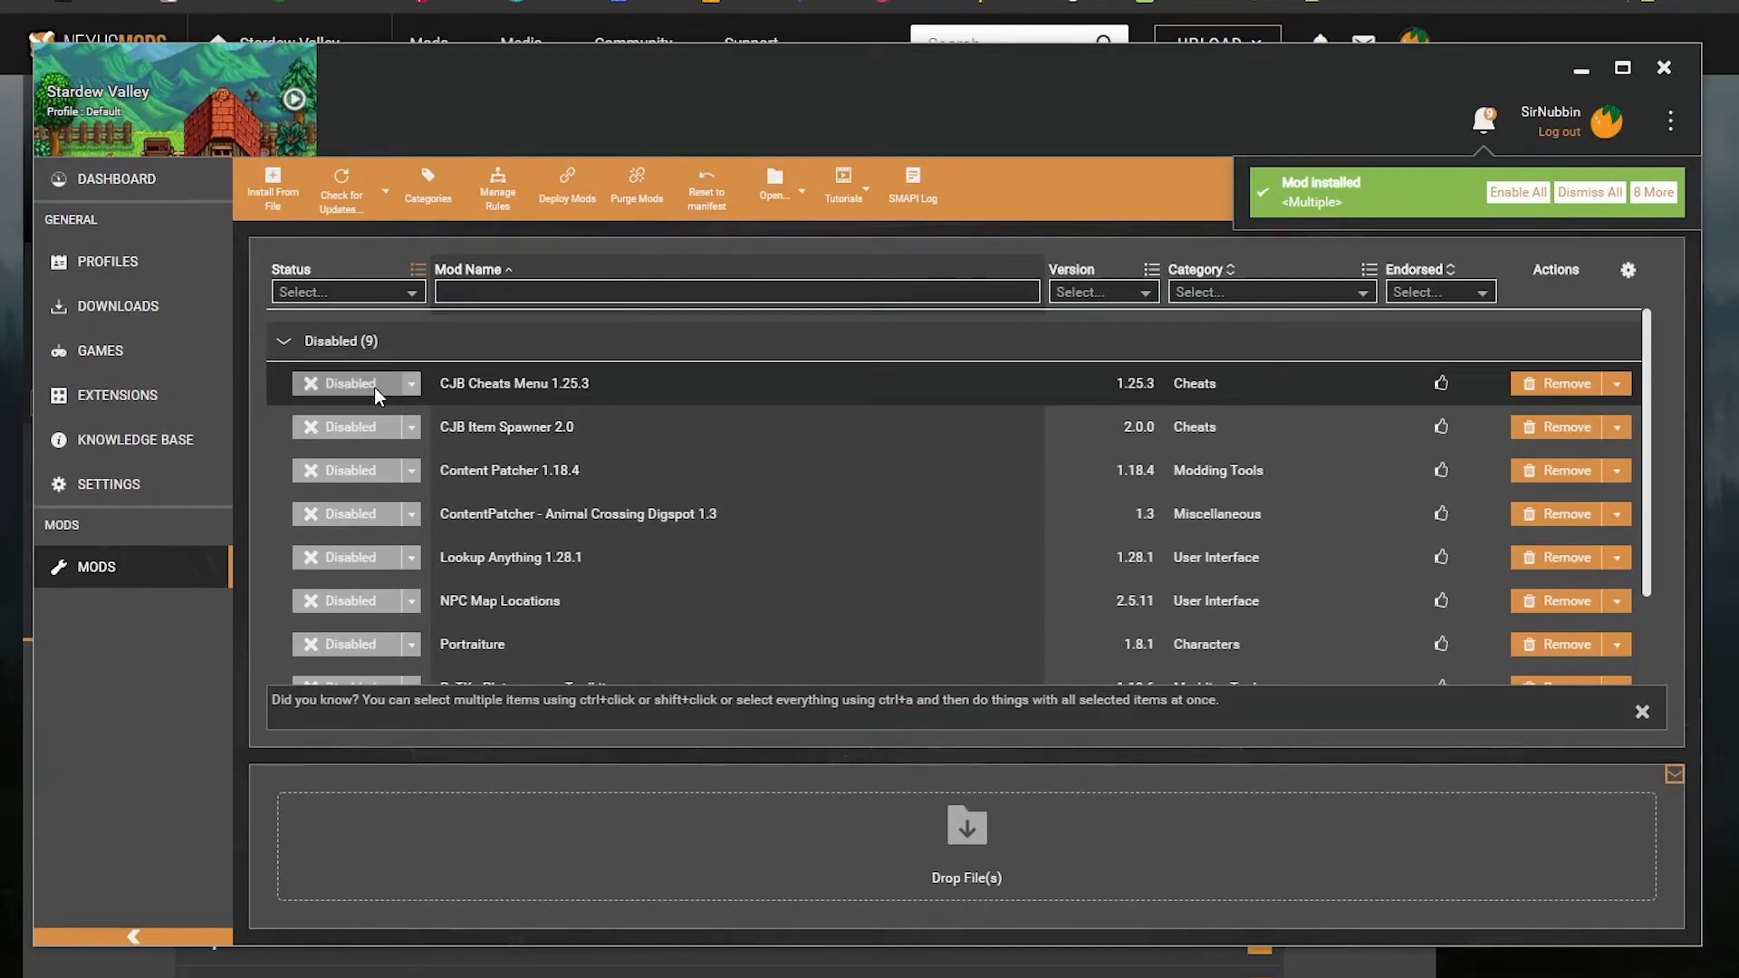
mouse_move(492, 397)
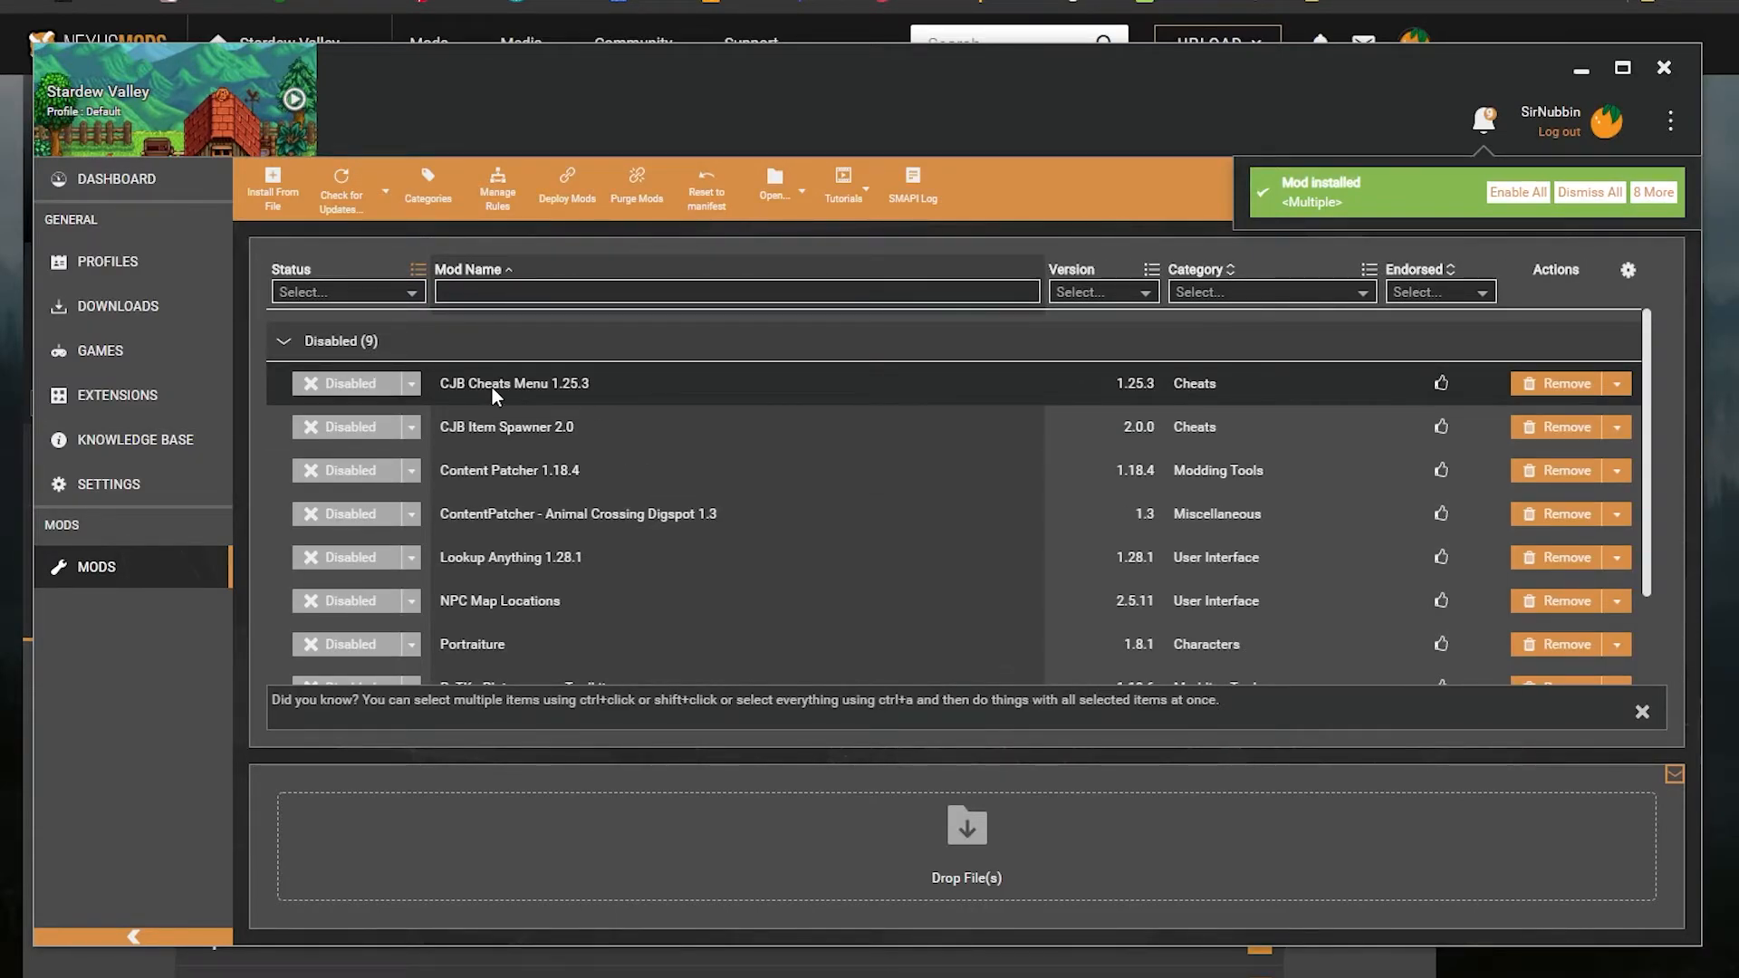
mouse_move(520, 399)
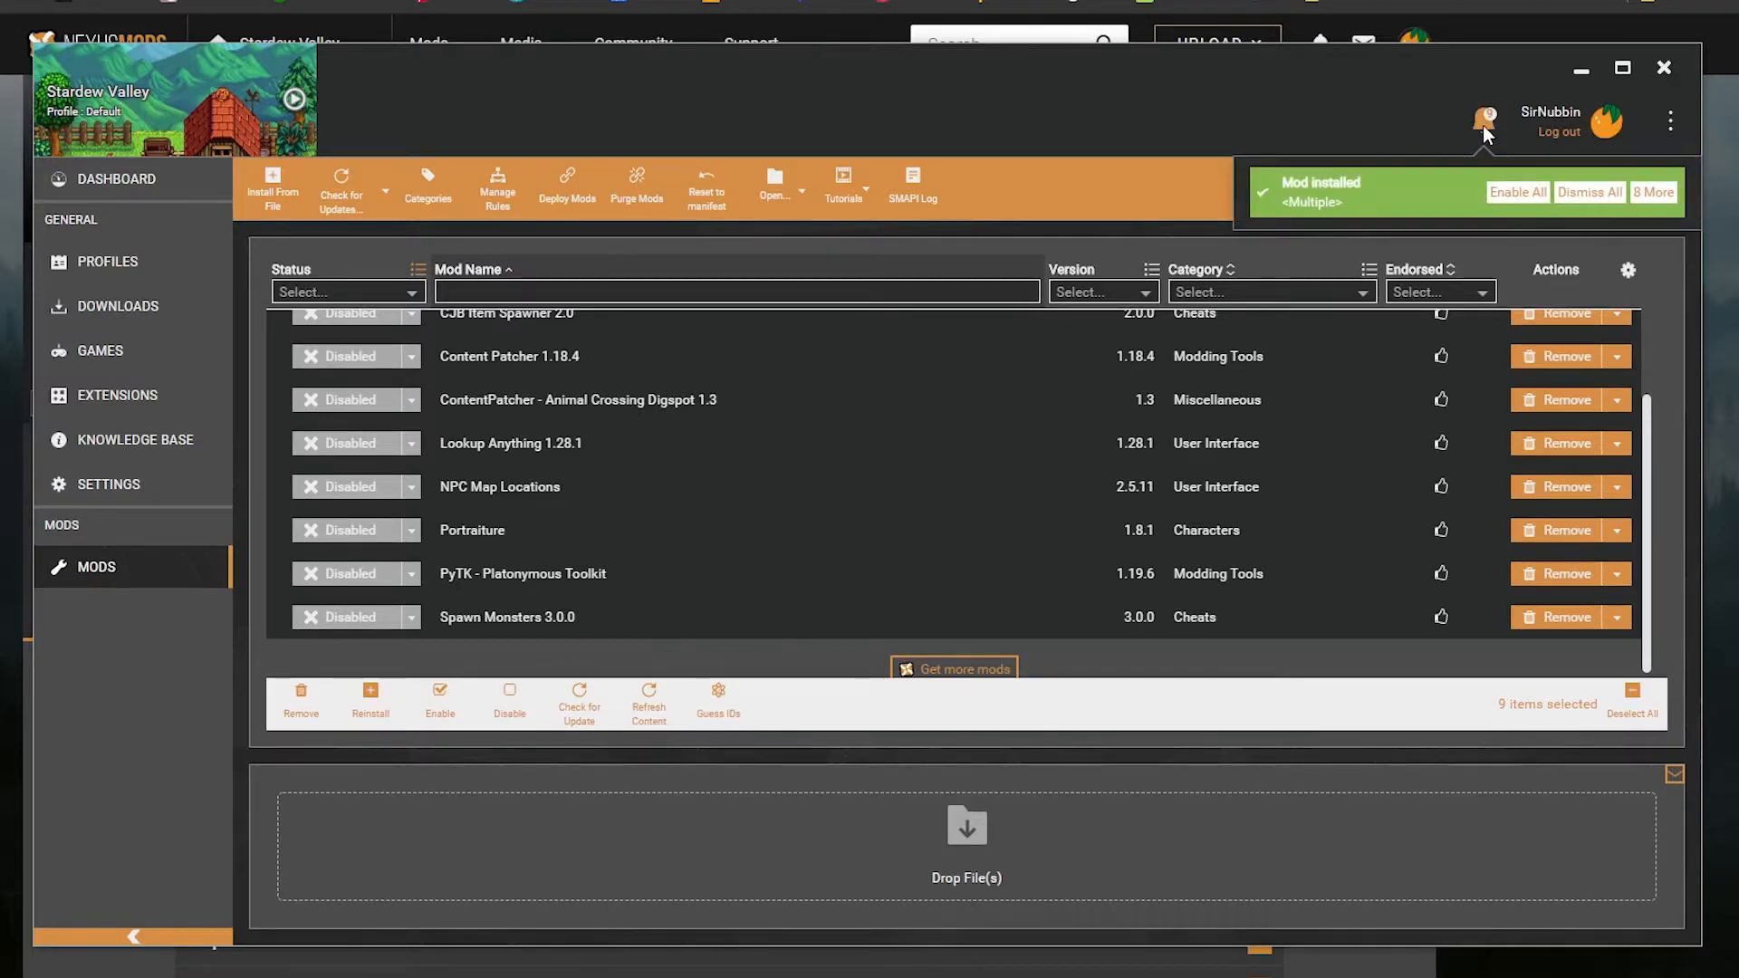
mouse_move(1355, 196)
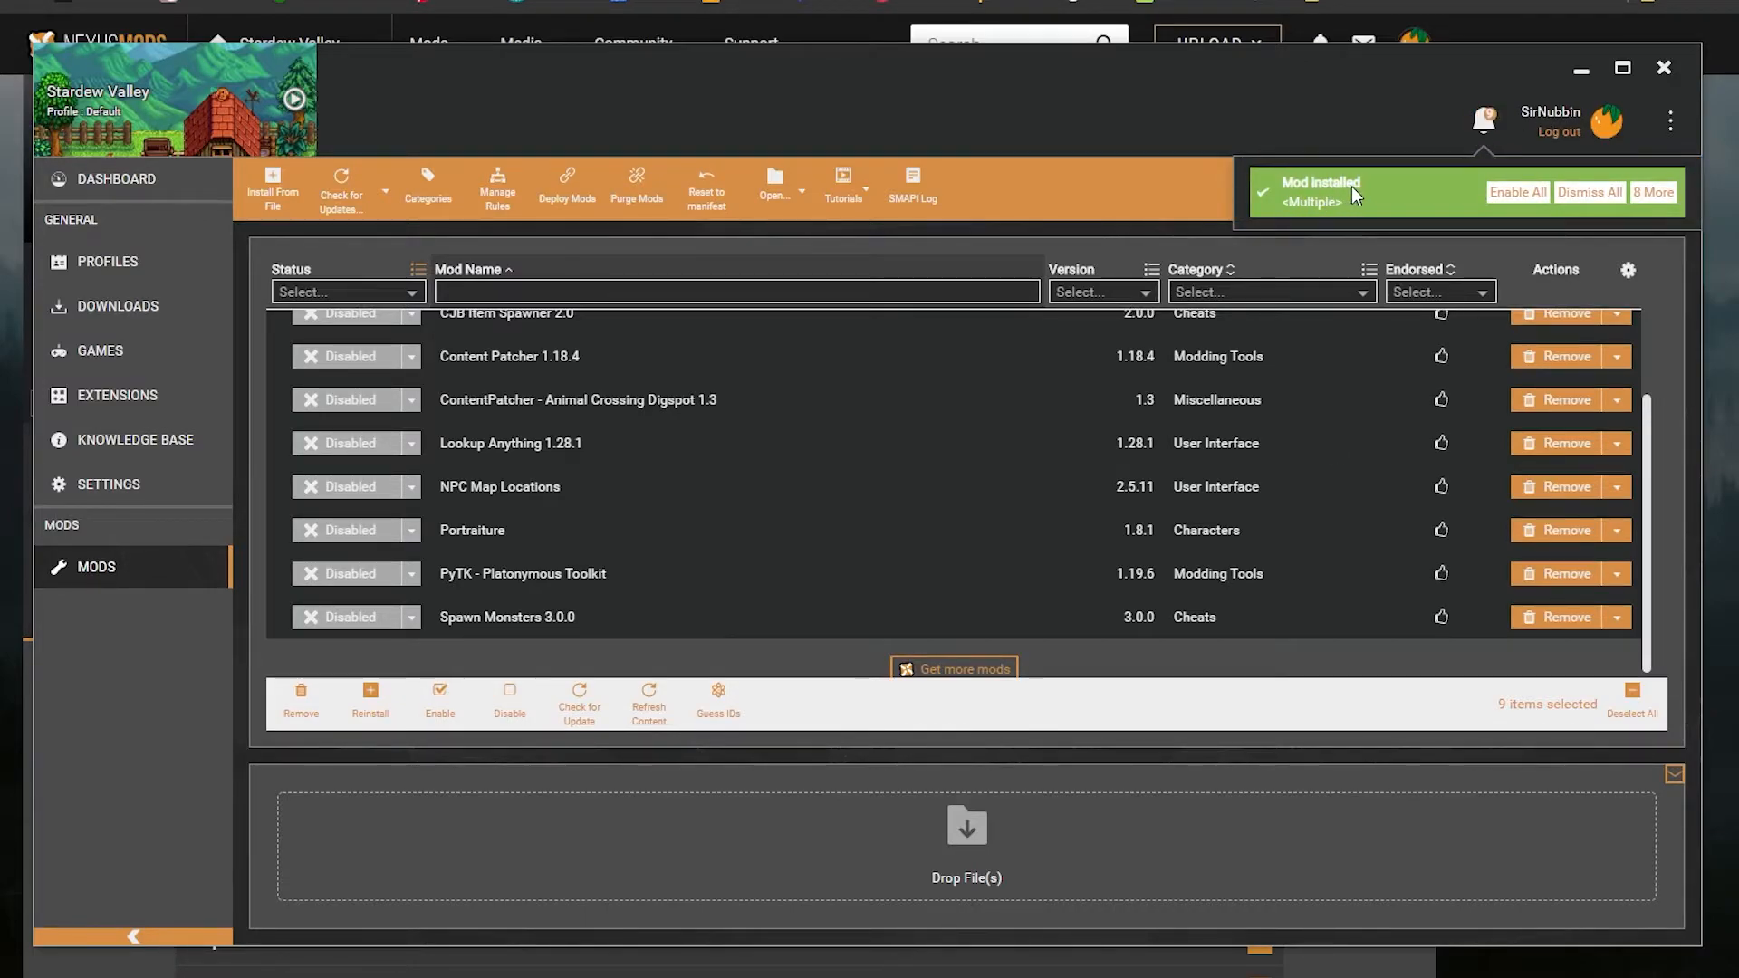
mouse_move(1519, 192)
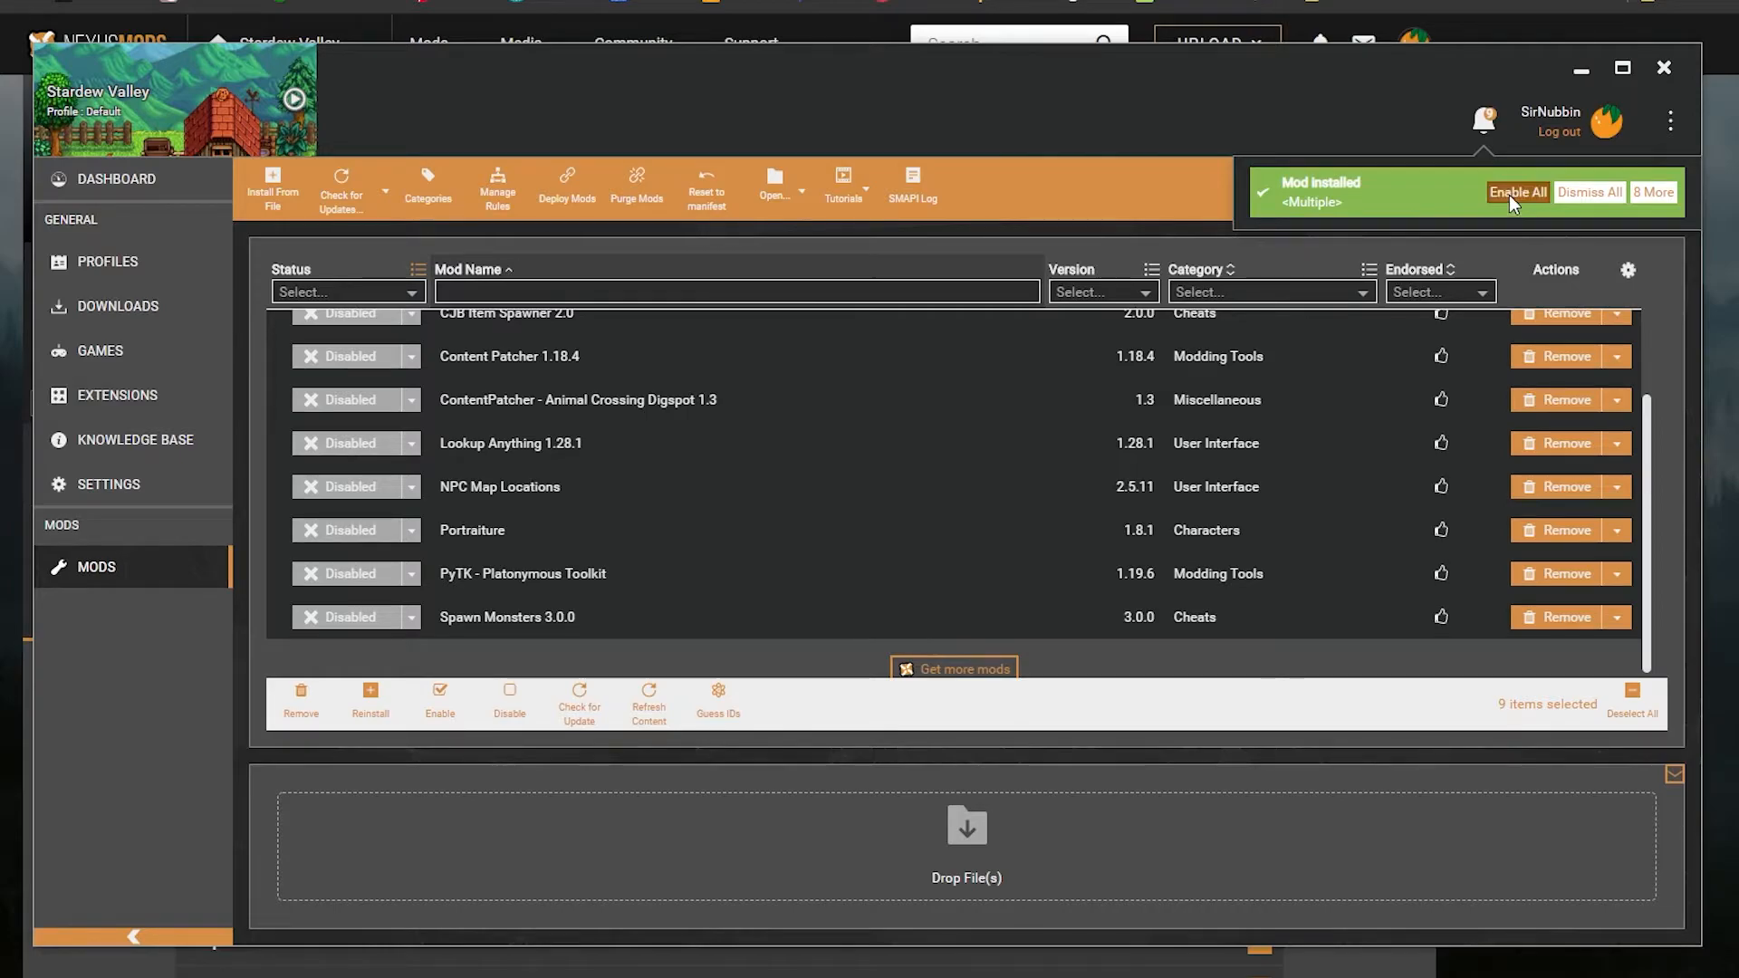
Step: Enable all nine newly installed Stardew Valley mods from the Mod Installed notification
left_click(1516, 192)
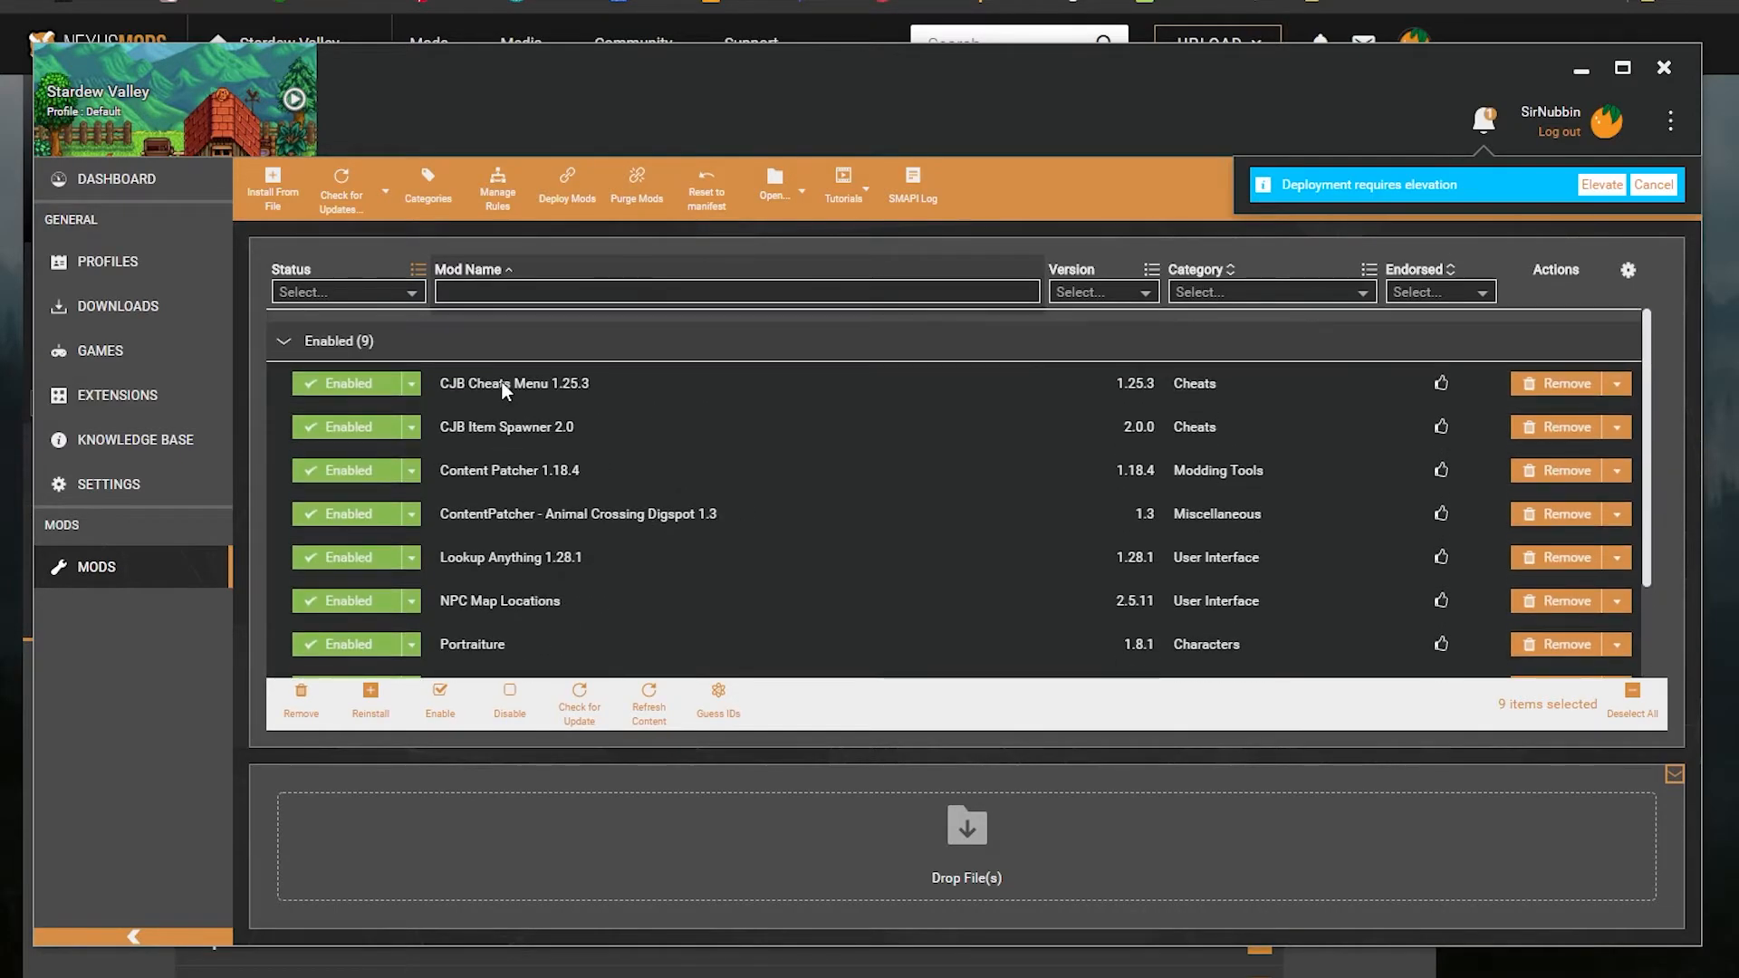
scroll("down", 3)
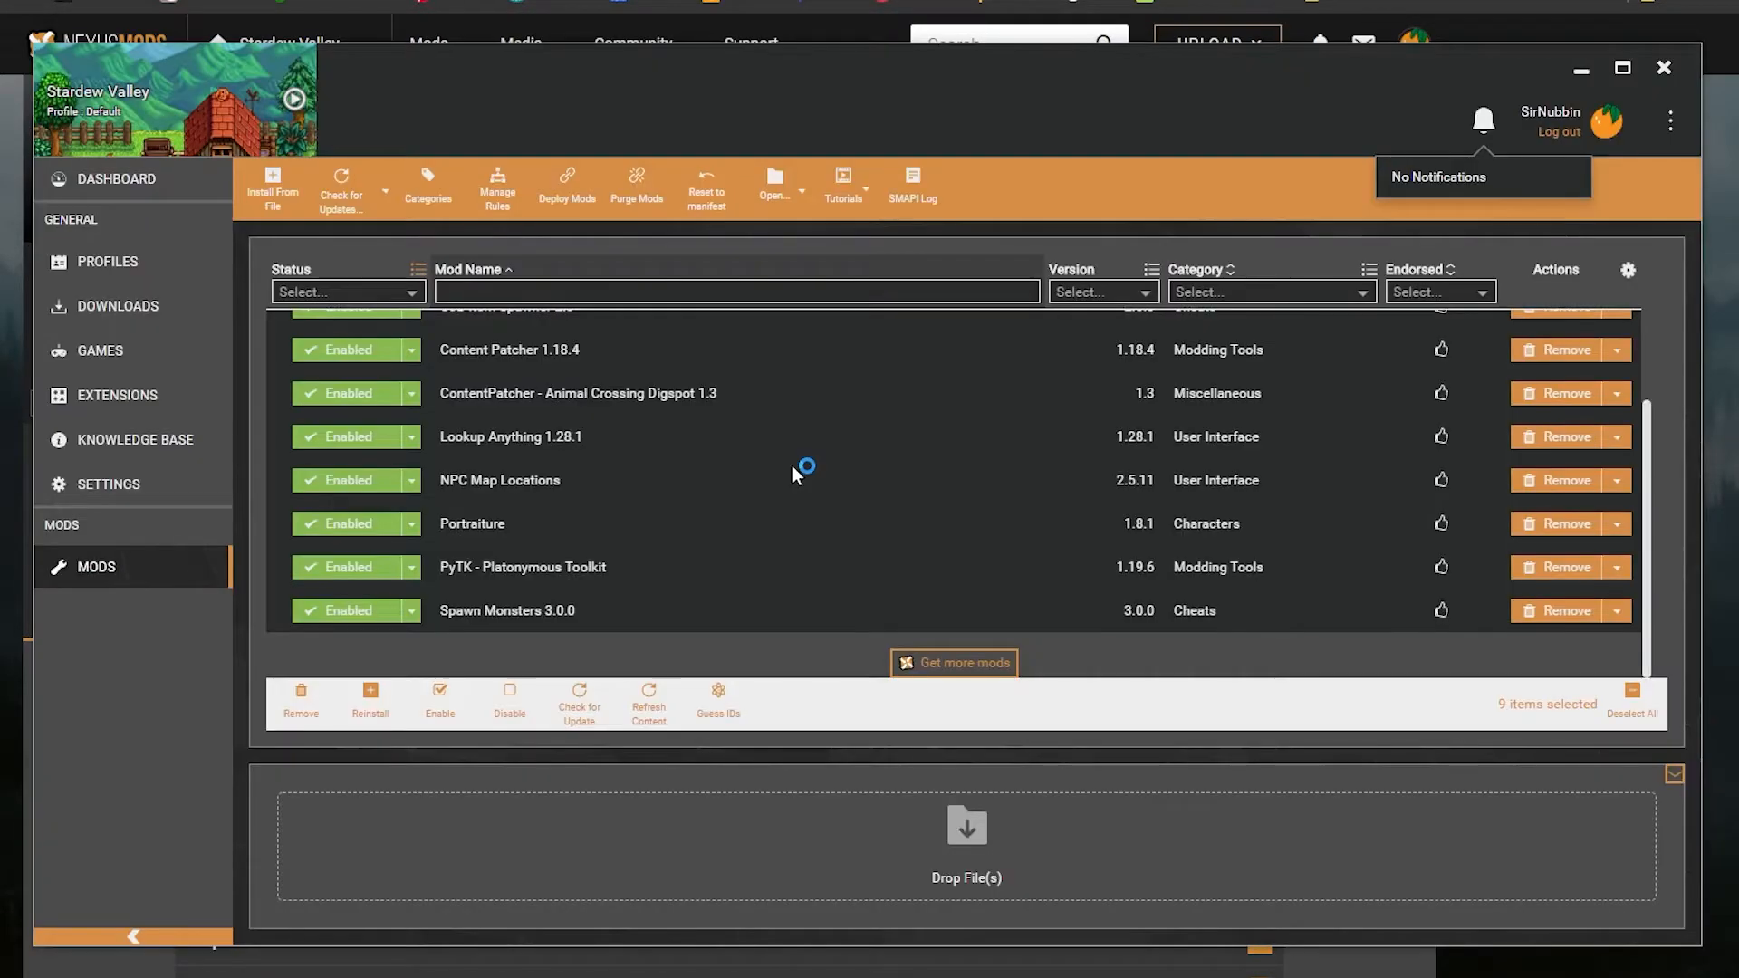
scroll("up", 3)
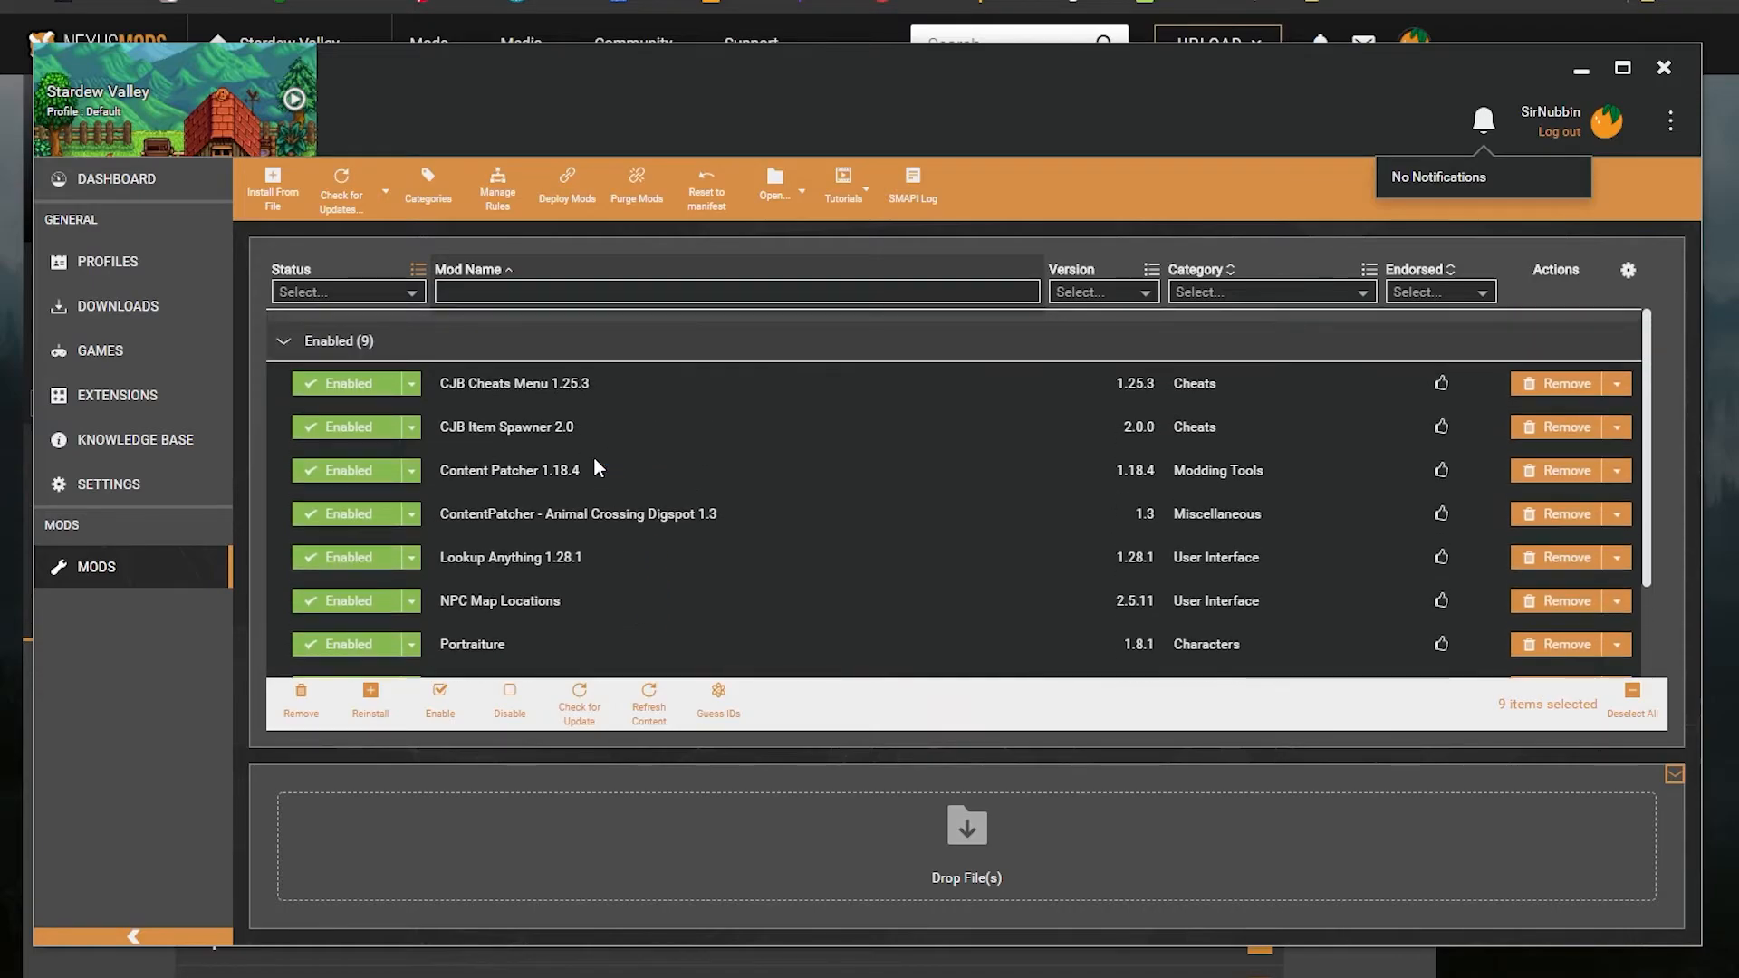
mouse_move(534, 411)
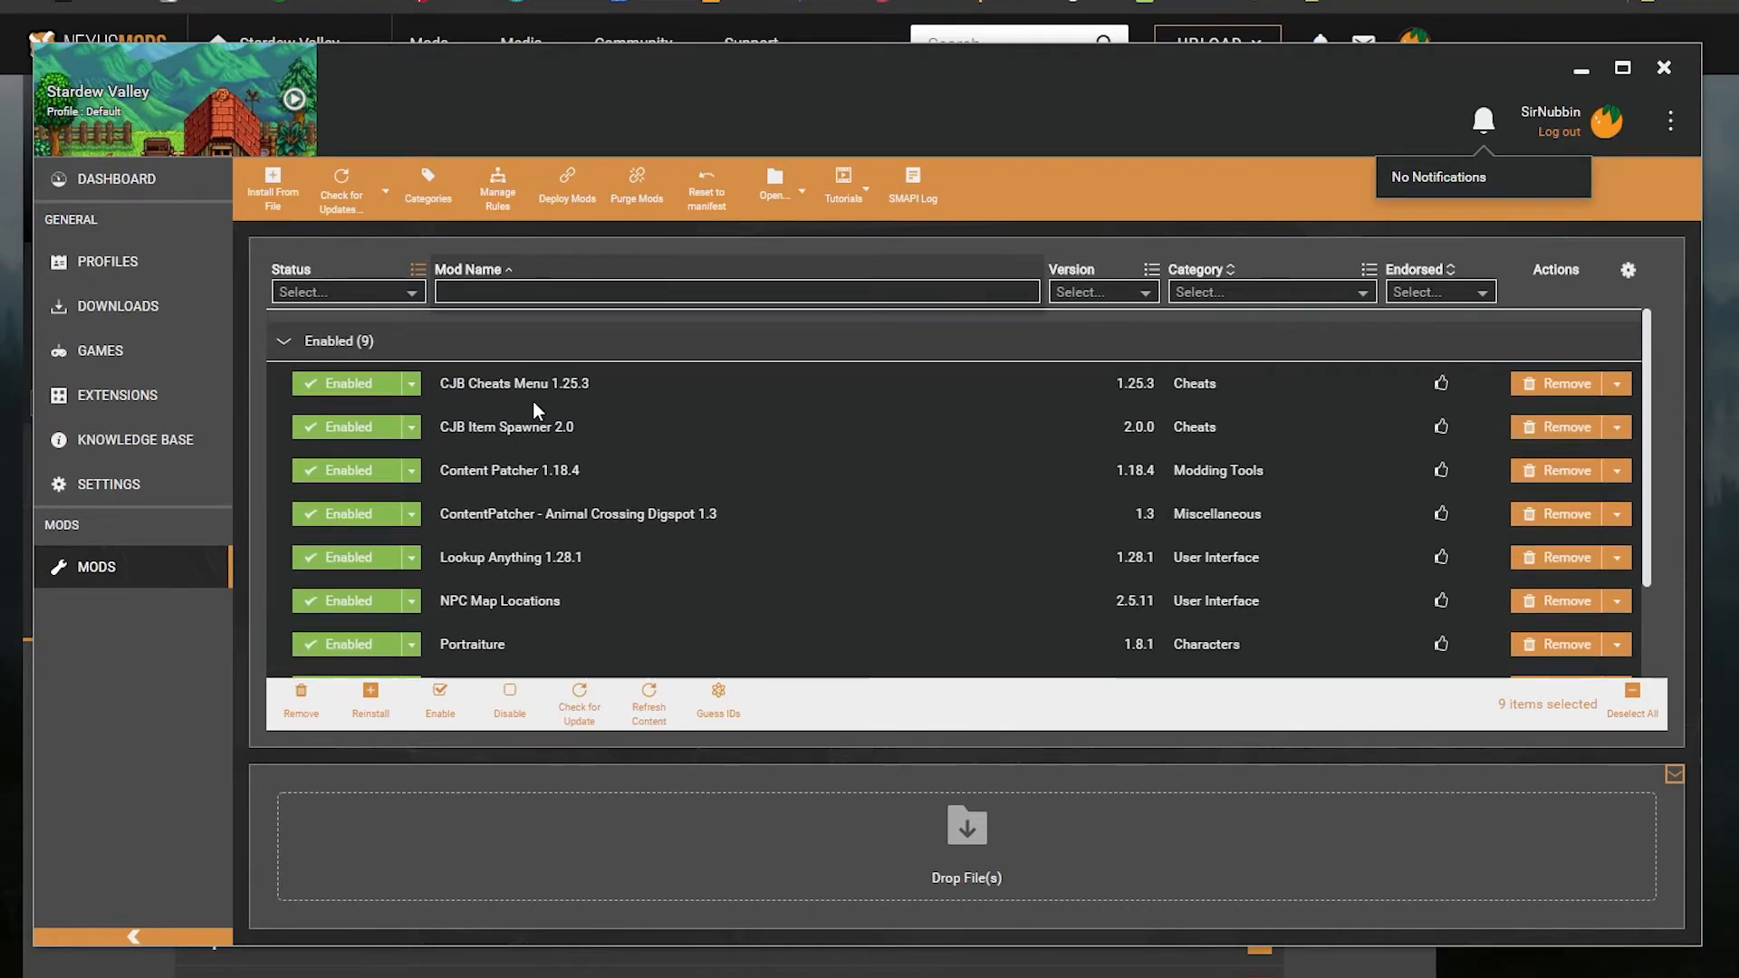
mouse_move(1484, 120)
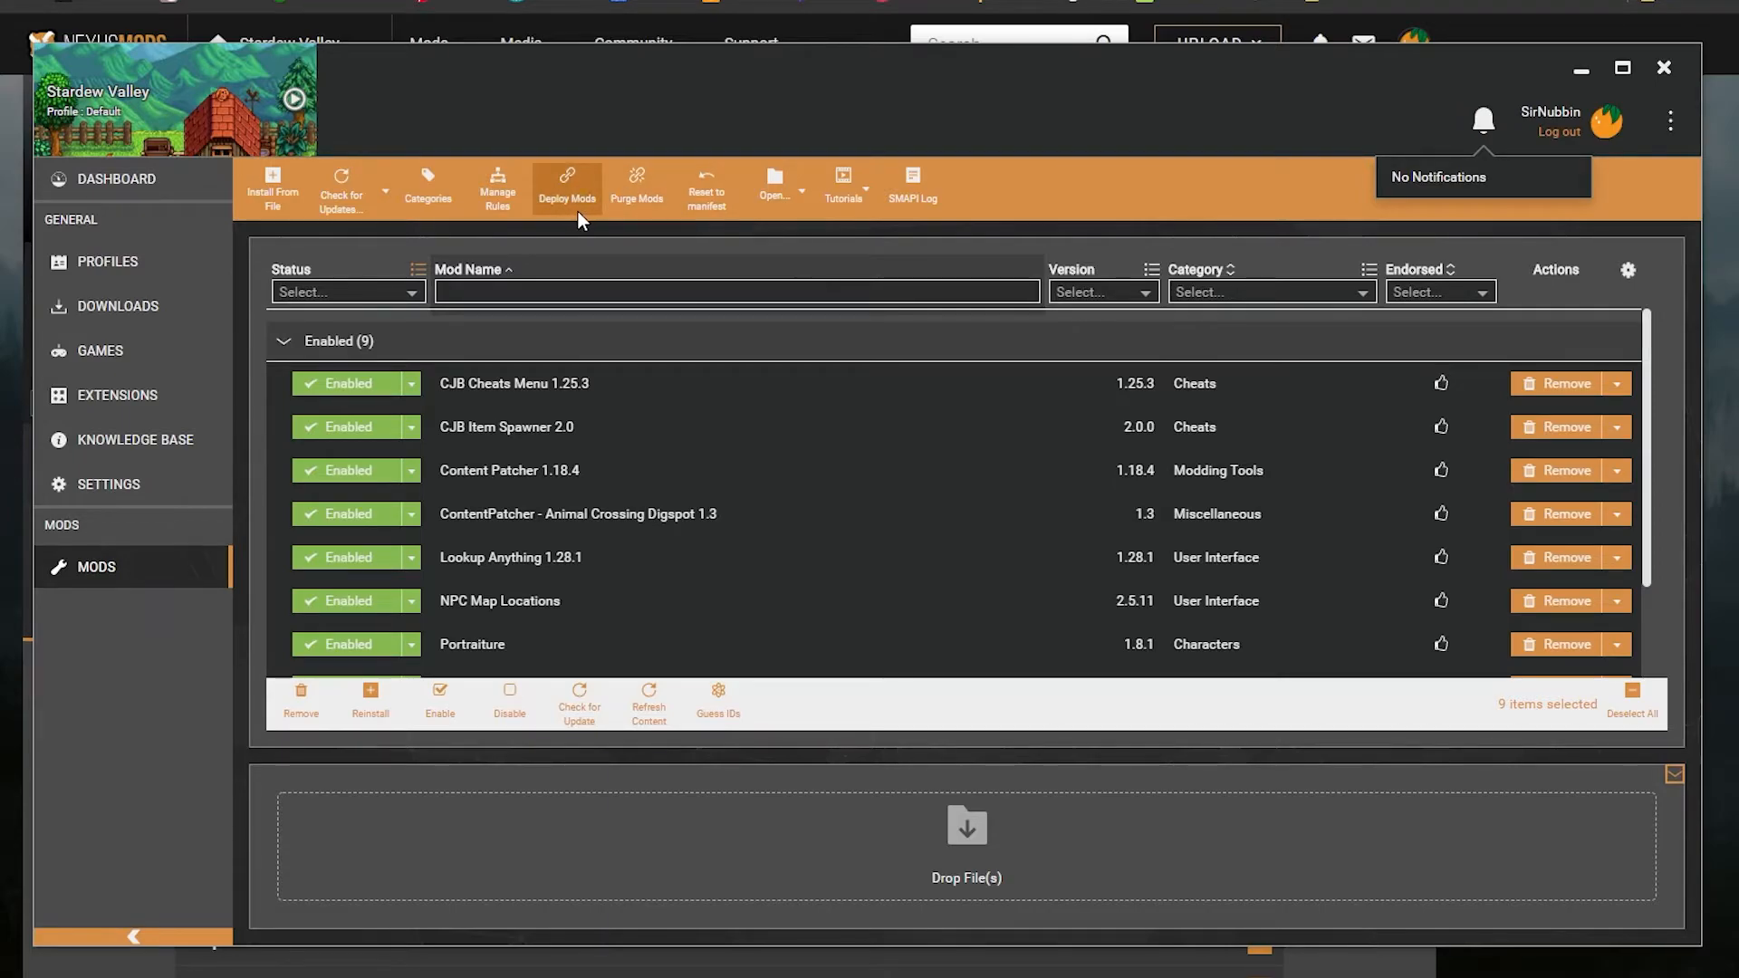
mouse_move(648, 476)
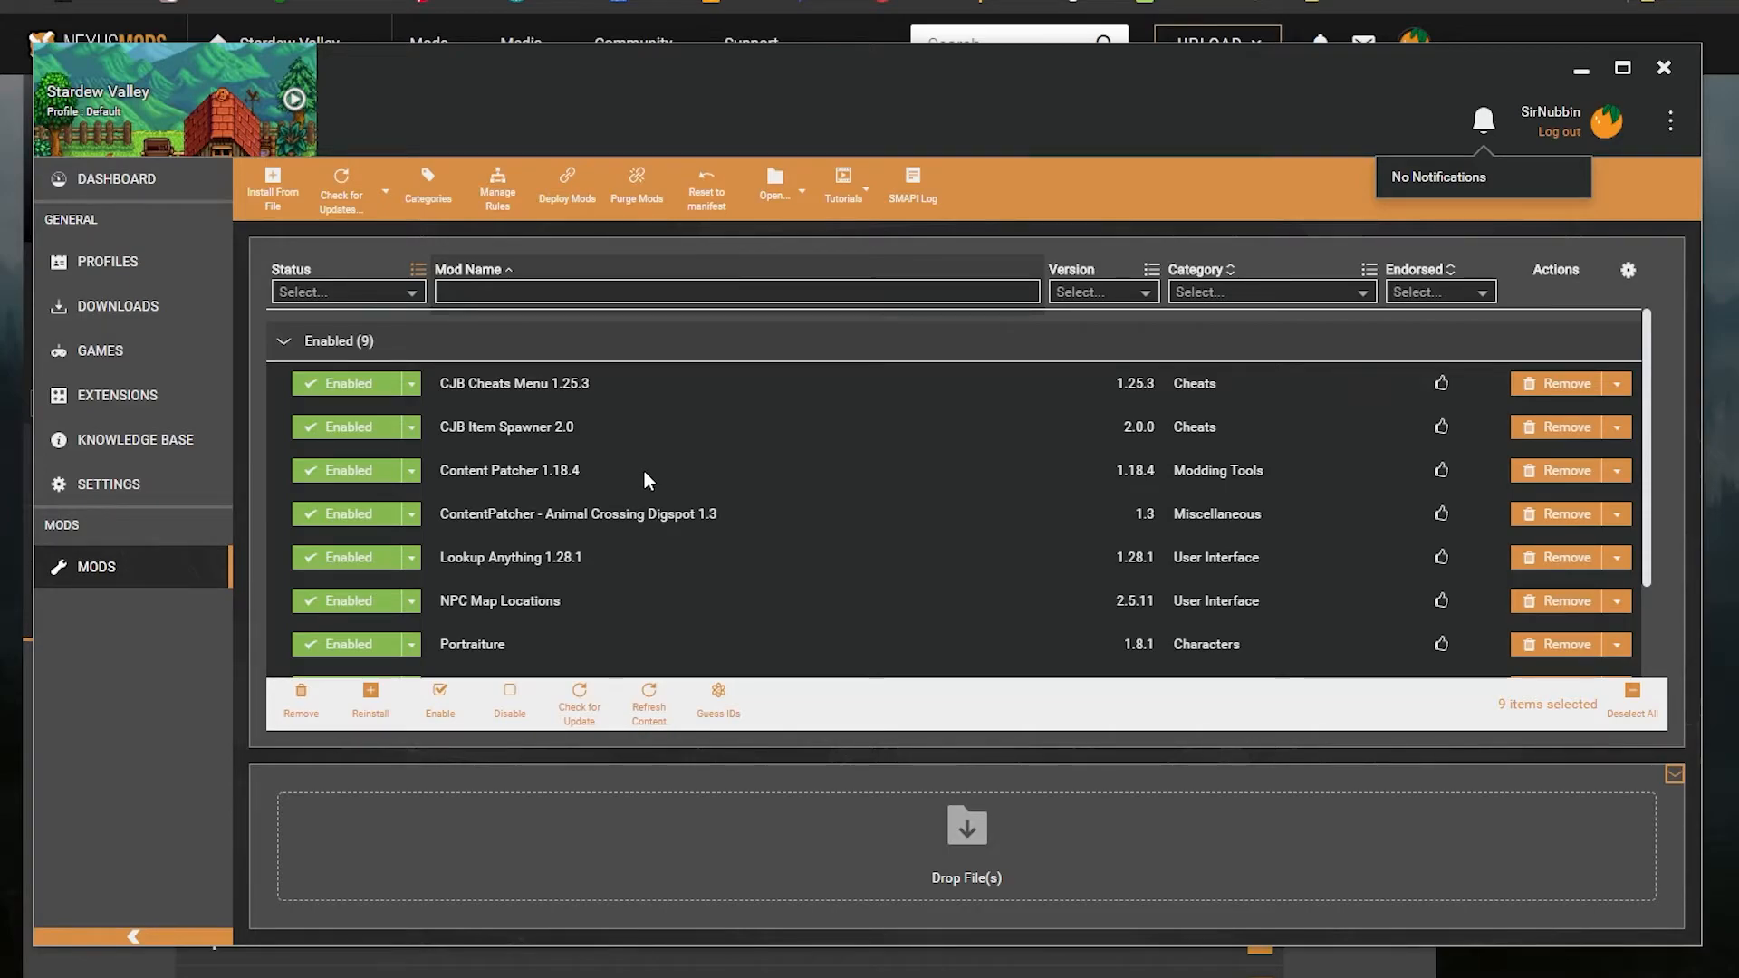
scroll("down", 3)
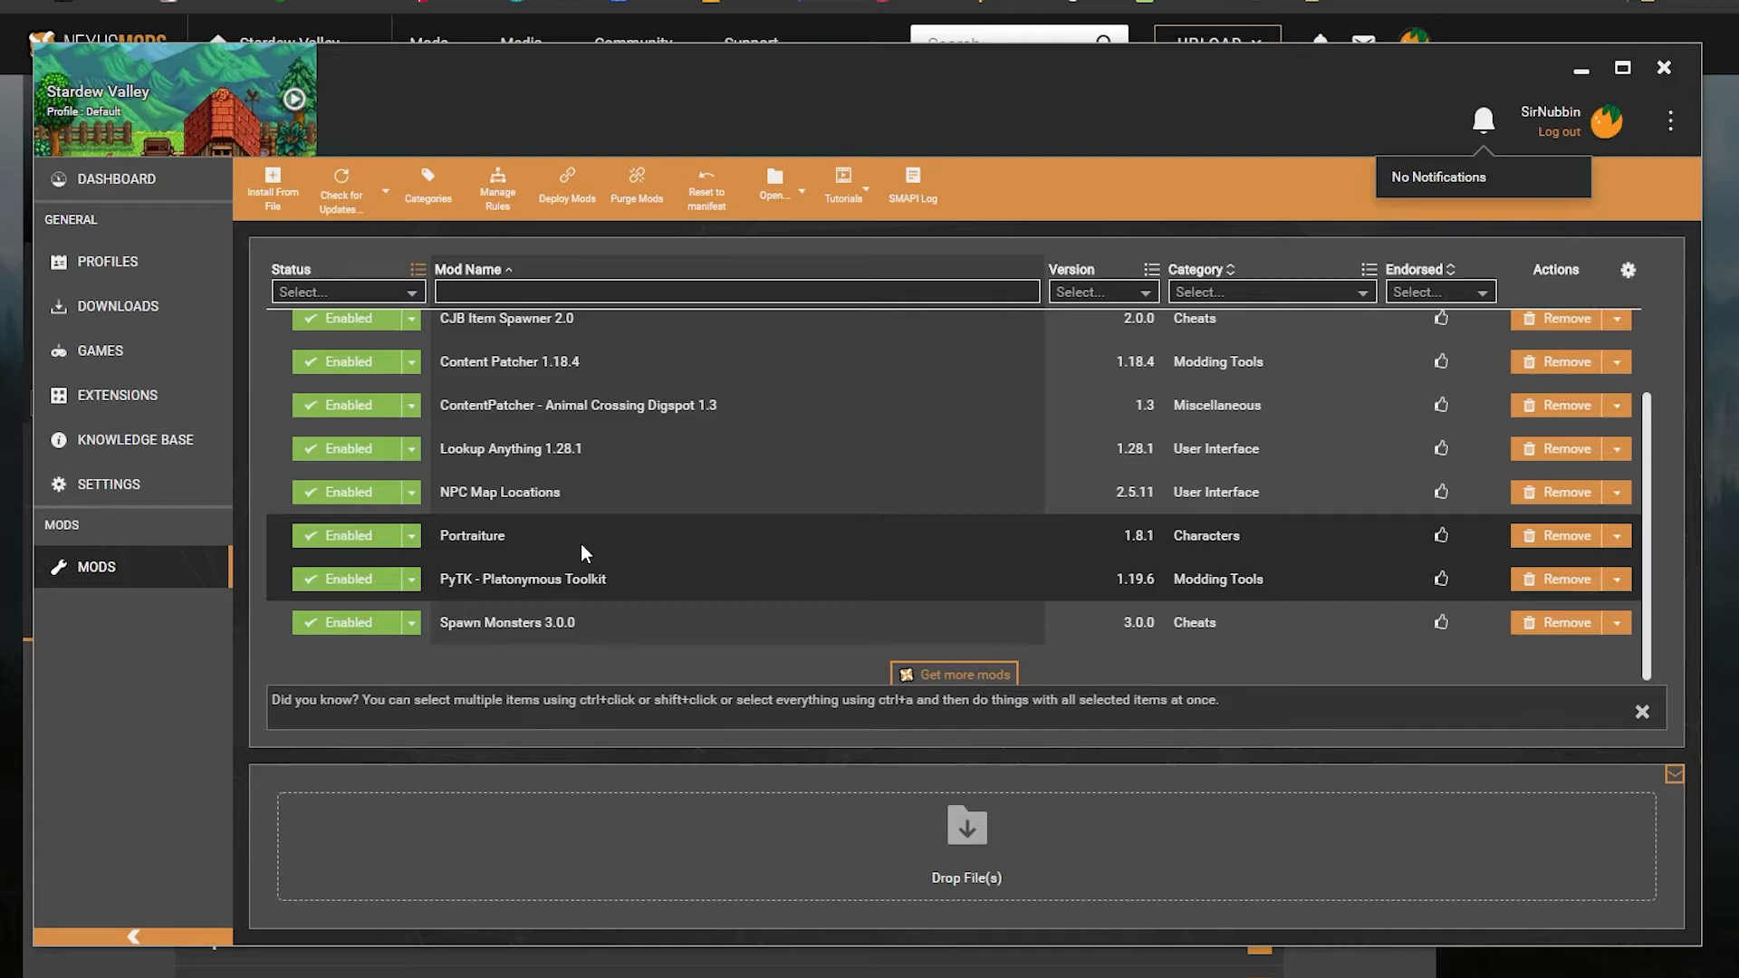
mouse_move(453, 551)
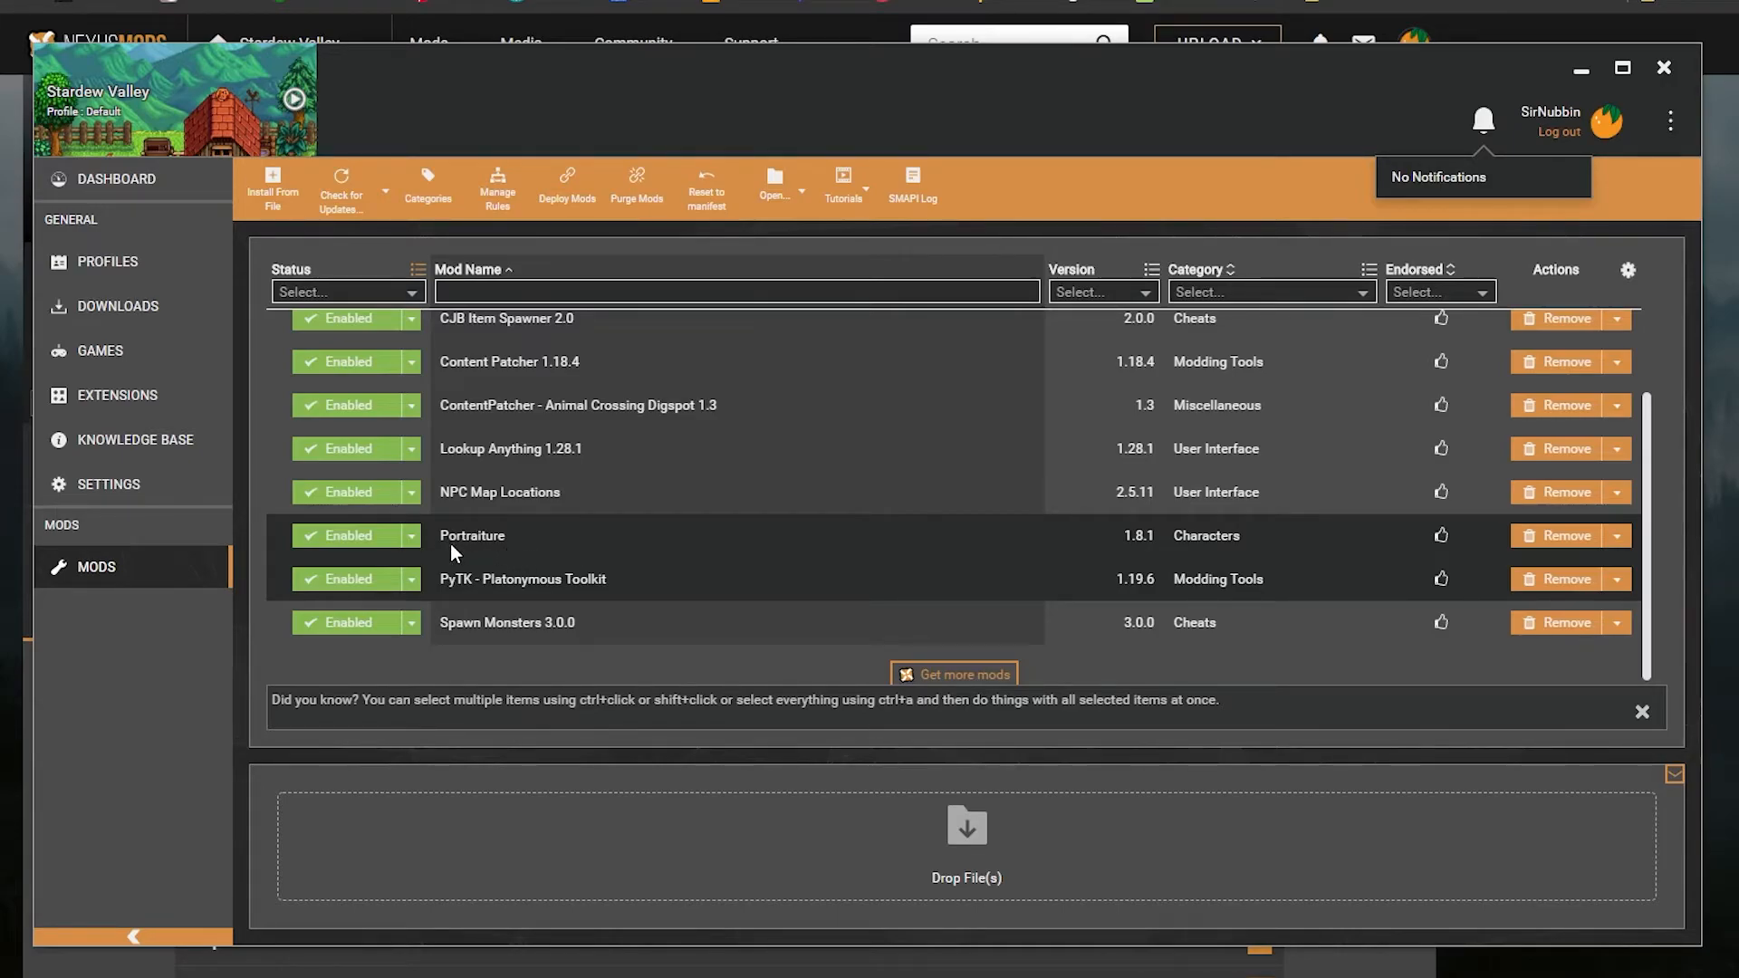
mouse_move(485, 591)
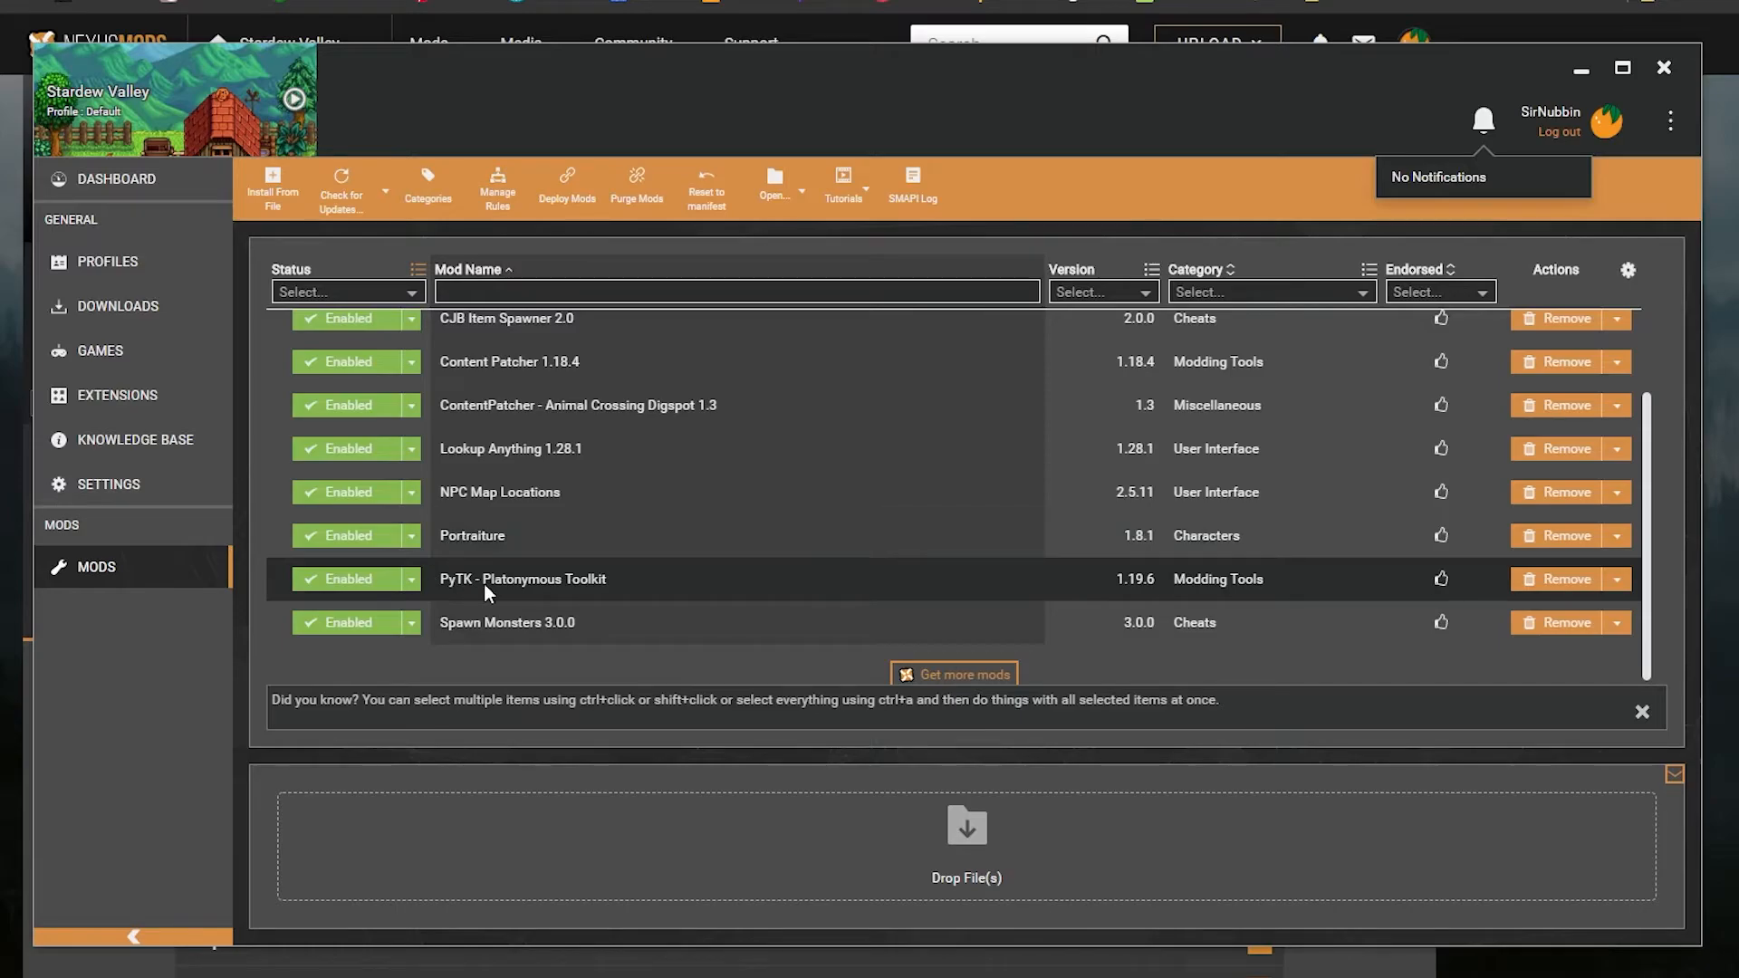
mouse_move(513, 585)
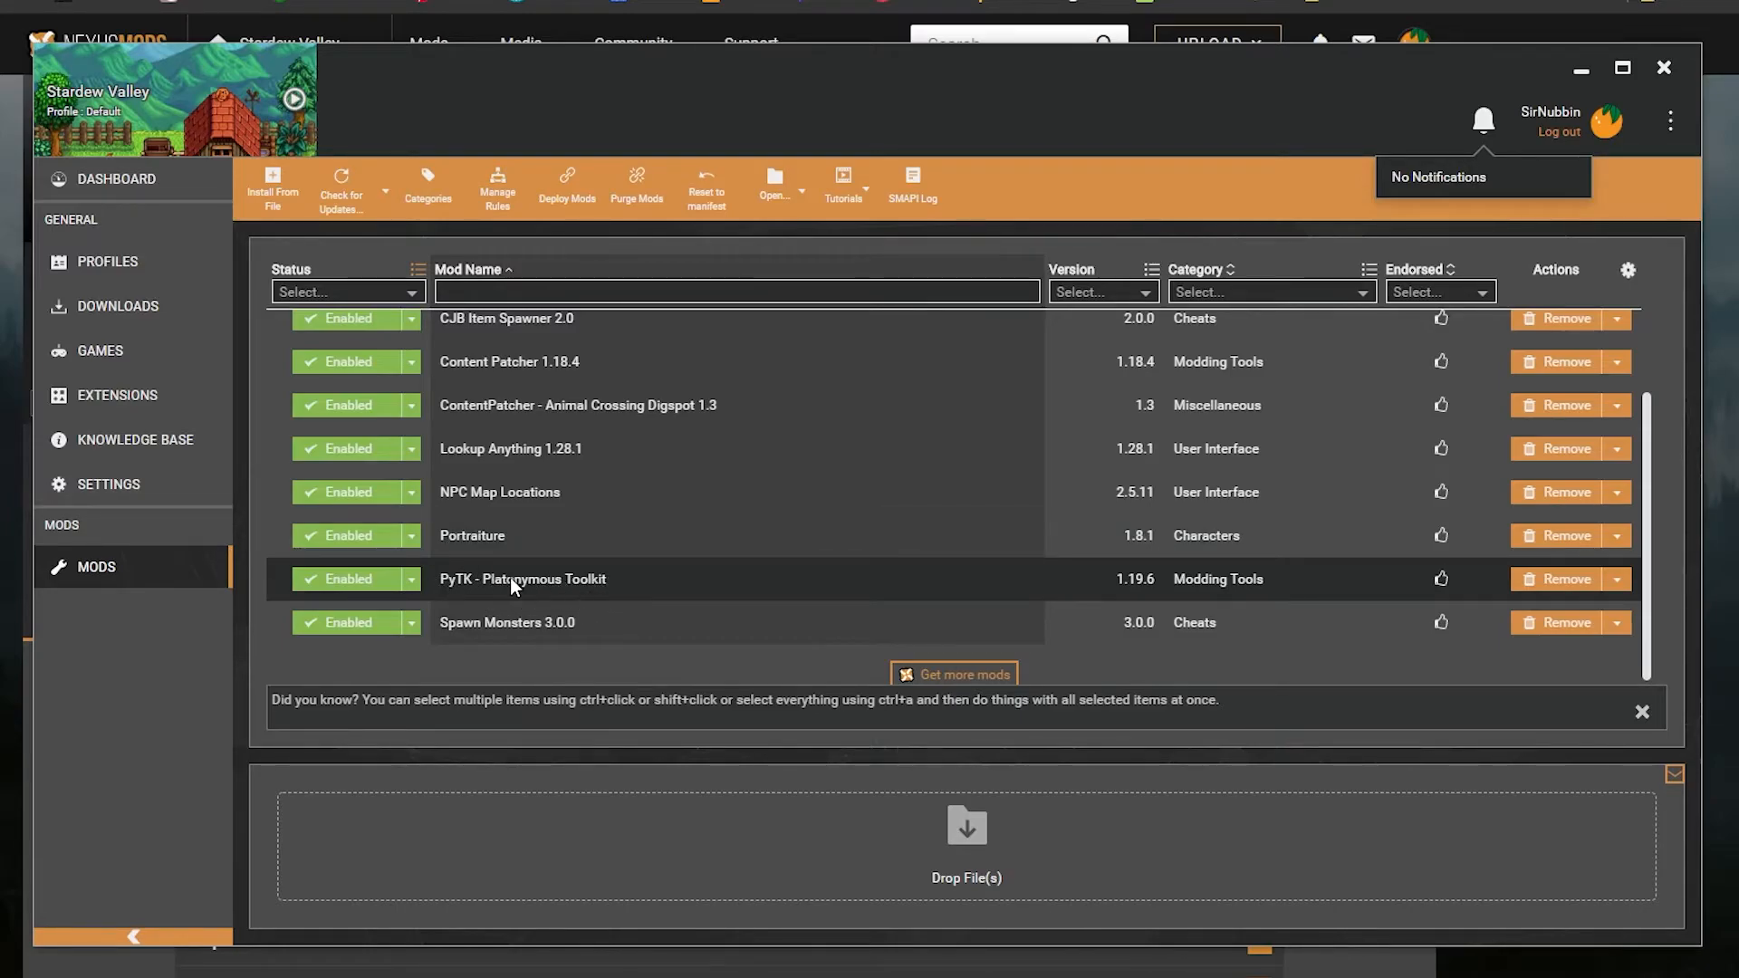
mouse_move(486, 574)
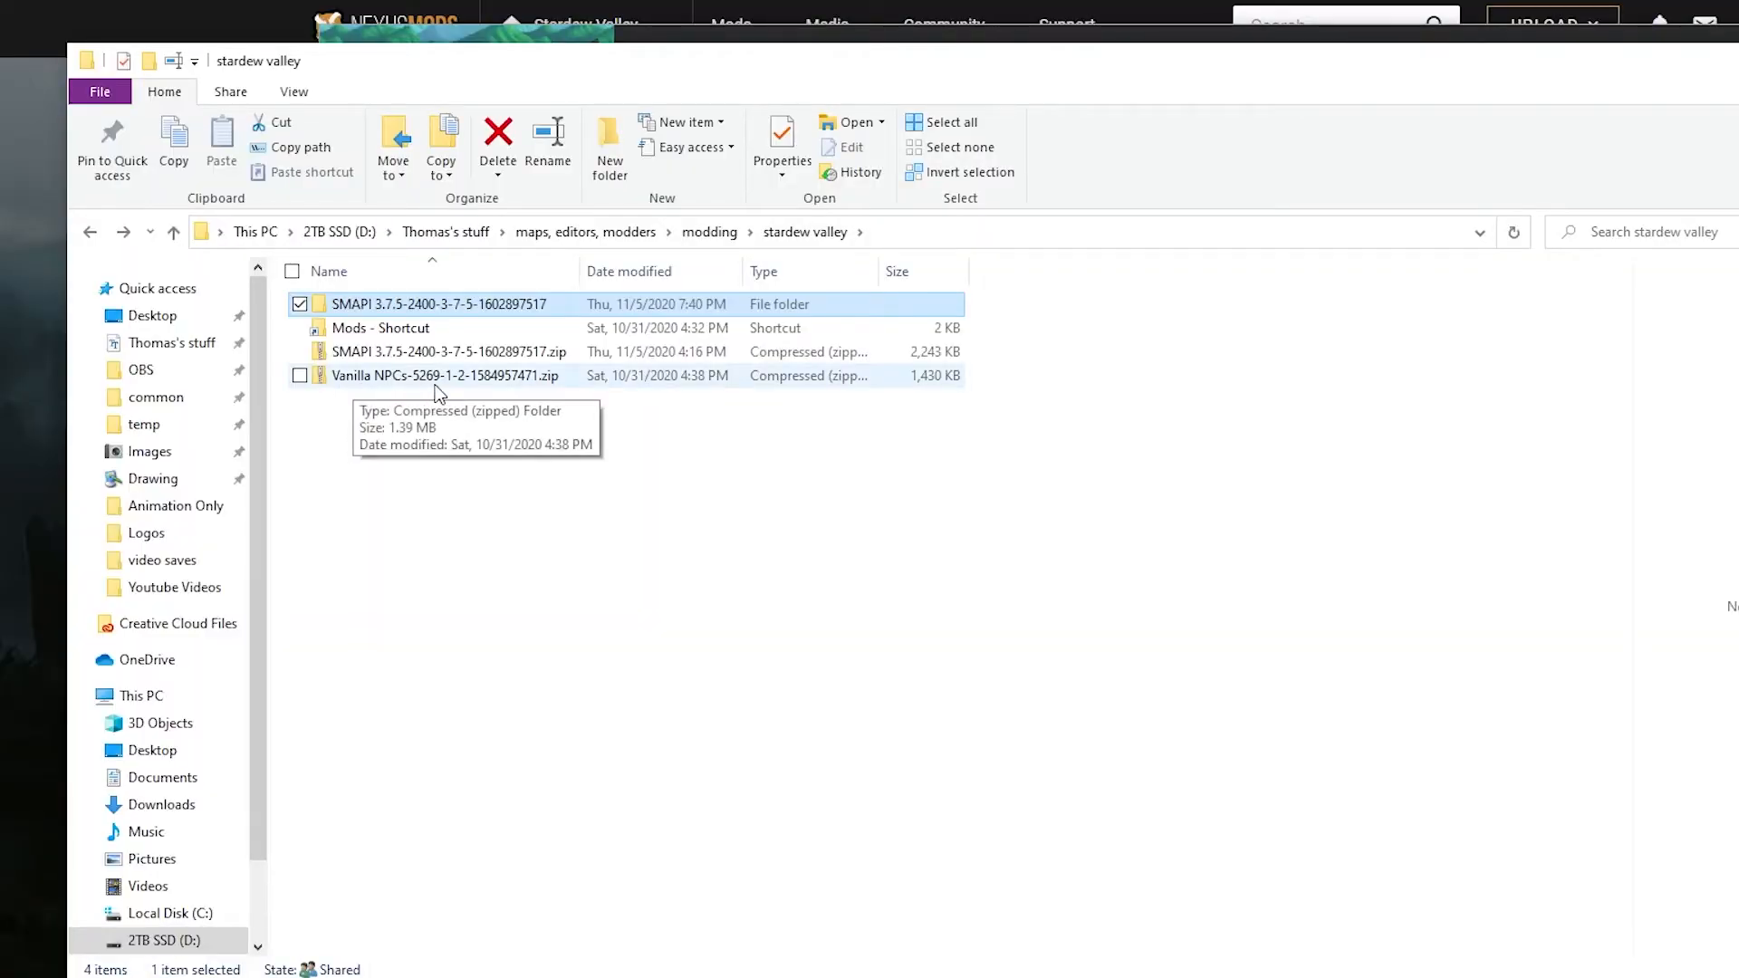
Step: Extract the Vanilla NPCs zip archive into the suggested folder
right_click(444, 375)
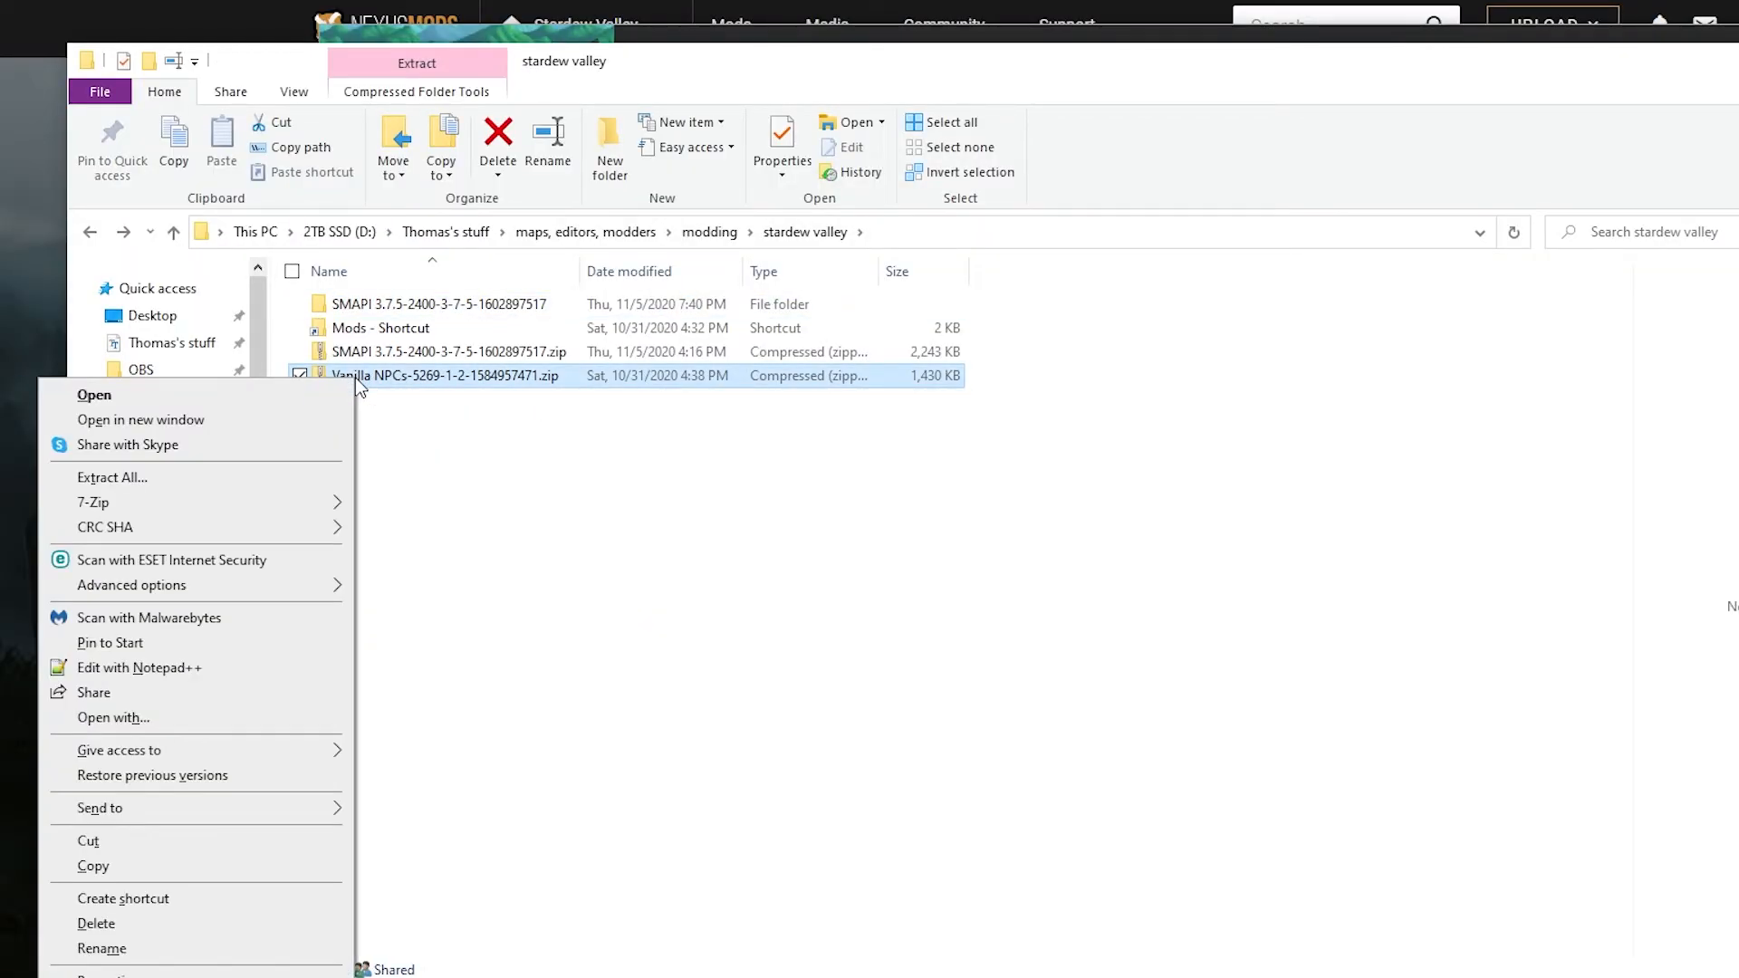
left_click(111, 477)
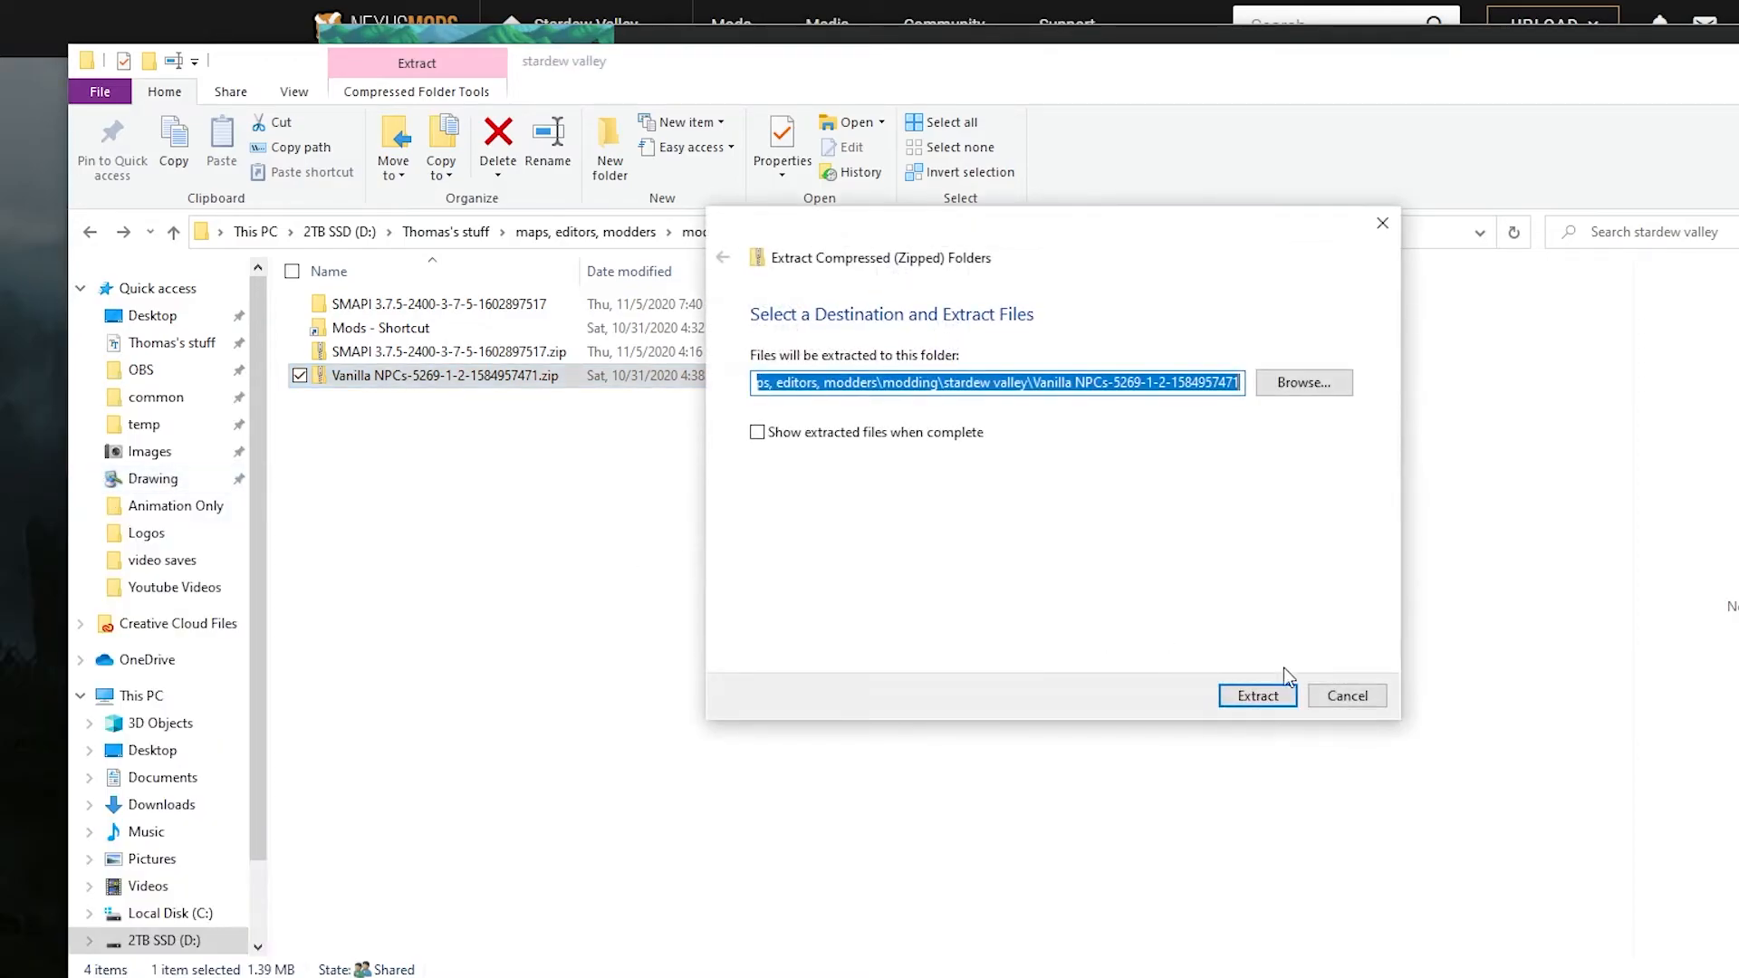
left_click(1258, 695)
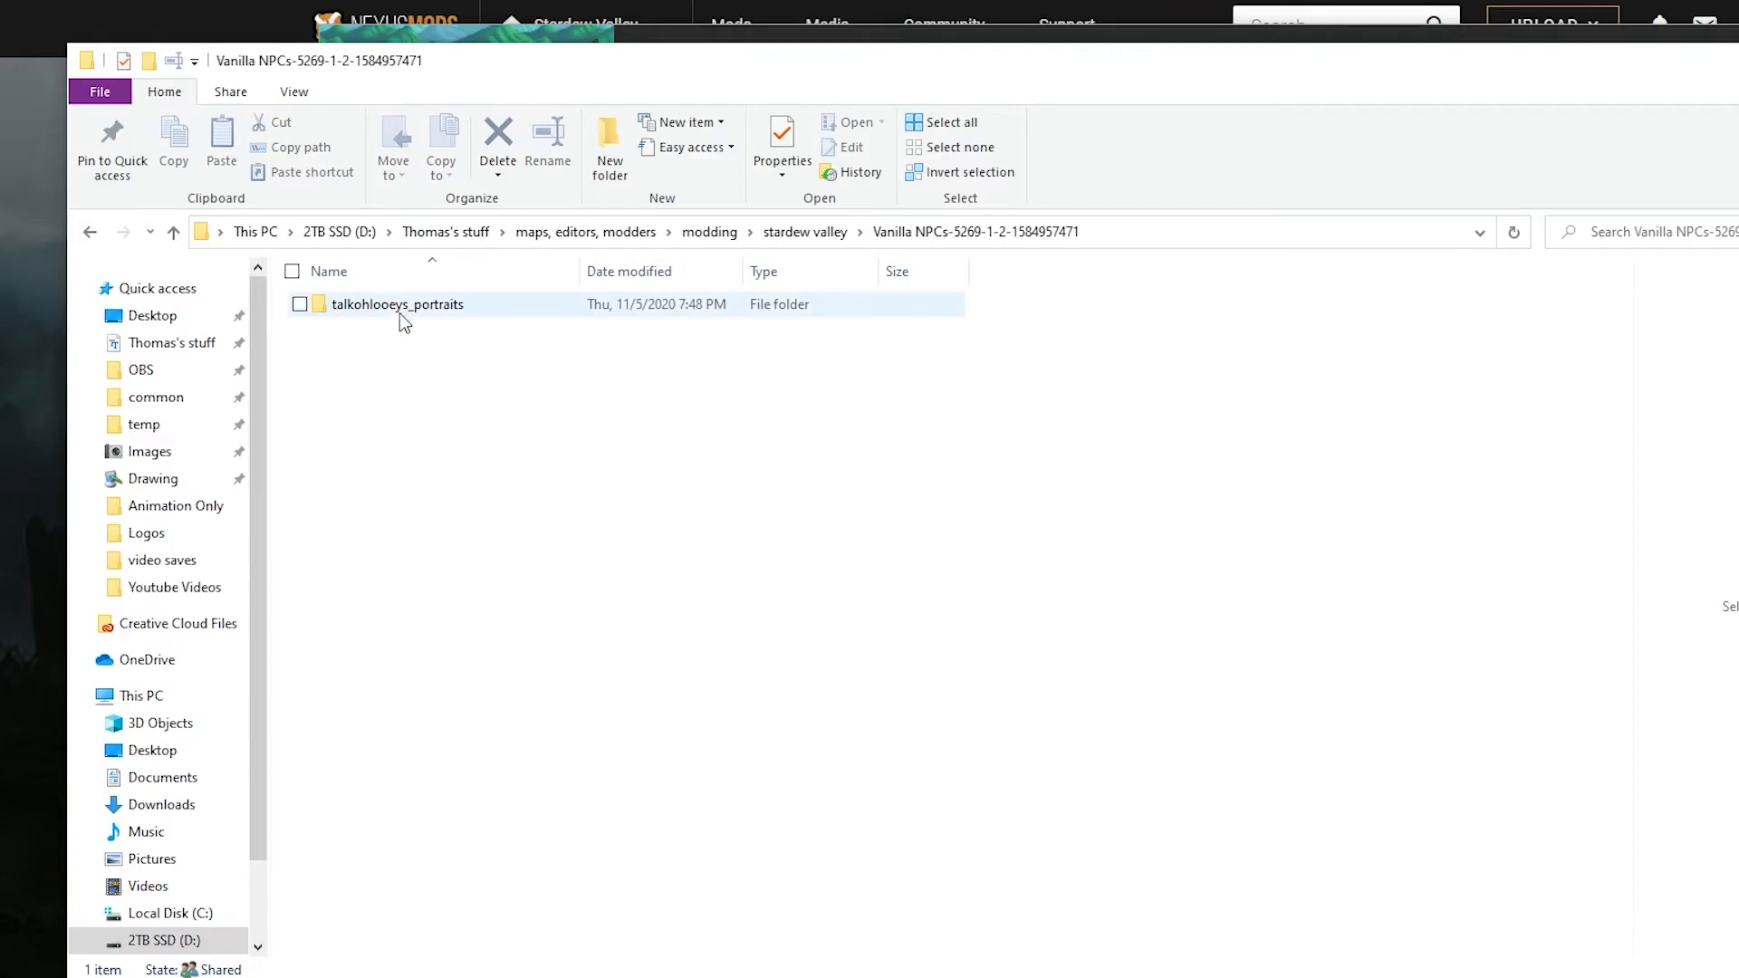
Step: Browse the talkohlooeys_portraits folder, then head to Stardew Valley's Mods folder
double_click(397, 305)
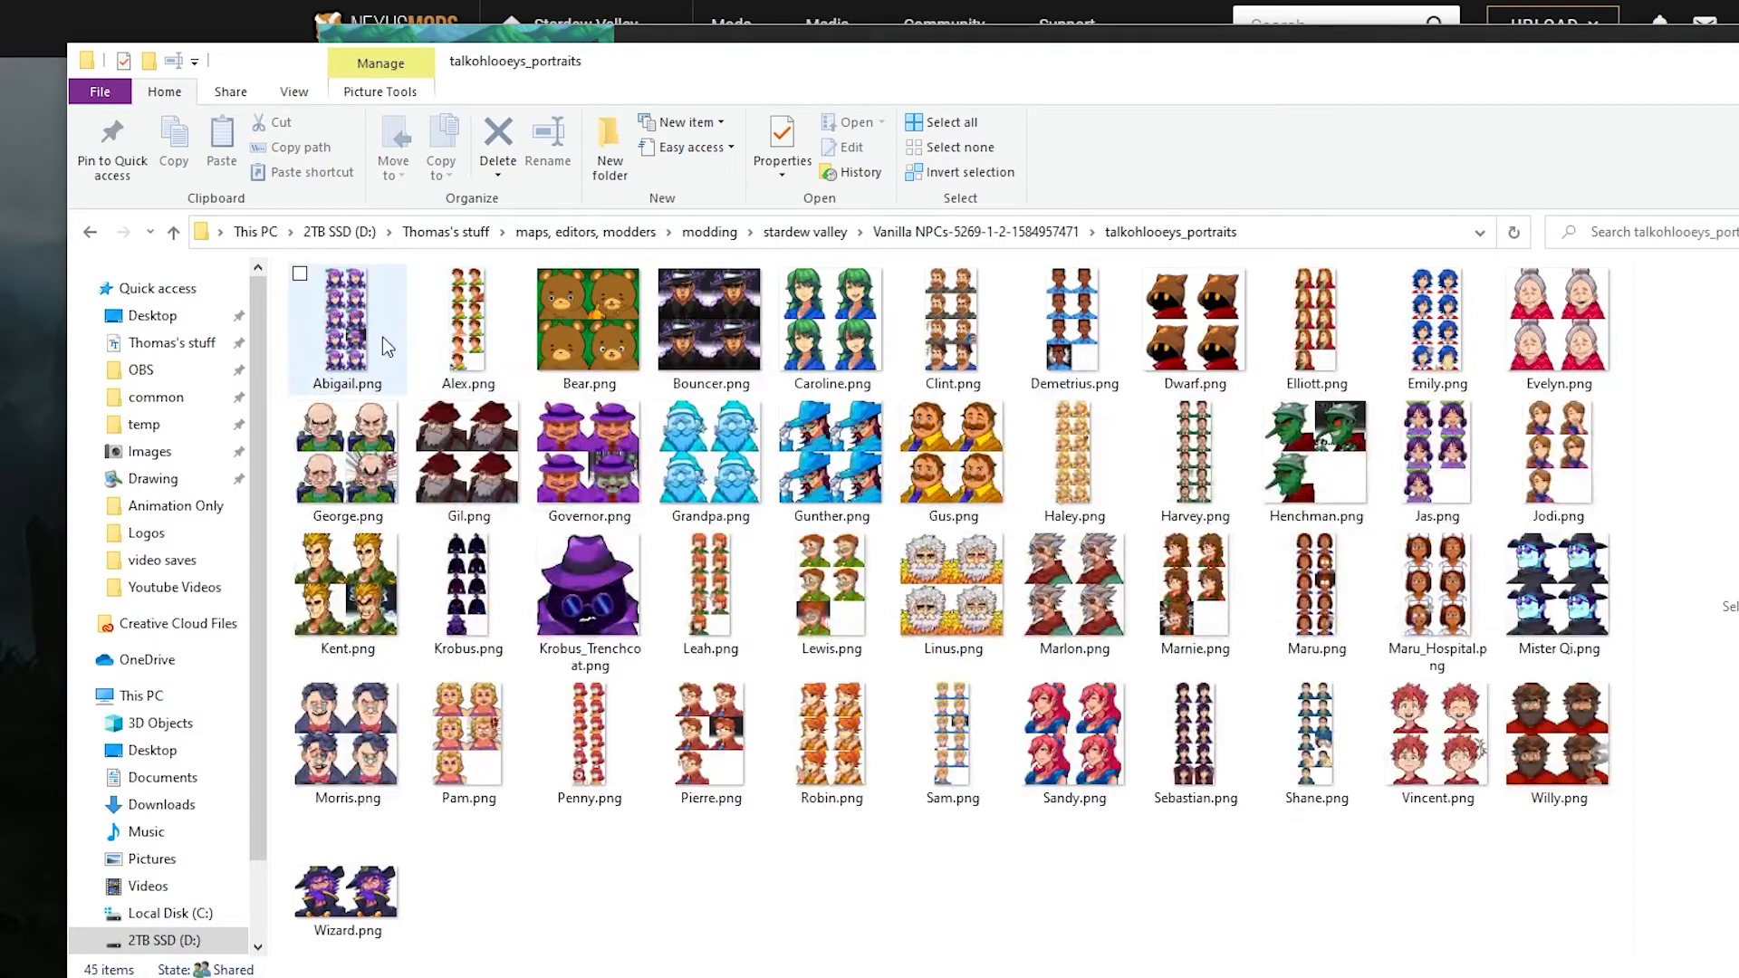
left_click(346, 328)
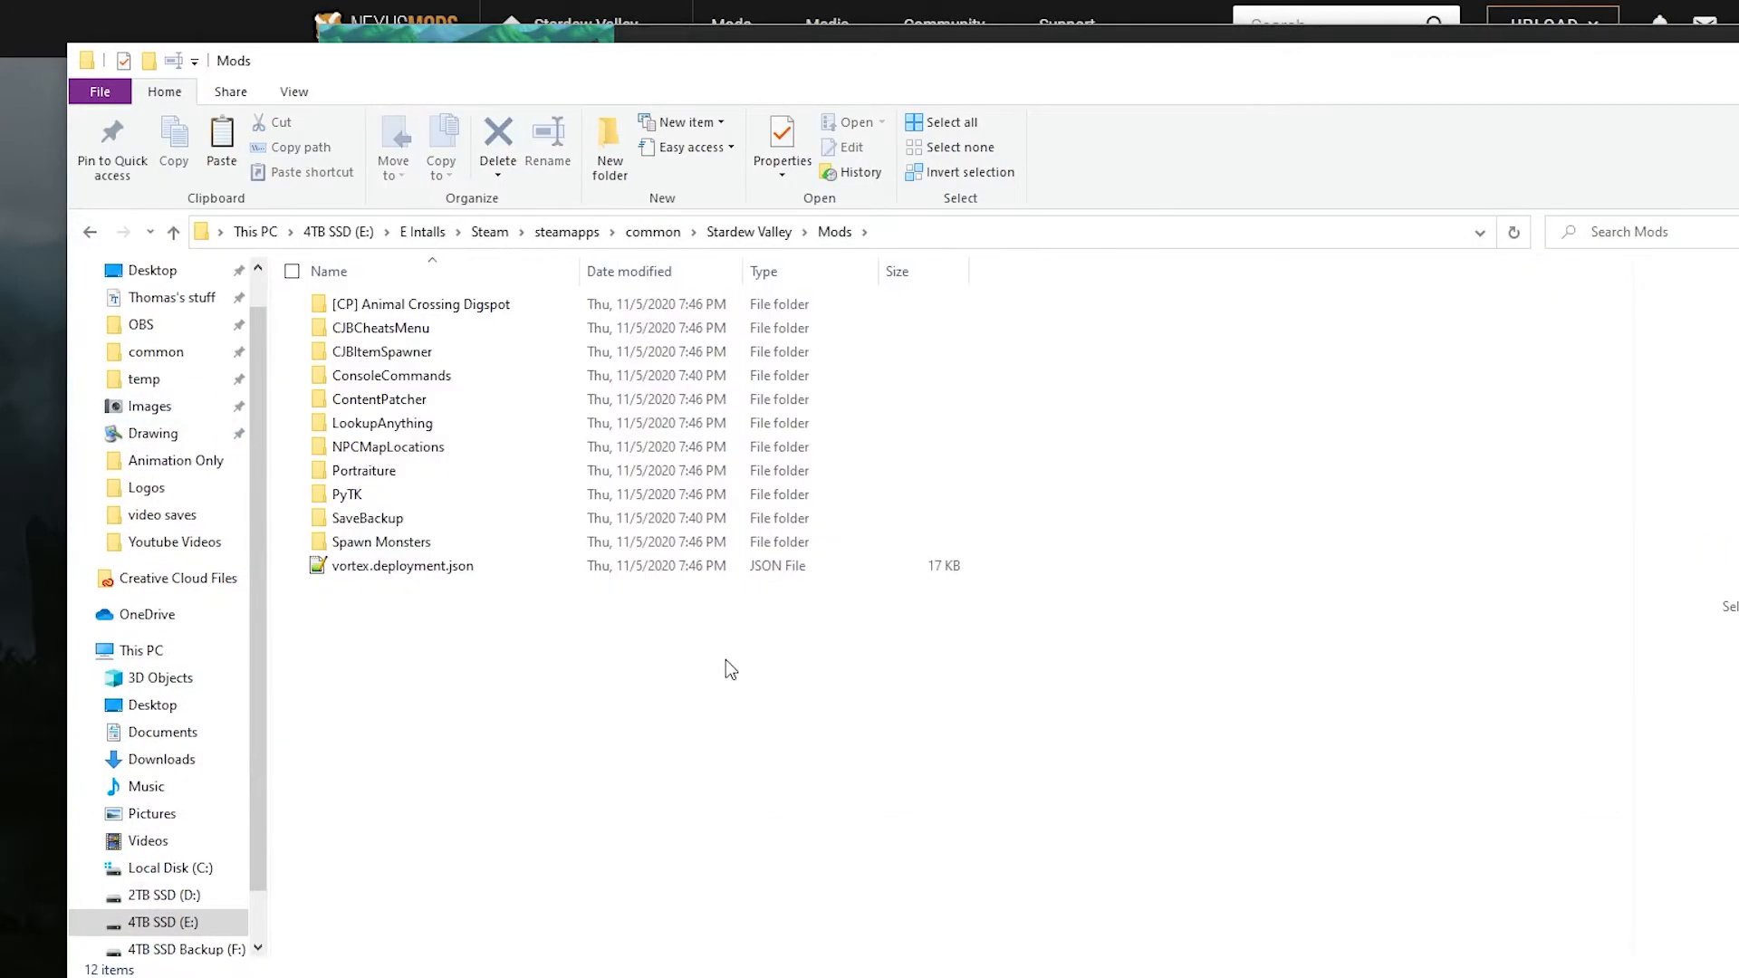
mouse_move(1123, 587)
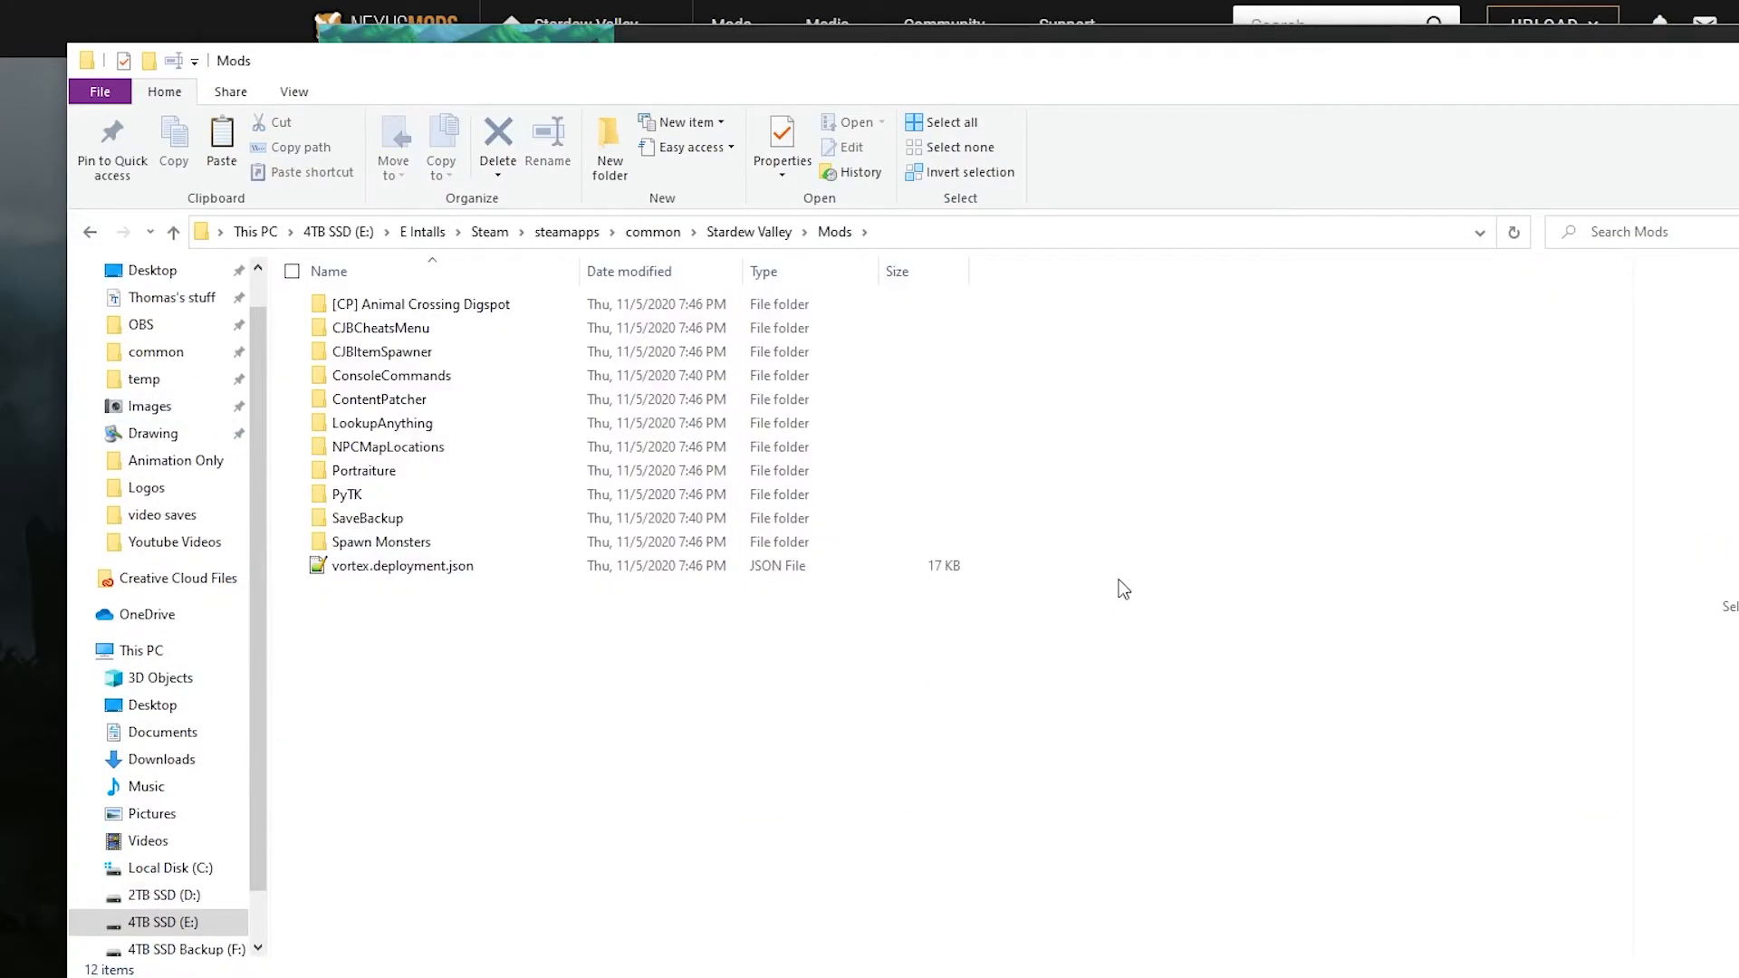
mouse_move(433, 460)
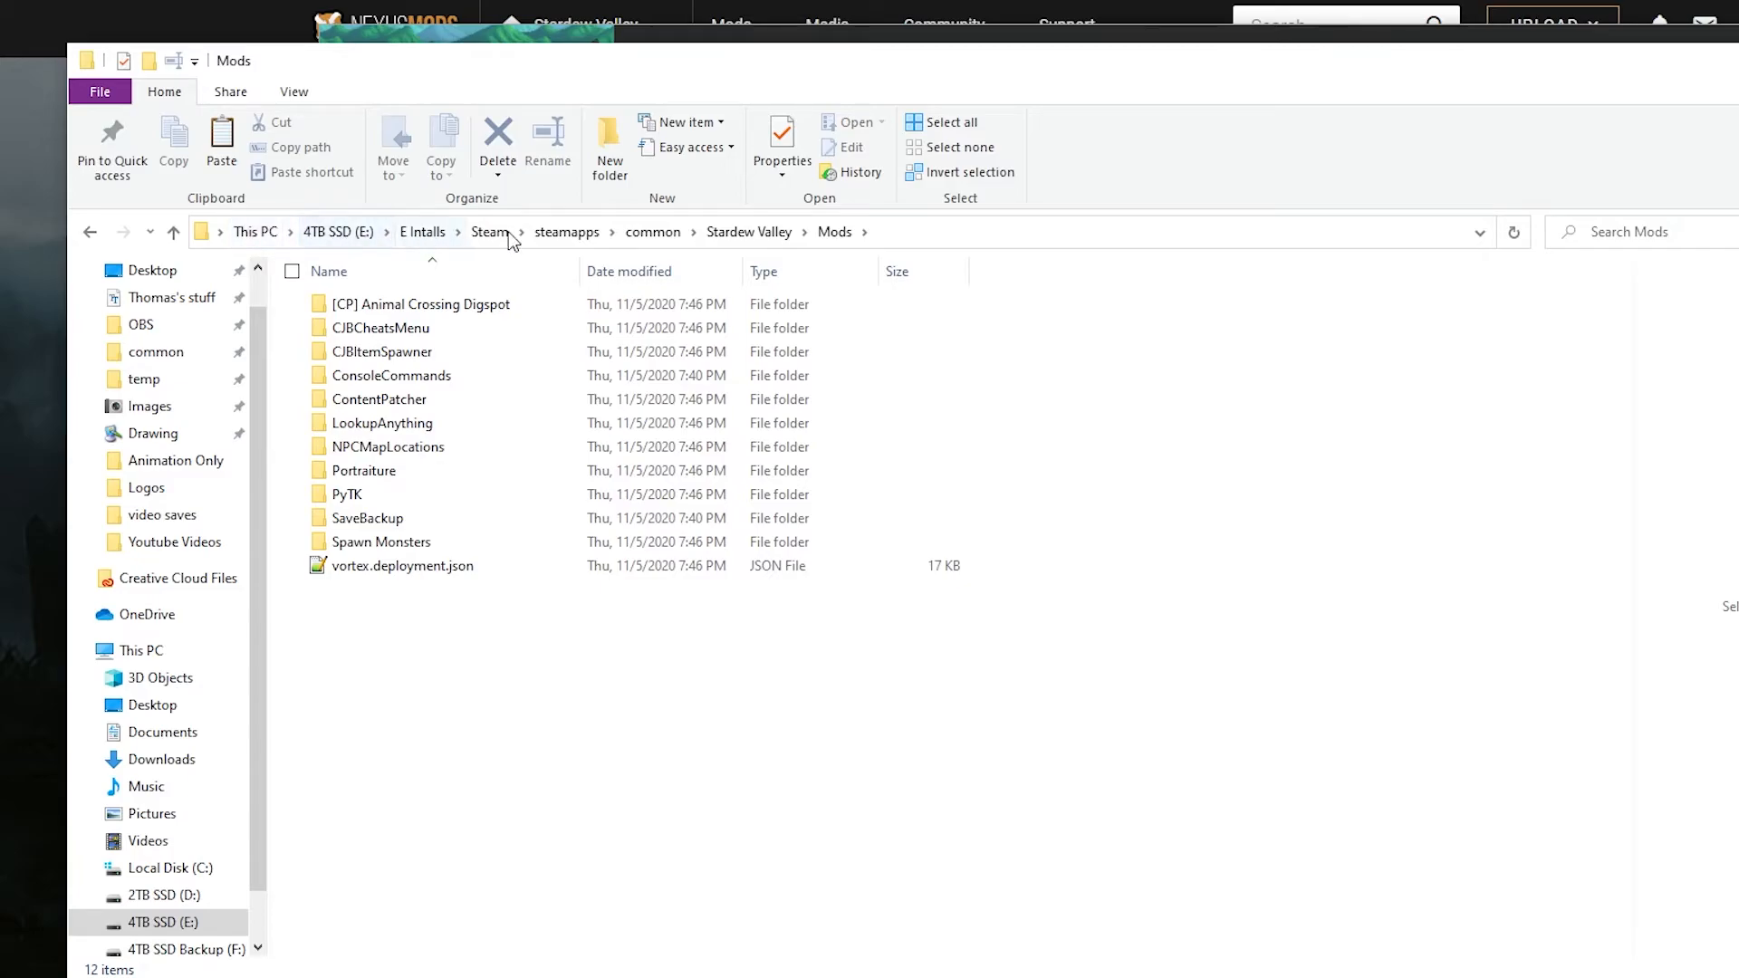
mouse_move(417, 248)
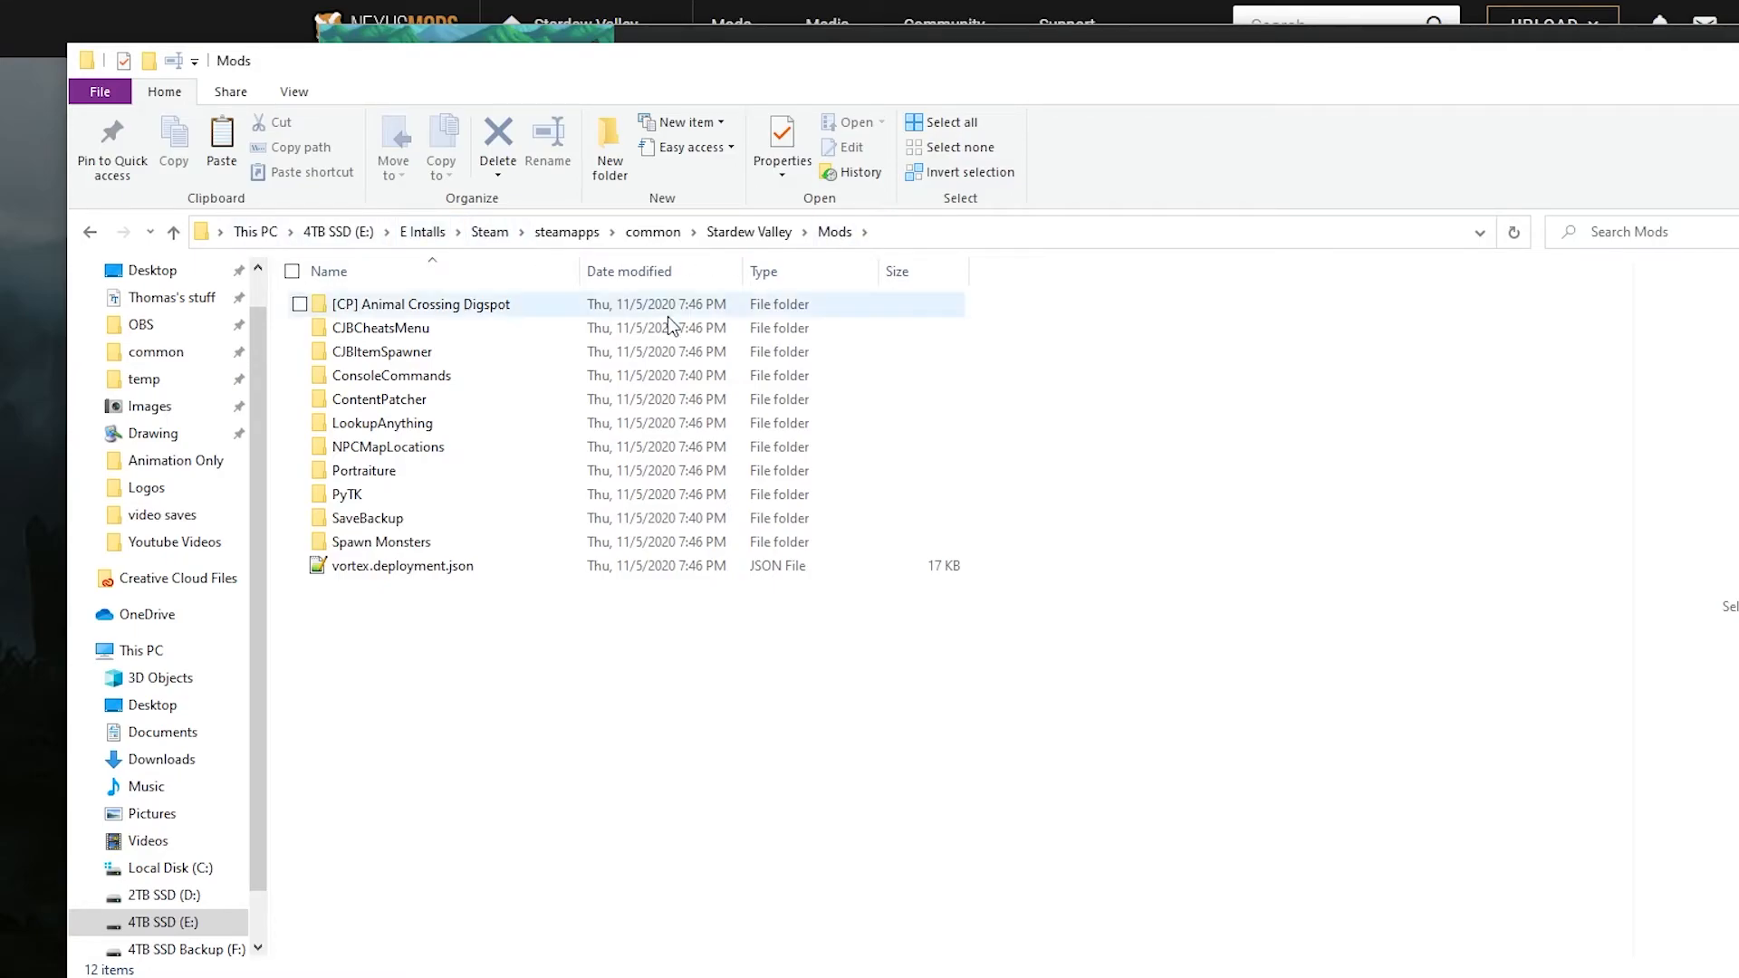
mouse_move(363, 471)
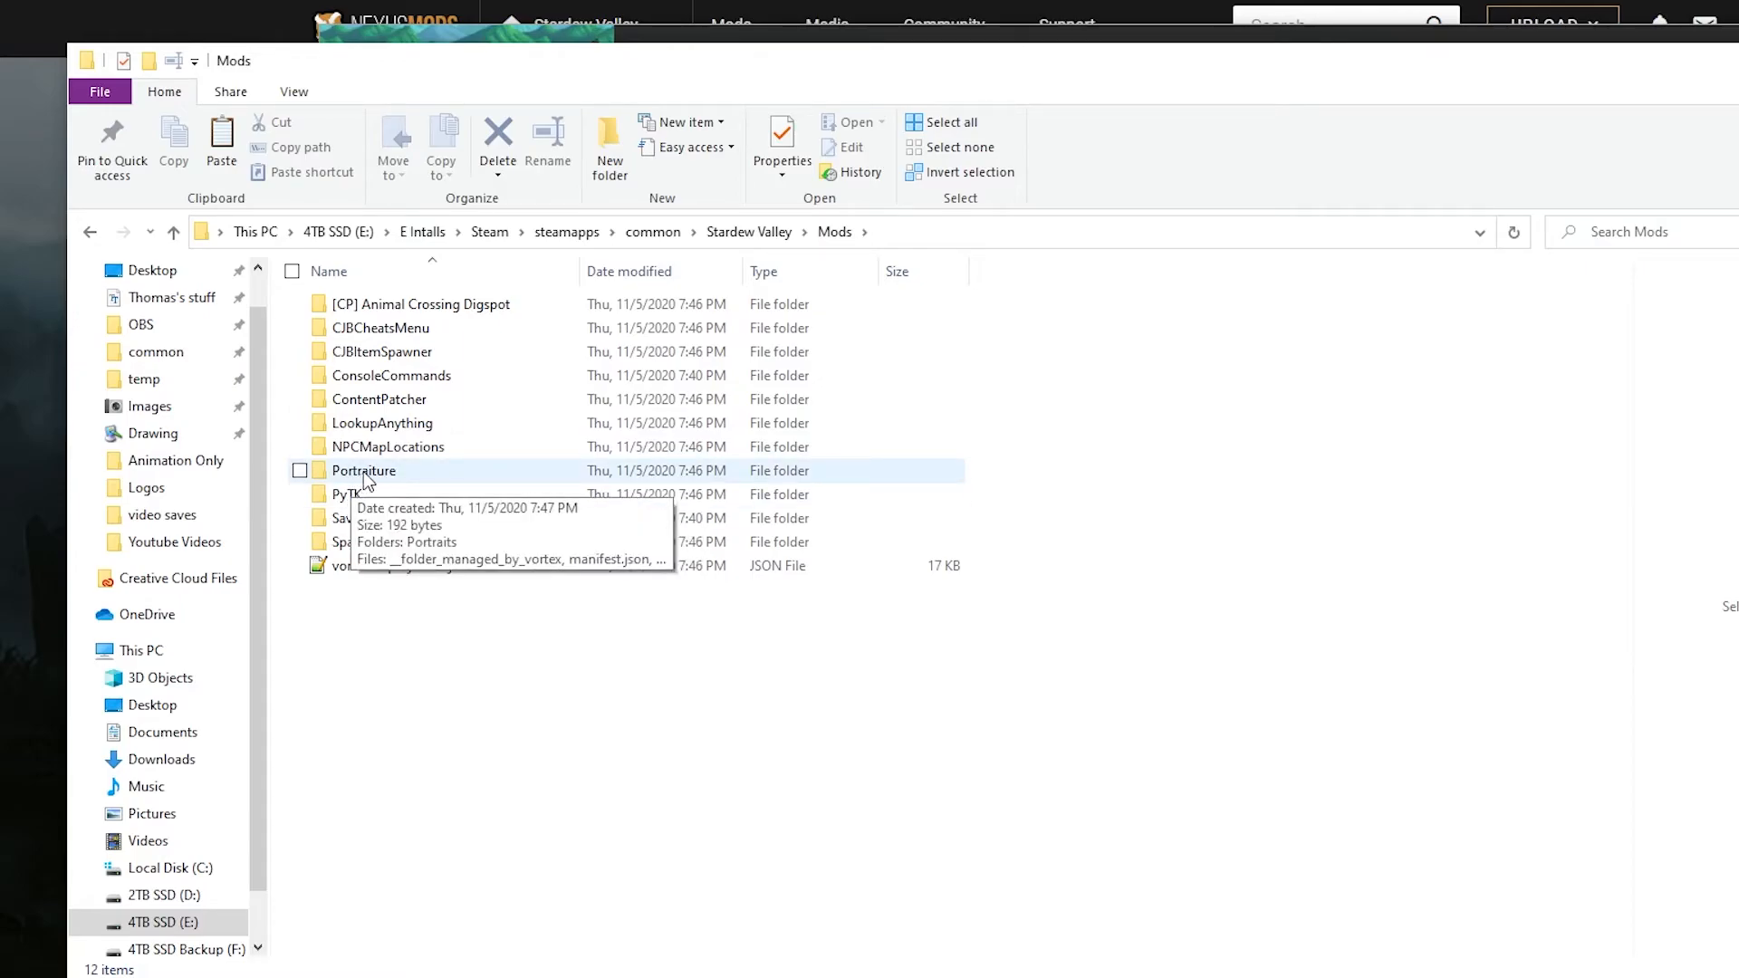
Step: Paste the copied custom portraits into Portraiture's Portraits folder
double_click(362, 471)
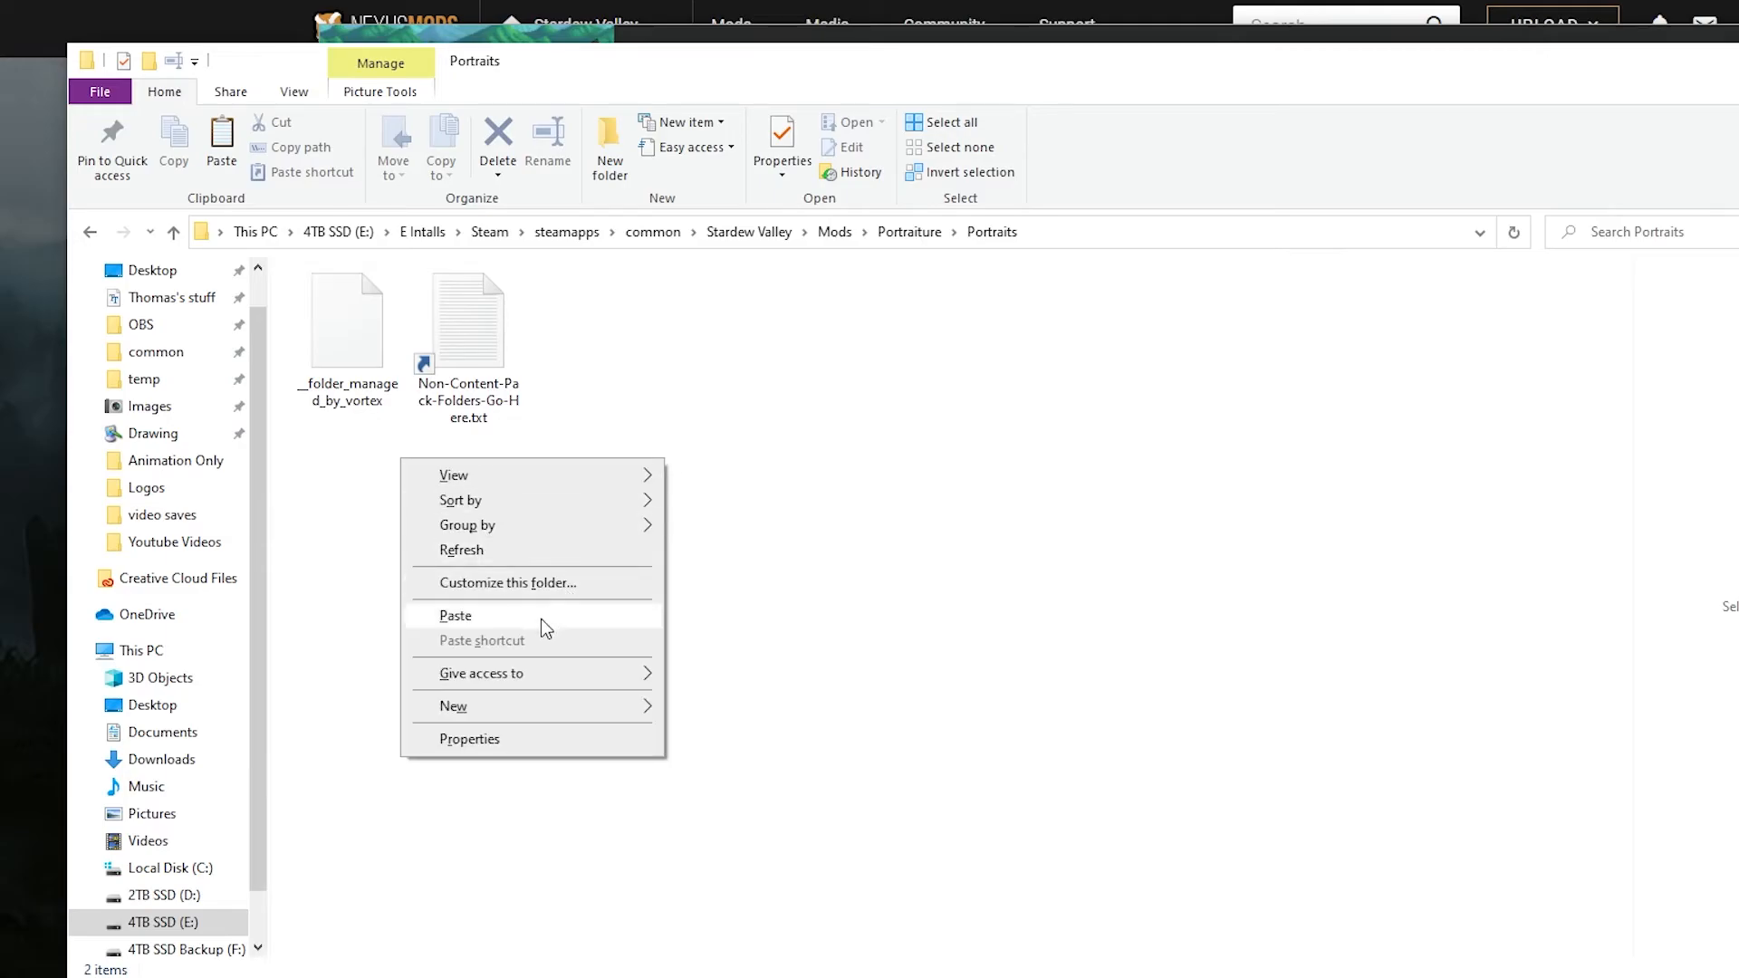
left_click(457, 616)
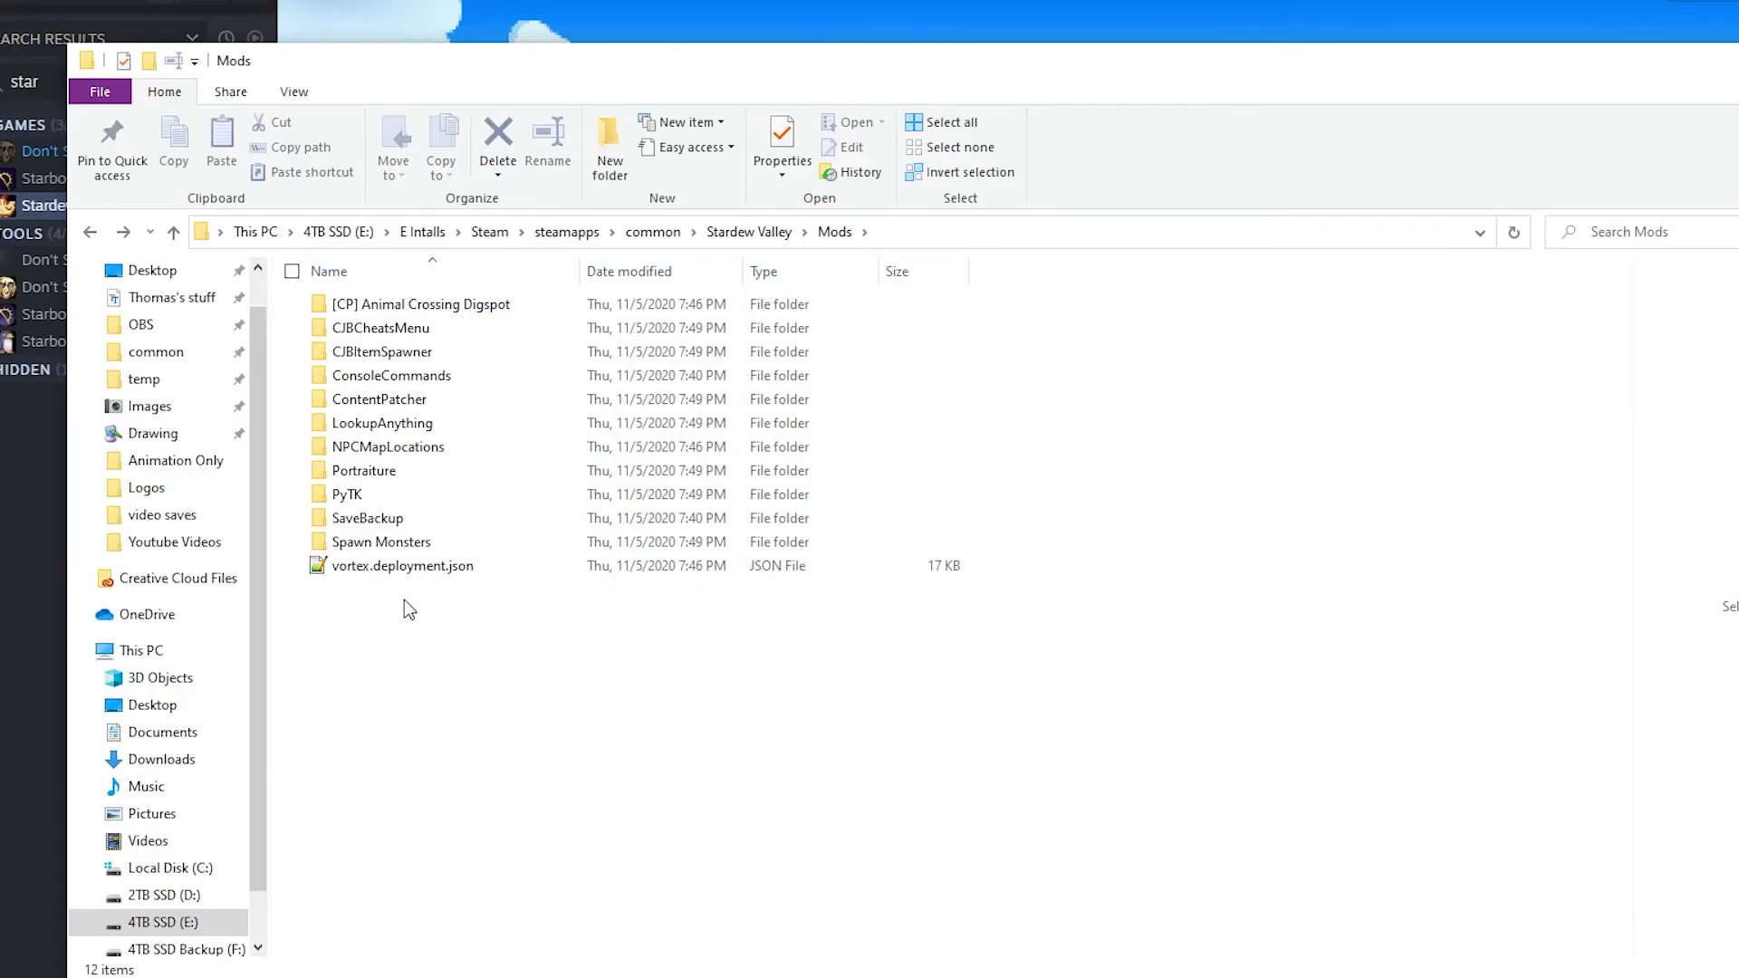
Step: Open Portraiture's config.json from the Mods folder in Notepad++
left_click(380, 328)
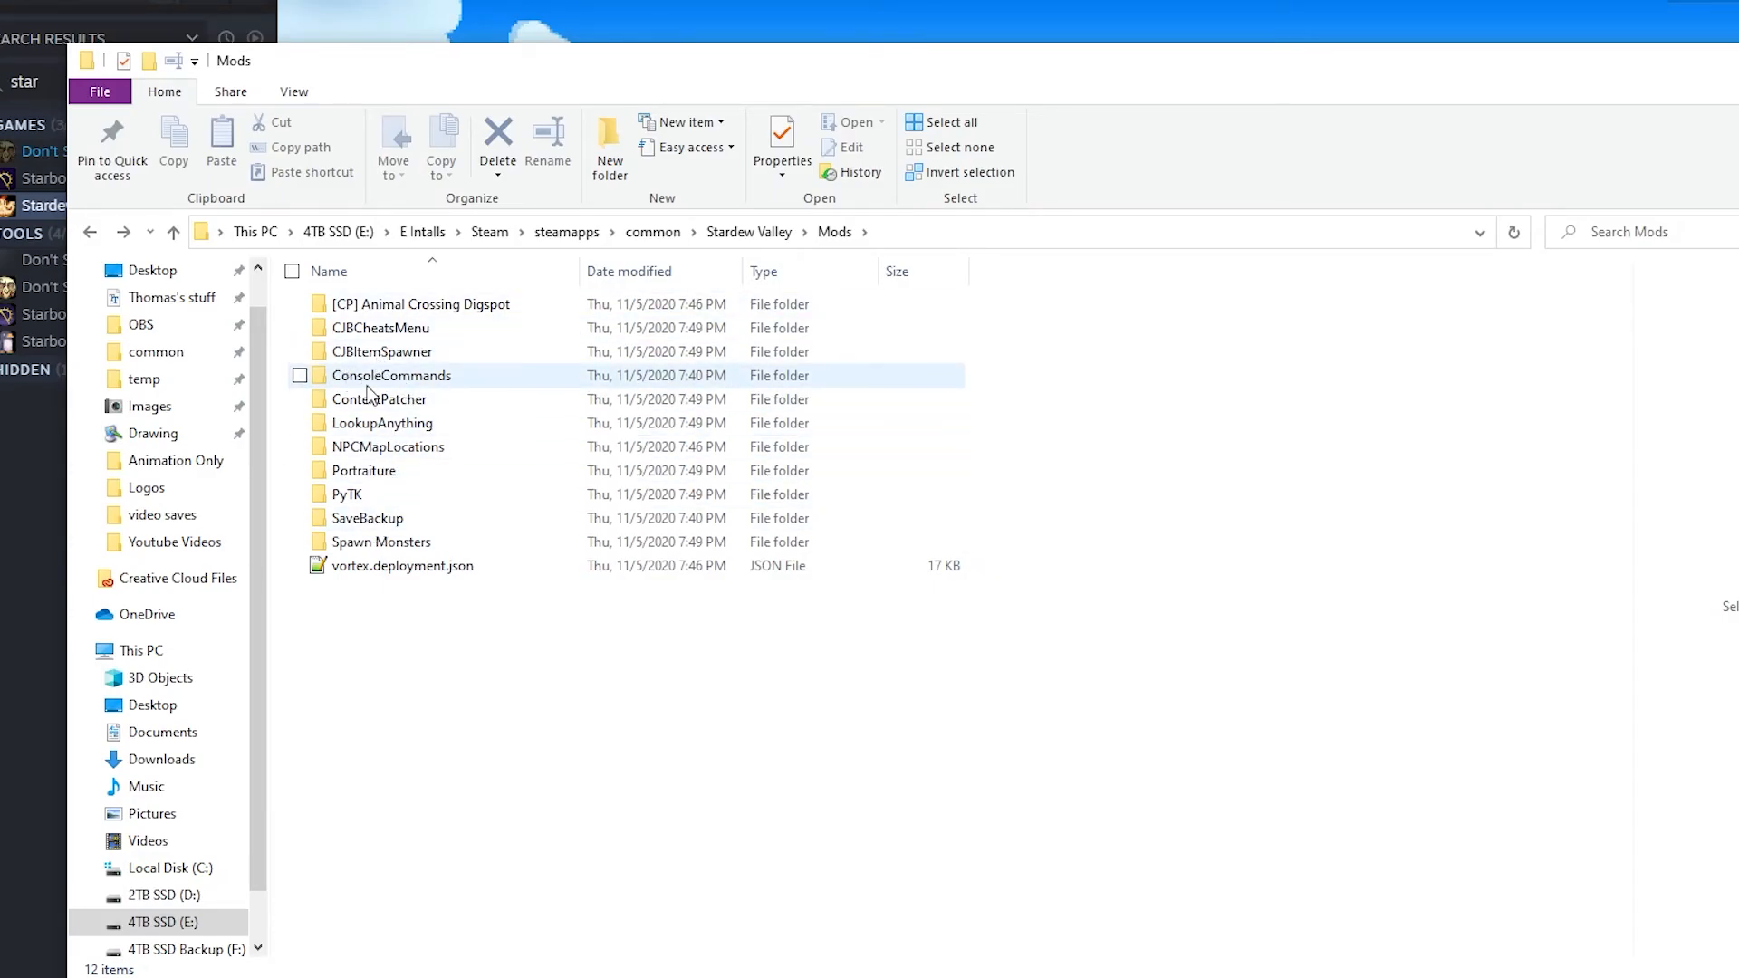
mouse_move(422, 457)
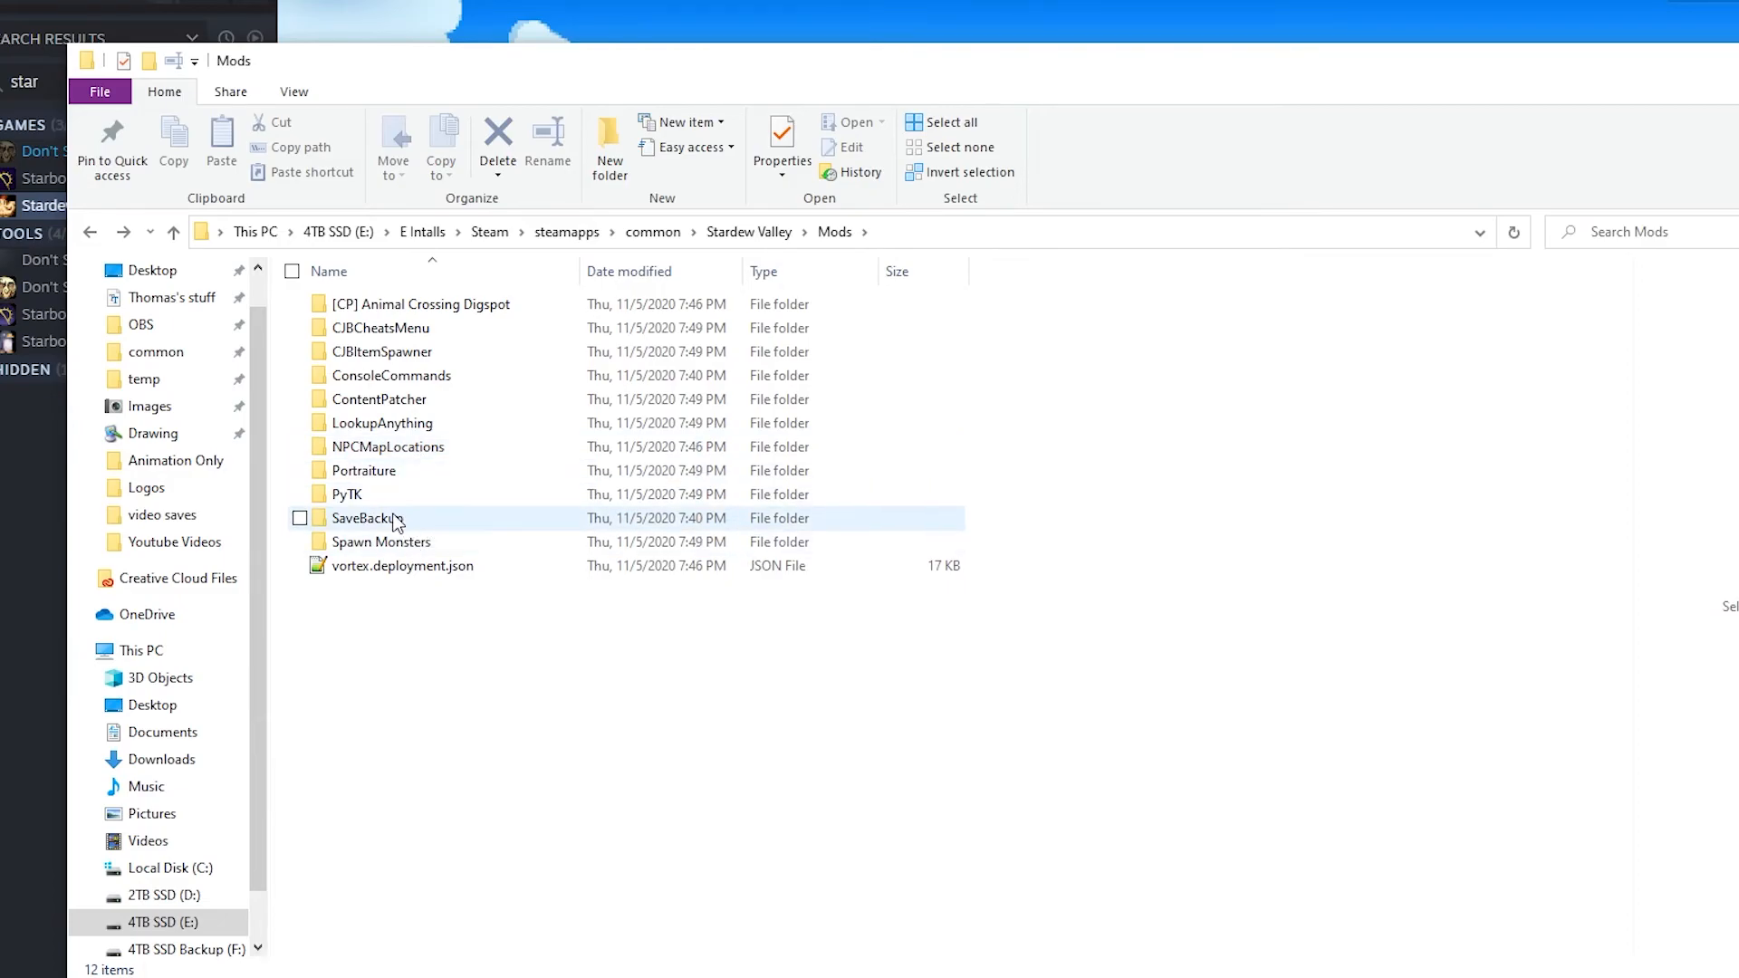
mouse_move(371, 495)
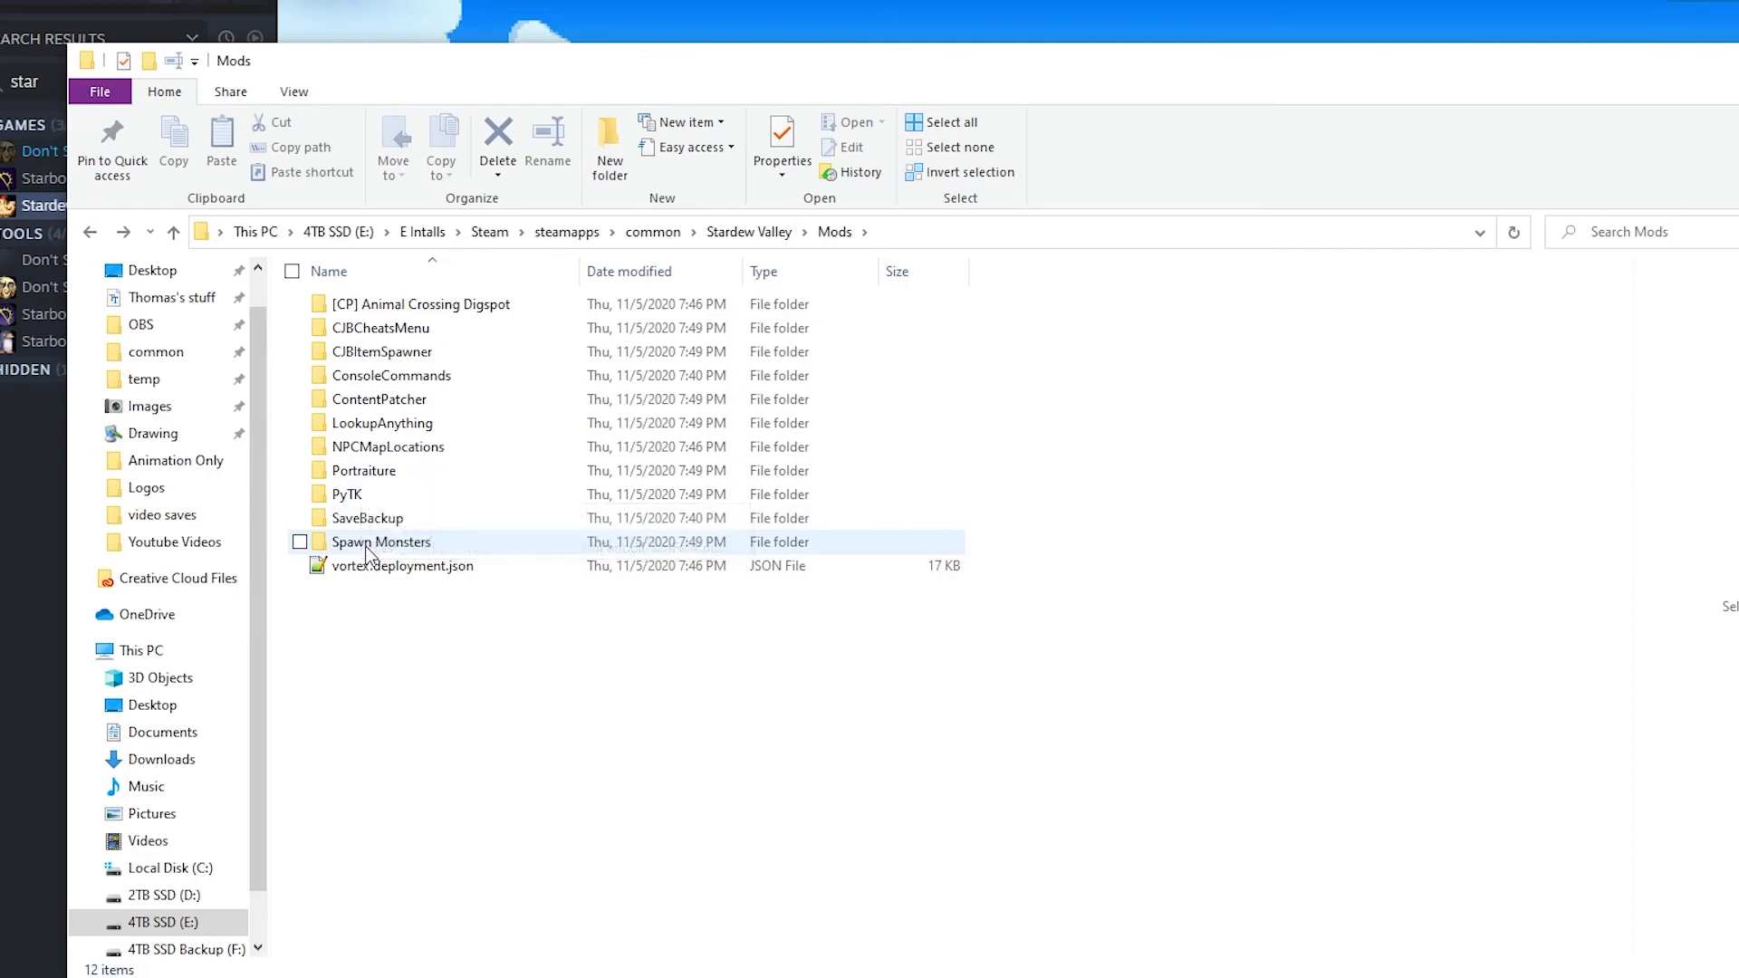
mouse_move(380, 541)
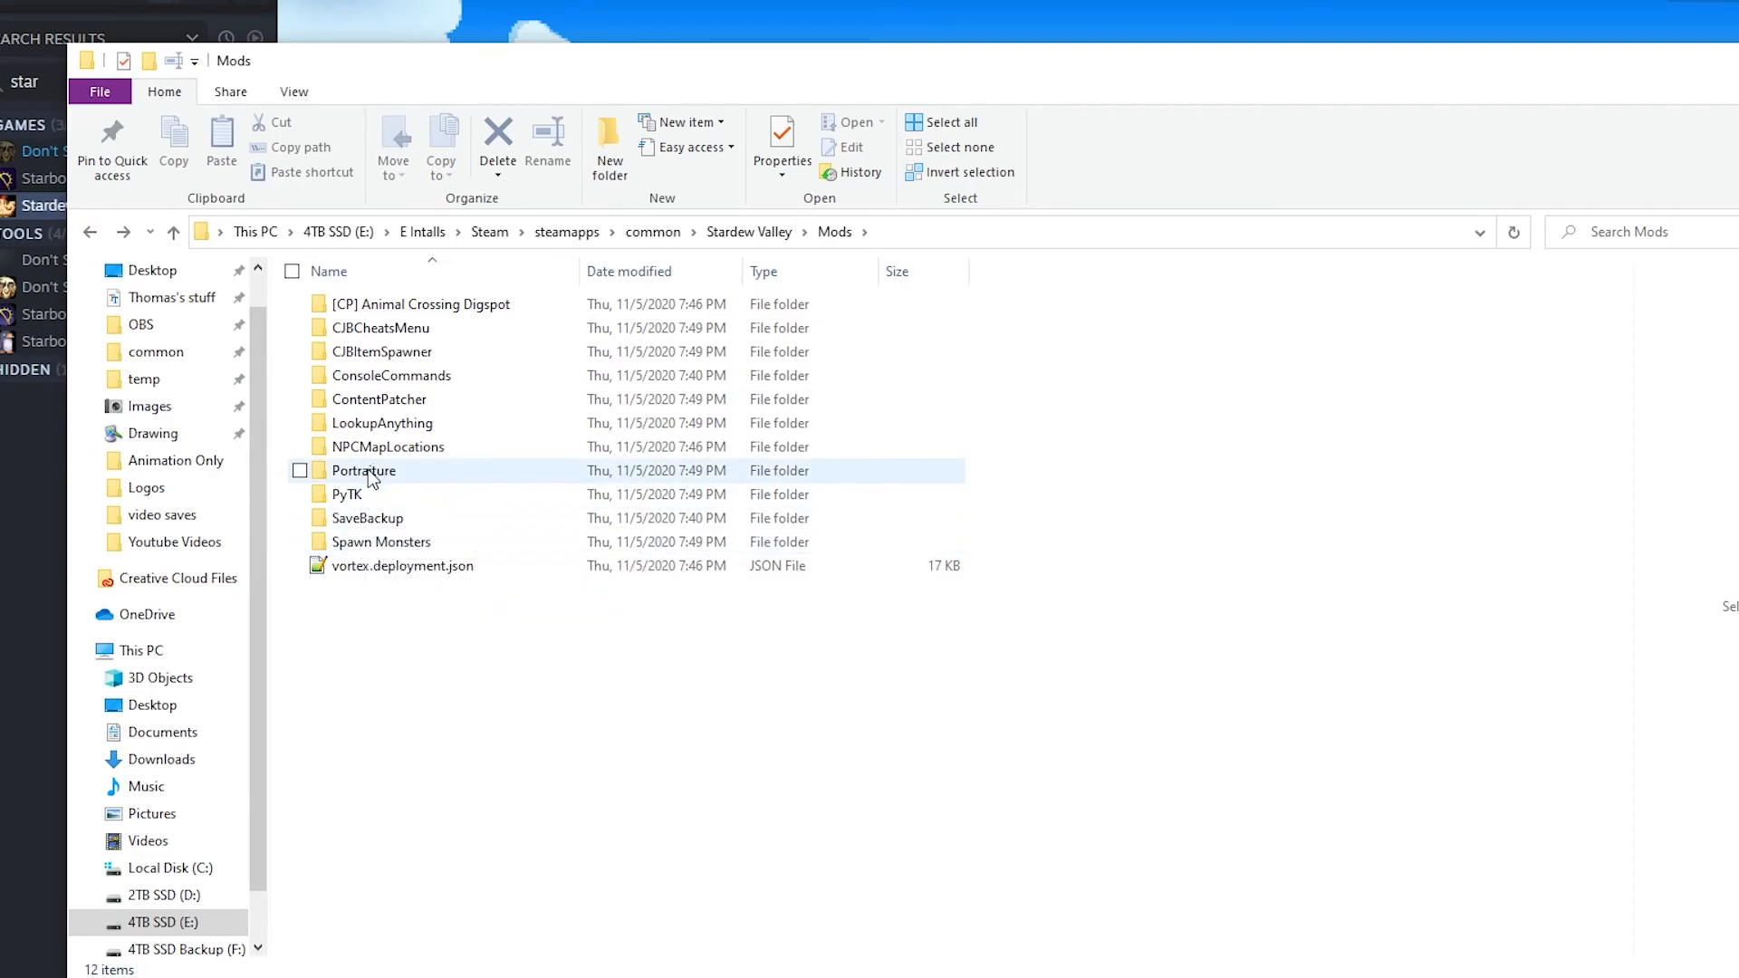
double_click(363, 471)
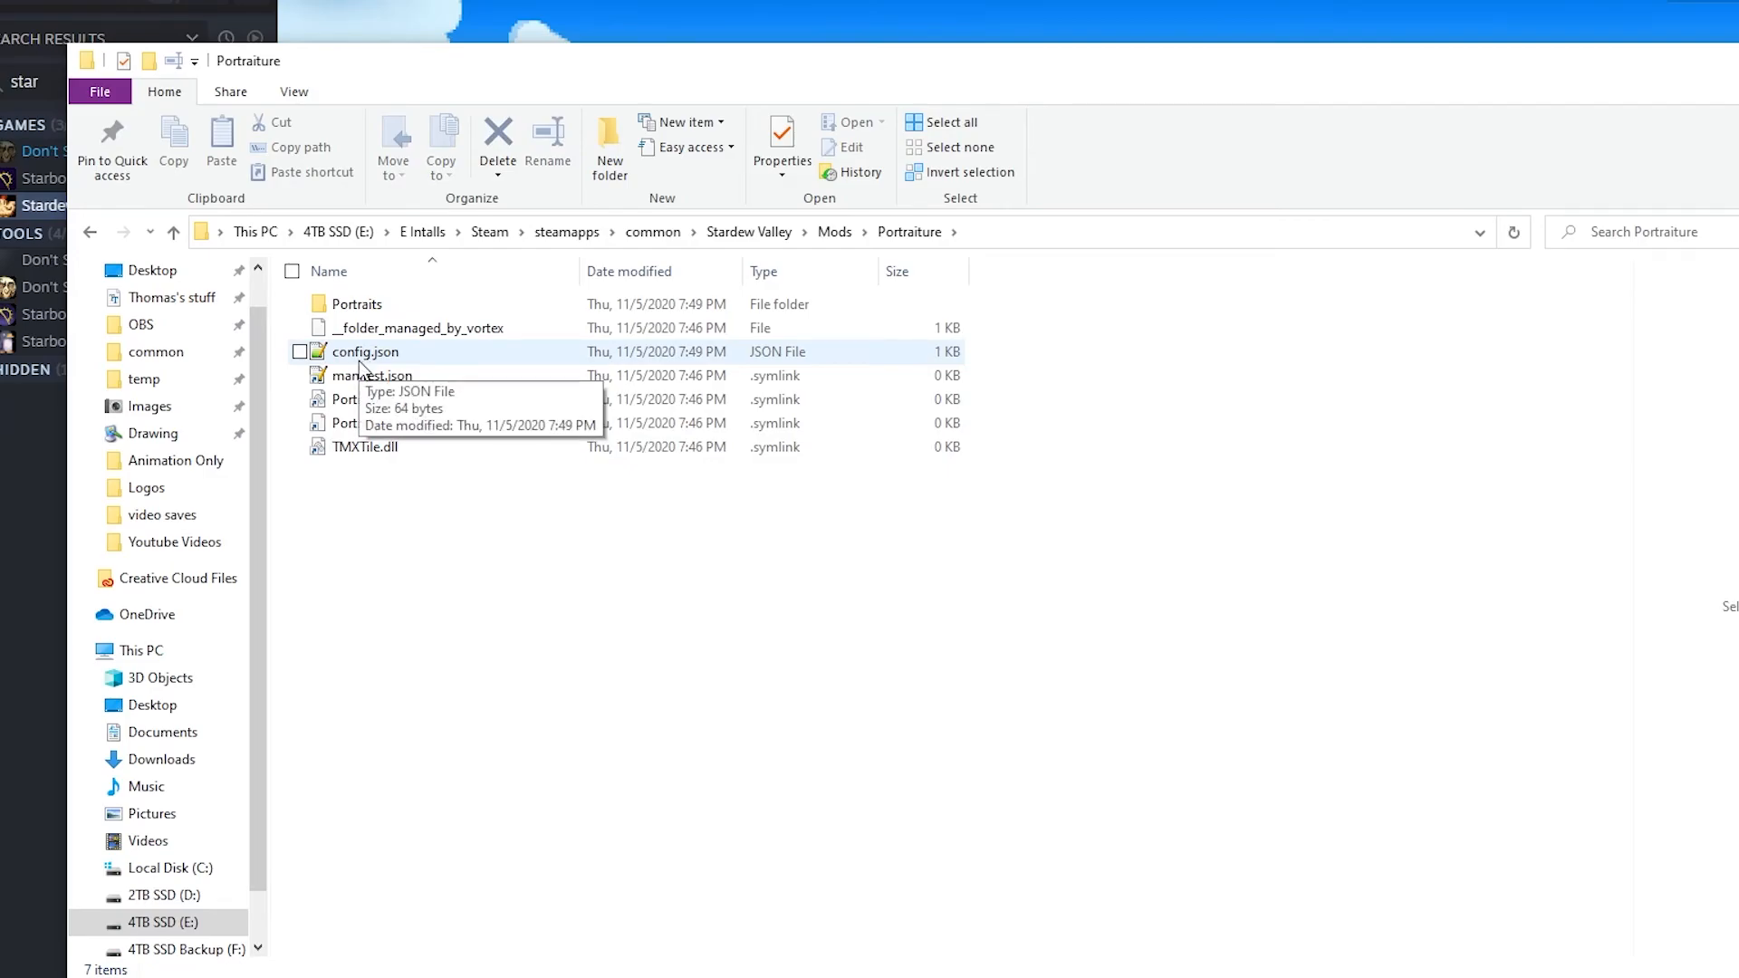
double_click(365, 351)
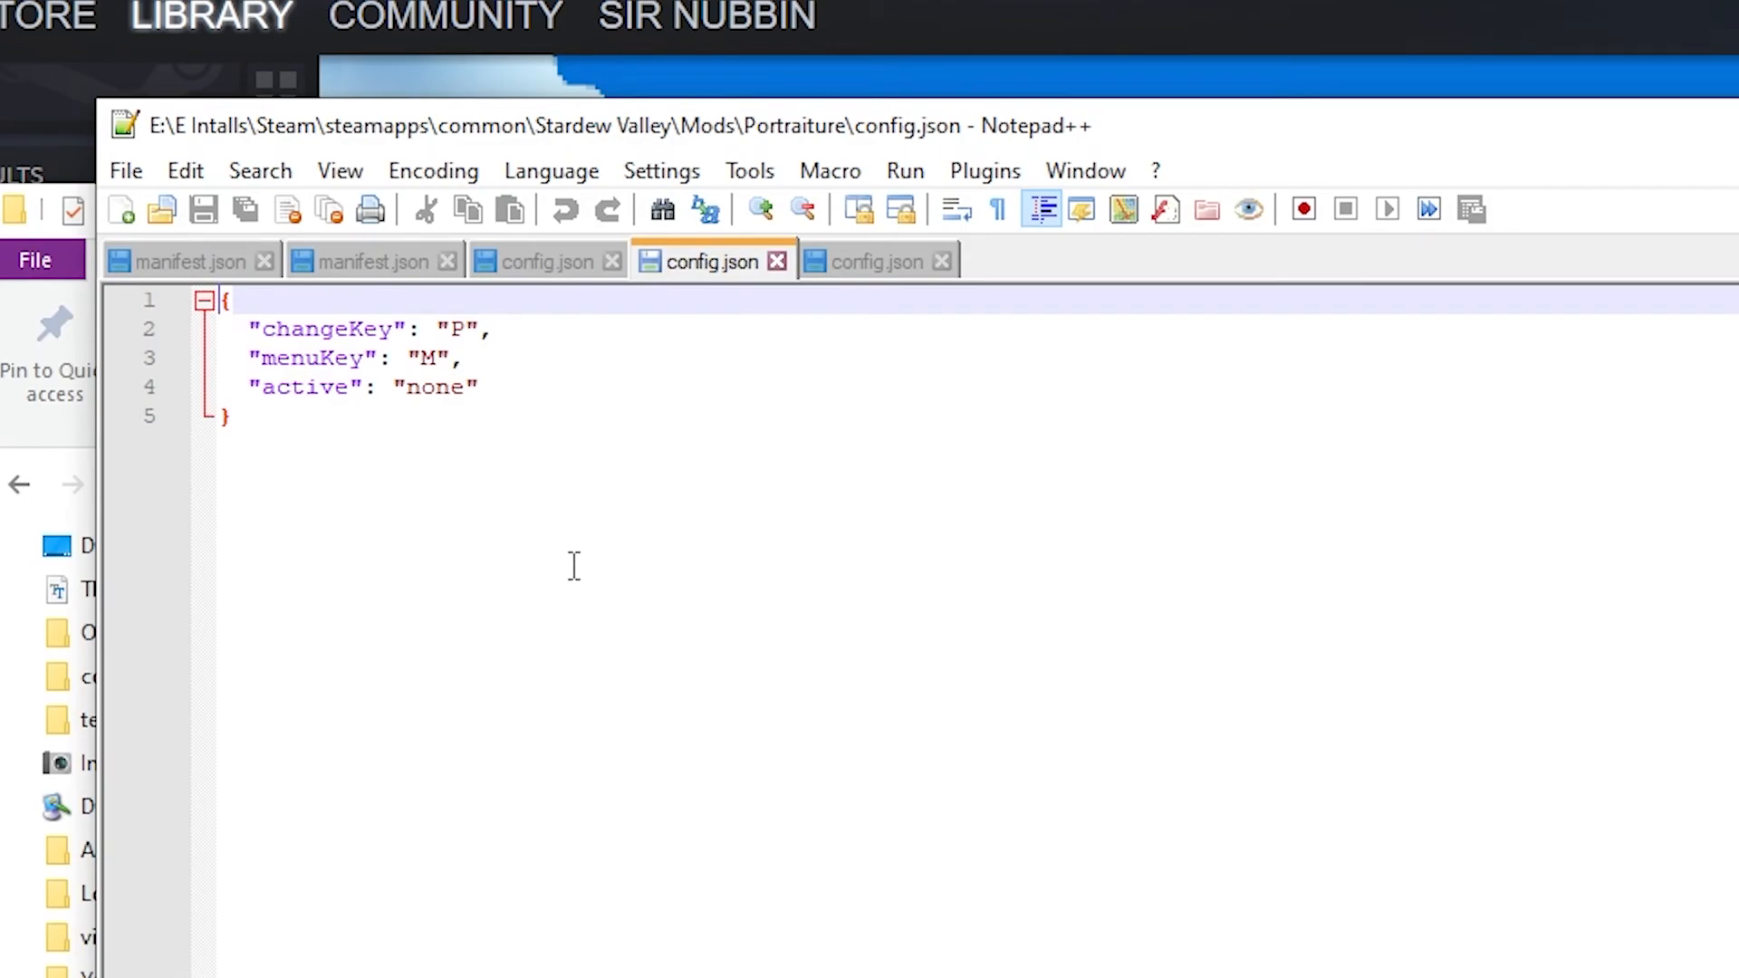
mouse_move(631, 578)
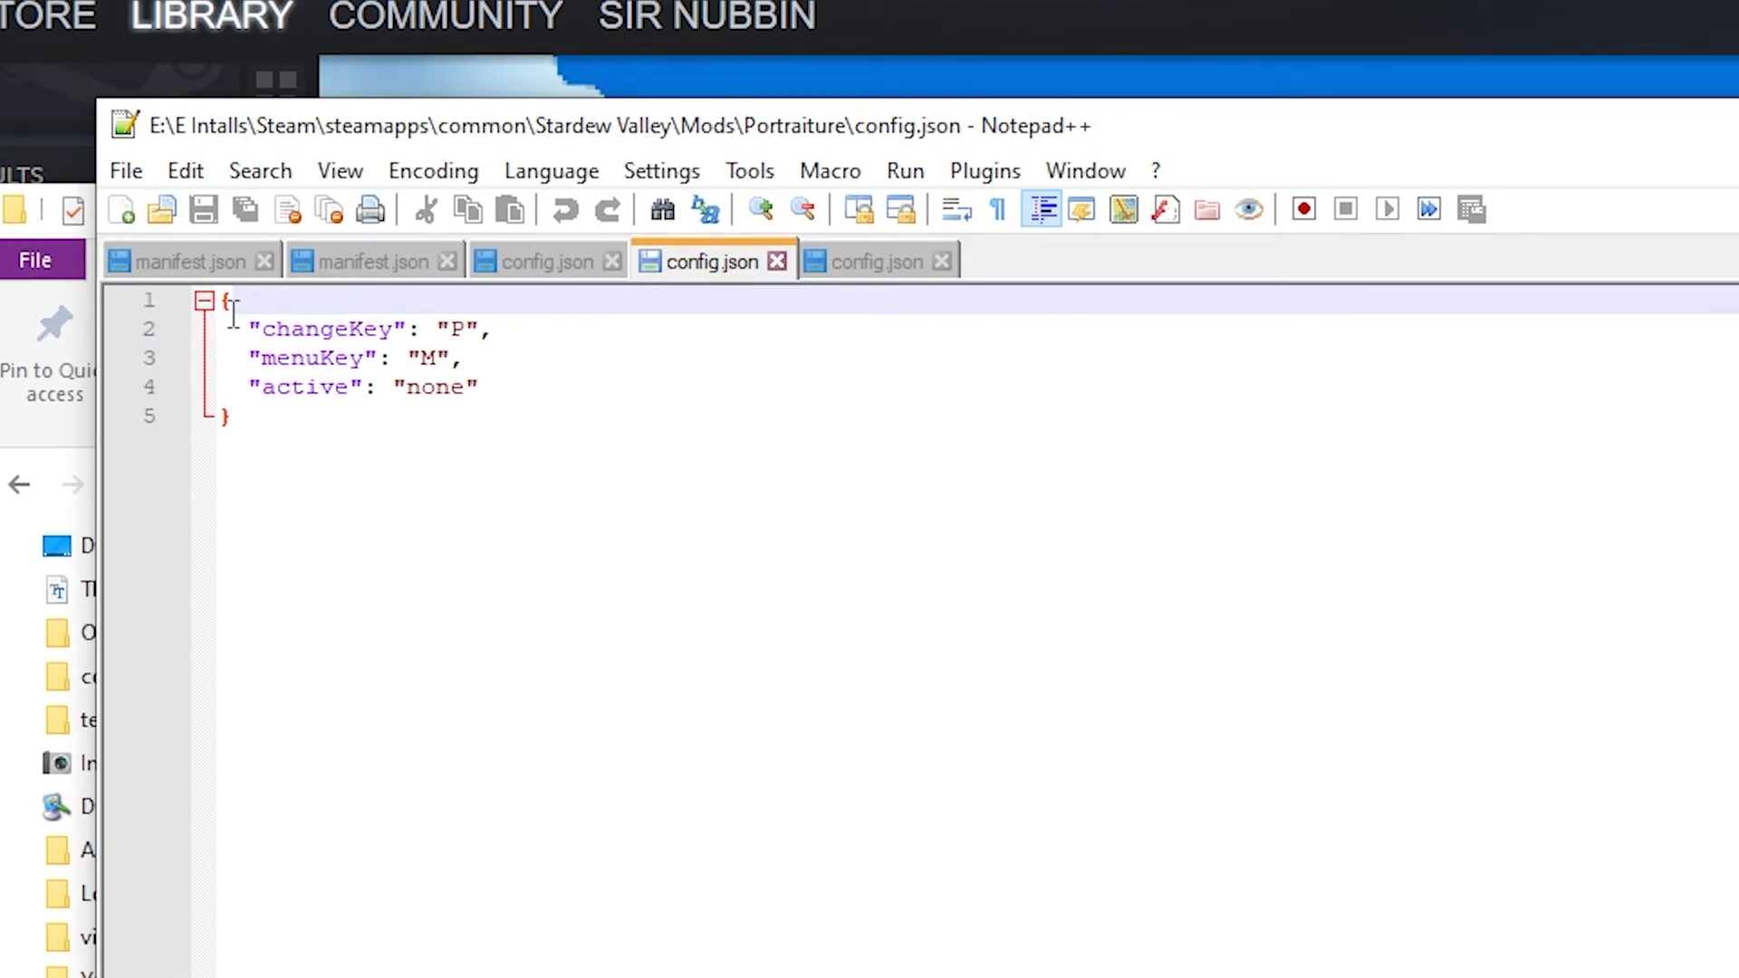
mouse_move(451, 330)
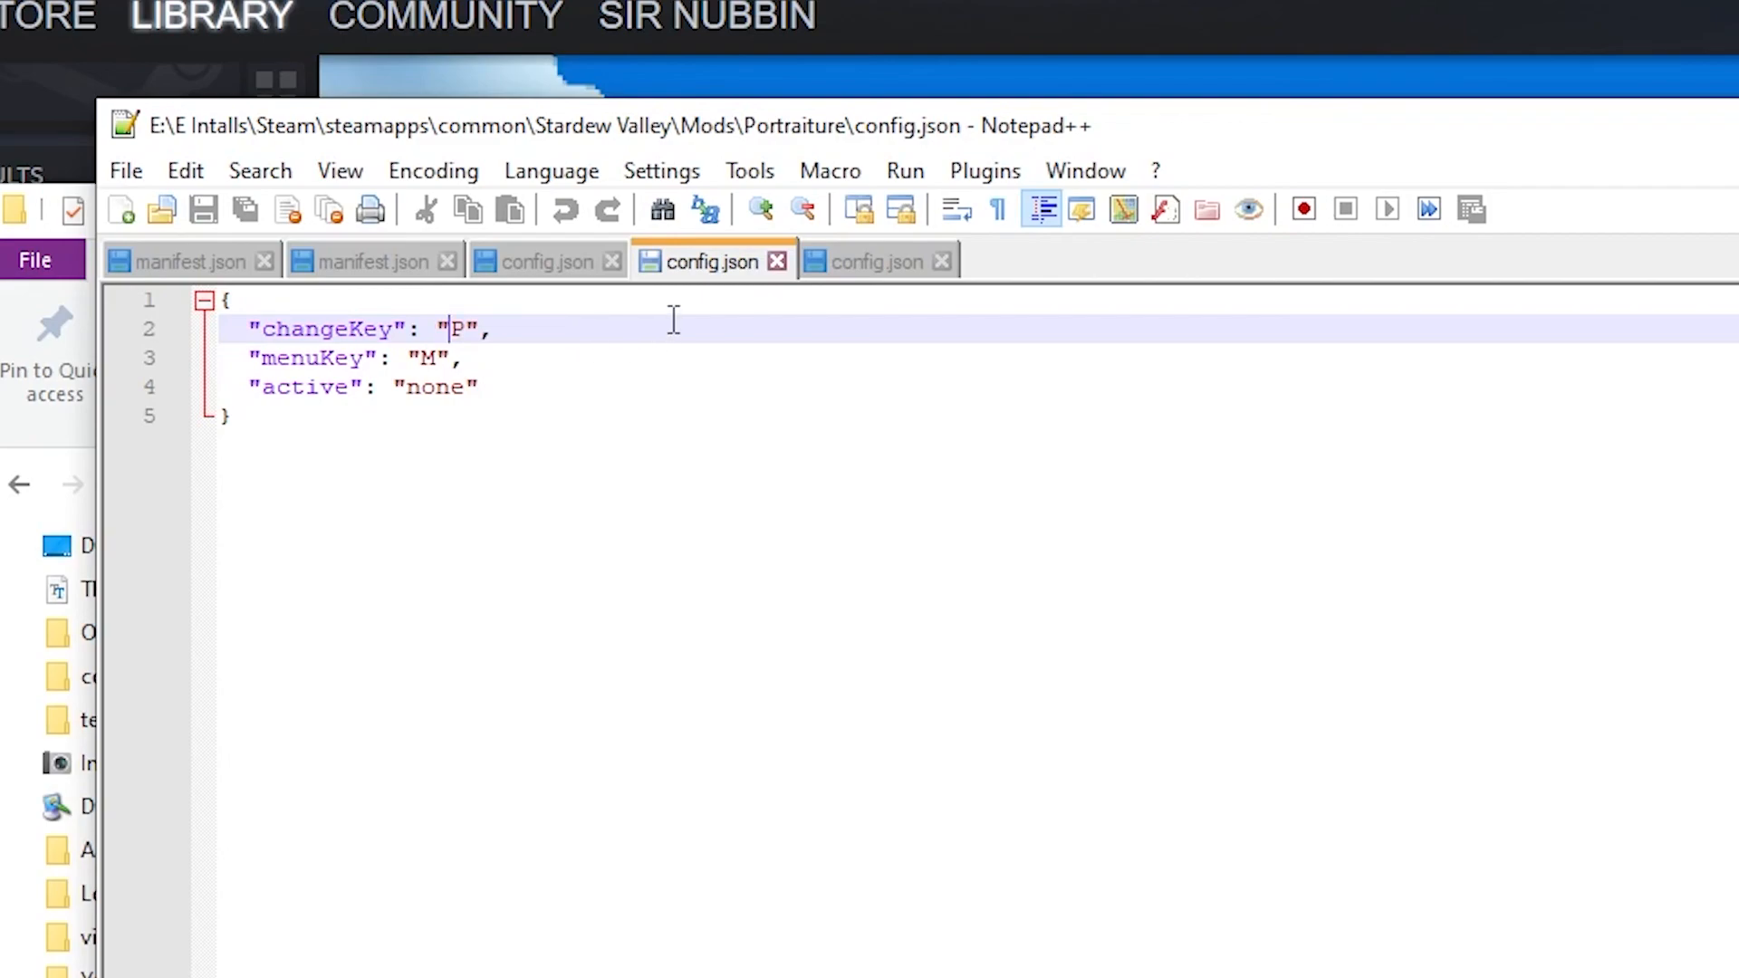
Step: Change the changeKey value from P to o and save config.json
type("o")
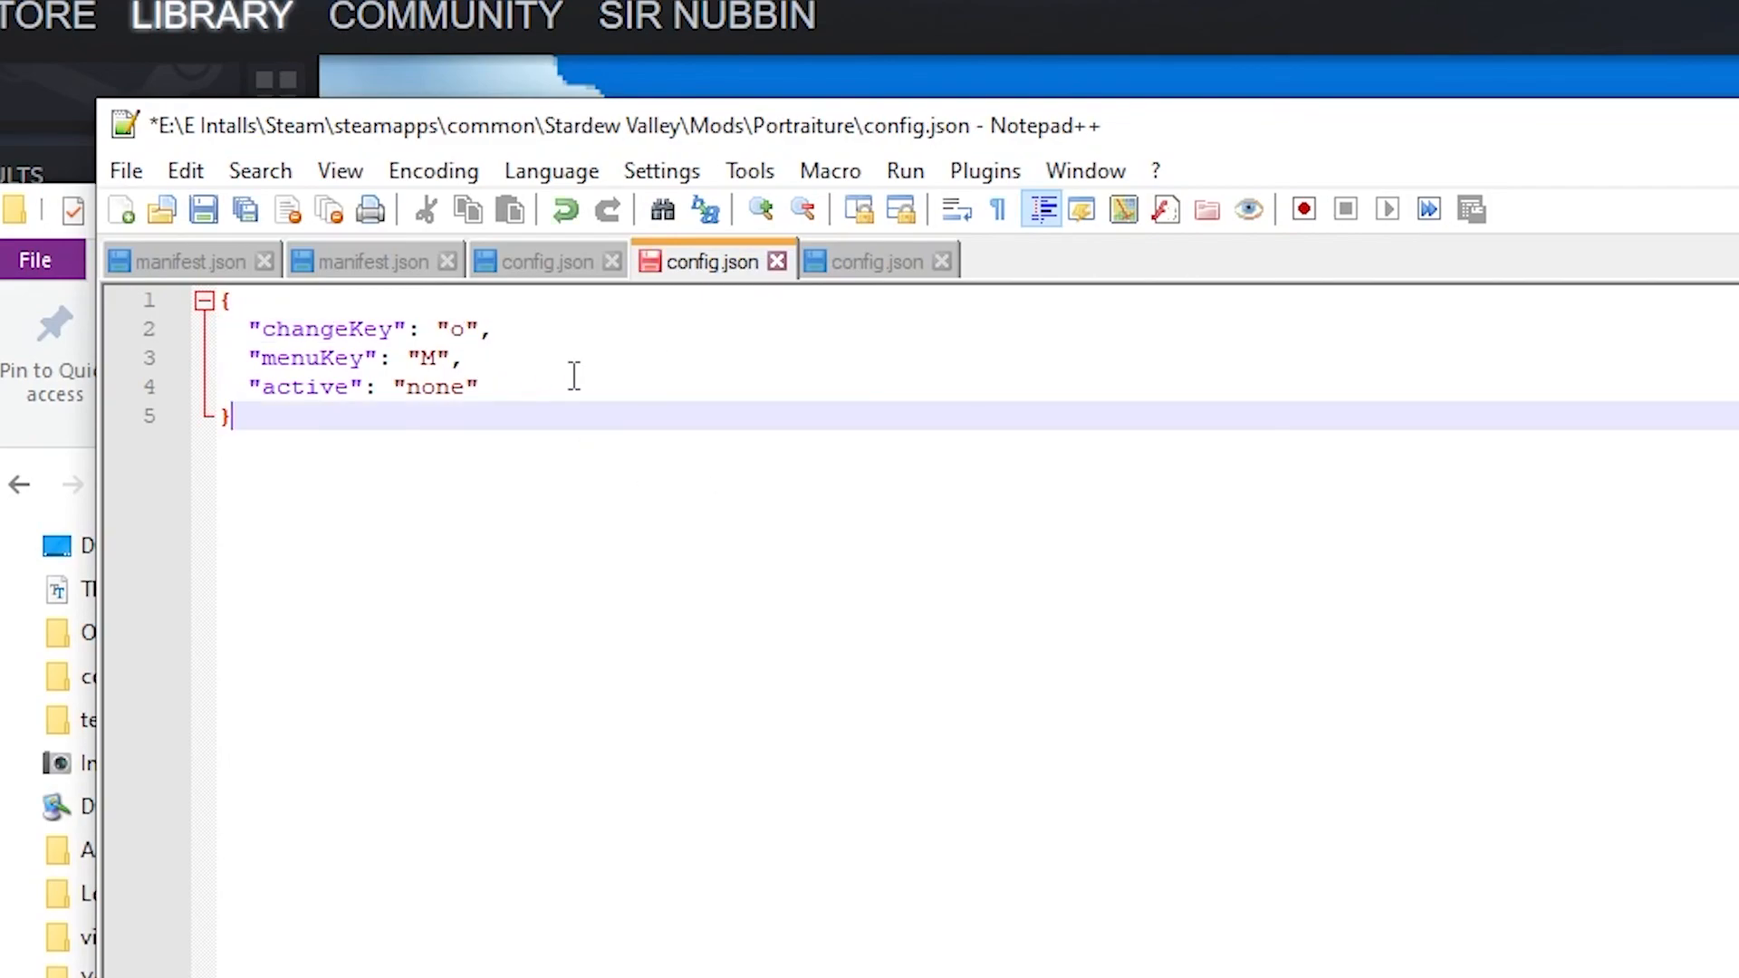
mouse_move(203, 210)
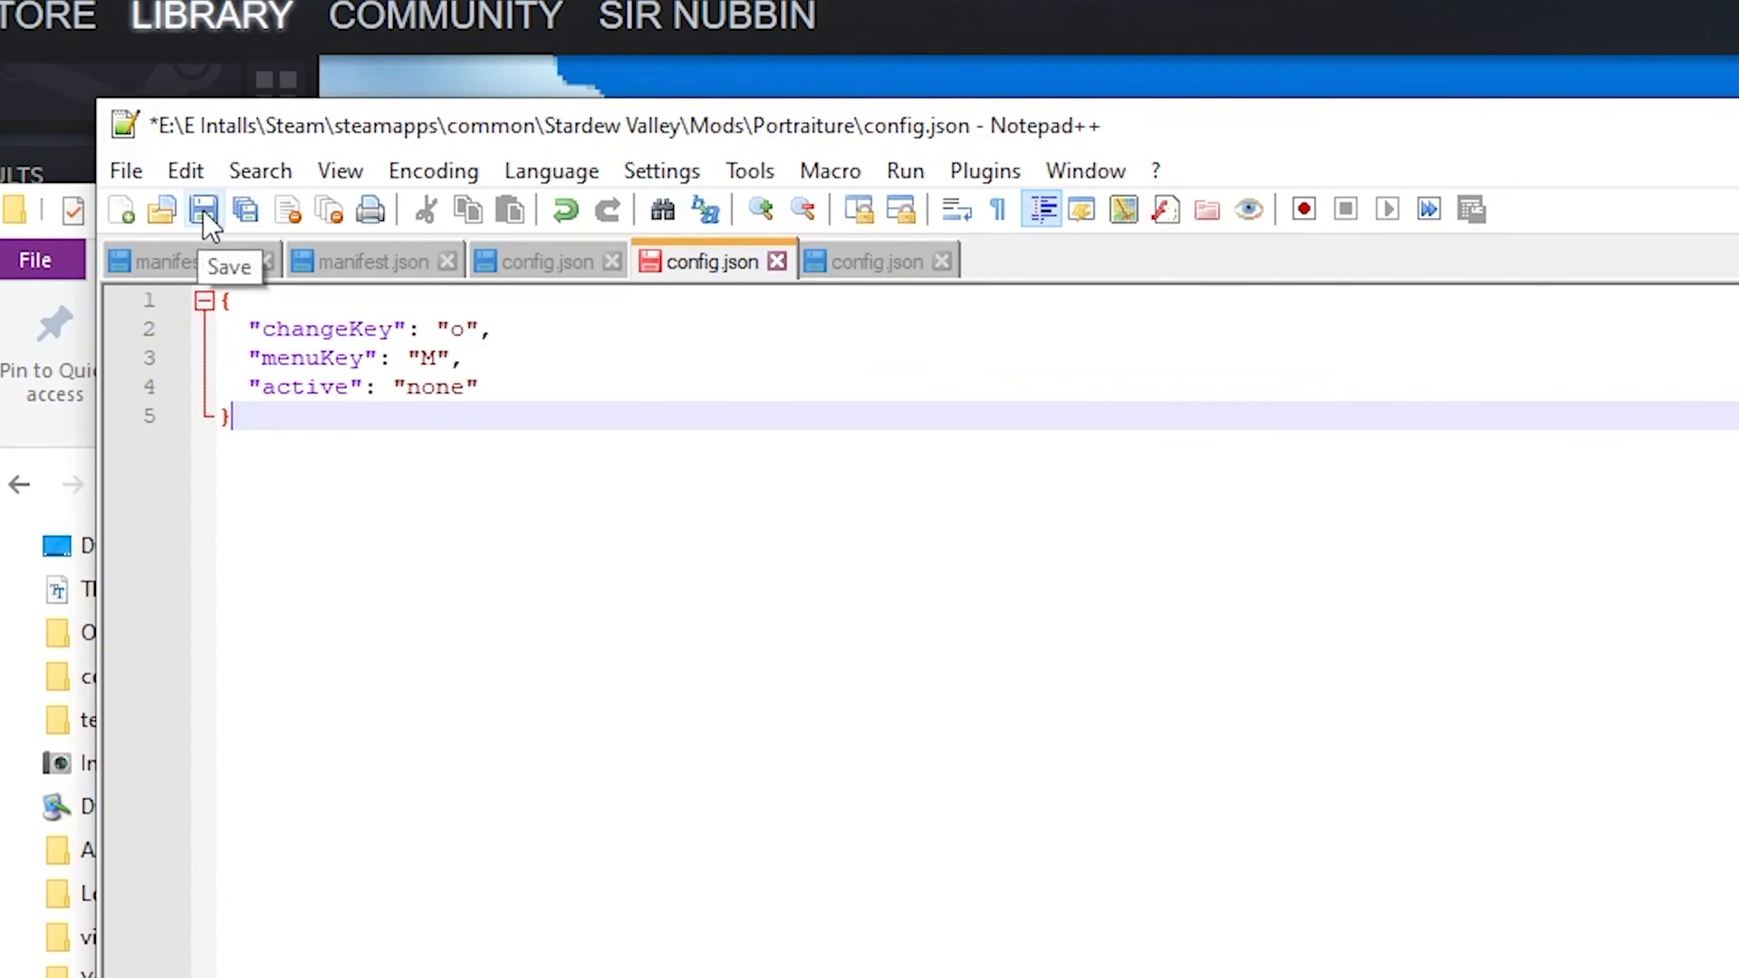
left_click(203, 210)
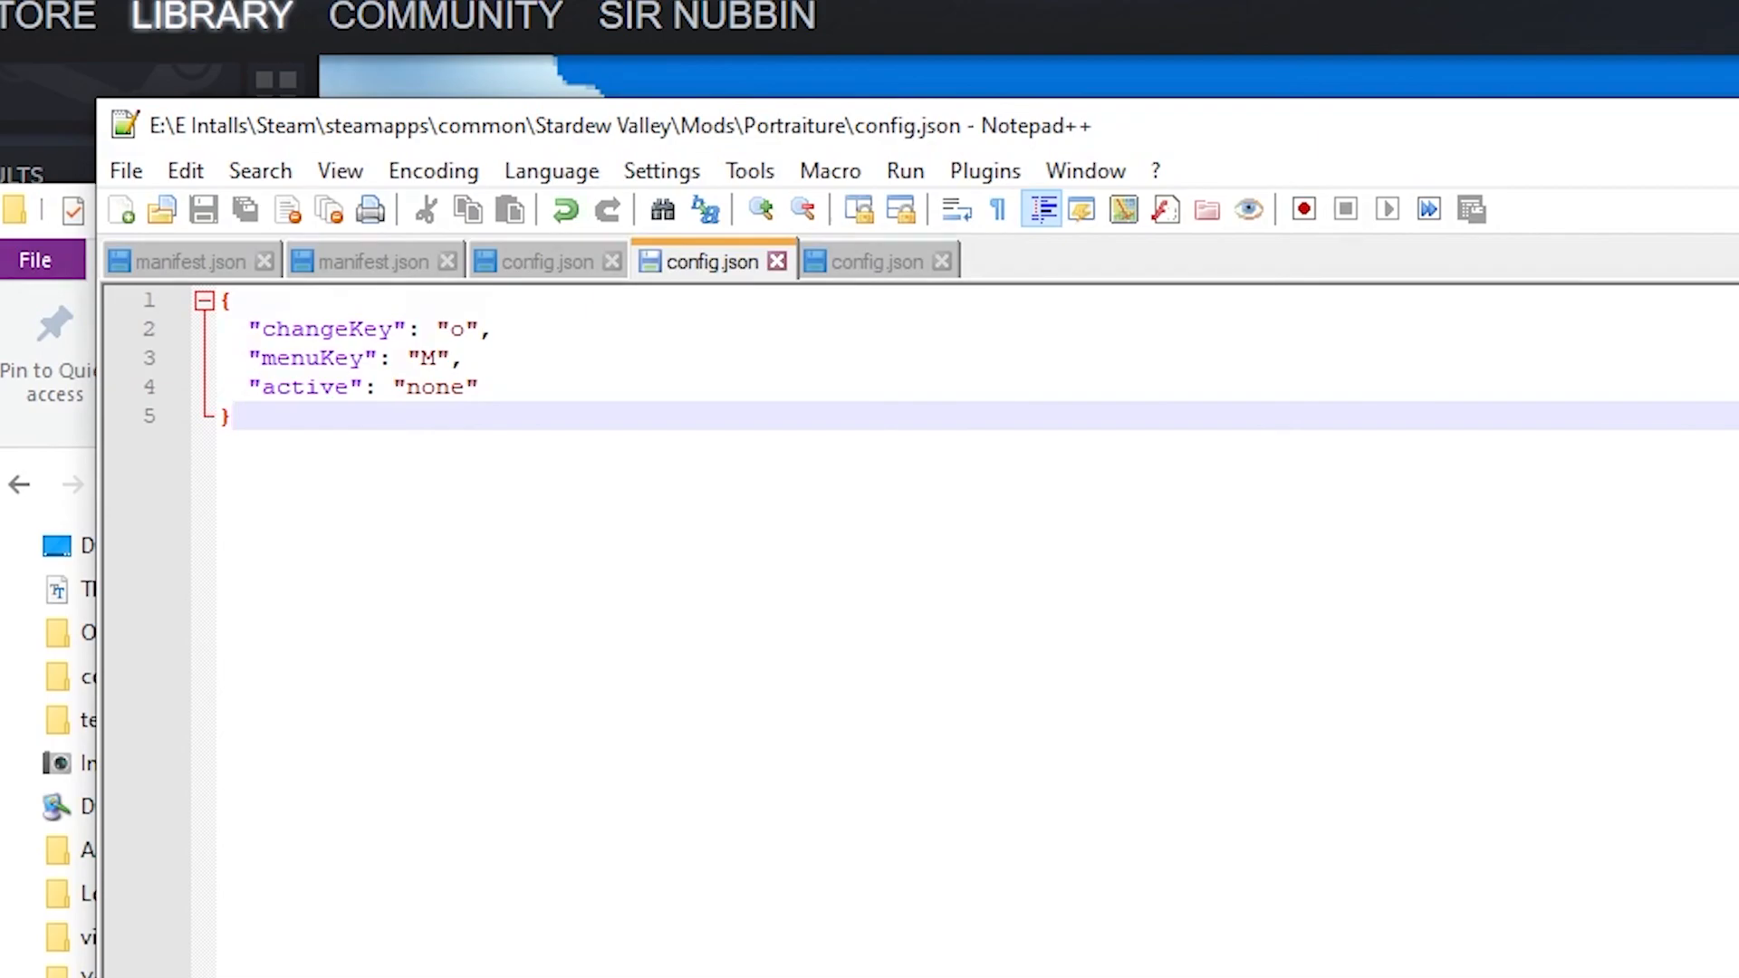
left_click(234, 416)
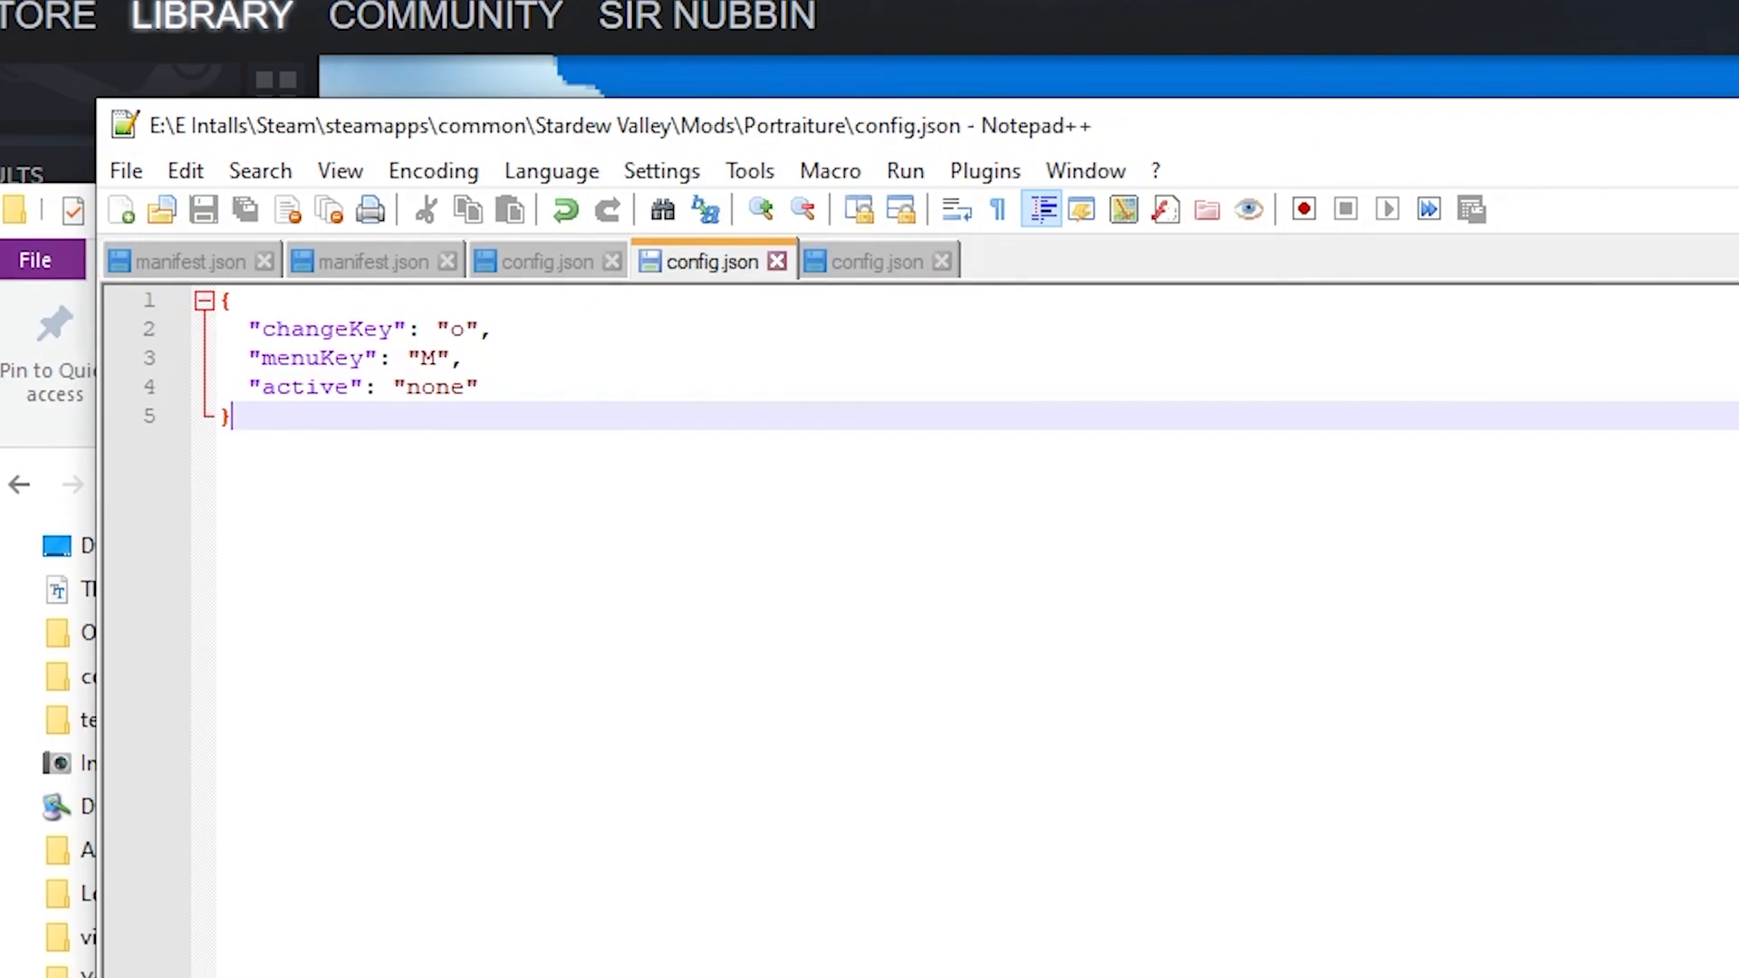